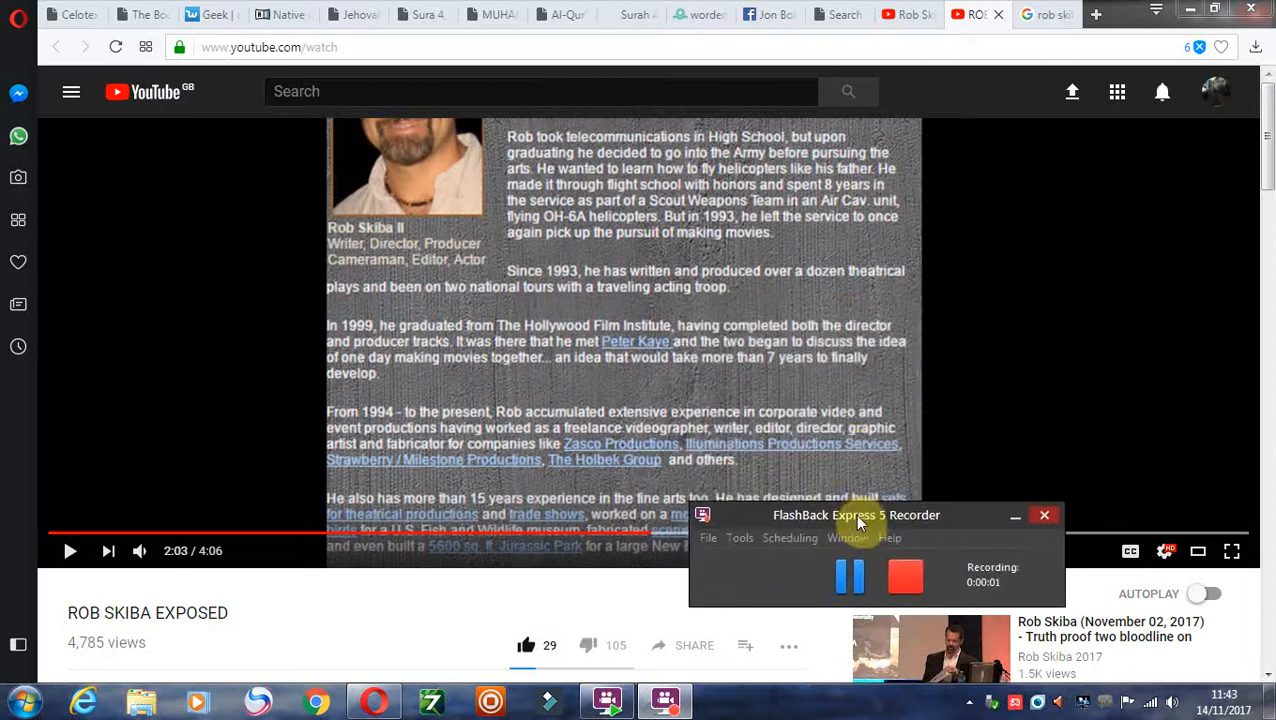
Open 'Rob Skiba's take on the Lunar Sabbath Issue' from the 'lunar sabbath' results, paused at 0:11.
left_click_drag(856, 514, 878, 554)
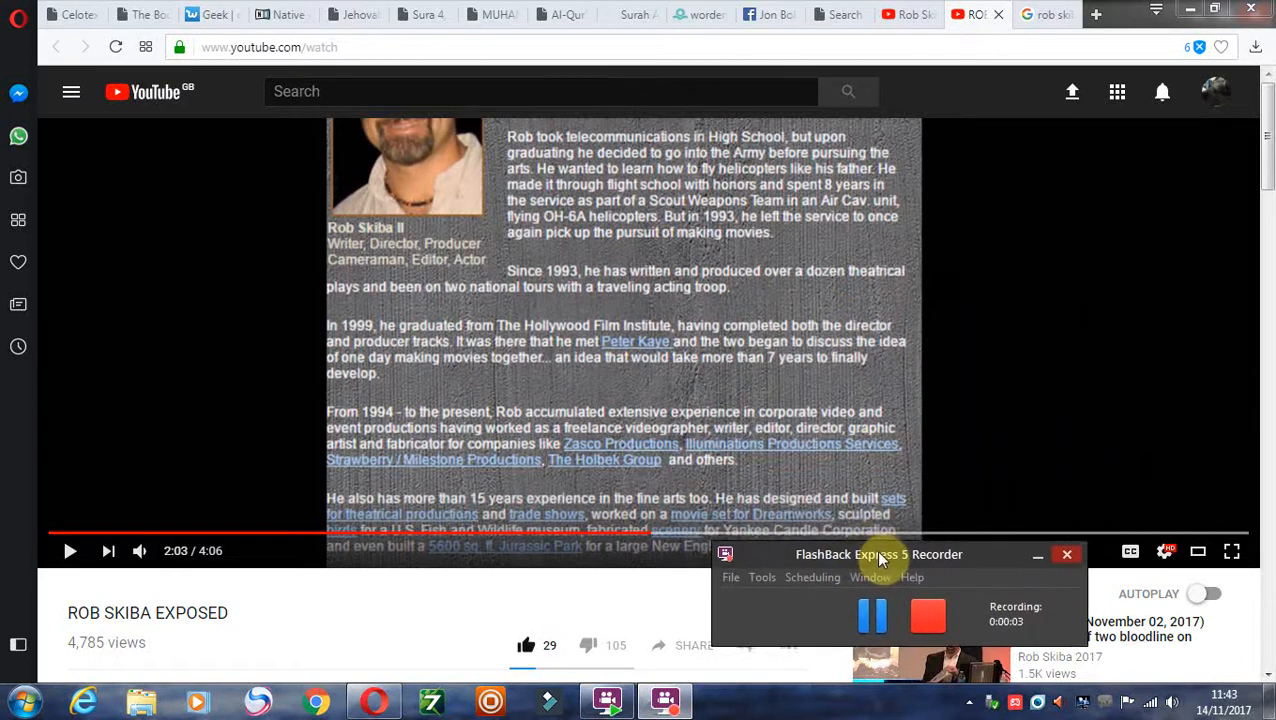
left_click_drag(878, 554, 684, 578)
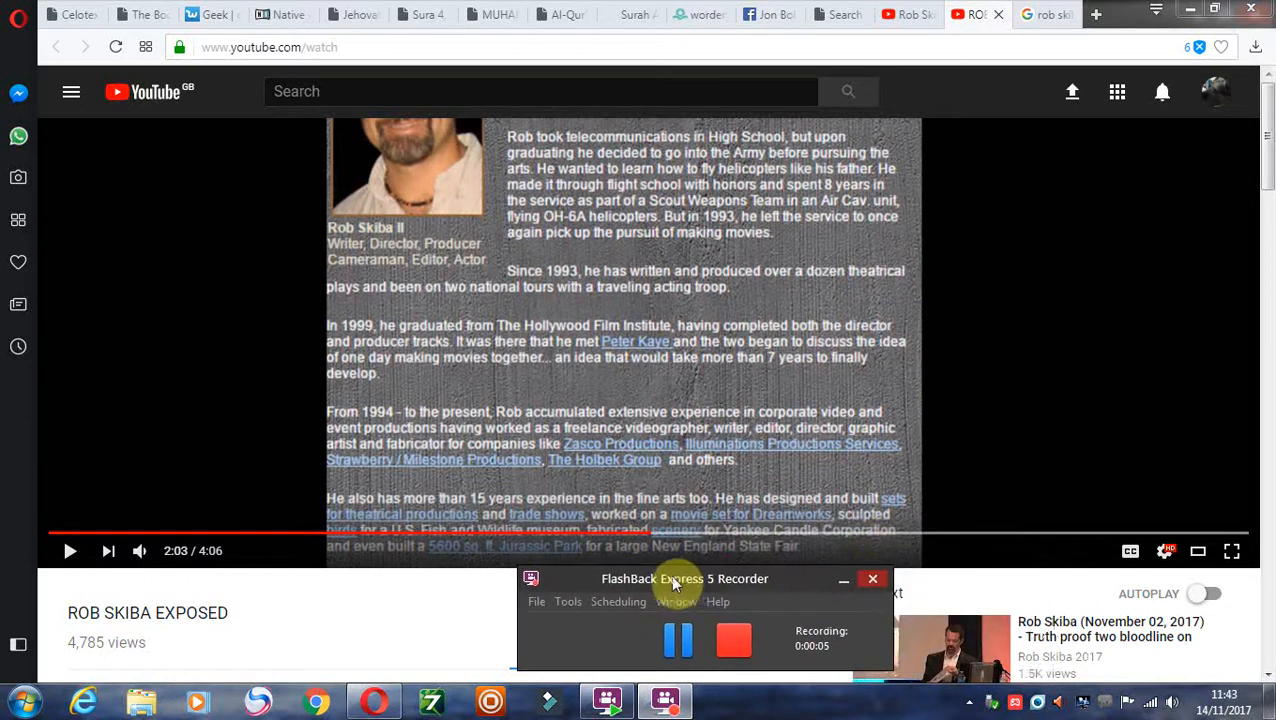
left_click_drag(684, 579, 640, 588)
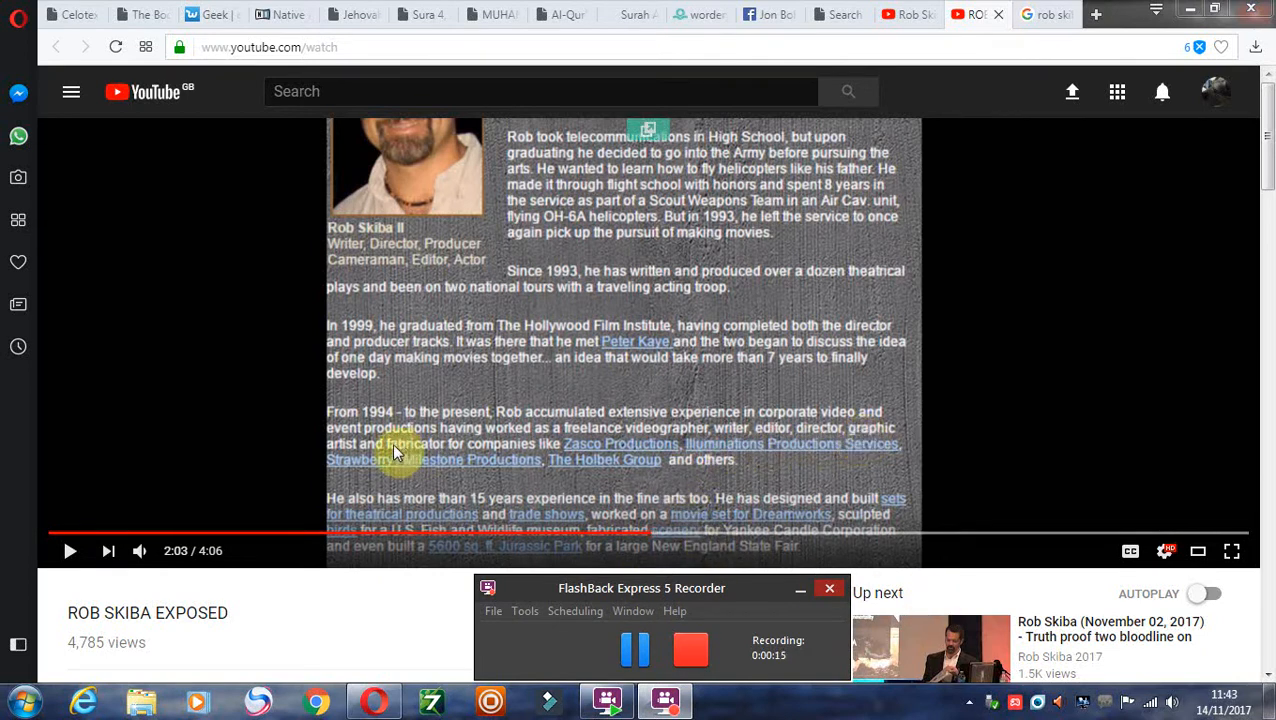
mouse_move(650, 450)
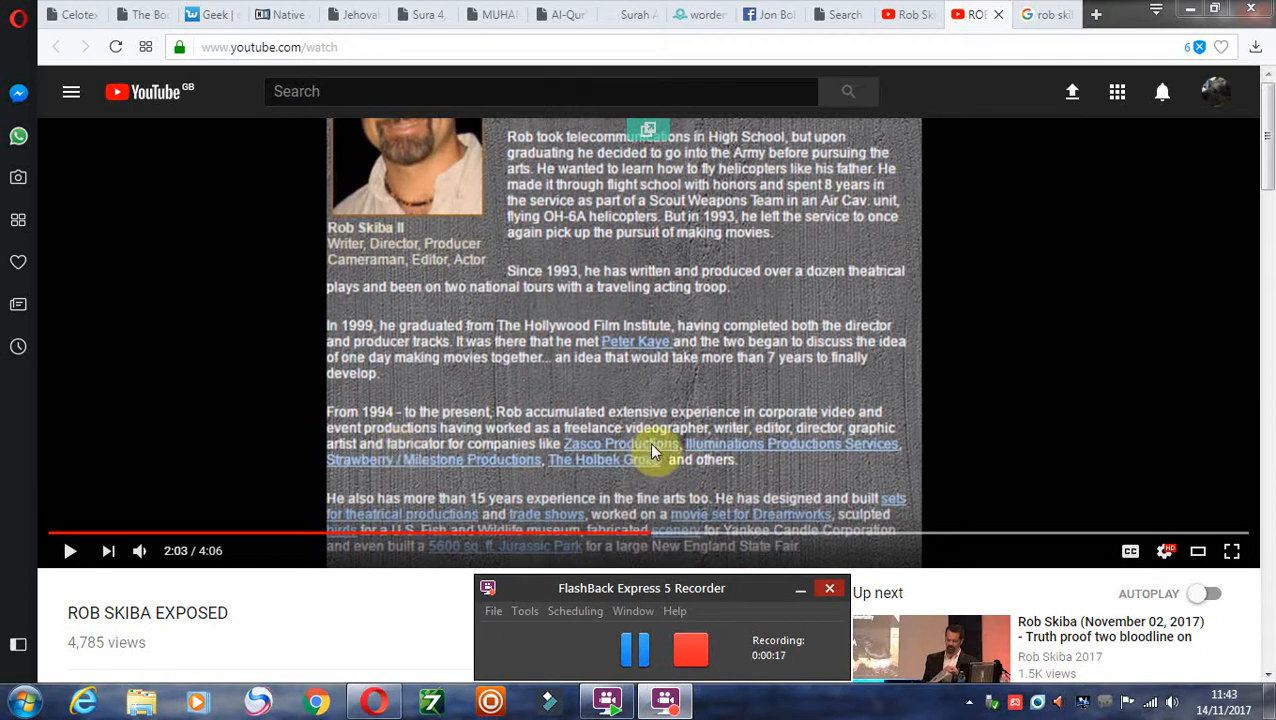
mouse_move(855, 463)
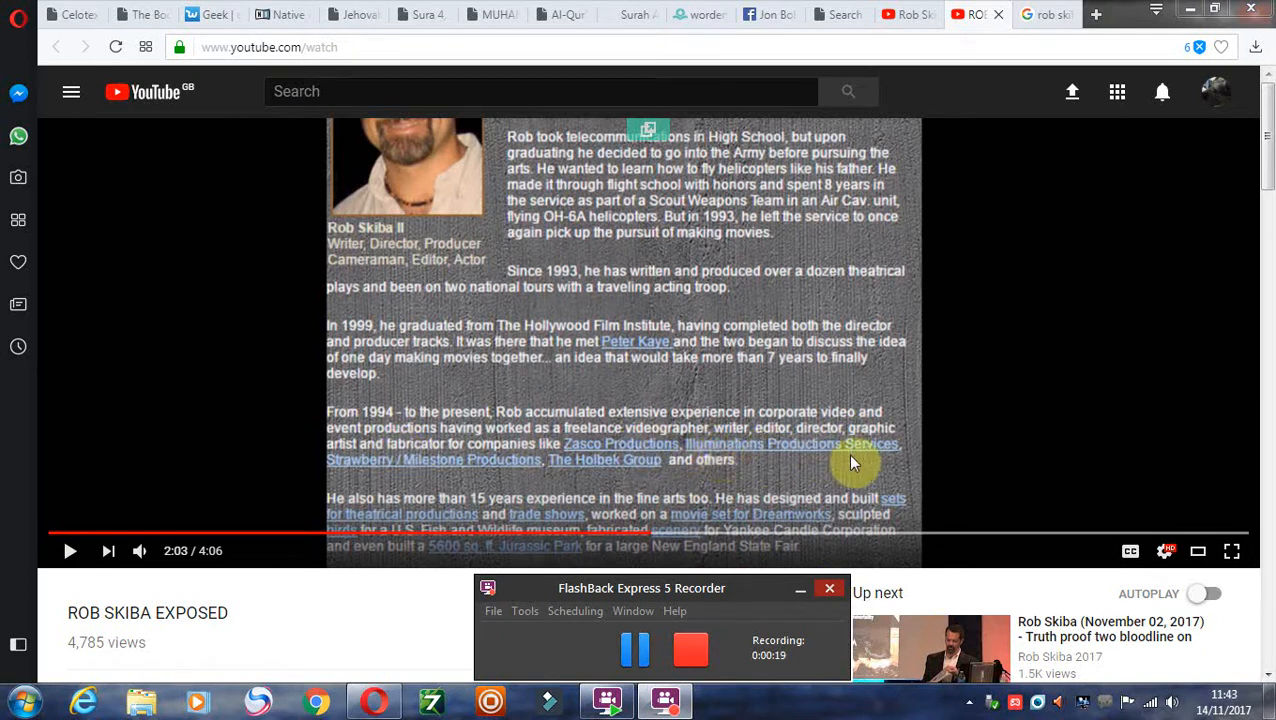
mouse_move(665, 459)
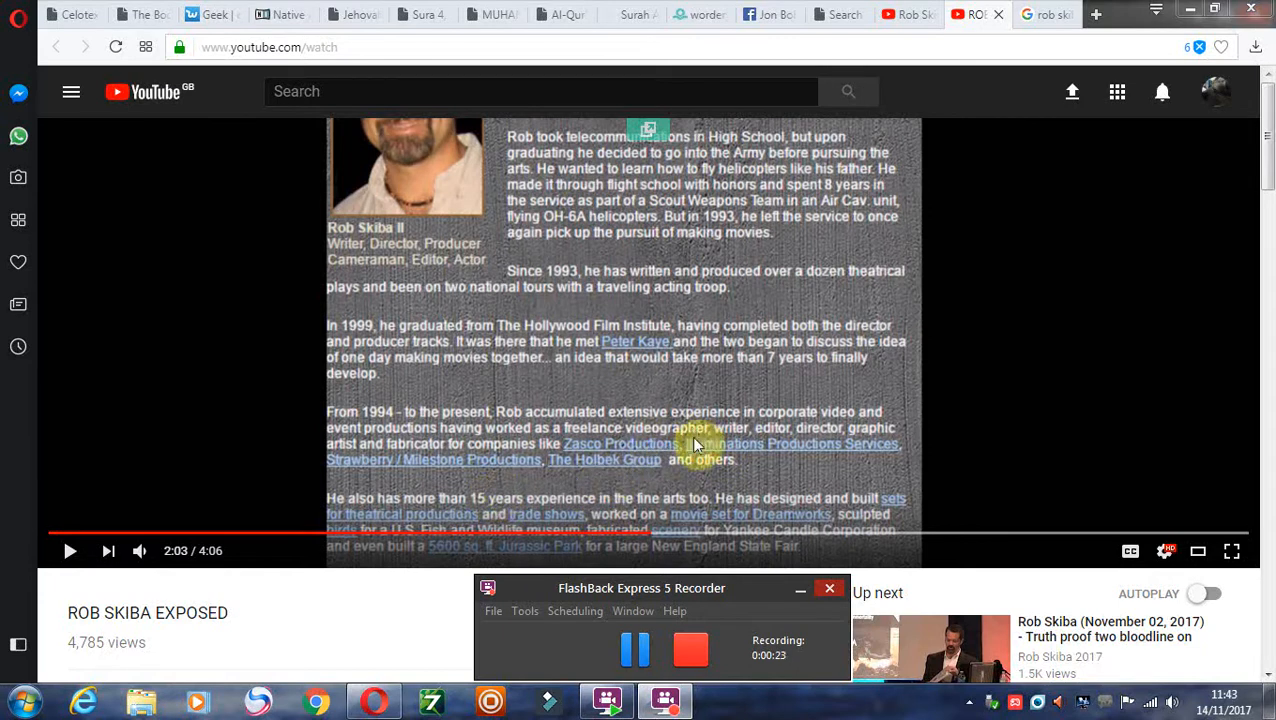
left_click(635, 650)
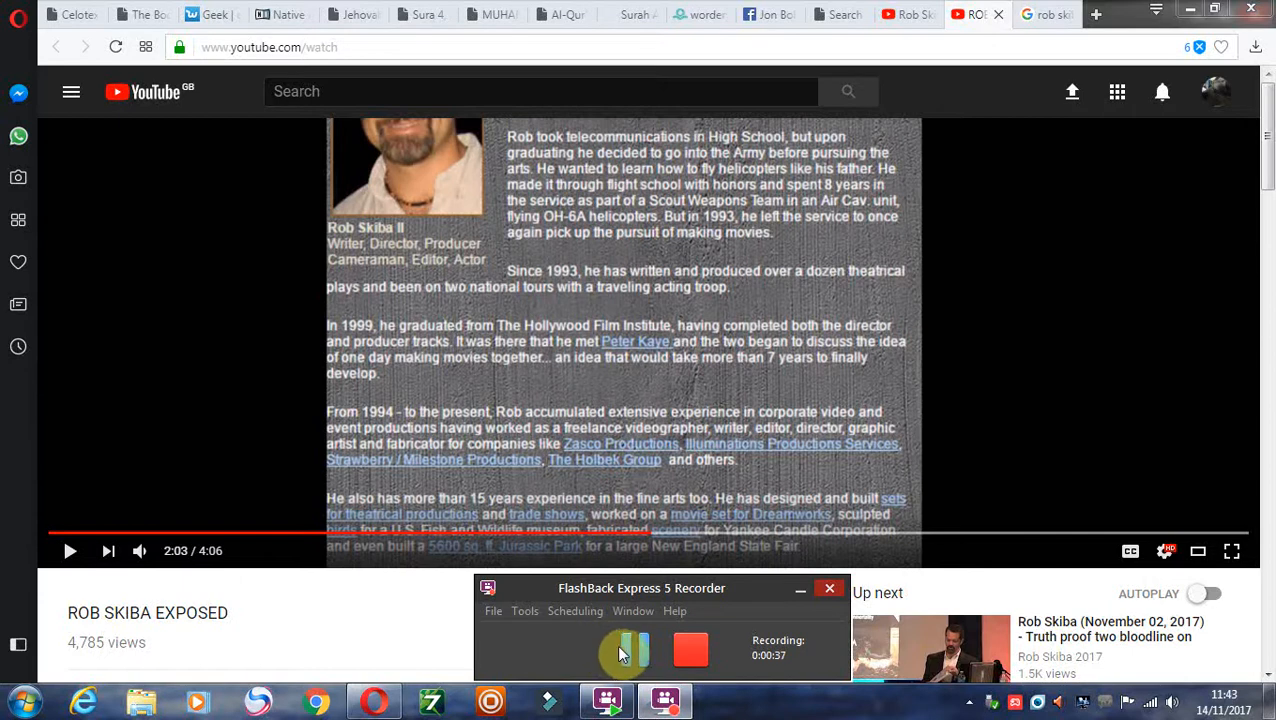
left_click(628, 649)
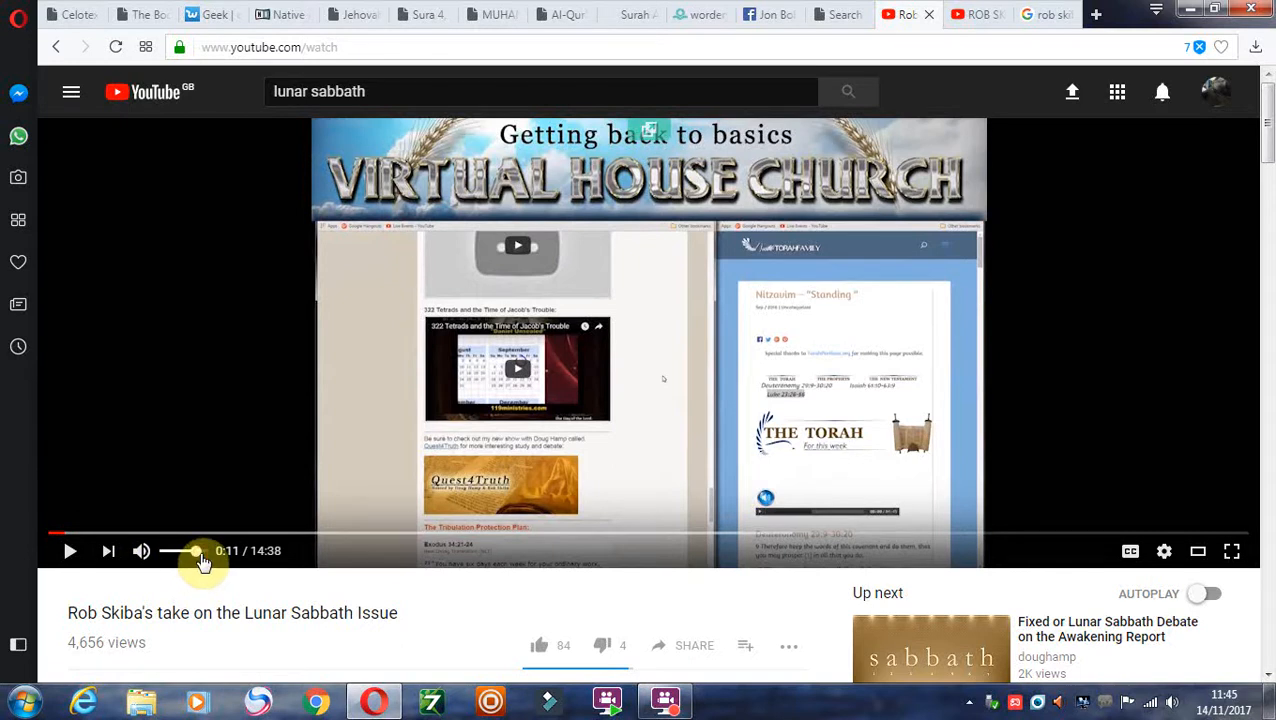
mouse_move(208, 567)
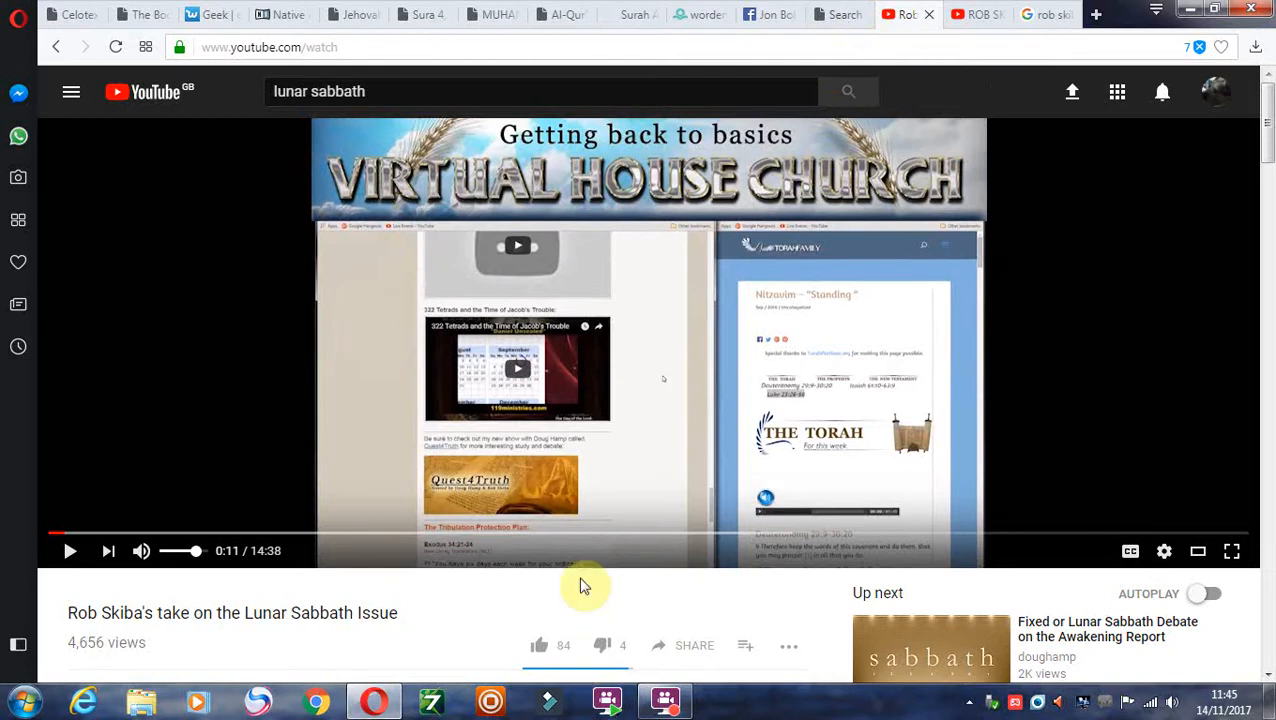
mouse_move(858, 42)
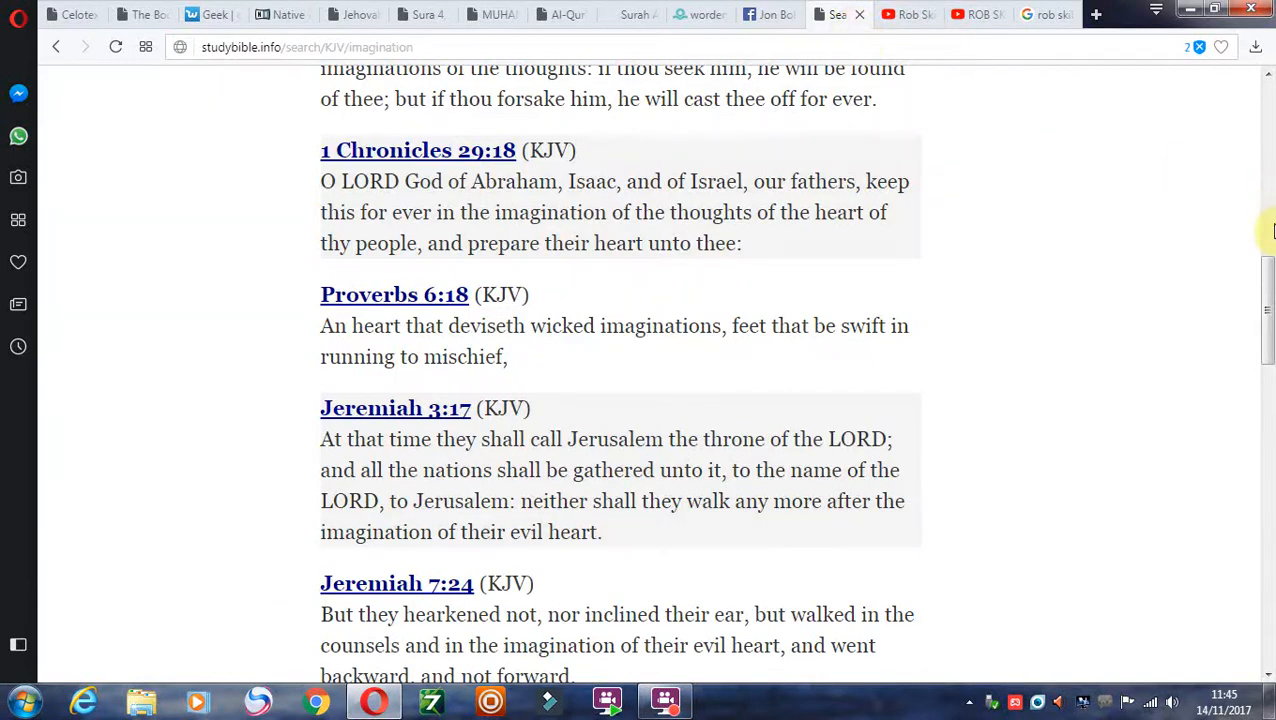
Scroll the KJV 'imagination' verses, clear the Deuteronomy 29:19 highlight, and return to the video.
scroll("down", 3)
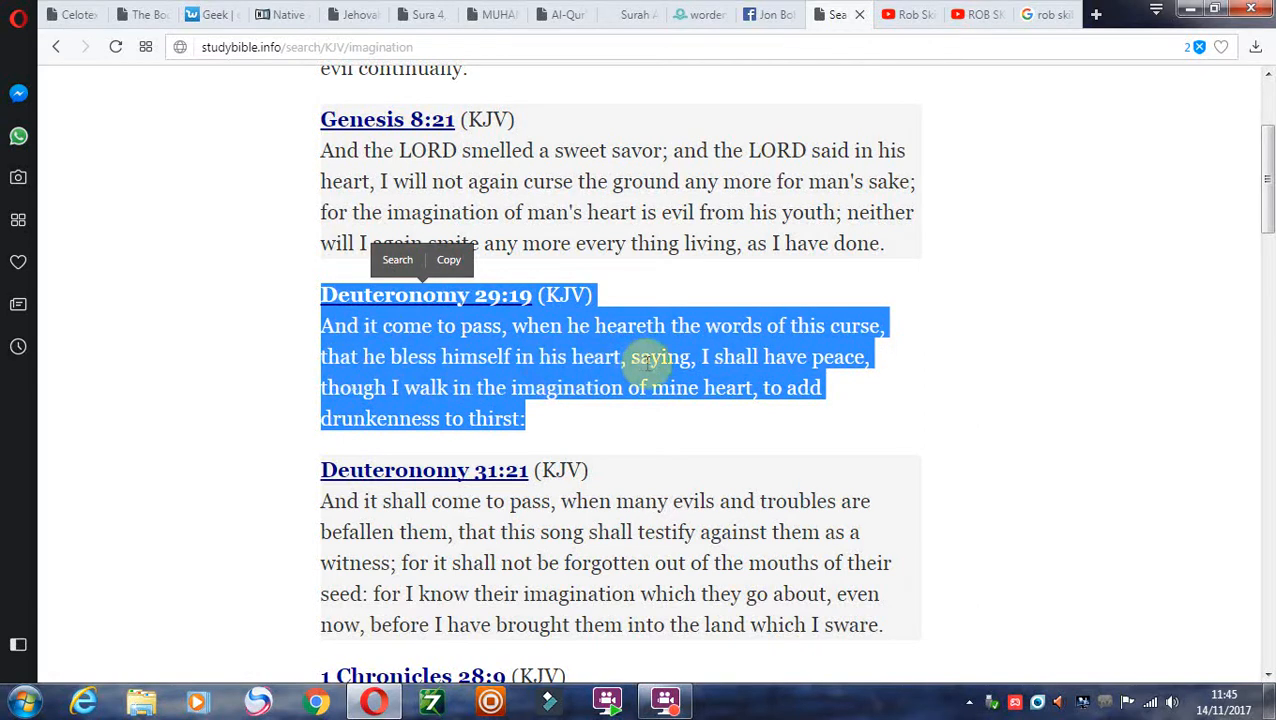
mouse_move(785, 383)
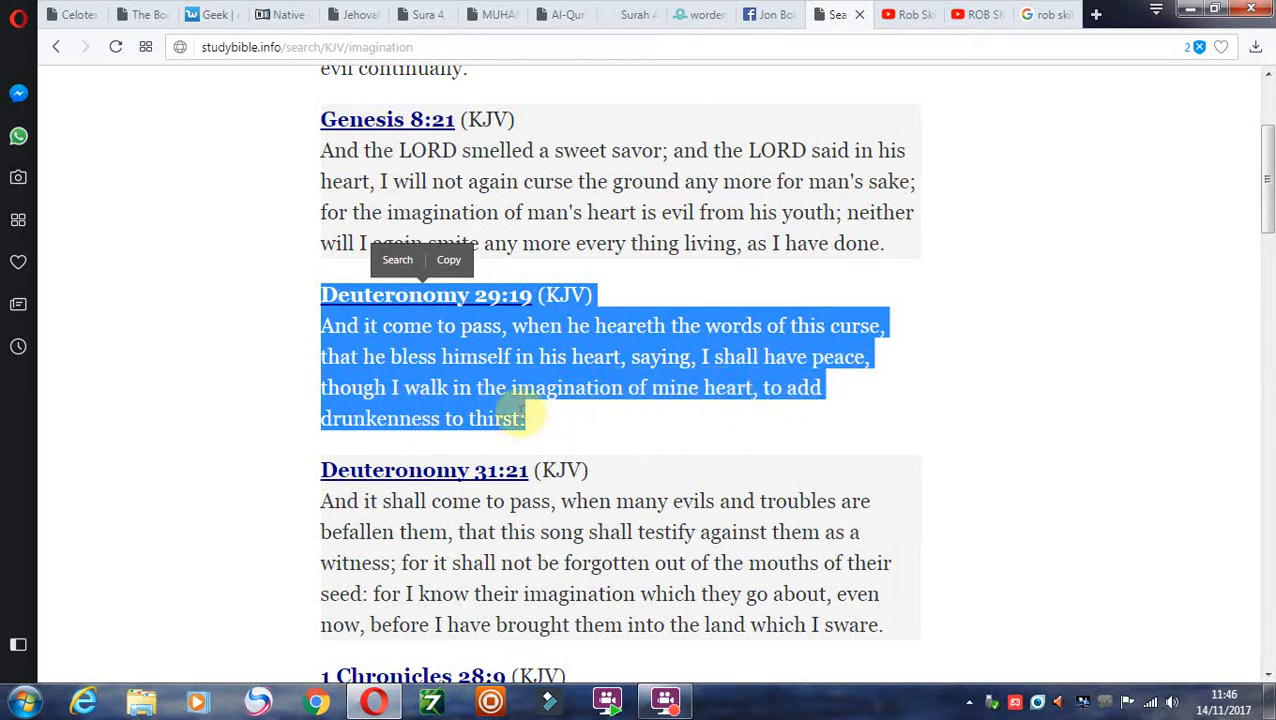
left_click(533, 424)
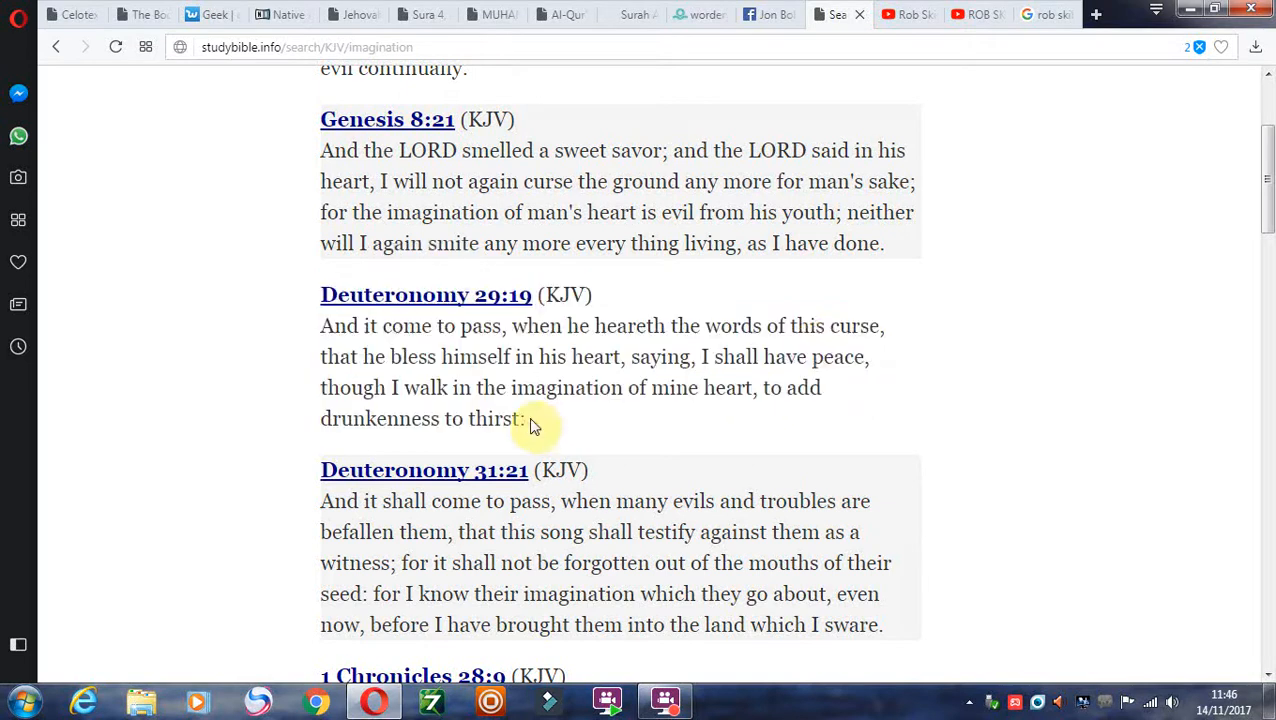
scroll("down", 3)
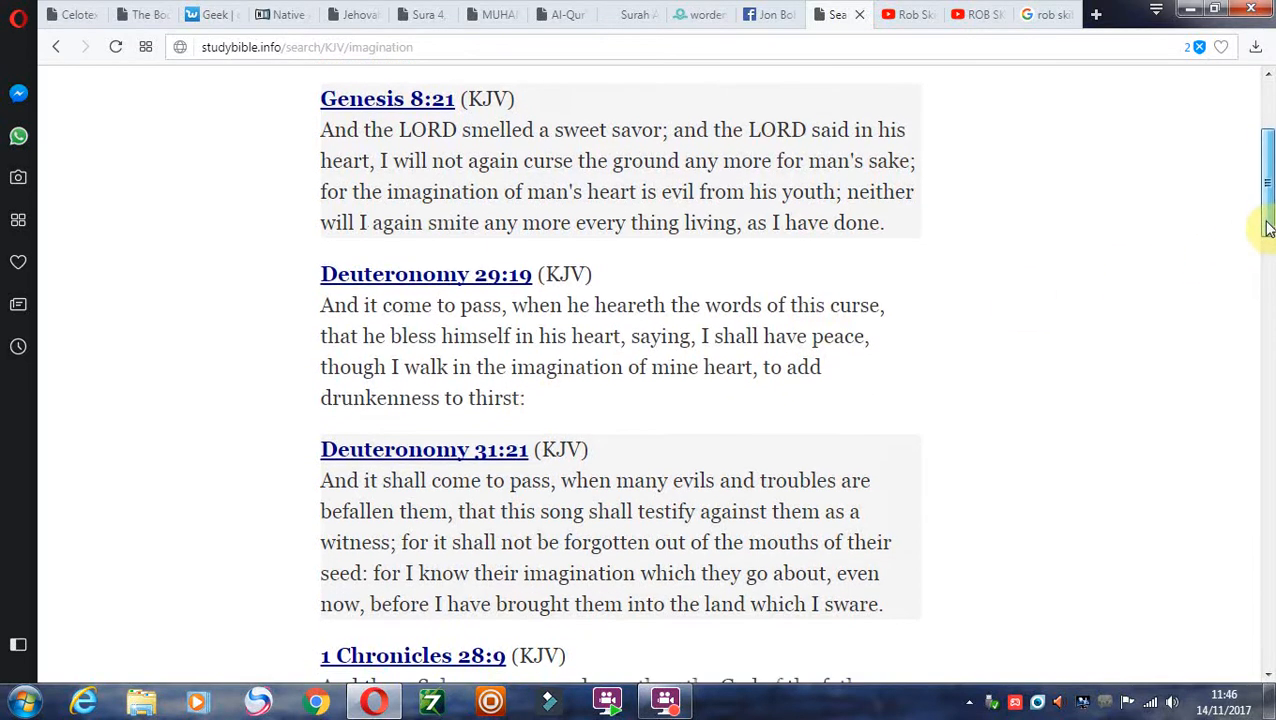
scroll("down", 3)
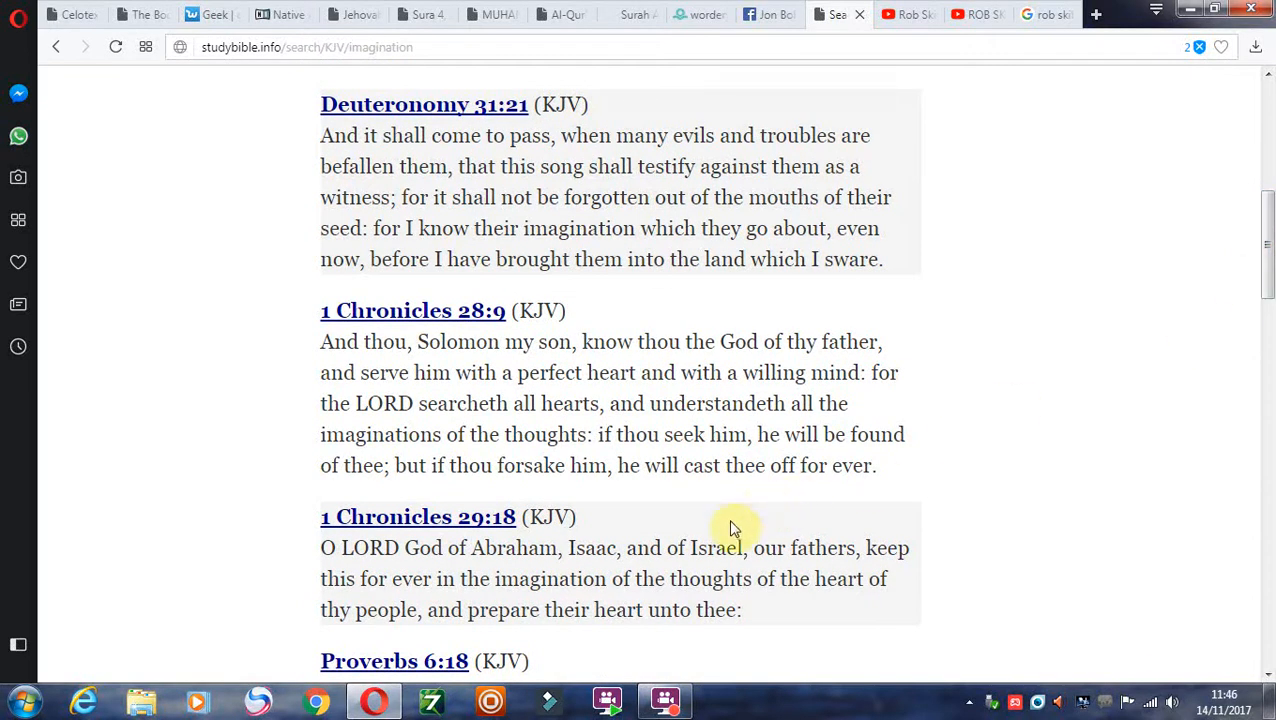
mouse_move(465, 225)
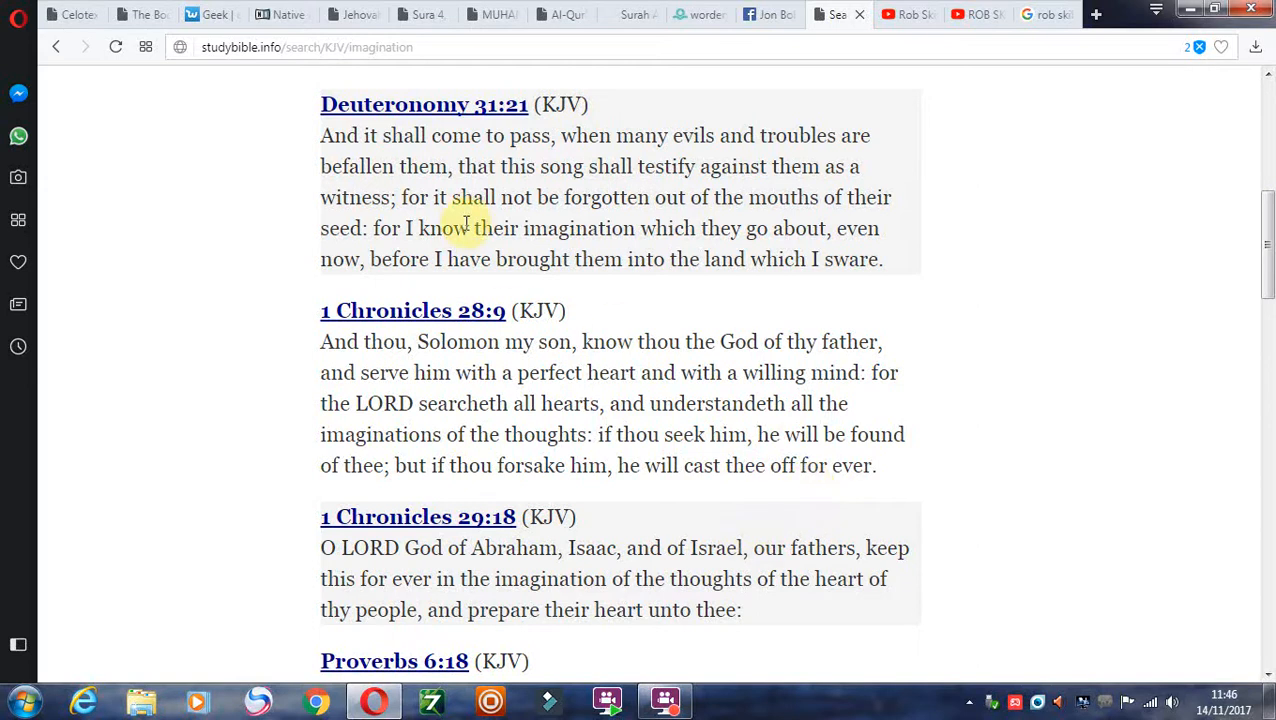
mouse_move(627, 307)
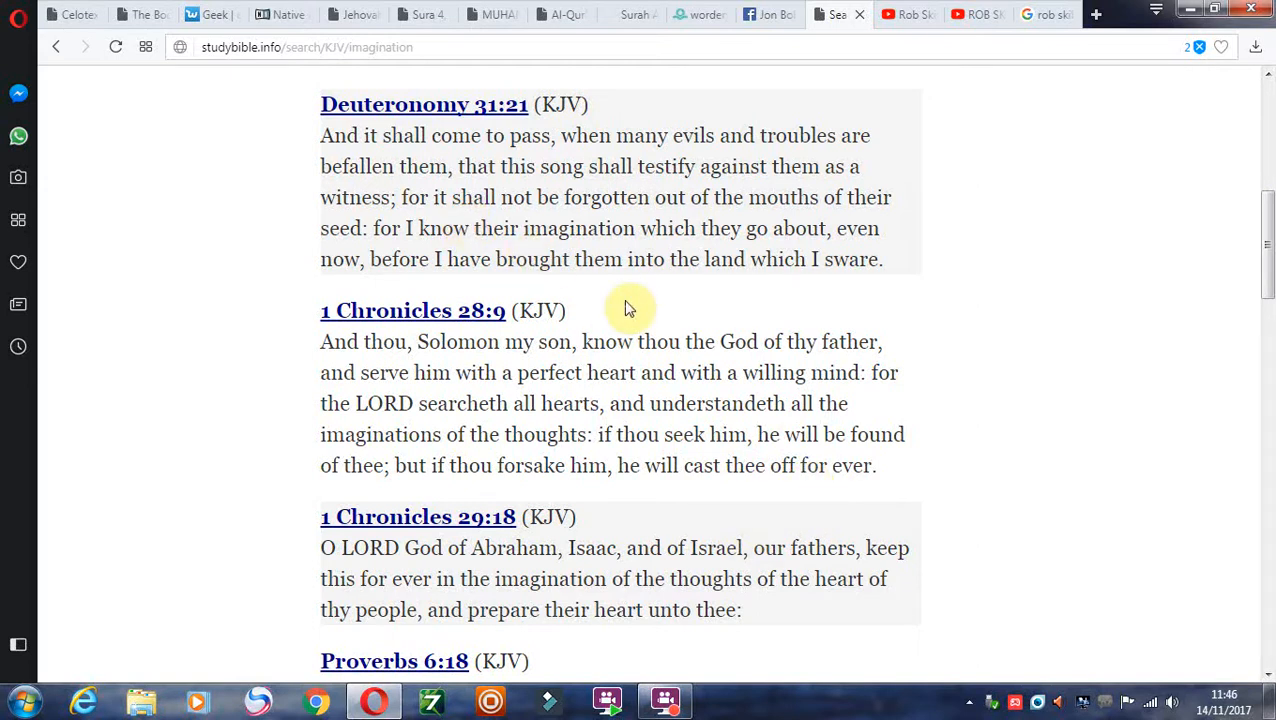
left_click(910, 14)
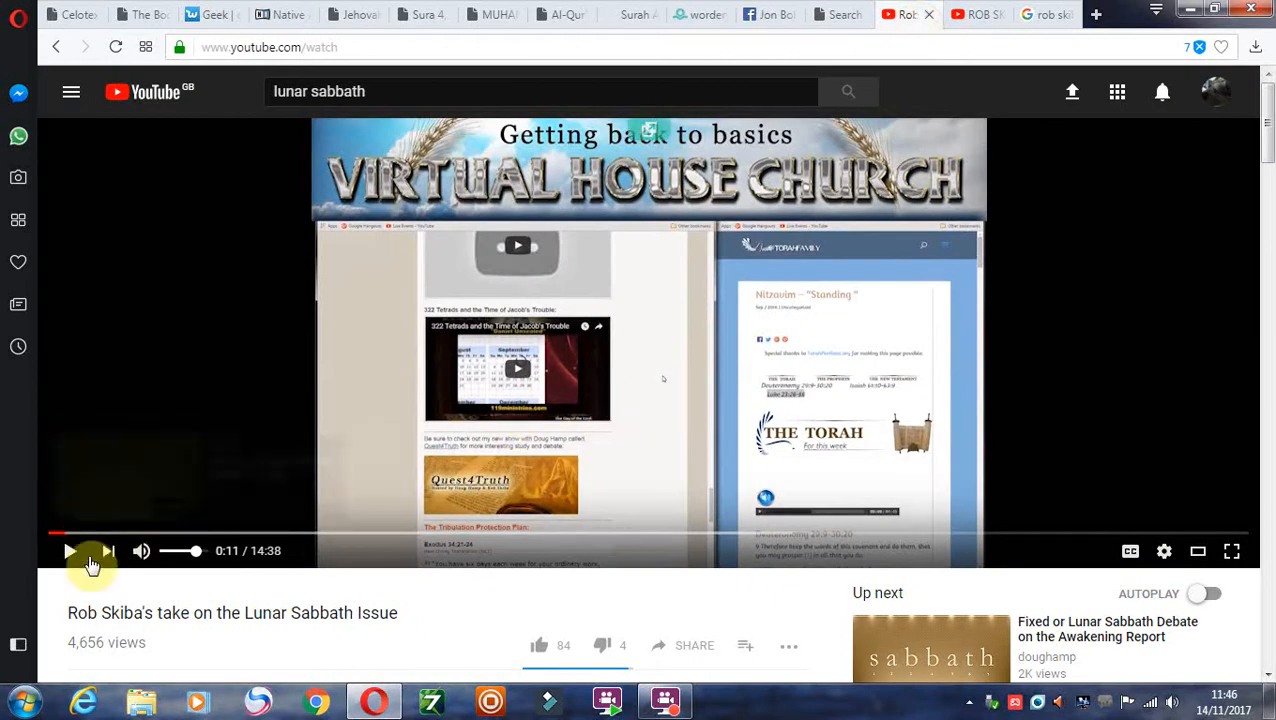
Resume the Lunar Sabbath video from its pause, playing on to 0:13 of 14:38.
left_click(70, 551)
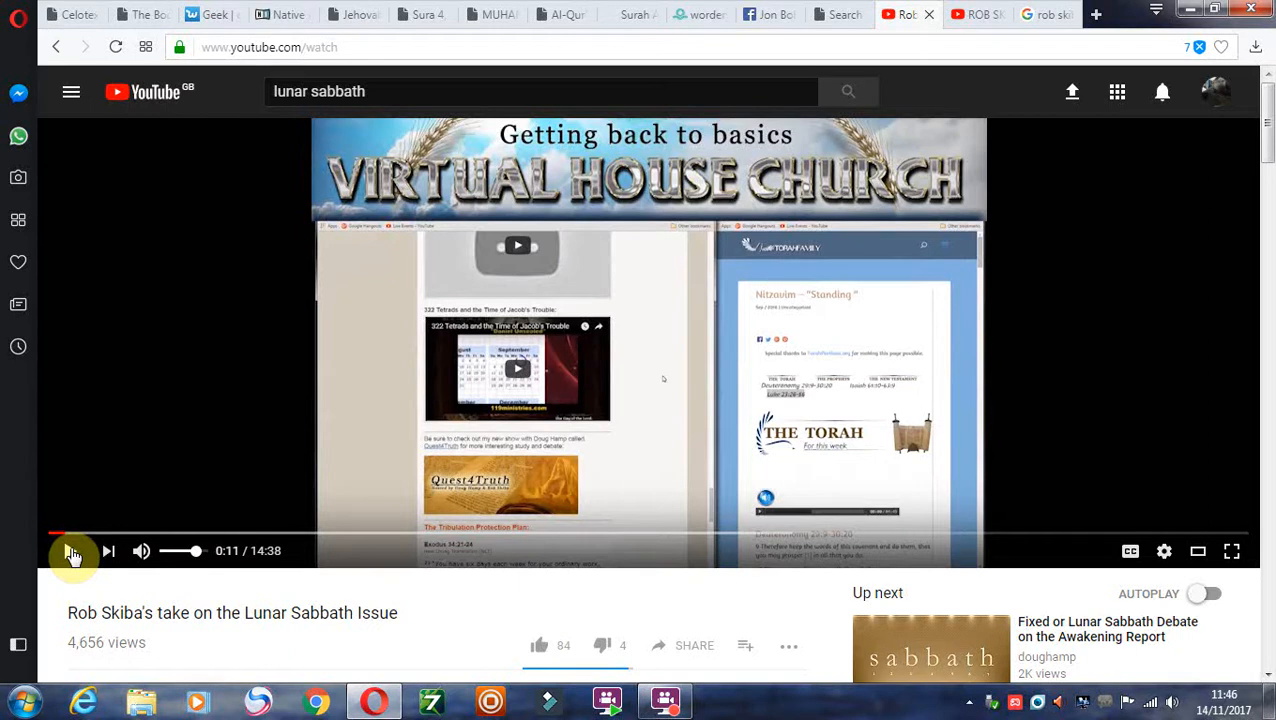
left_click(70, 551)
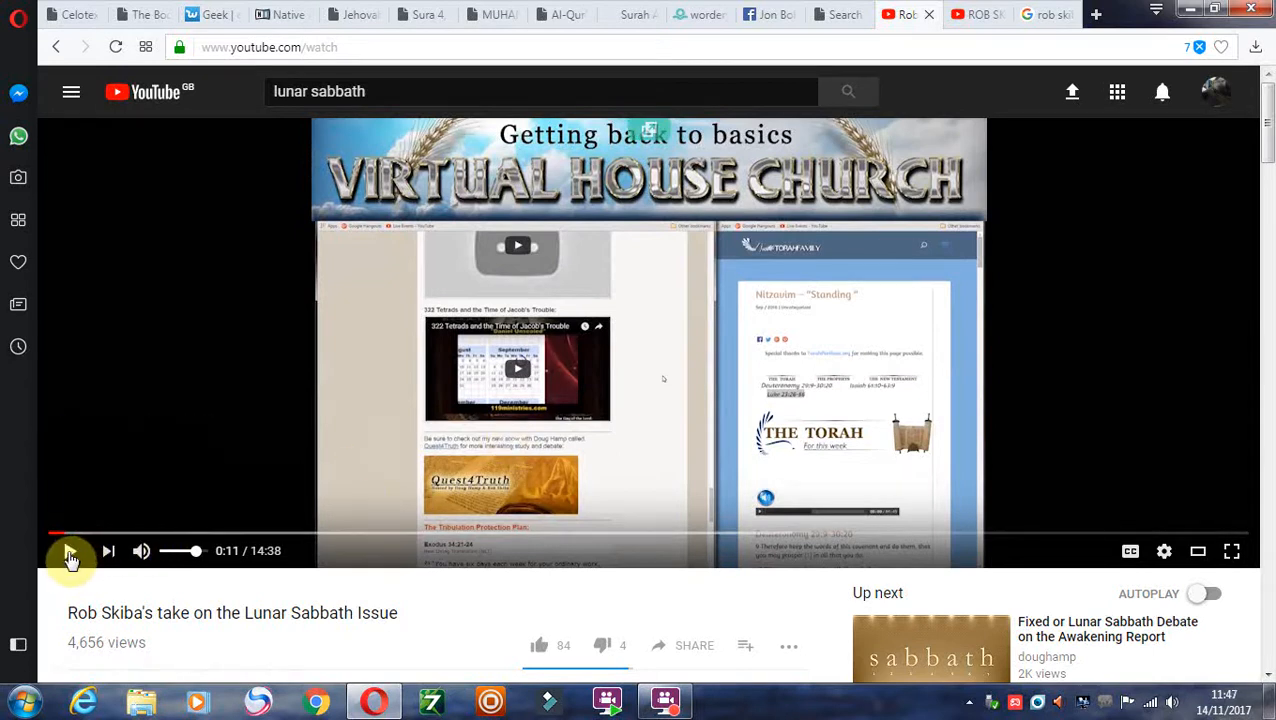
left_click(70, 551)
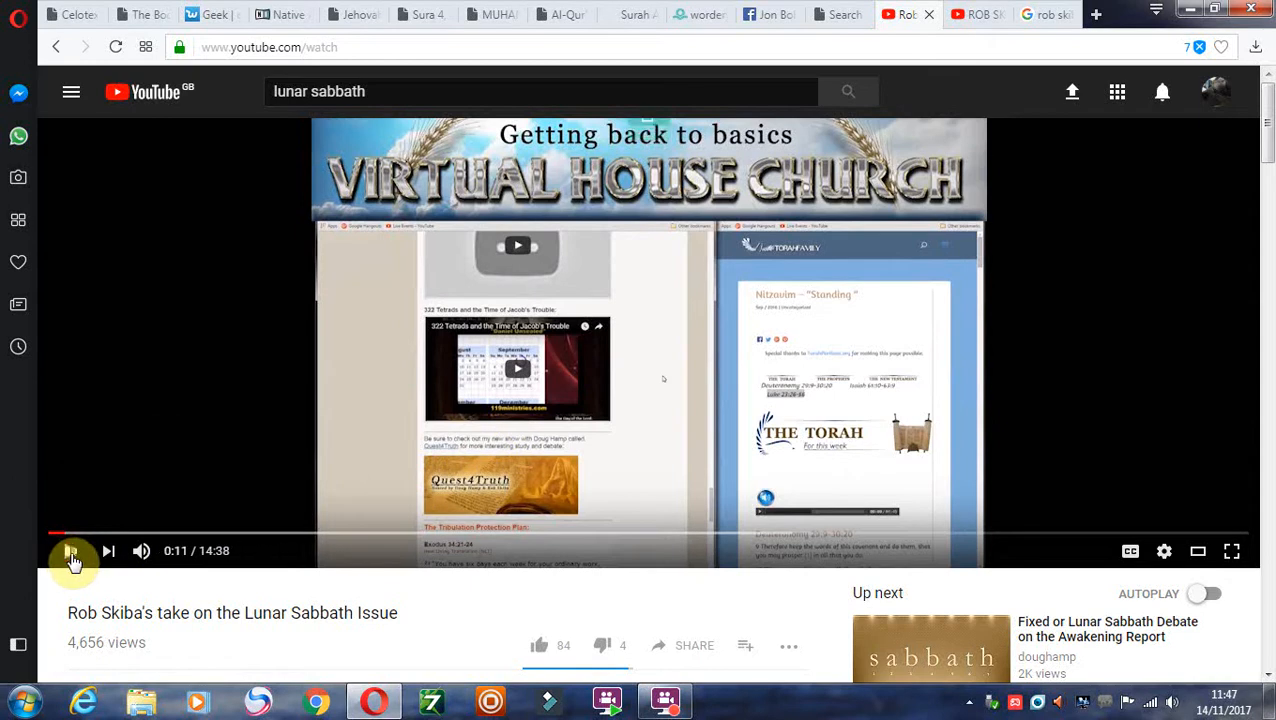
left_click(71, 550)
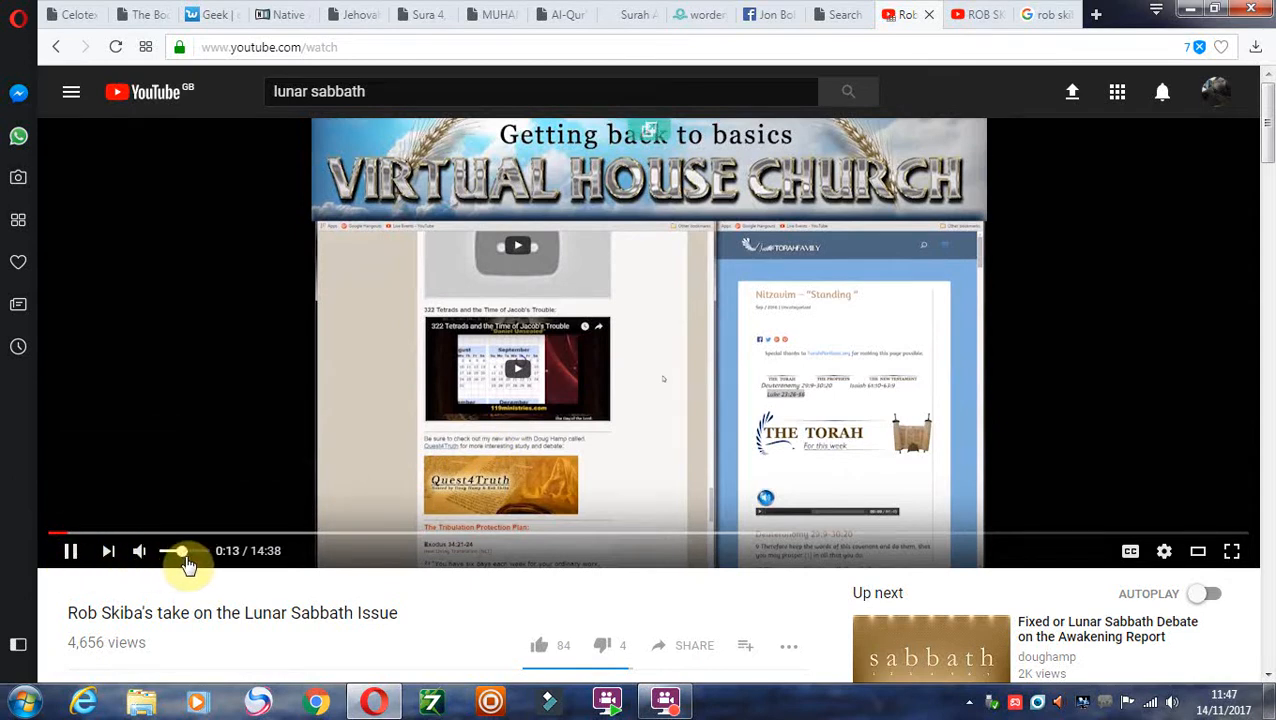
Pause the Lunar Sabbath Issue video again at 0:14 of 14:38.
left_click(71, 551)
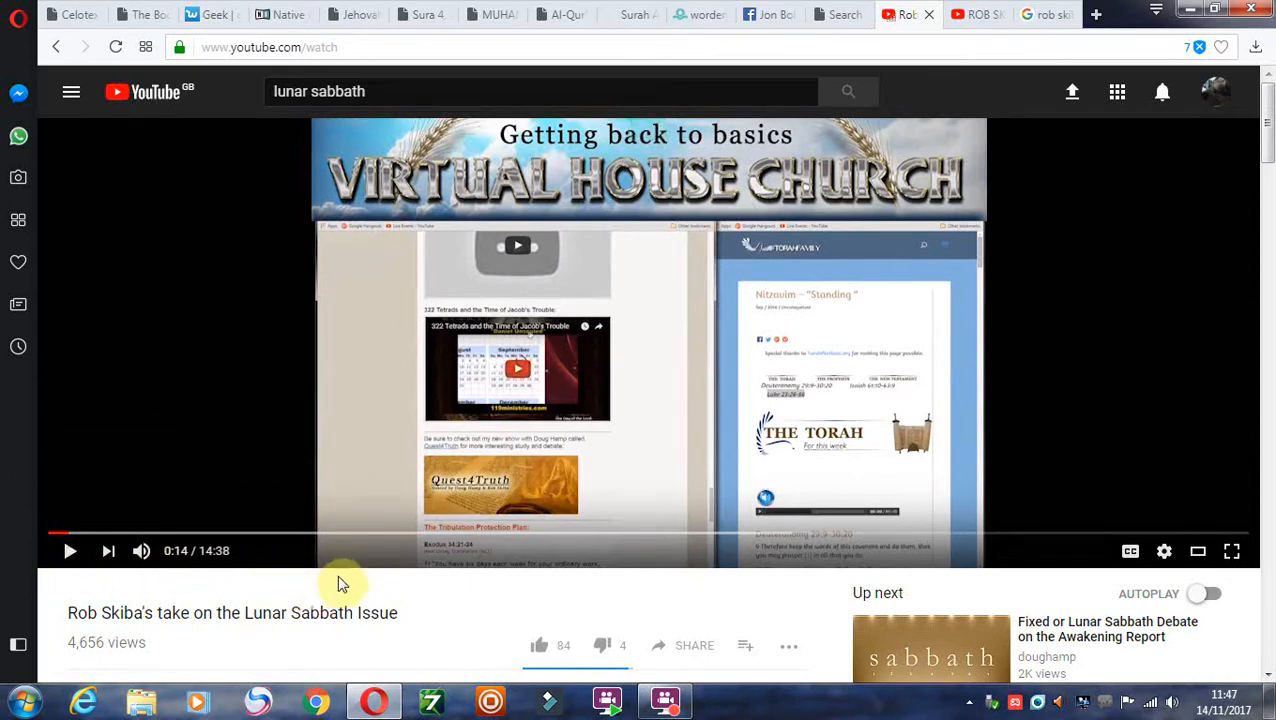
left_click(665, 700)
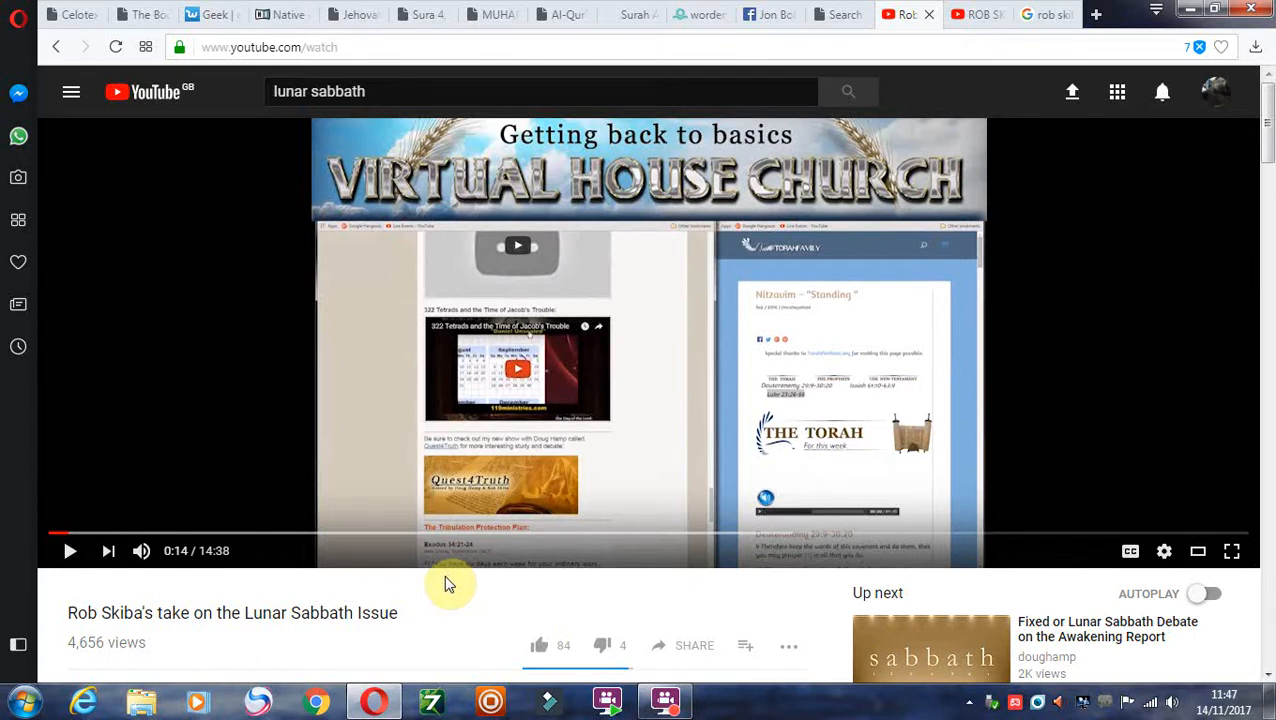
mouse_move(408, 613)
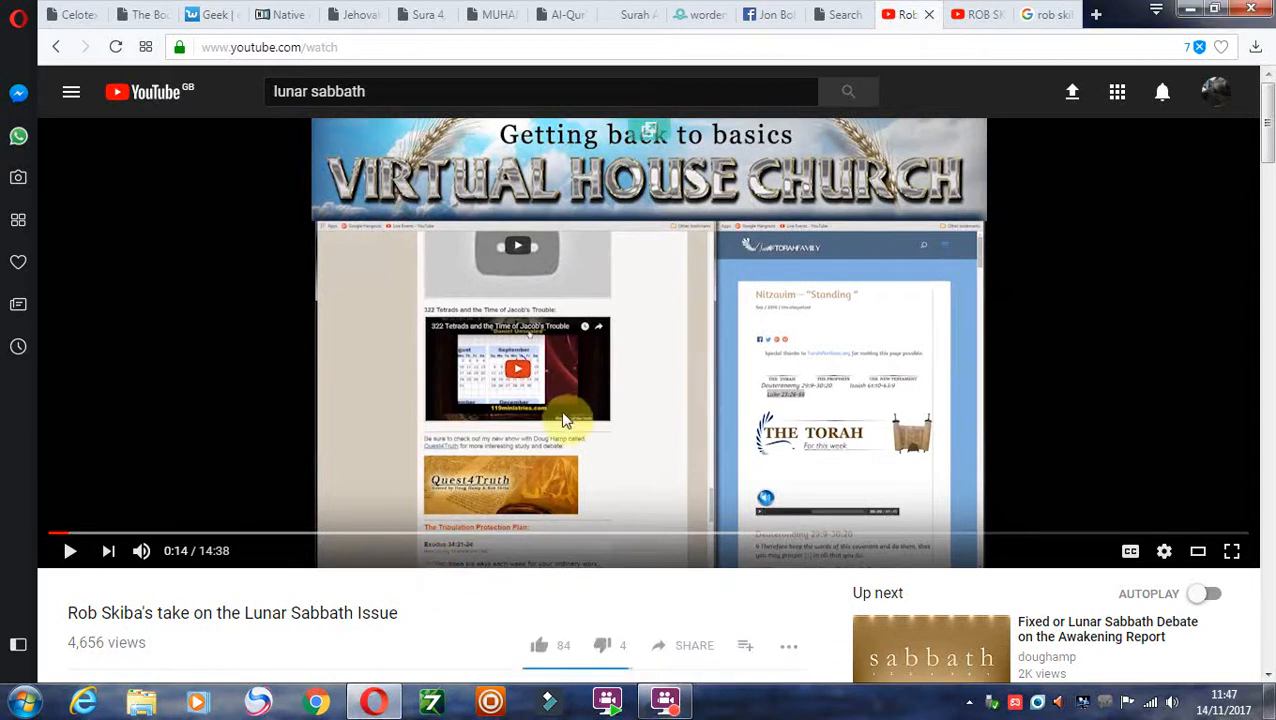
mouse_move(665, 585)
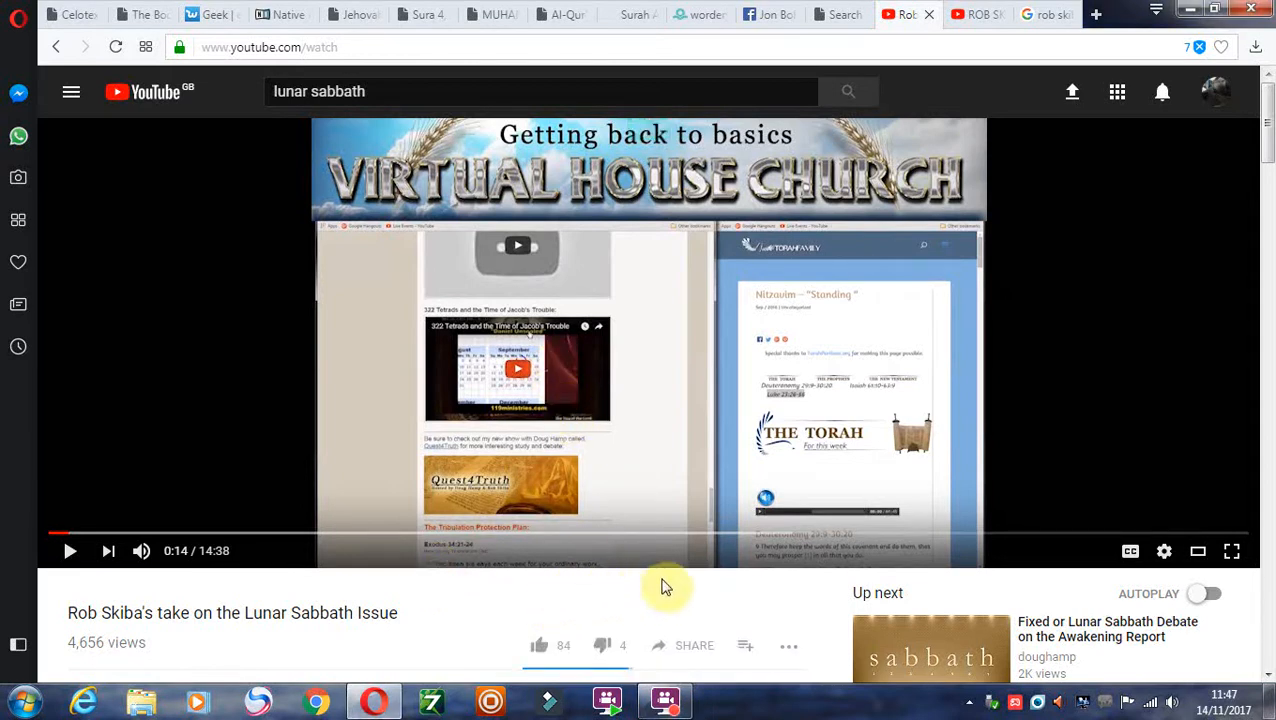
mouse_move(725, 583)
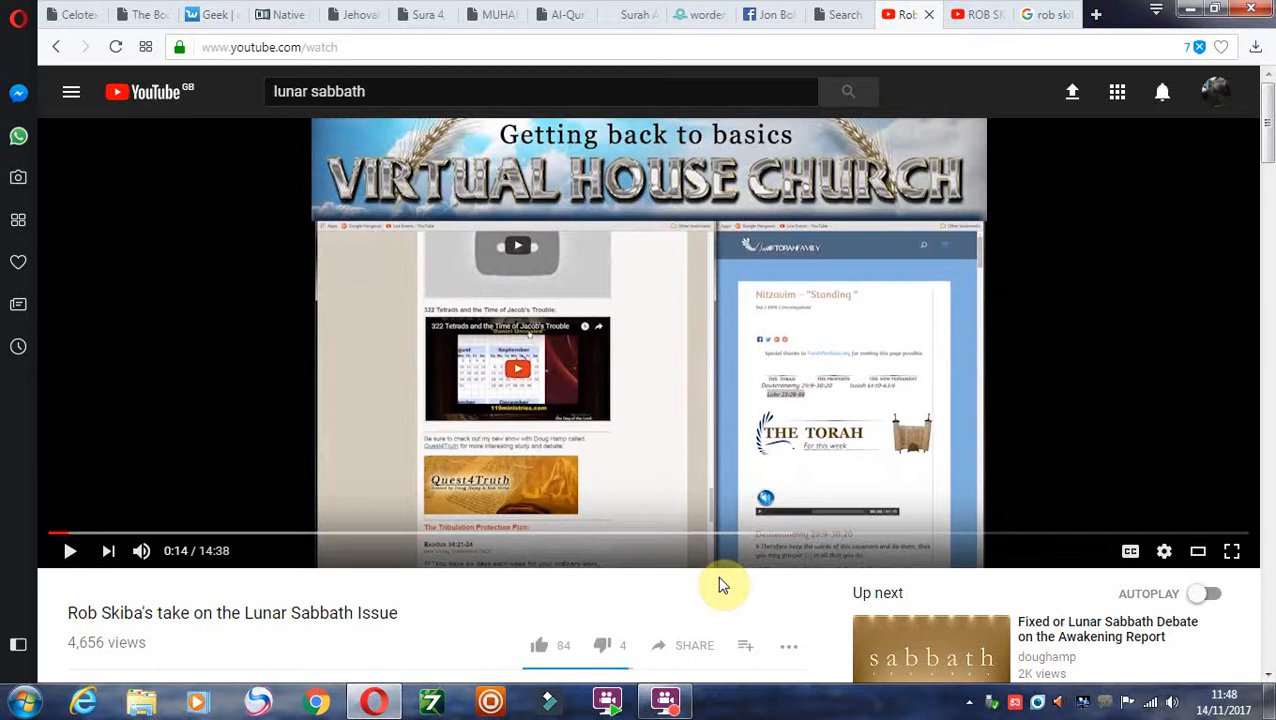
mouse_move(730, 580)
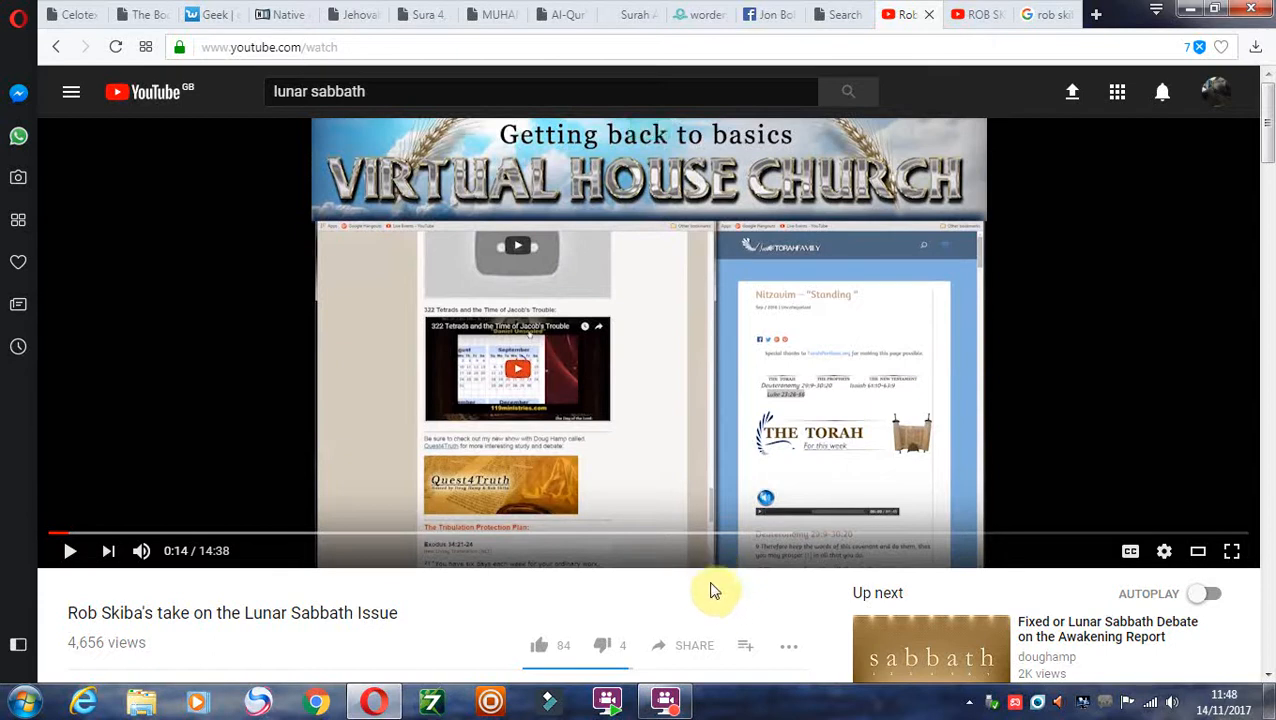
mouse_move(730, 585)
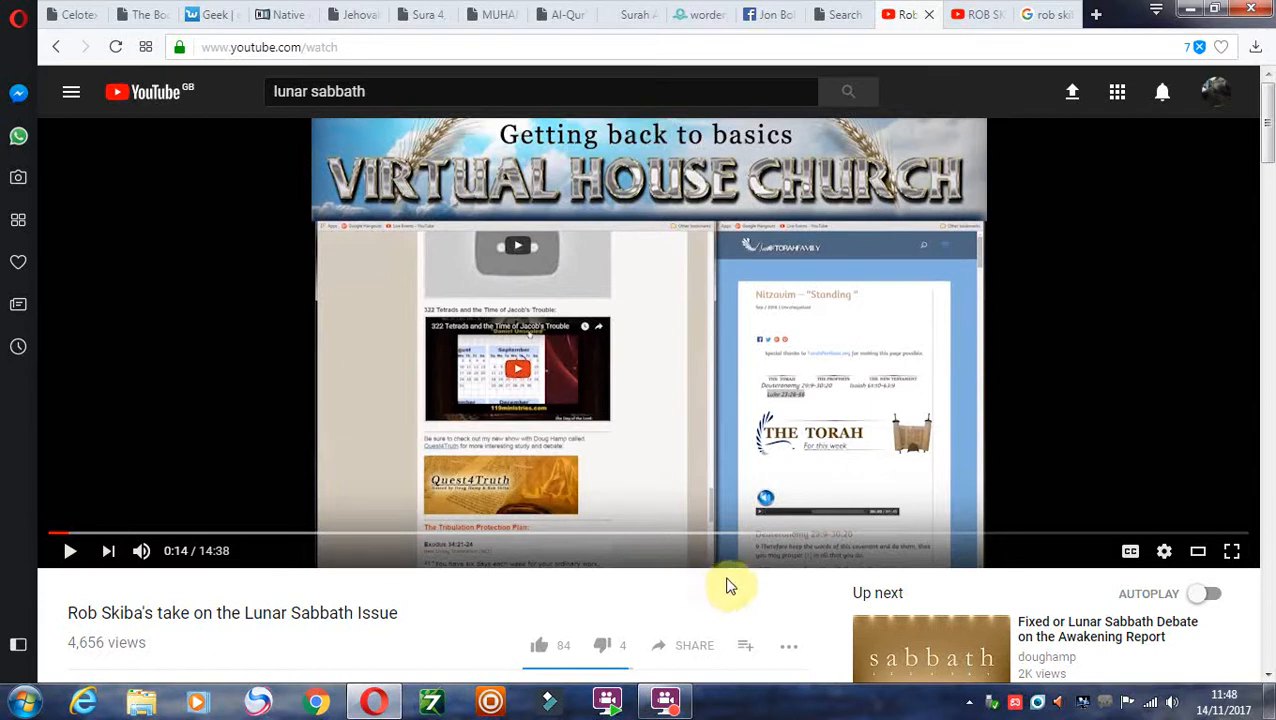
mouse_move(735, 580)
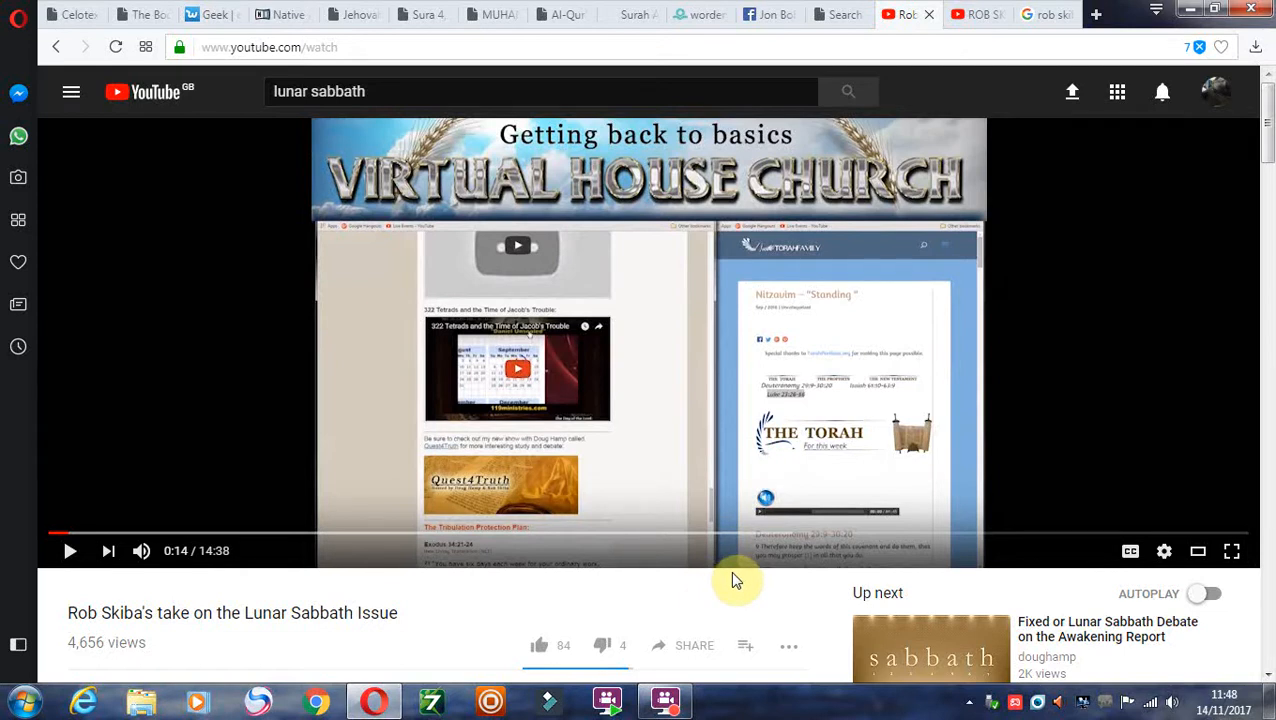
mouse_move(722, 581)
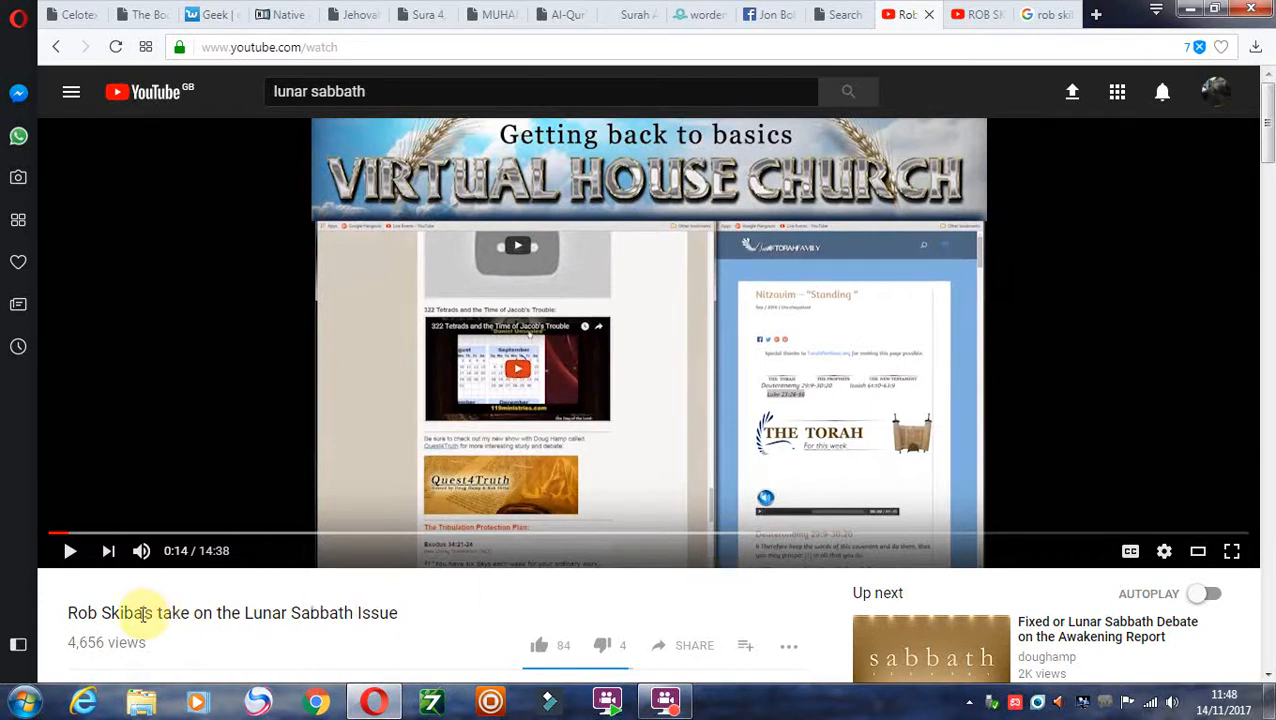
mouse_move(92, 580)
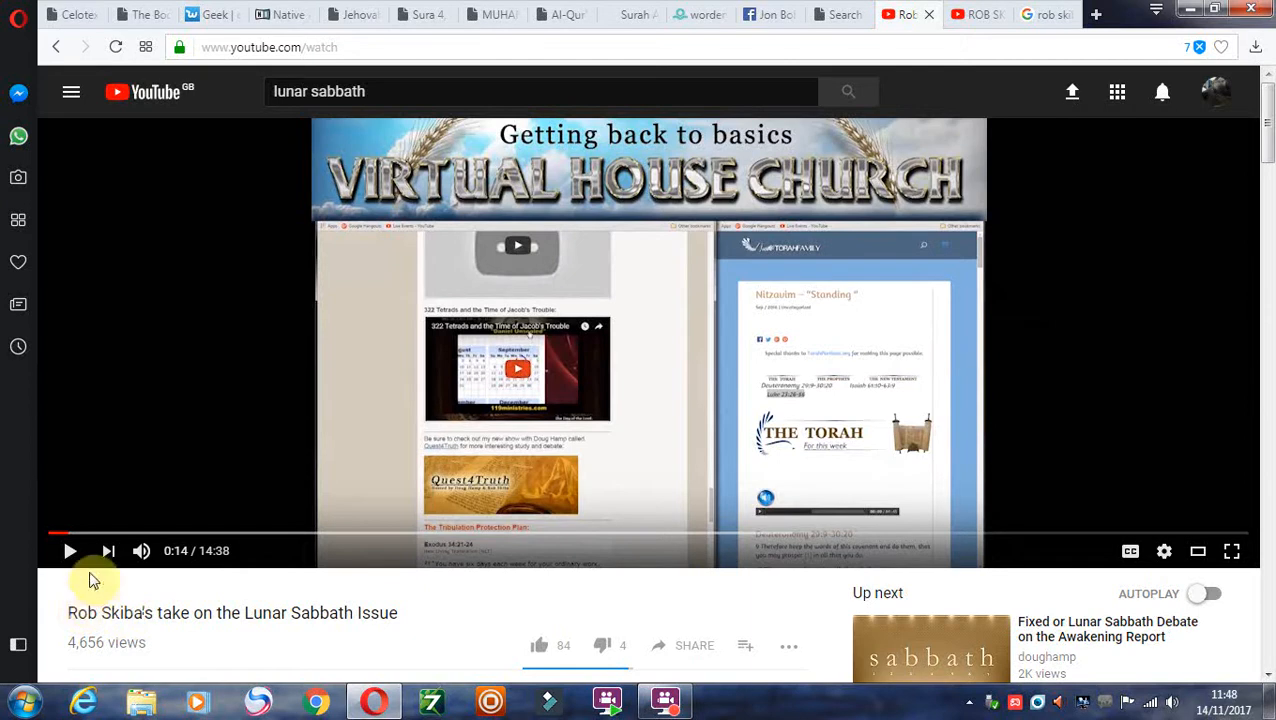
Play the Lunar Sabbath video onward and pause it at 0:54 of 14:38.
left_click(70, 551)
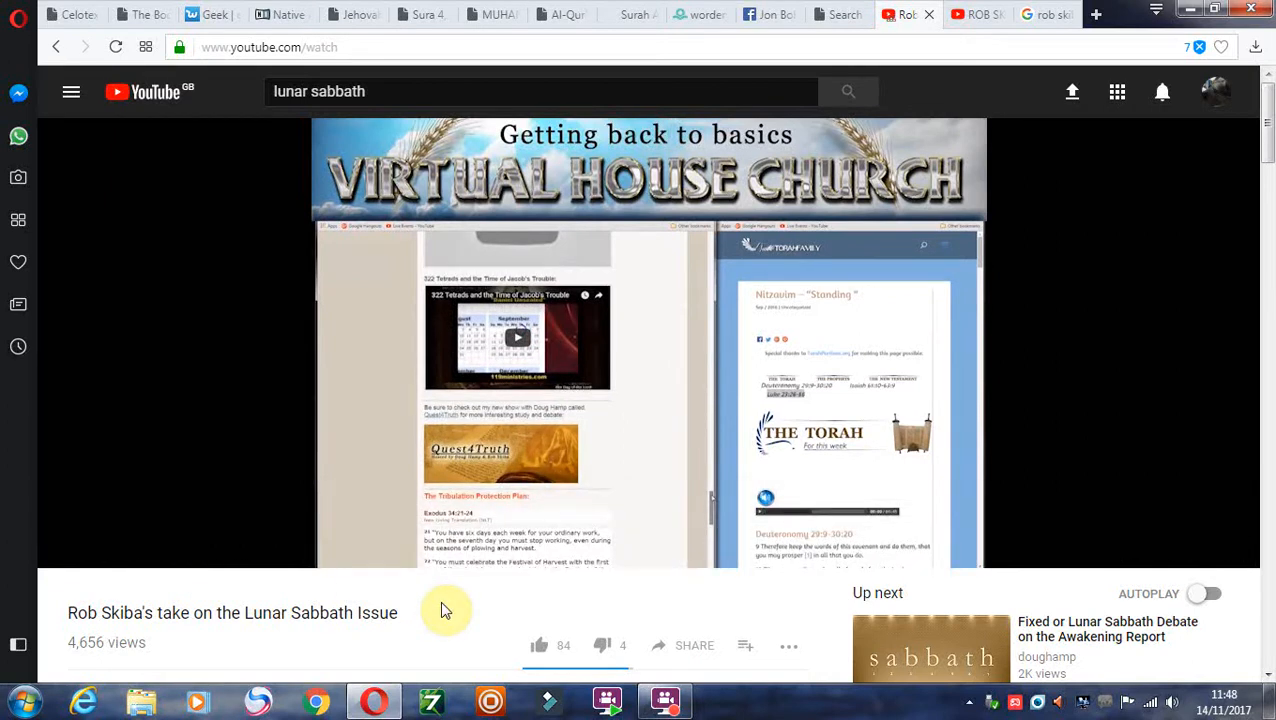
left_click(73, 557)
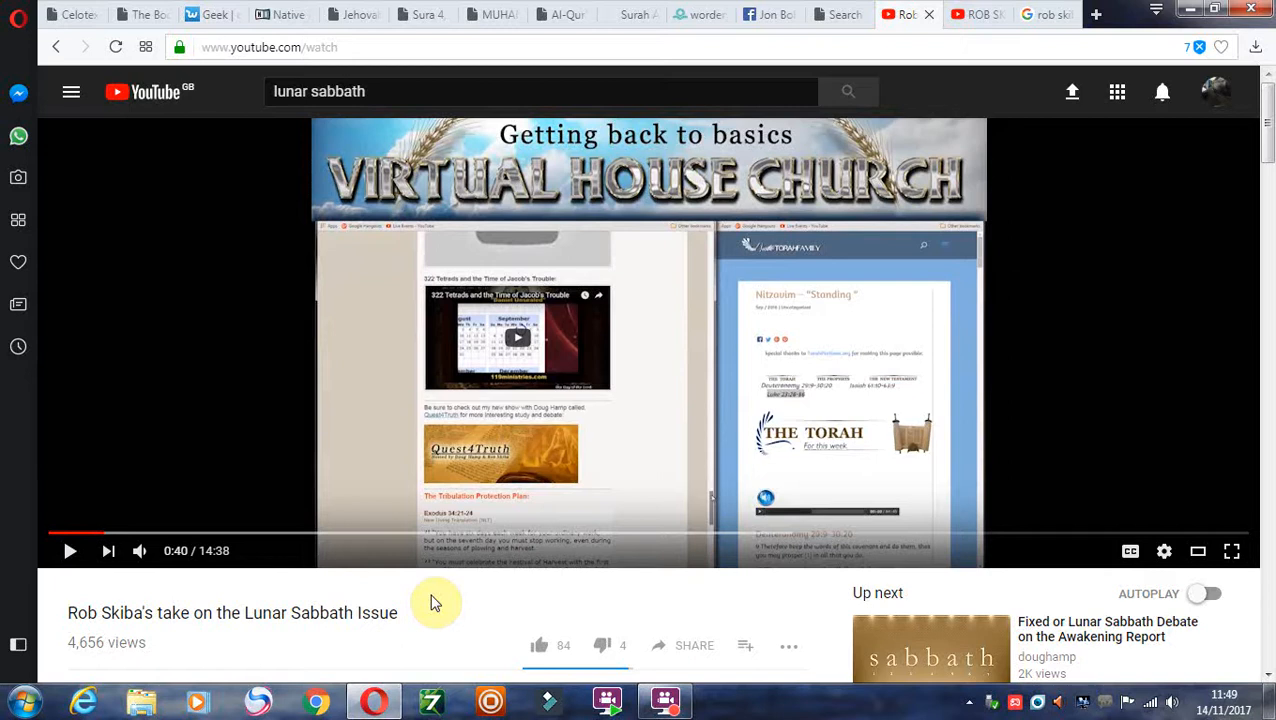
mouse_move(443, 601)
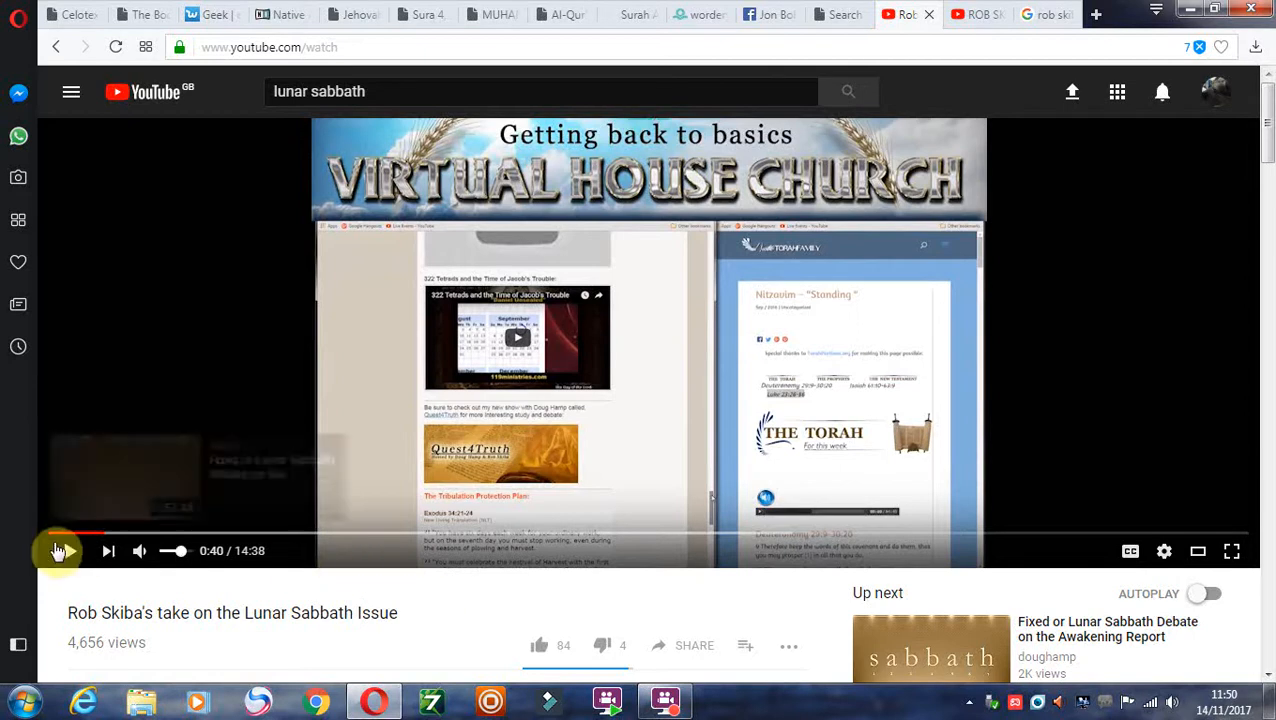
left_click(57, 550)
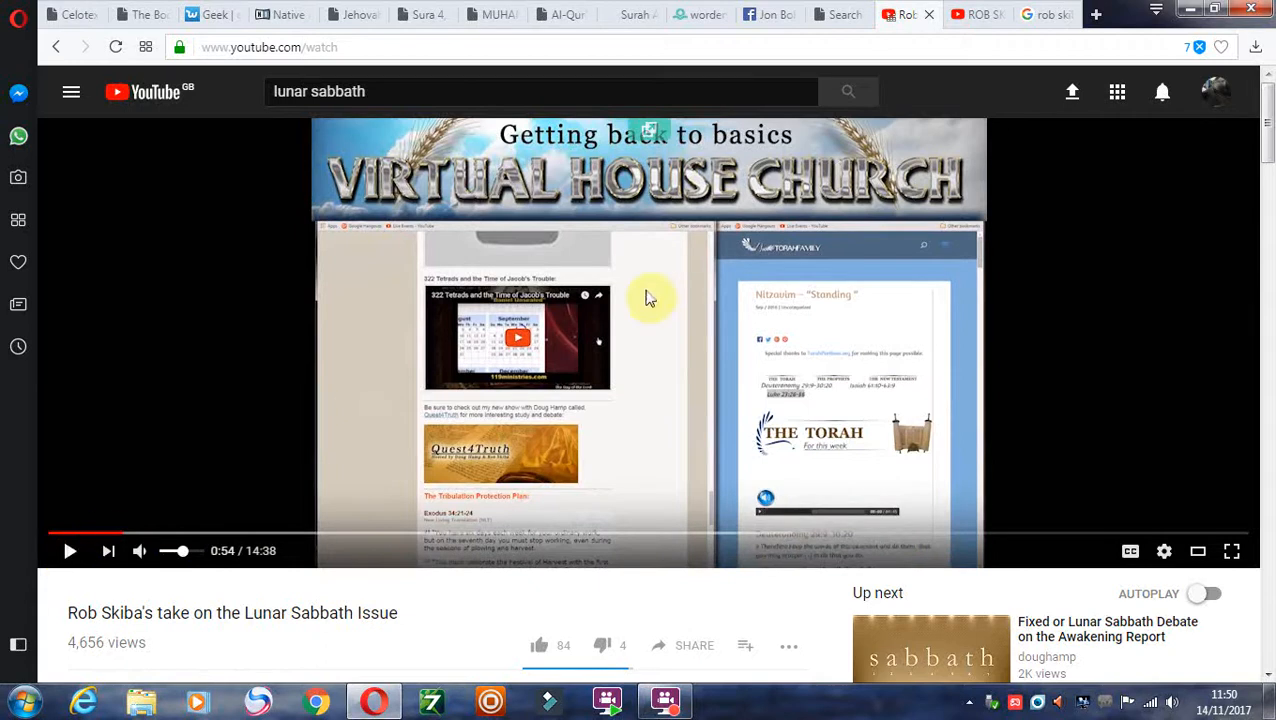
scroll("down", 3)
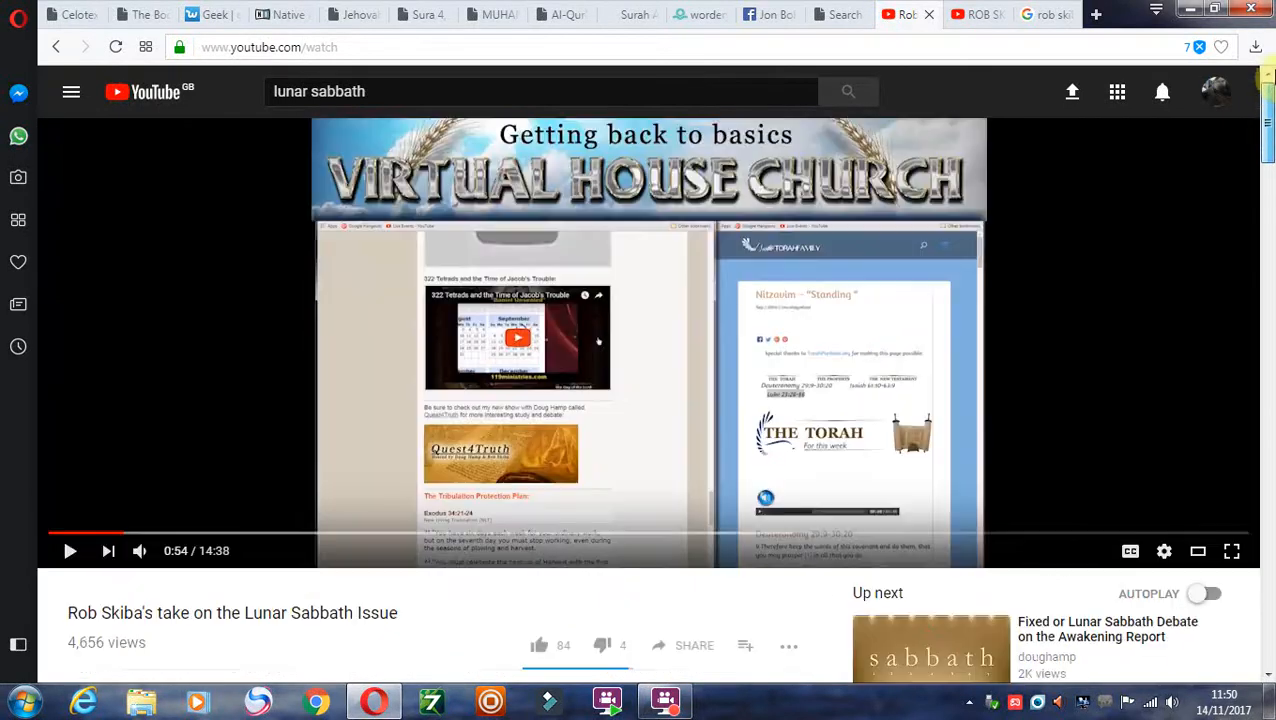
scroll("down", 3)
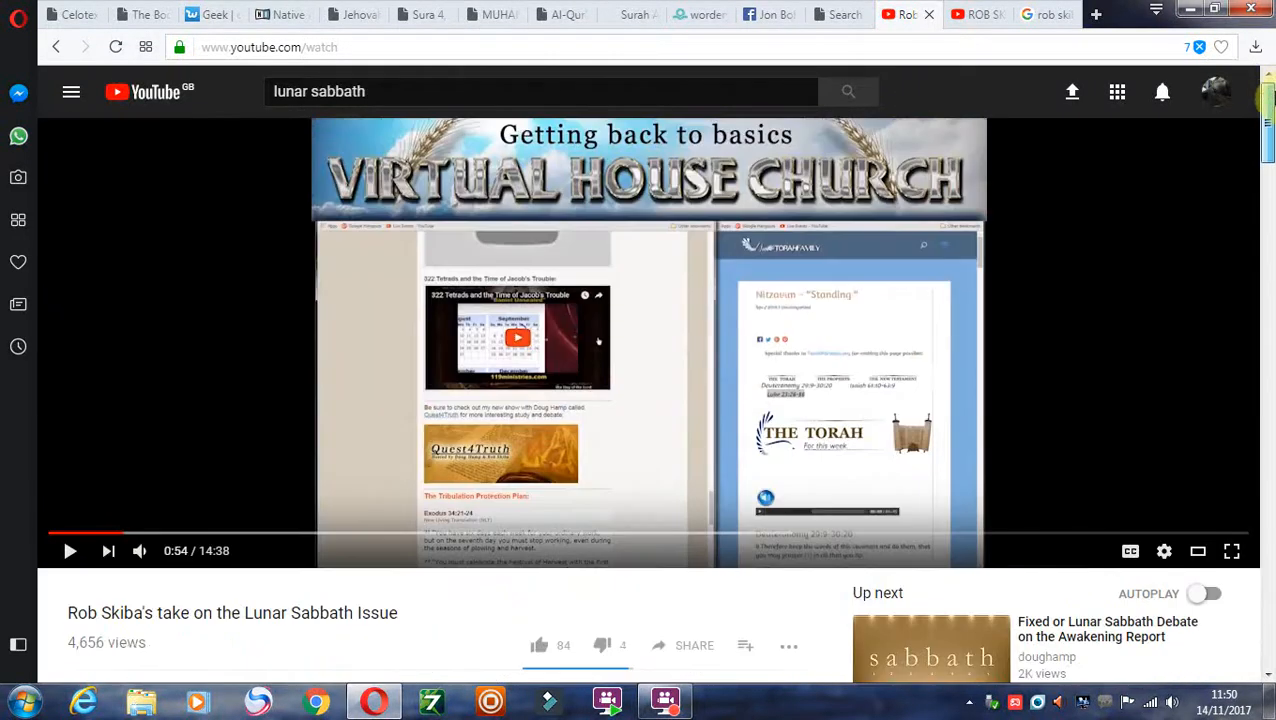
scroll("down", 3)
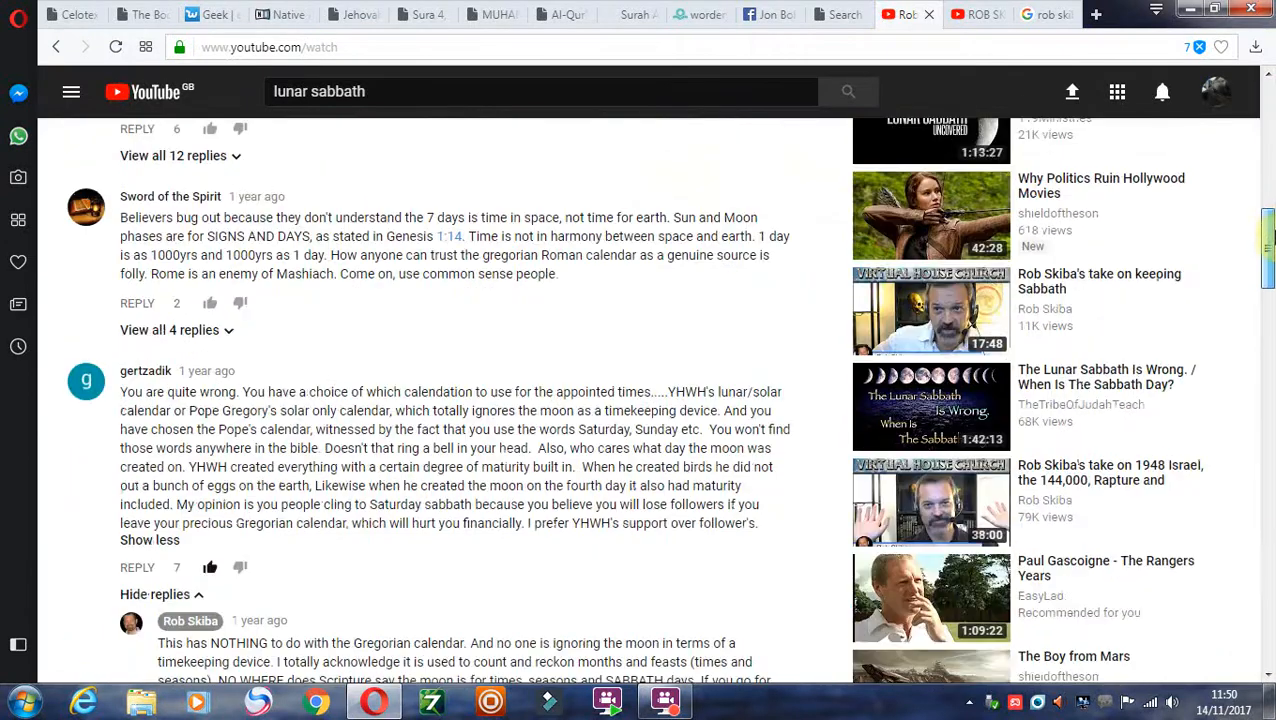
scroll("down", 3)
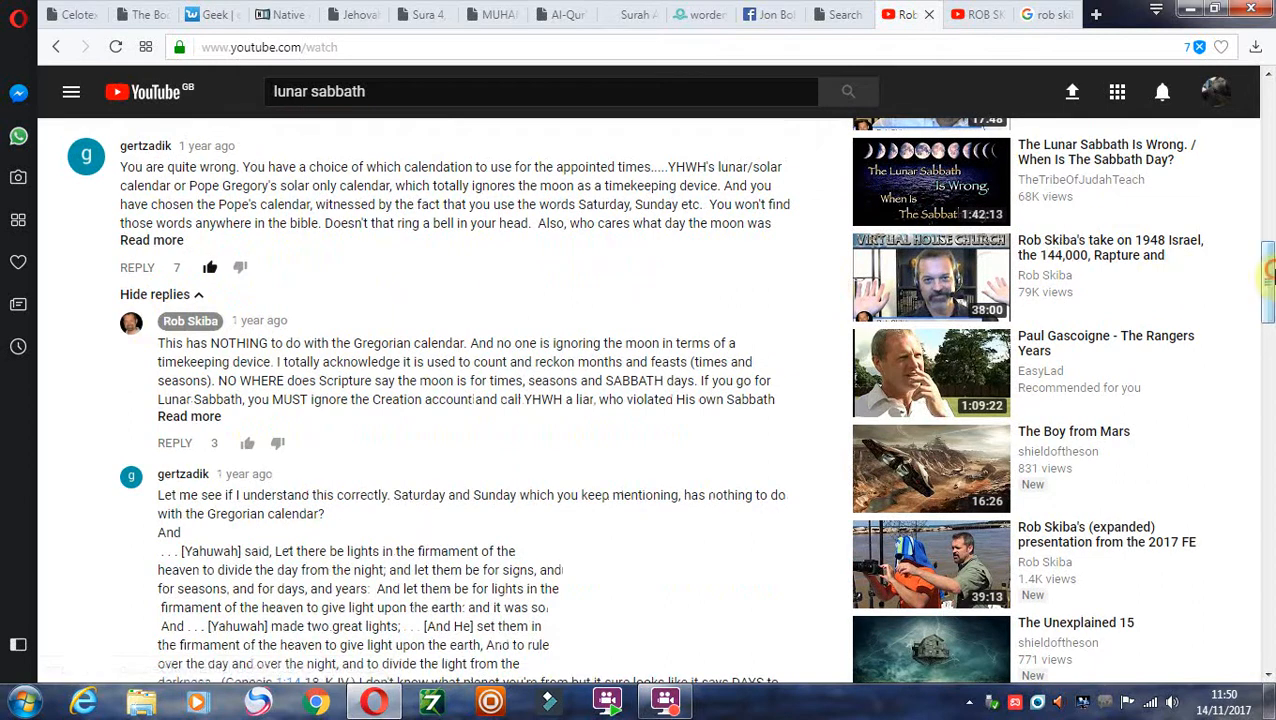
scroll("down", 3)
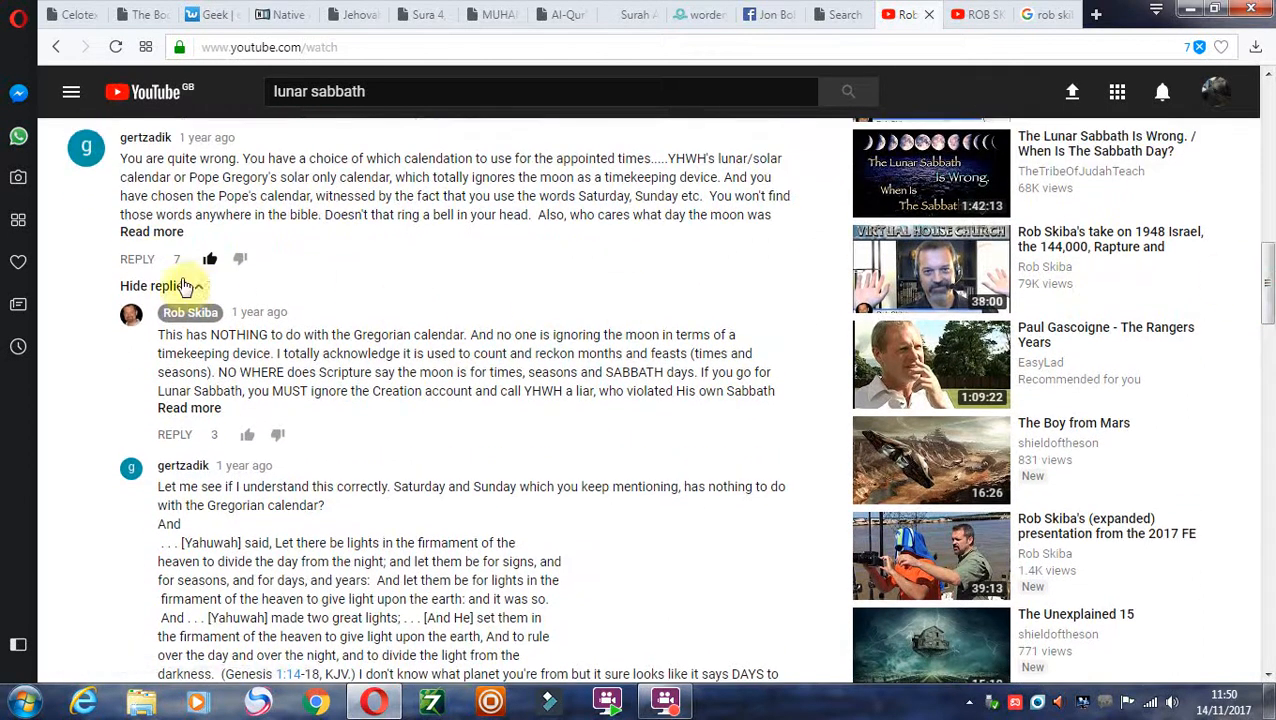
left_click(152, 231)
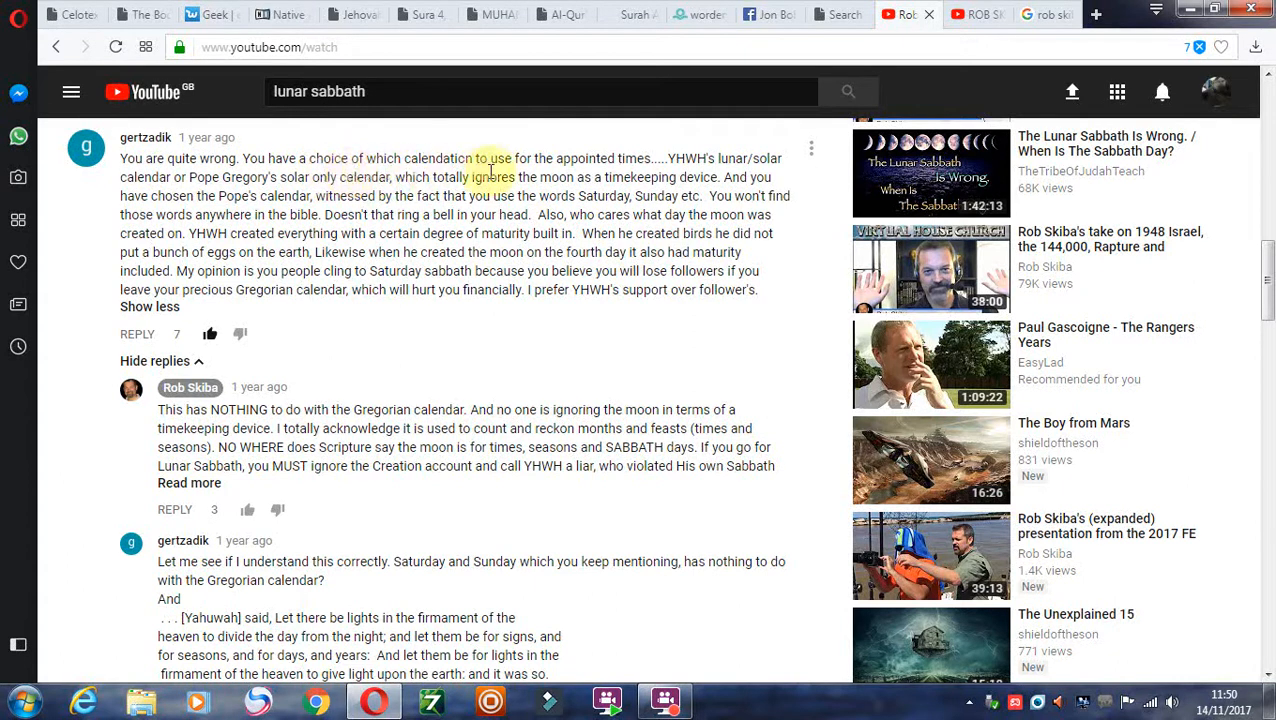
mouse_move(645, 180)
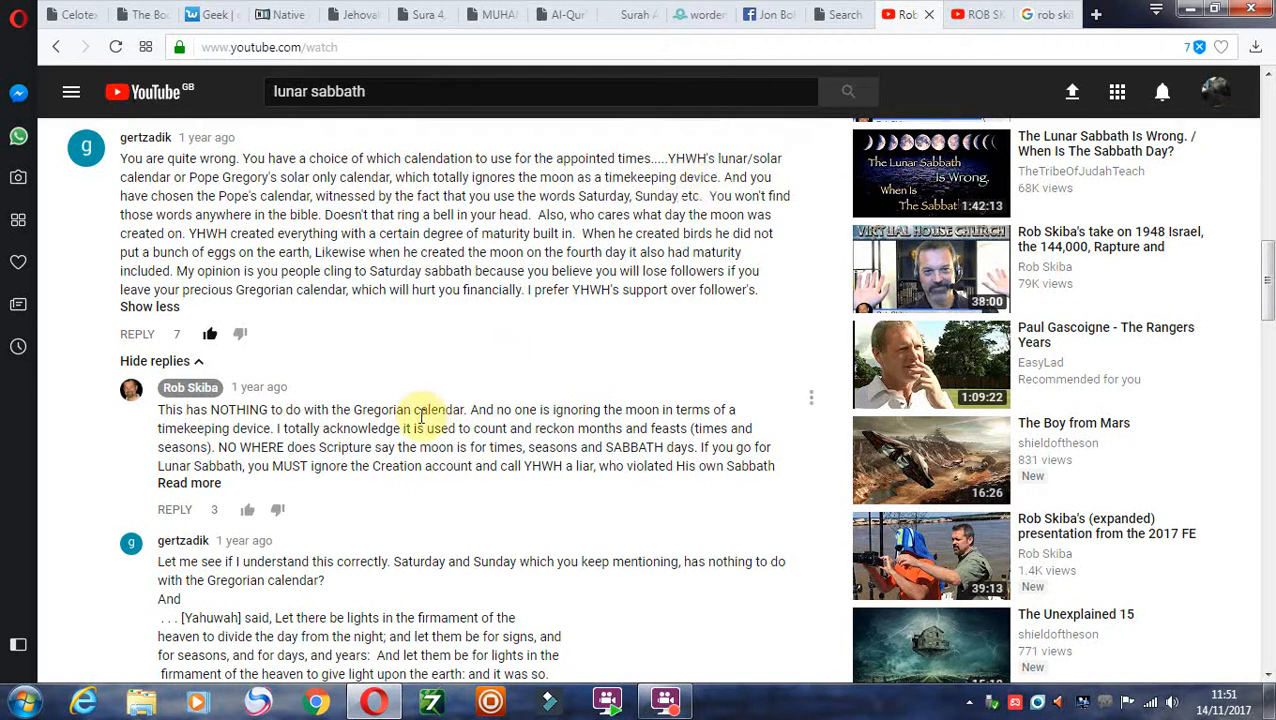
mouse_move(270, 473)
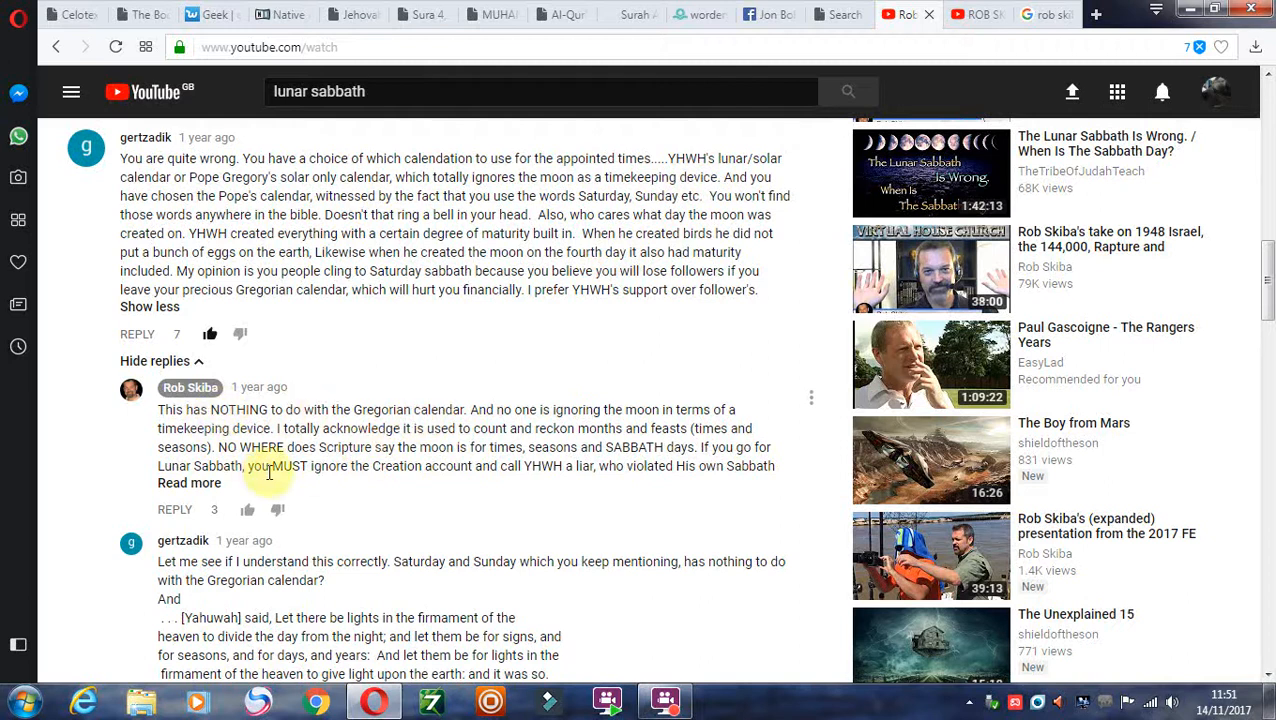
mouse_move(405, 155)
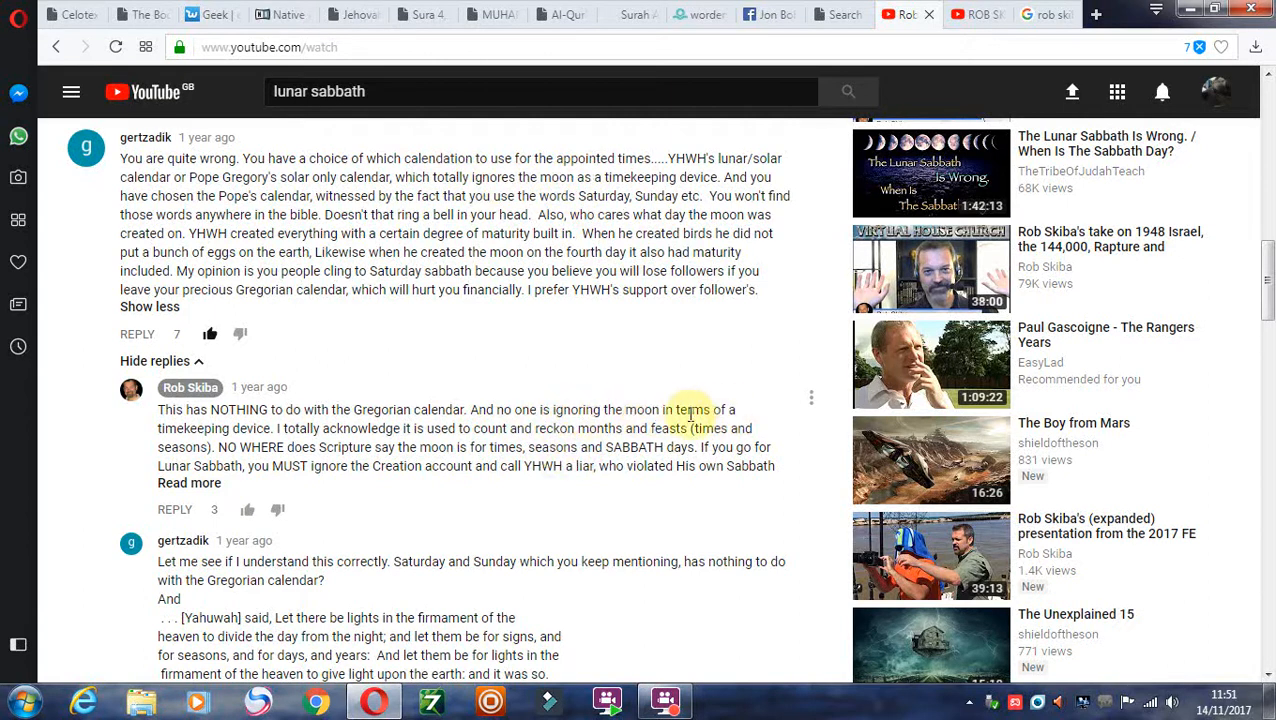
mouse_move(500, 510)
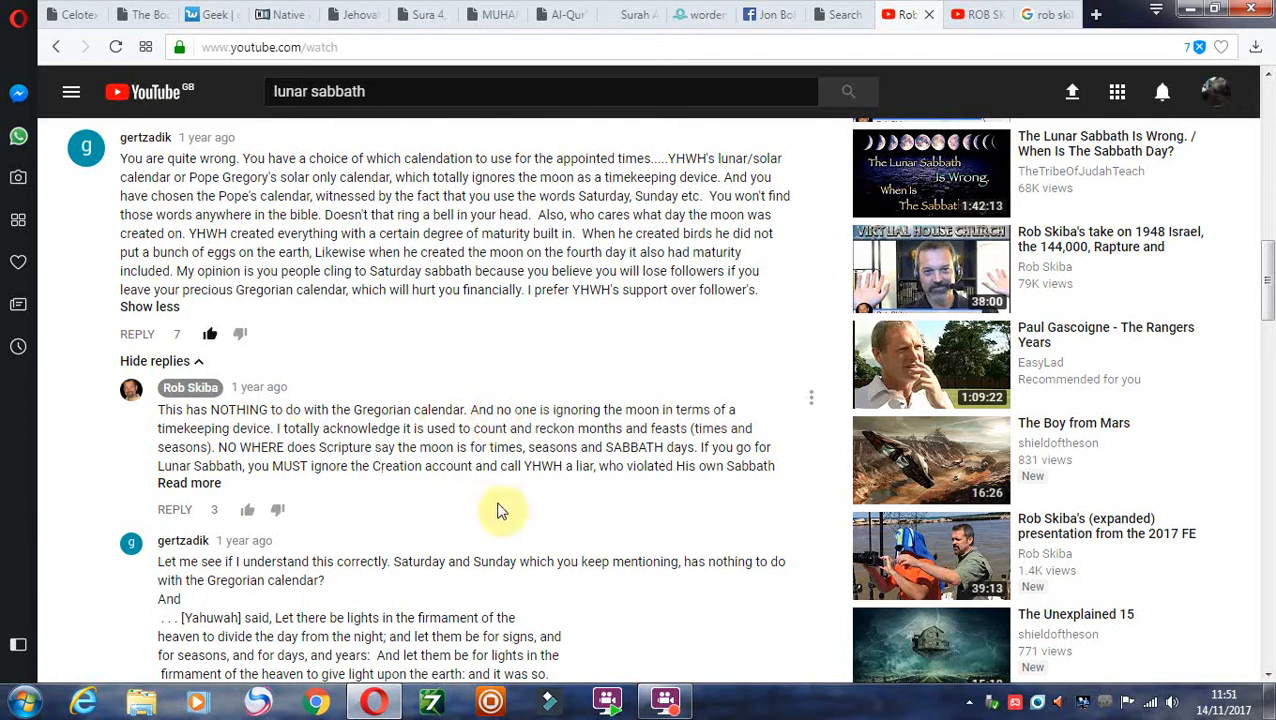
mouse_move(189, 483)
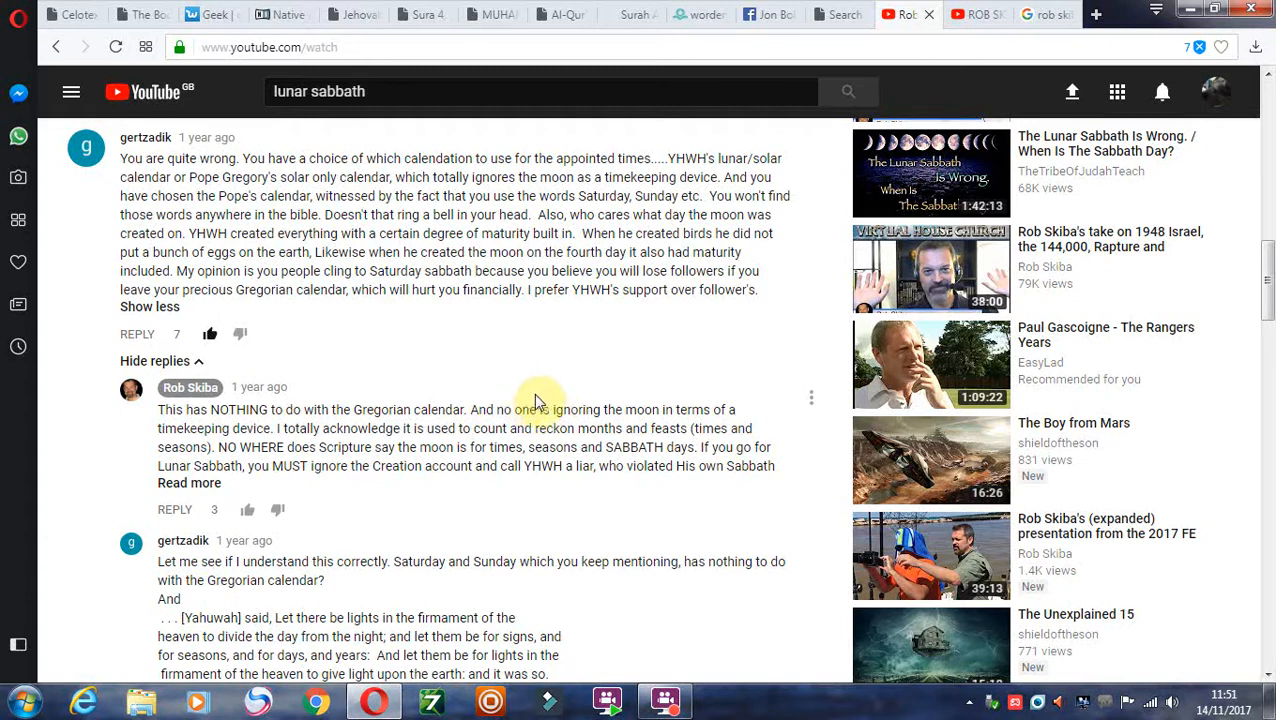
mouse_move(662, 500)
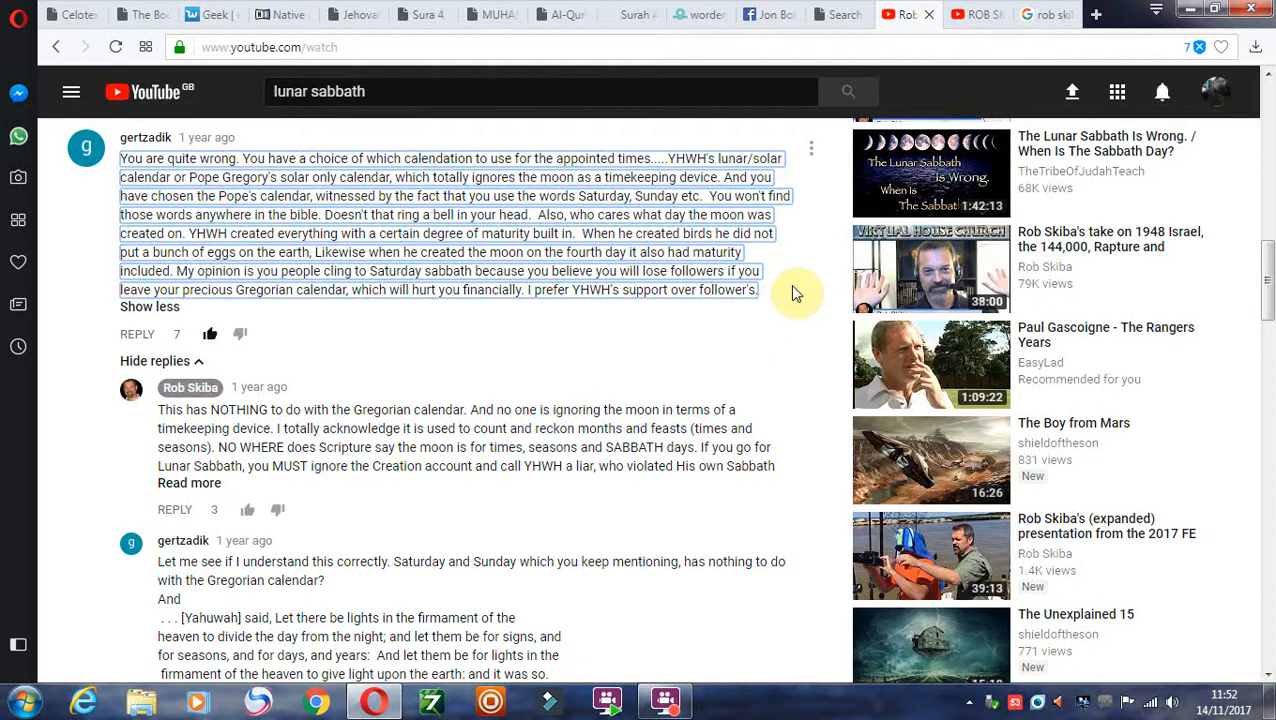
double_click(600, 196)
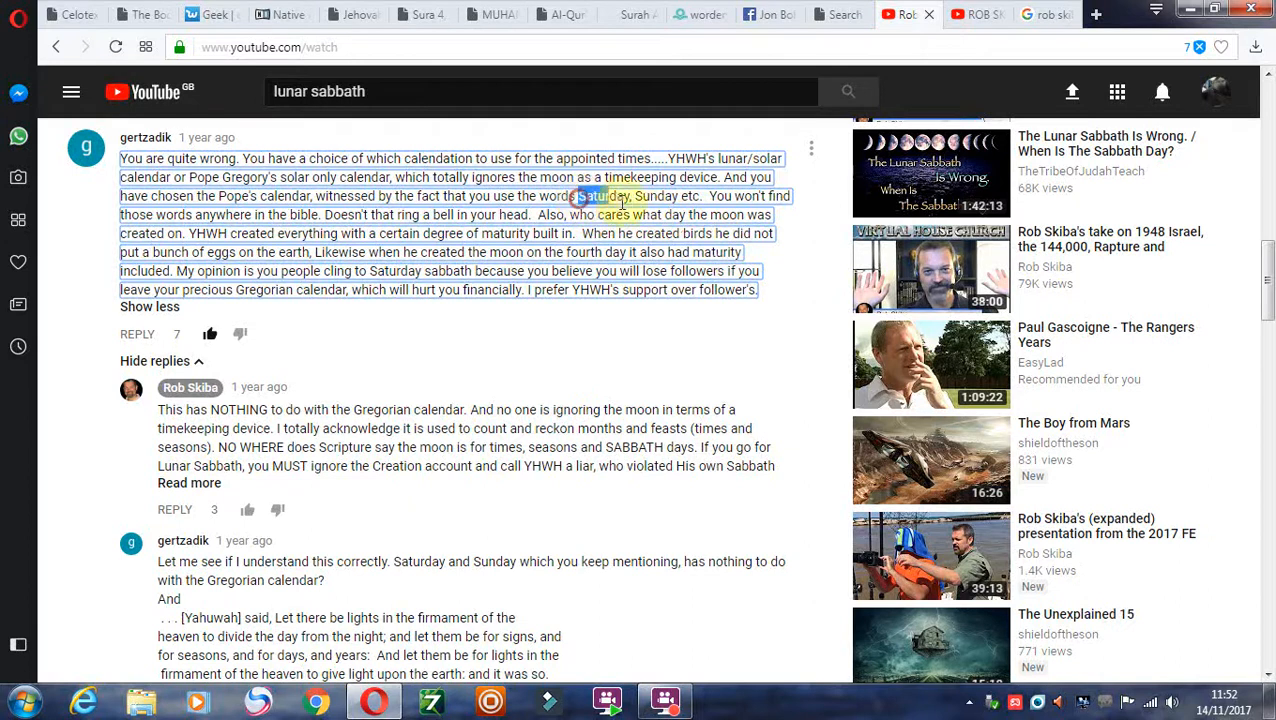
double_click(600, 196)
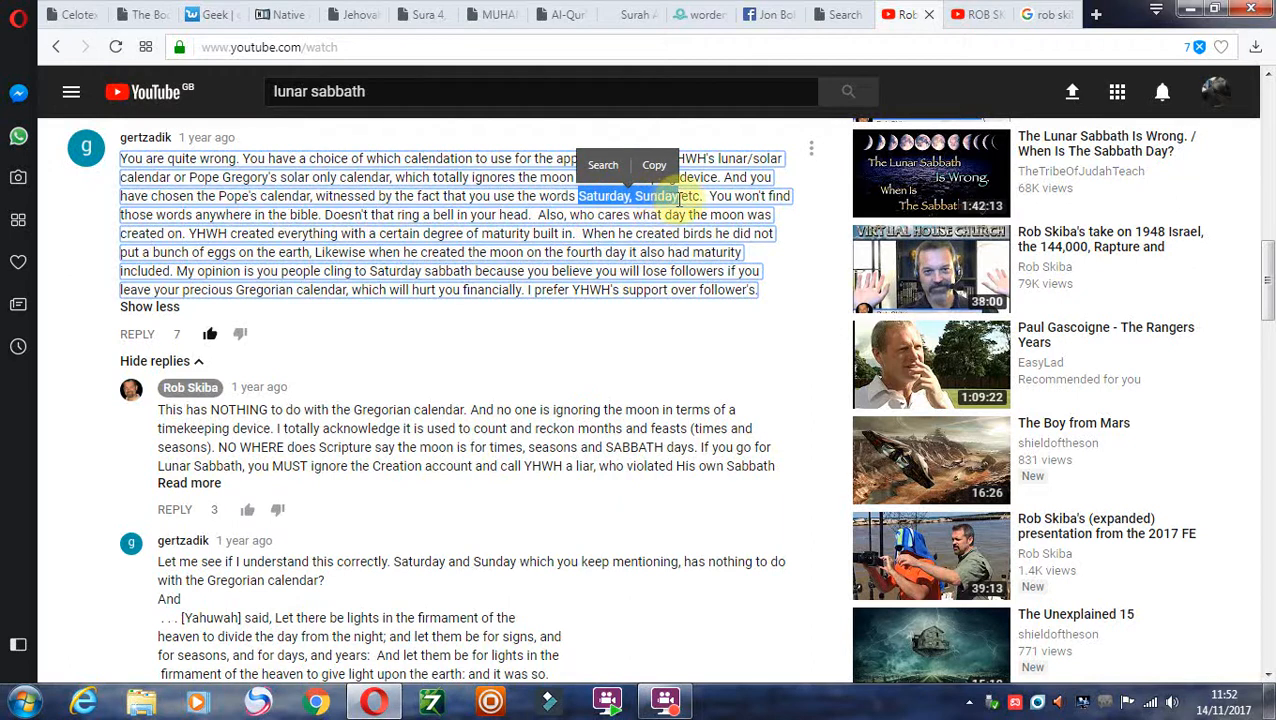
mouse_move(930, 147)
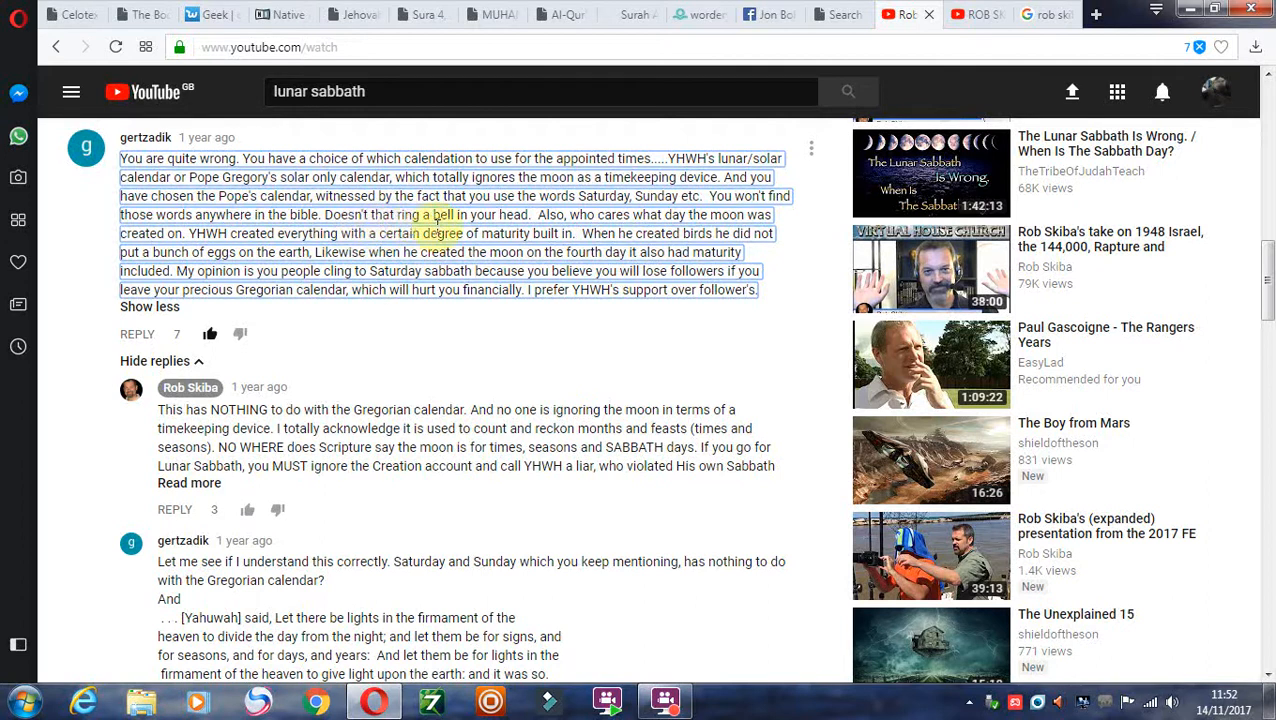
mouse_move(662, 232)
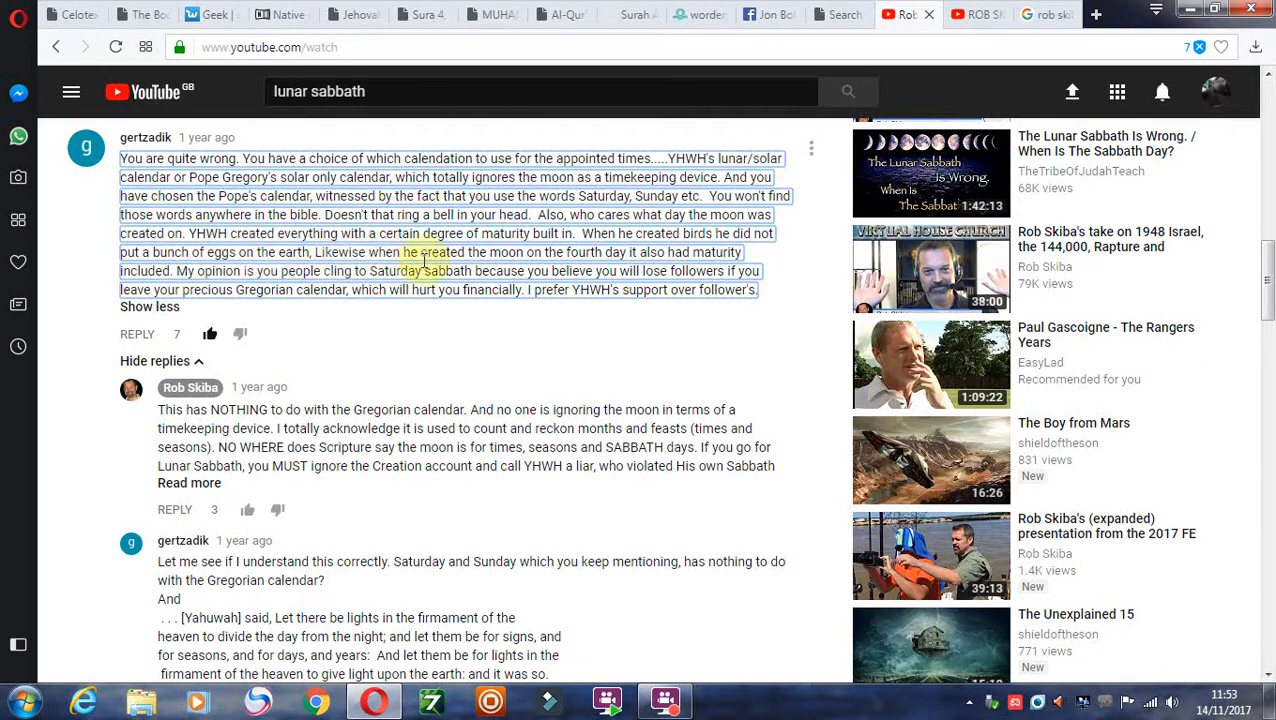
mouse_move(585, 320)
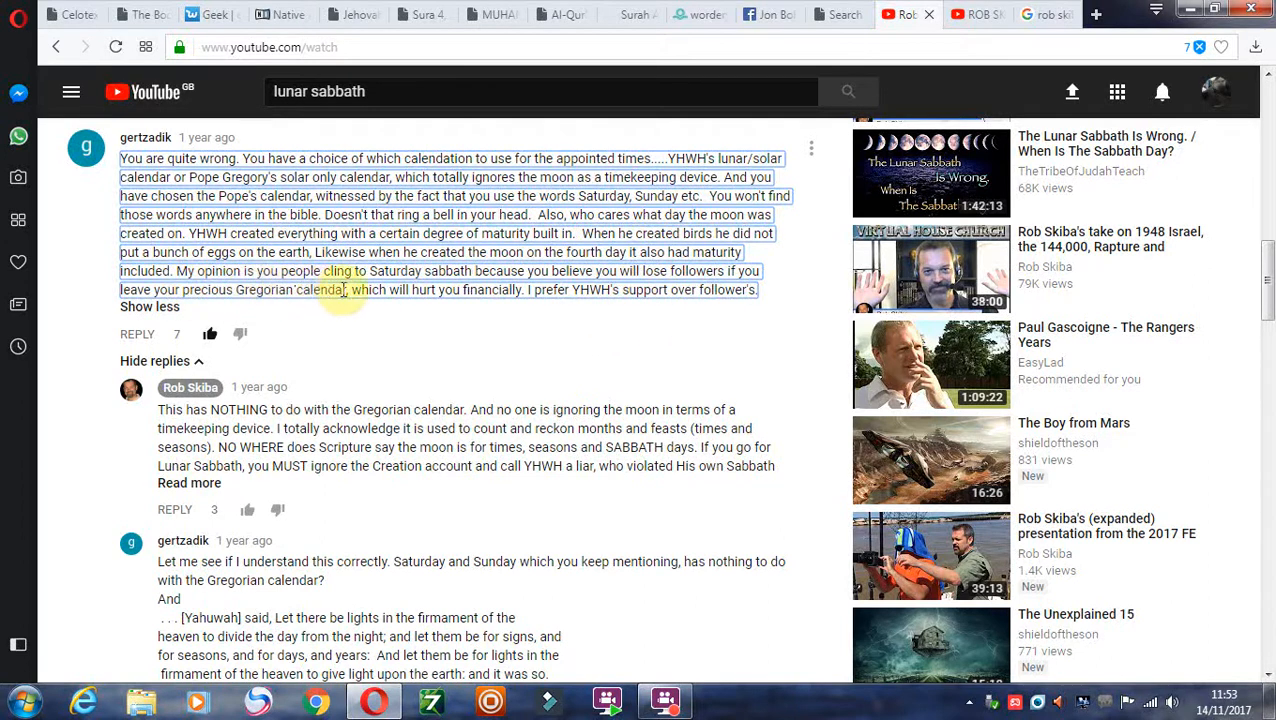
mouse_move(480, 290)
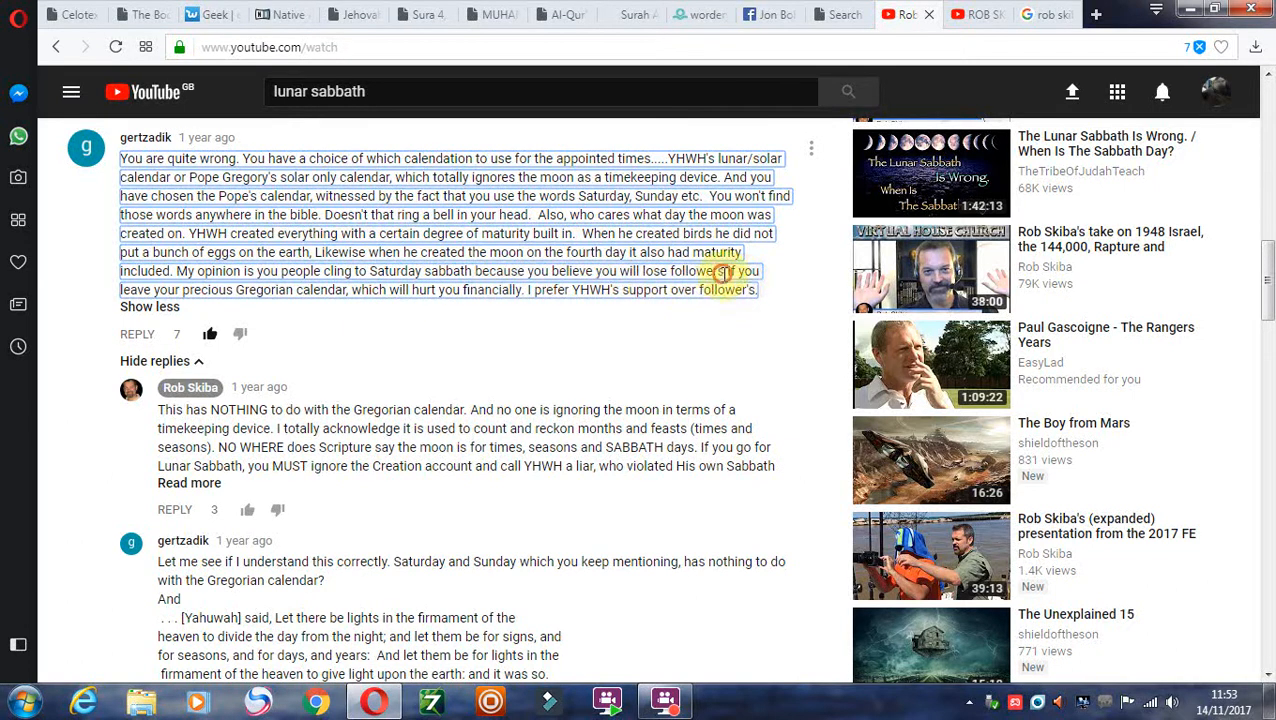
double_click(697, 271)
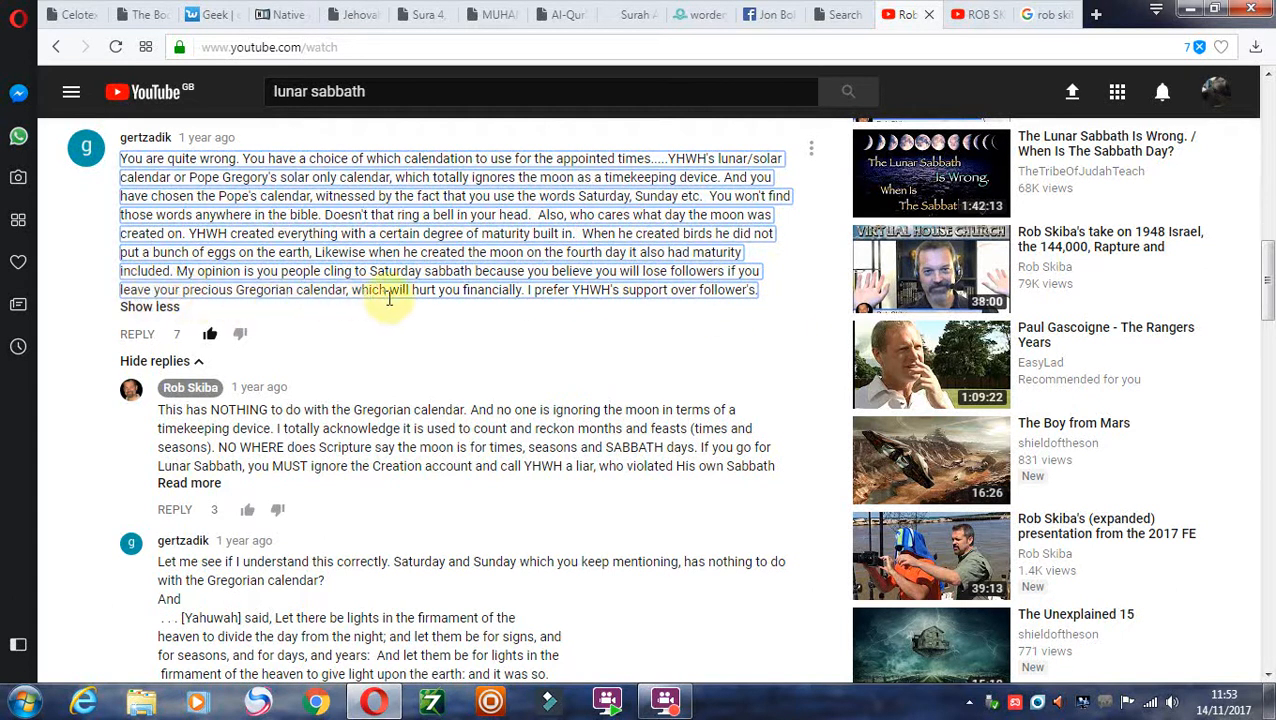
mouse_move(515, 307)
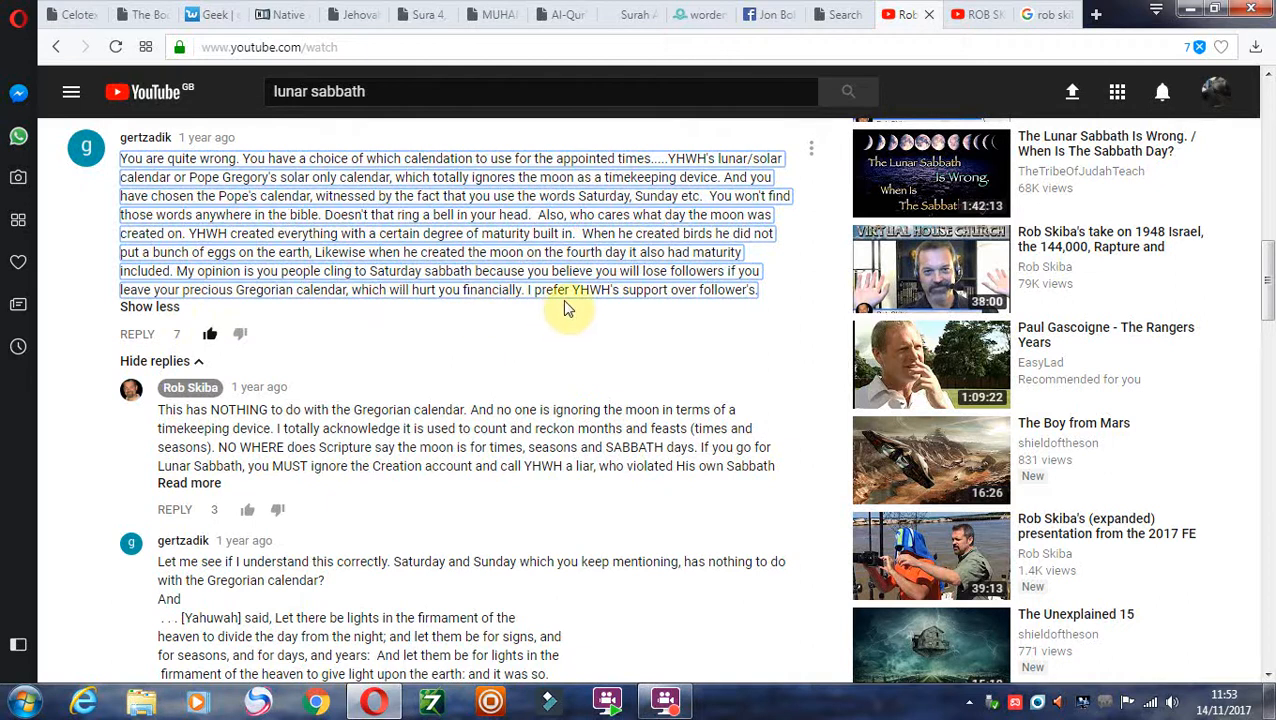
scroll("down", 3)
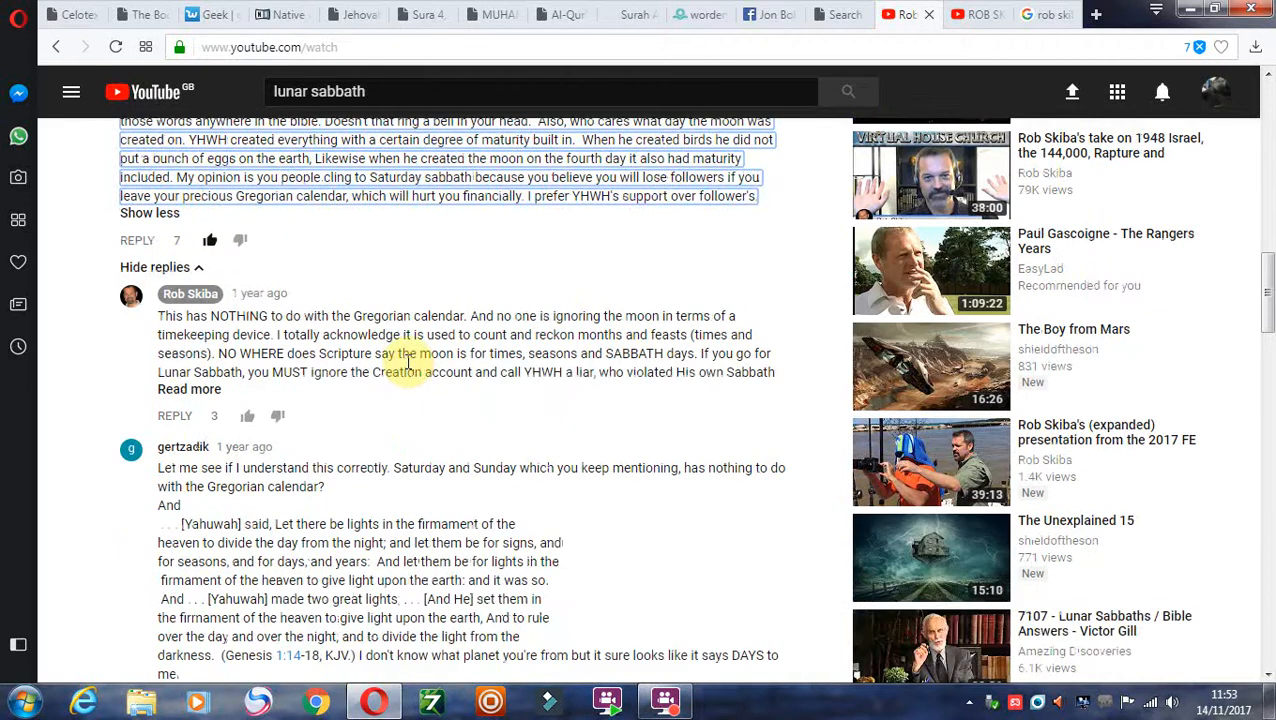
scroll("down", 3)
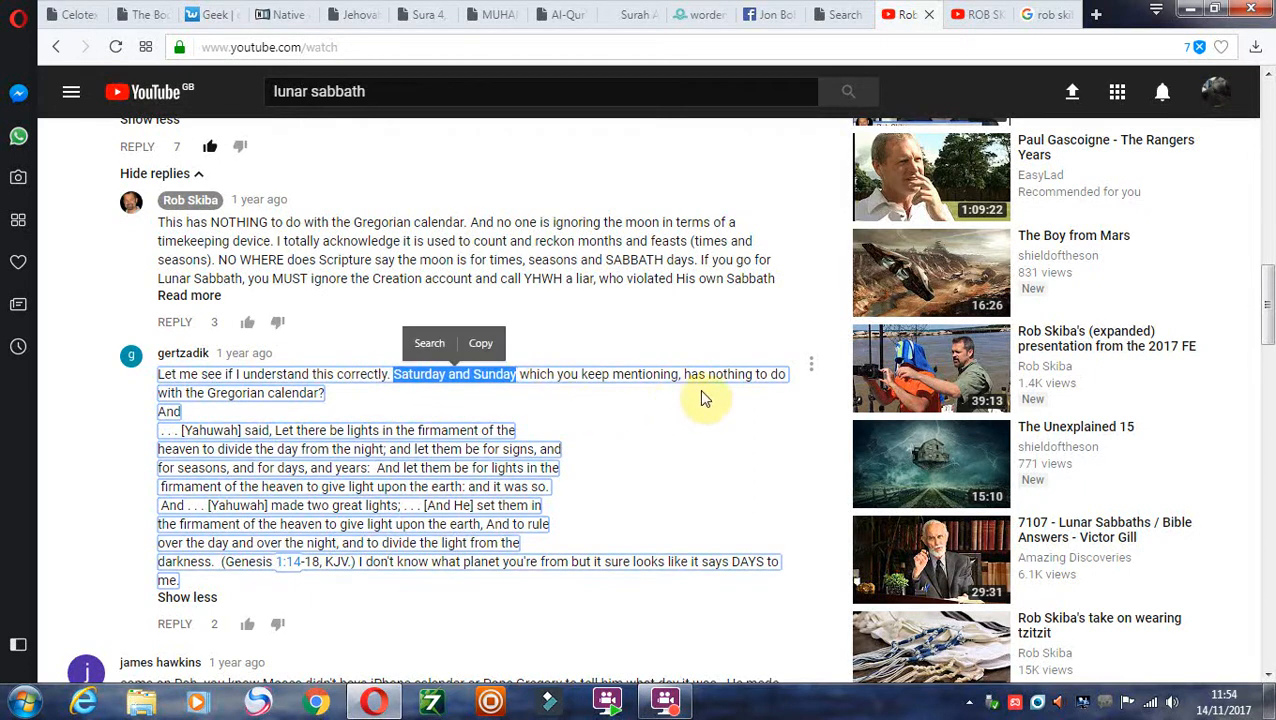
mouse_move(261, 402)
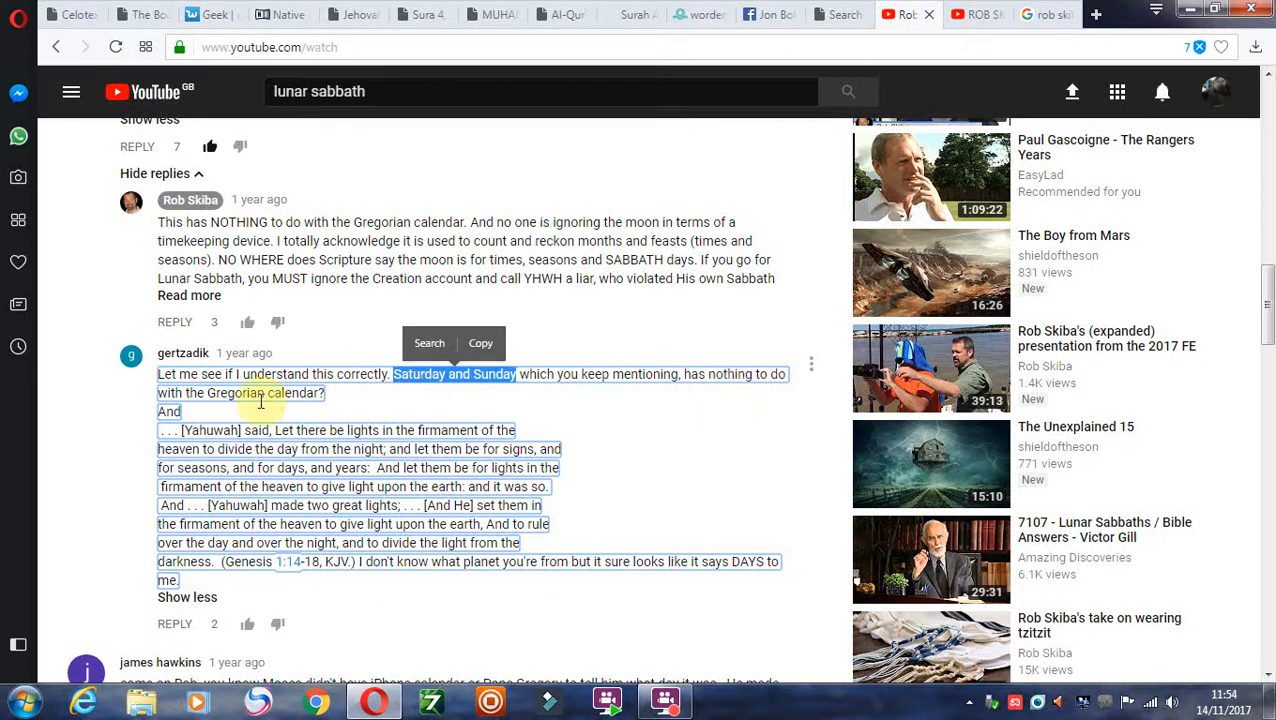
left_click(272, 240)
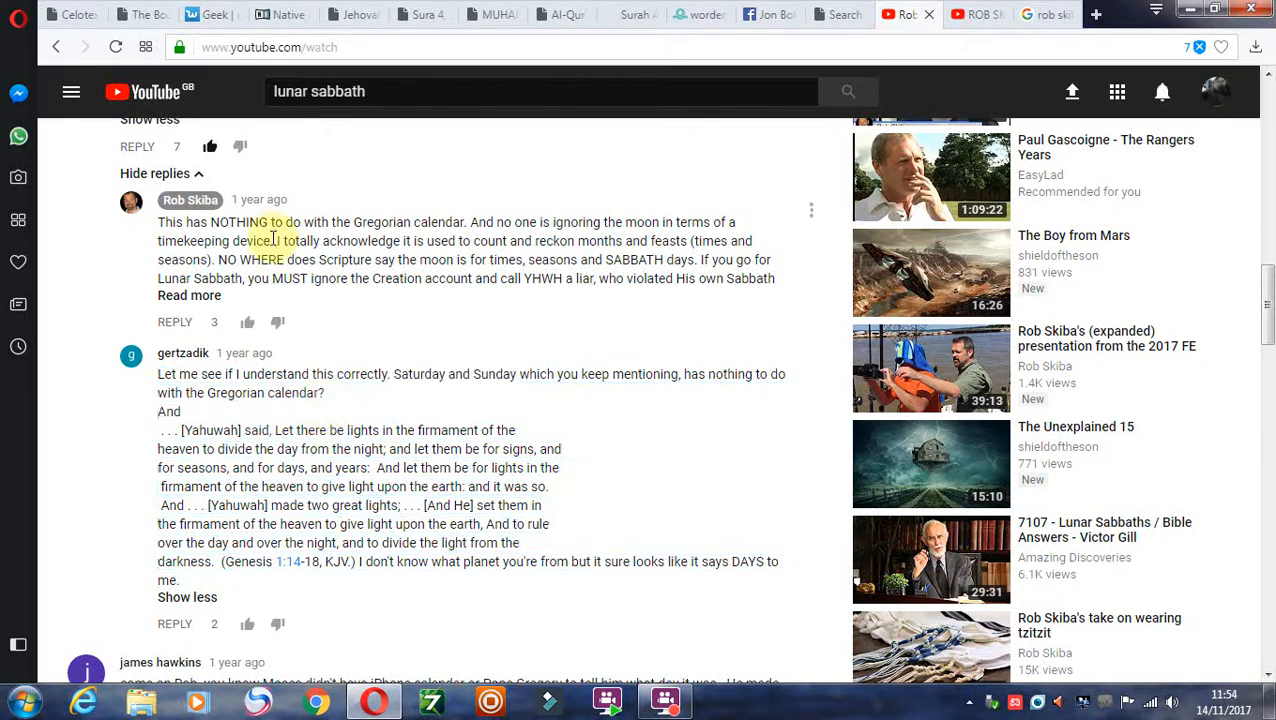
mouse_move(515, 374)
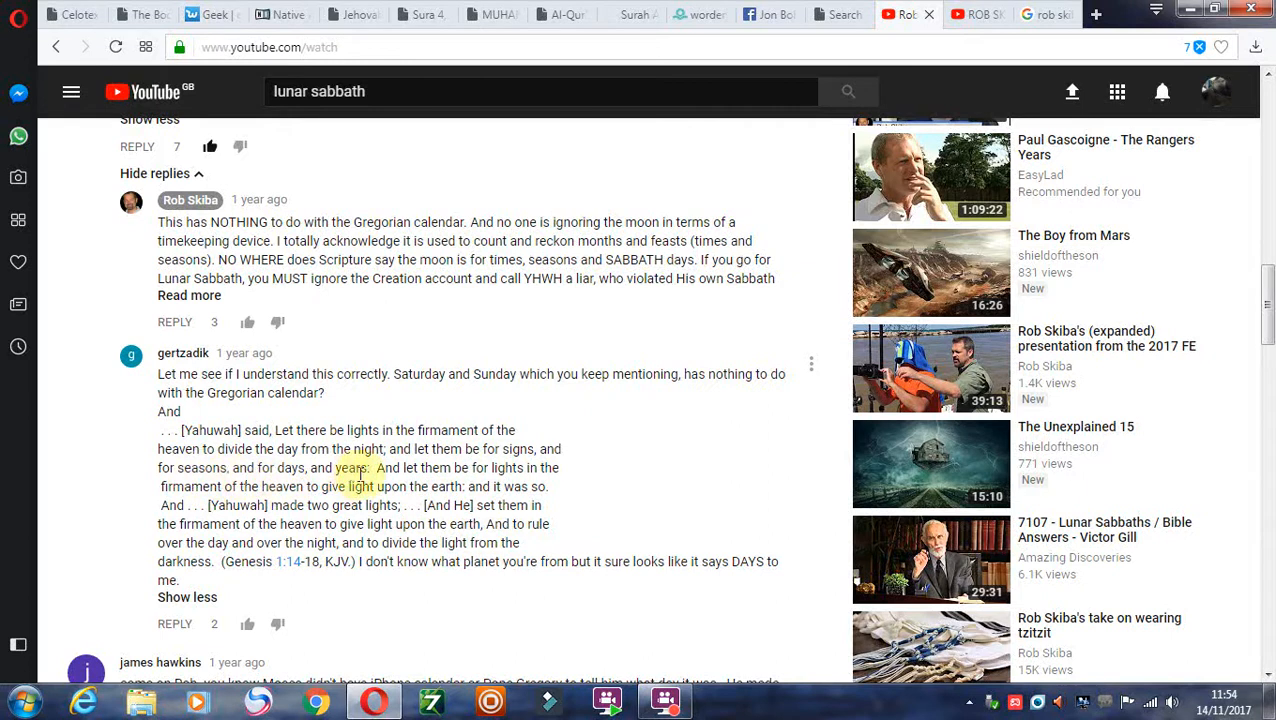
mouse_move(320, 487)
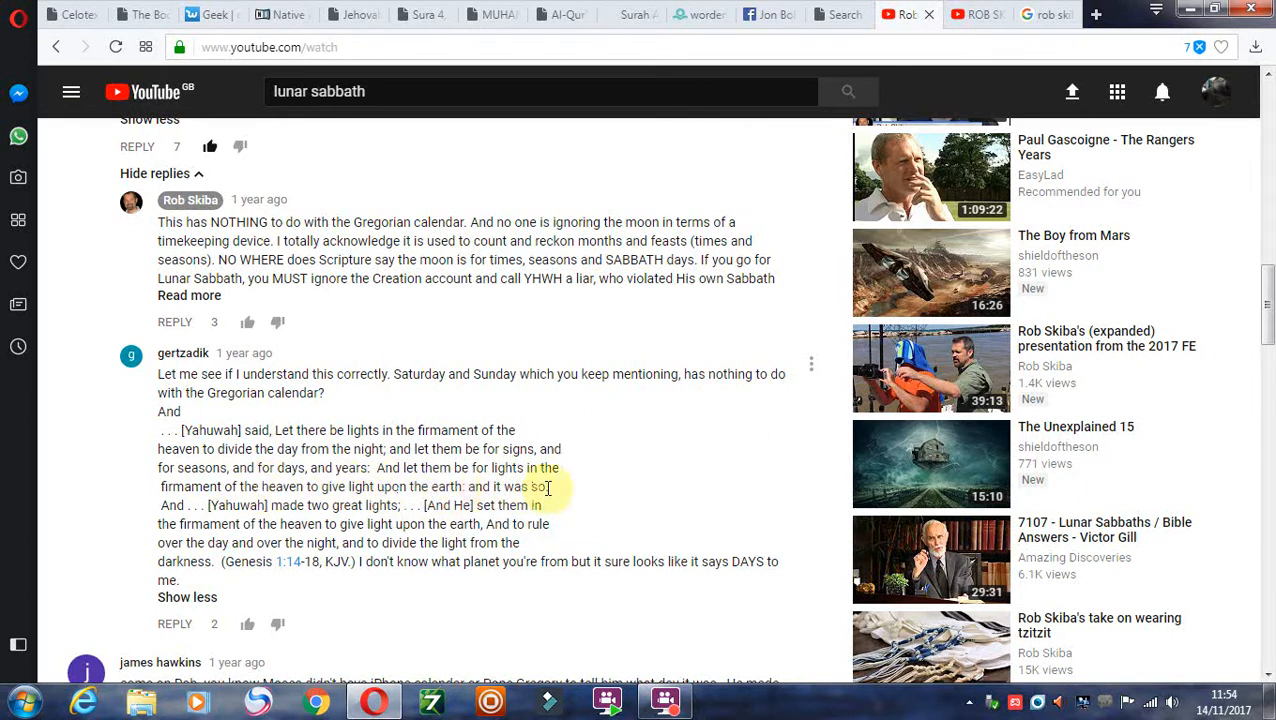
mouse_move(325, 515)
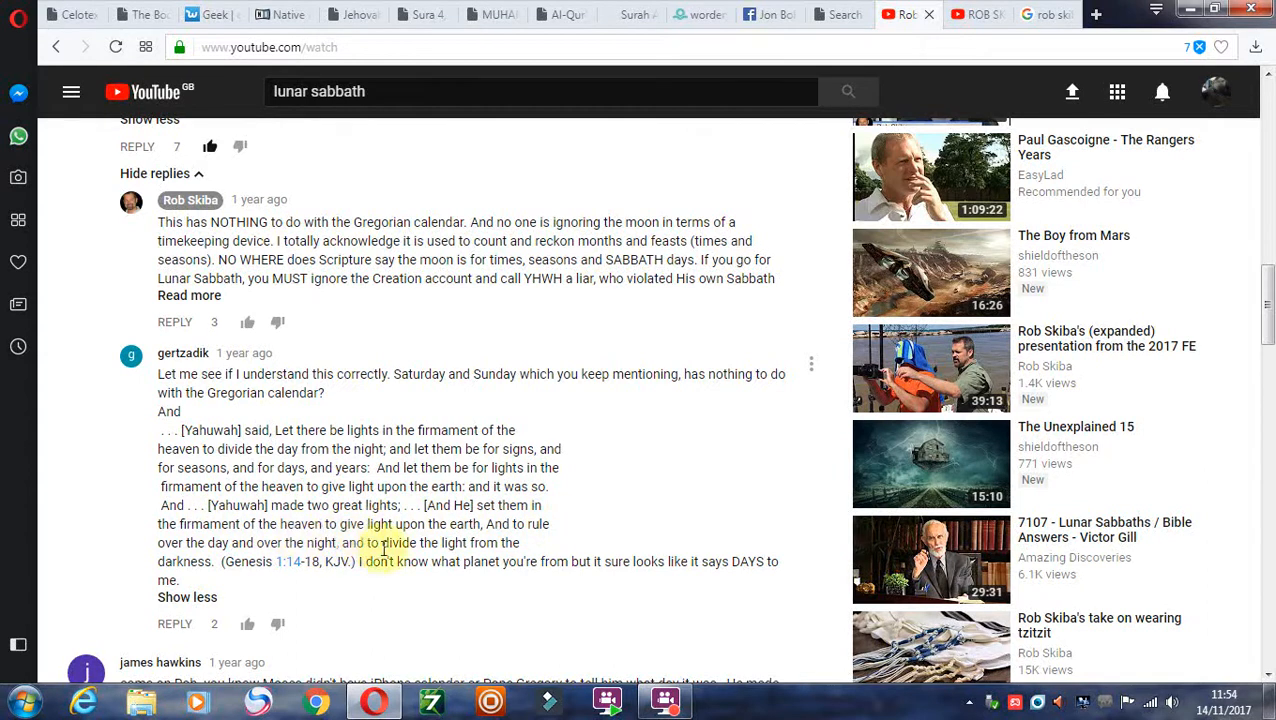
mouse_move(250, 557)
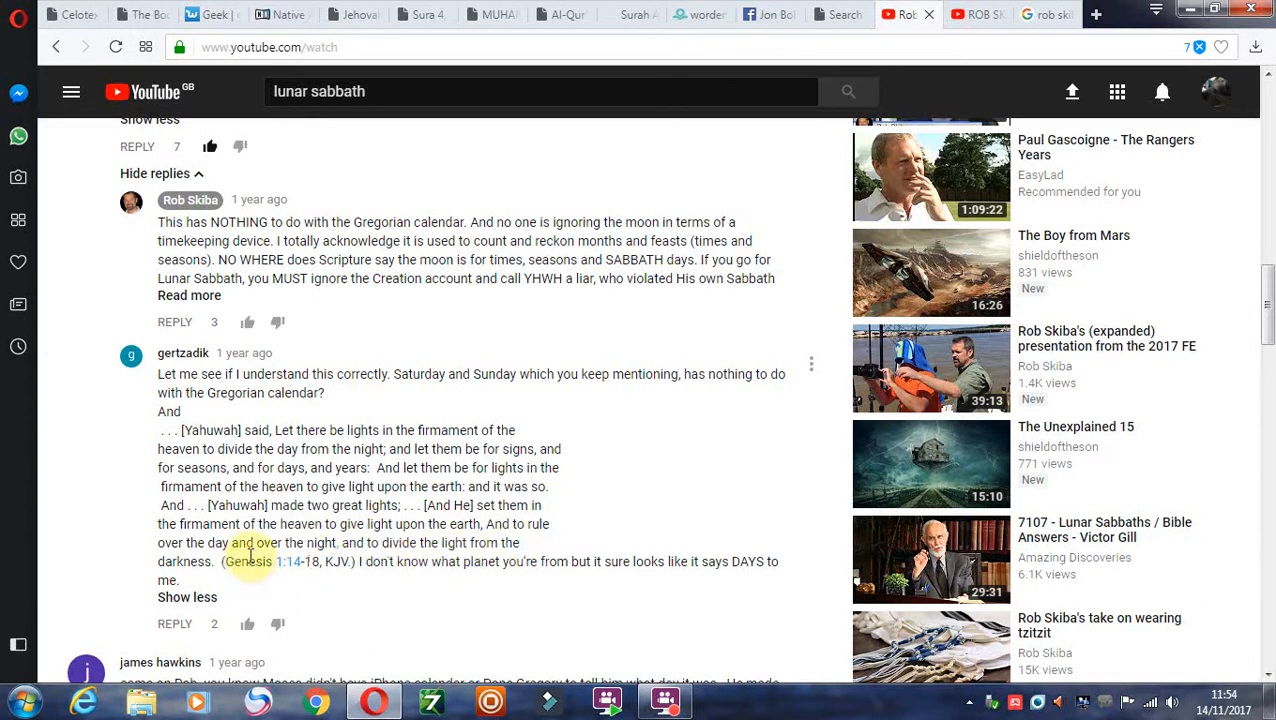
mouse_move(550, 570)
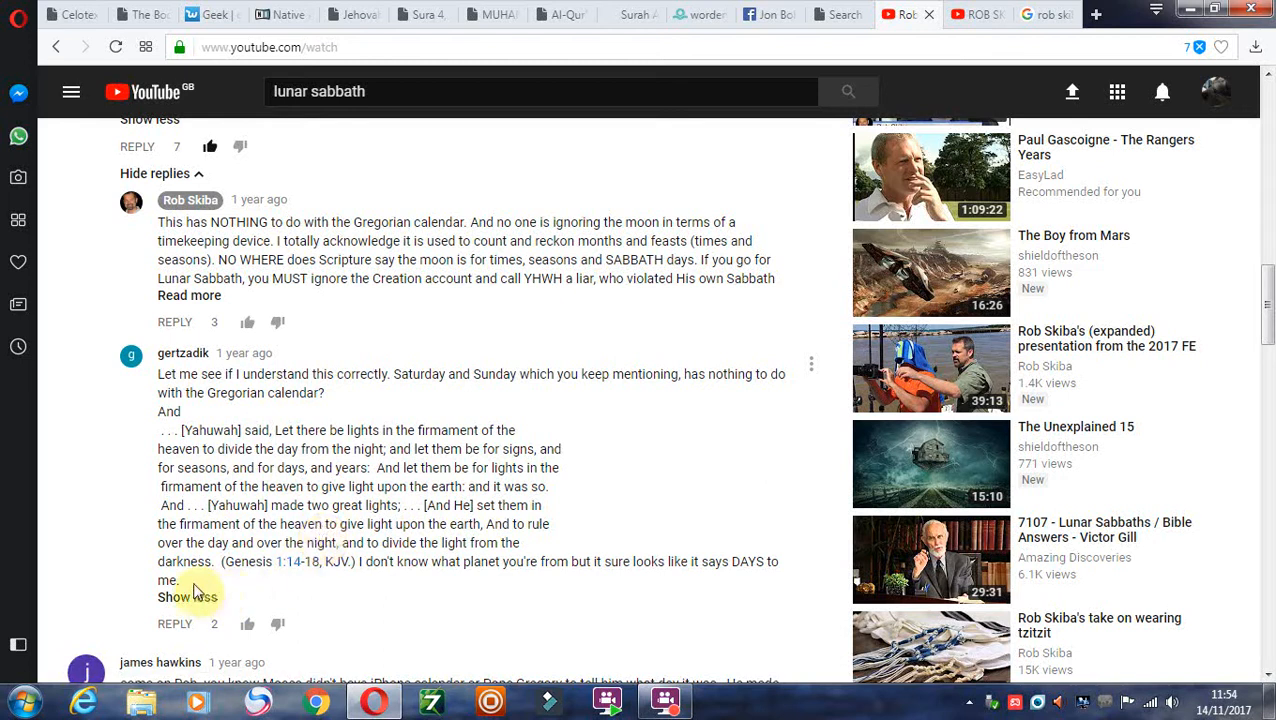
left_click(187, 596)
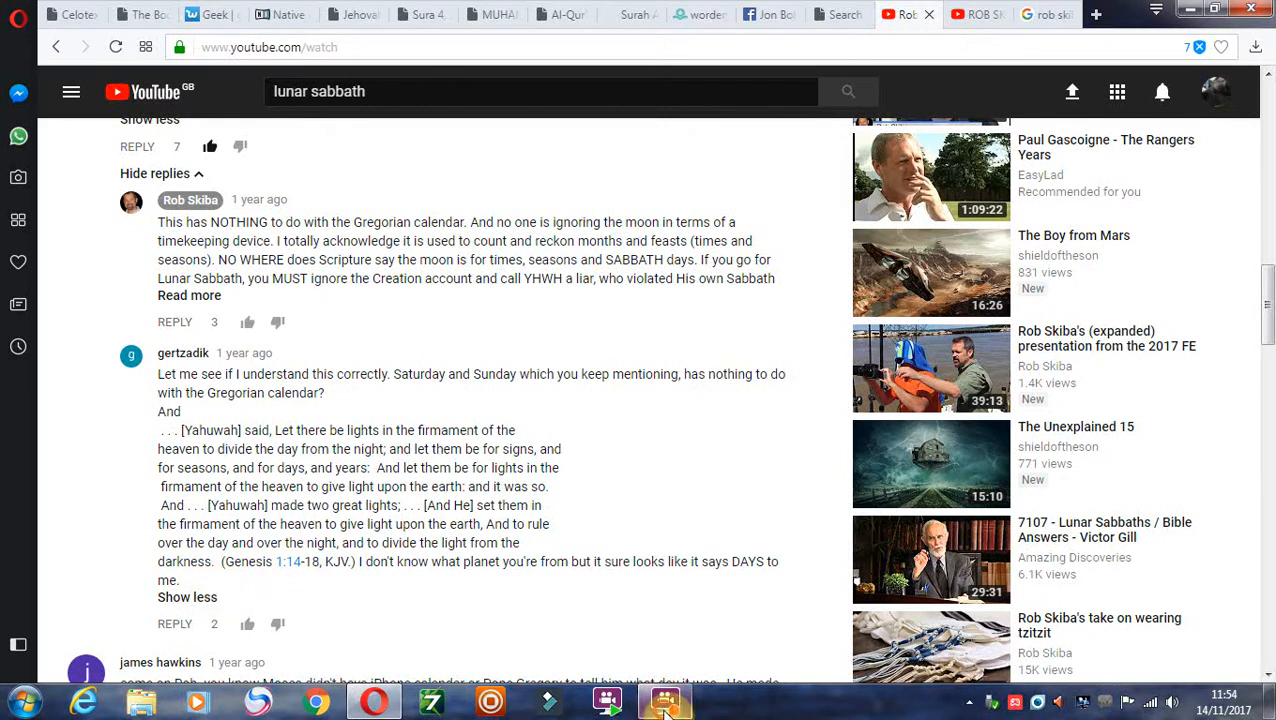
Switch to the 'ROB SKIBA EXPOSED' video tab, paused at 2:57 of 4:06.
left_click(665, 700)
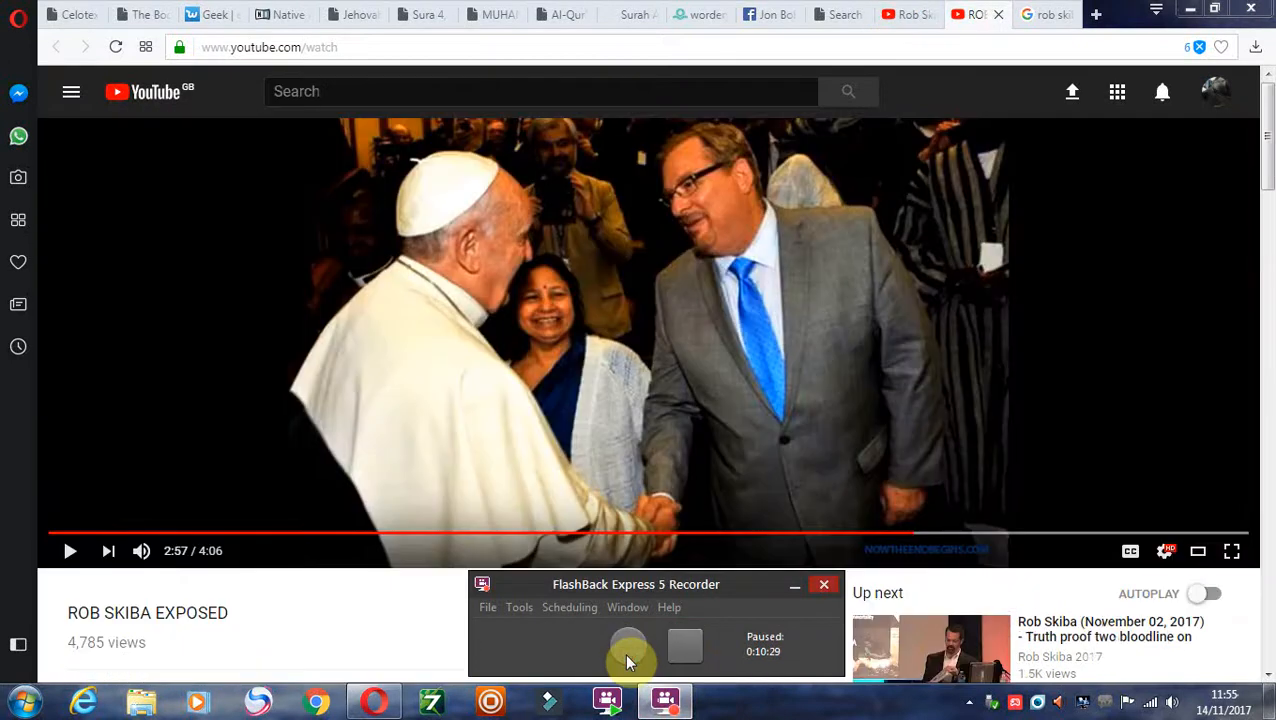
left_click(629, 645)
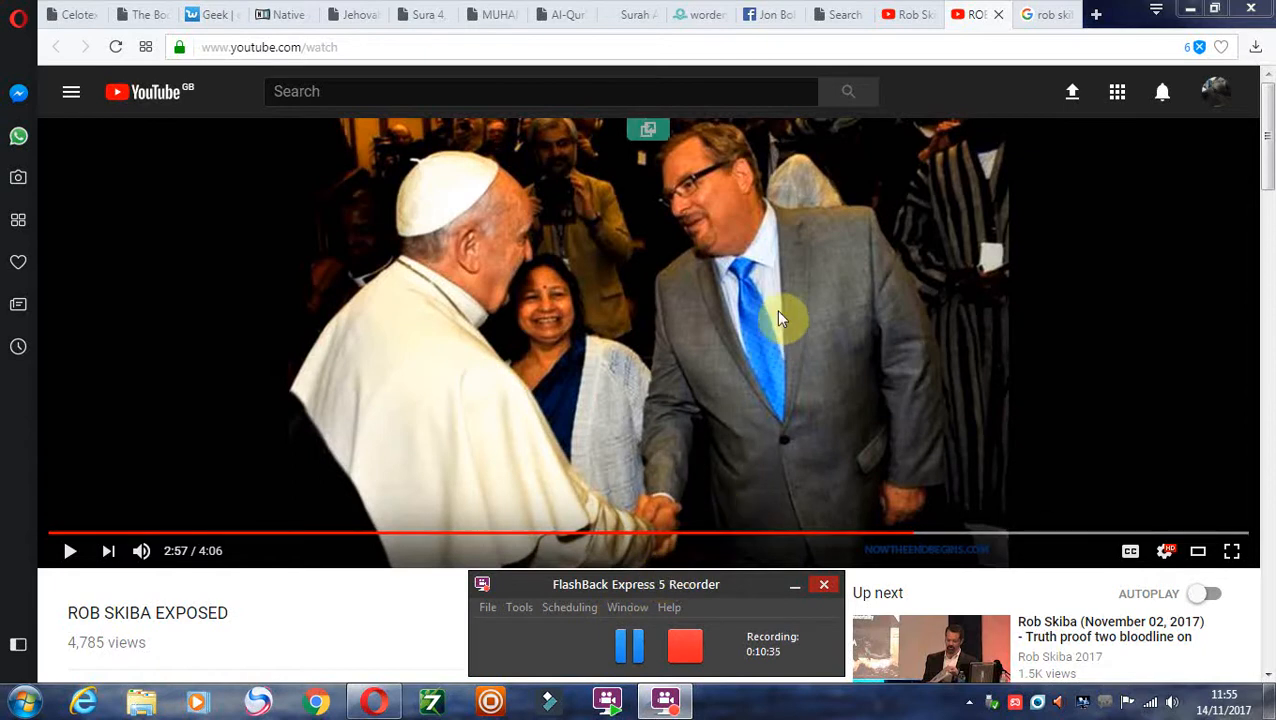
mouse_move(410, 597)
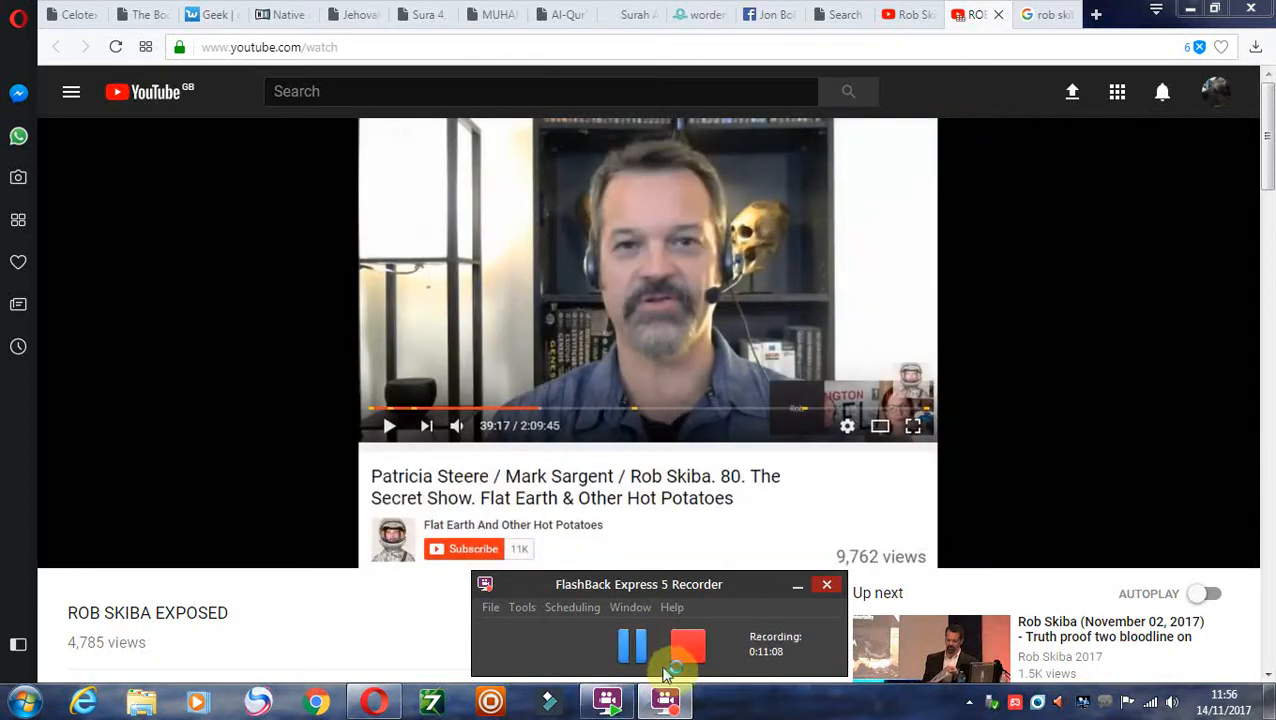
left_click(631, 646)
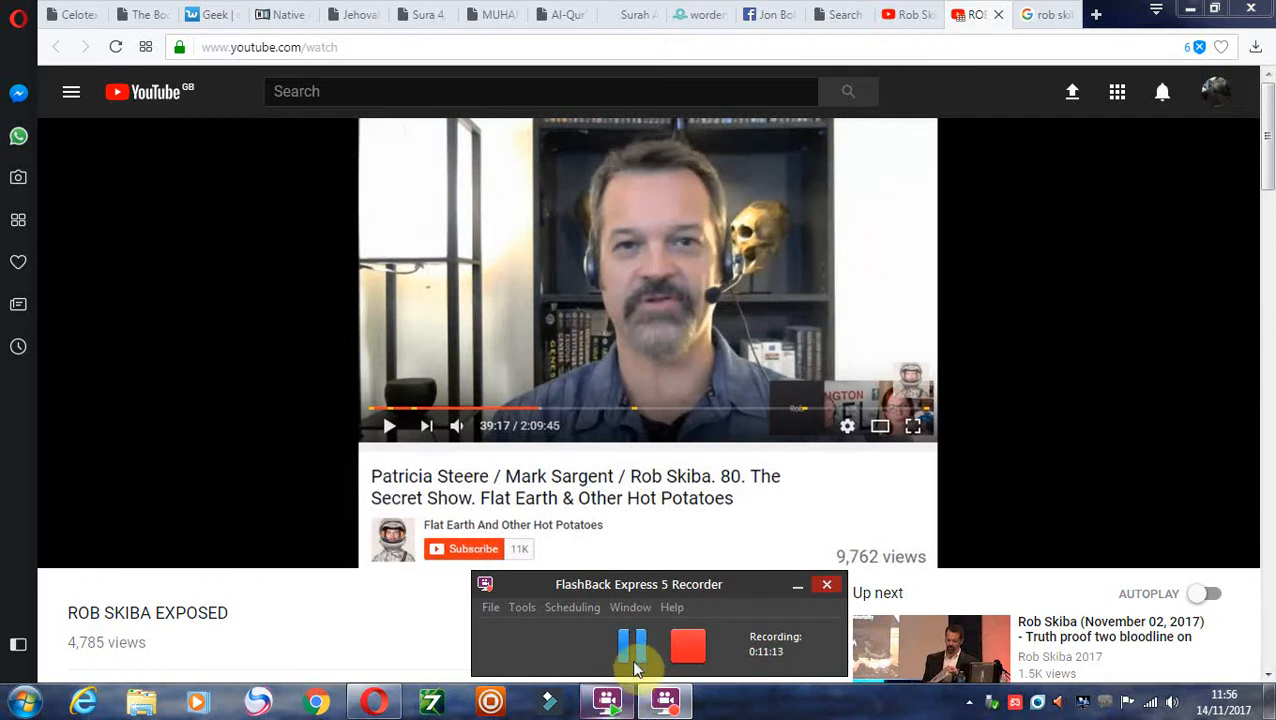
left_click(625, 646)
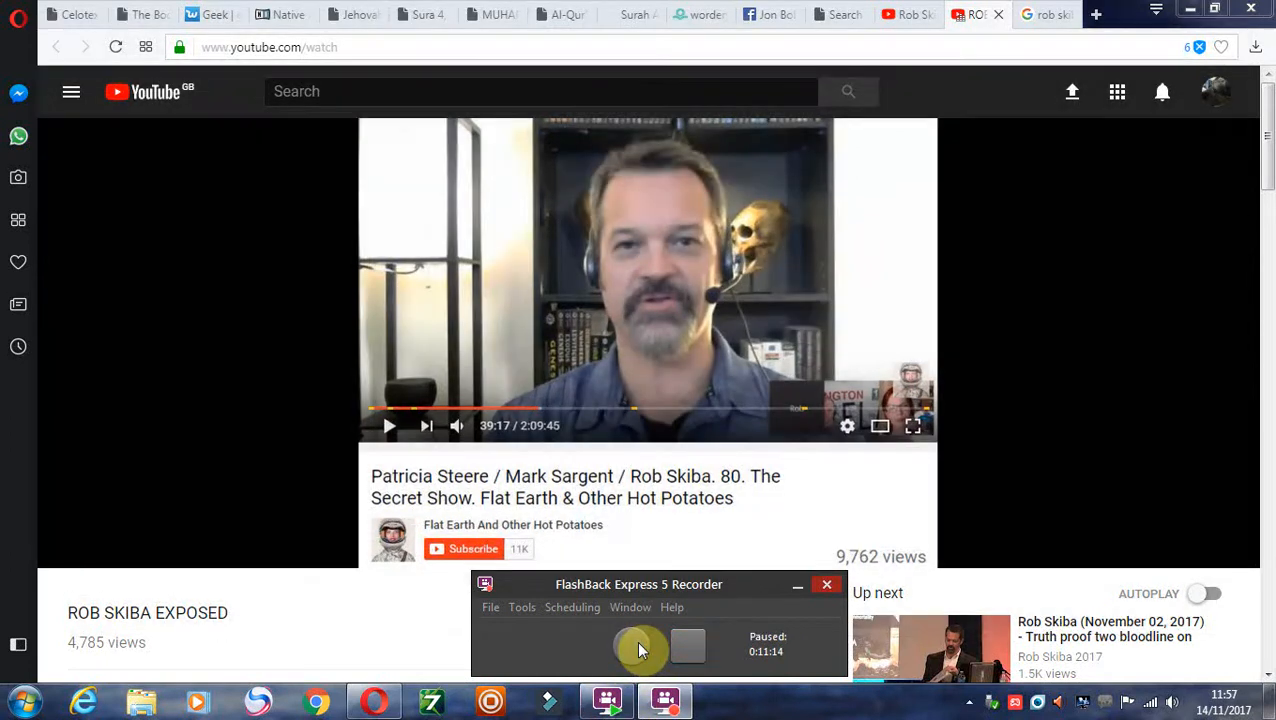
left_click(638, 645)
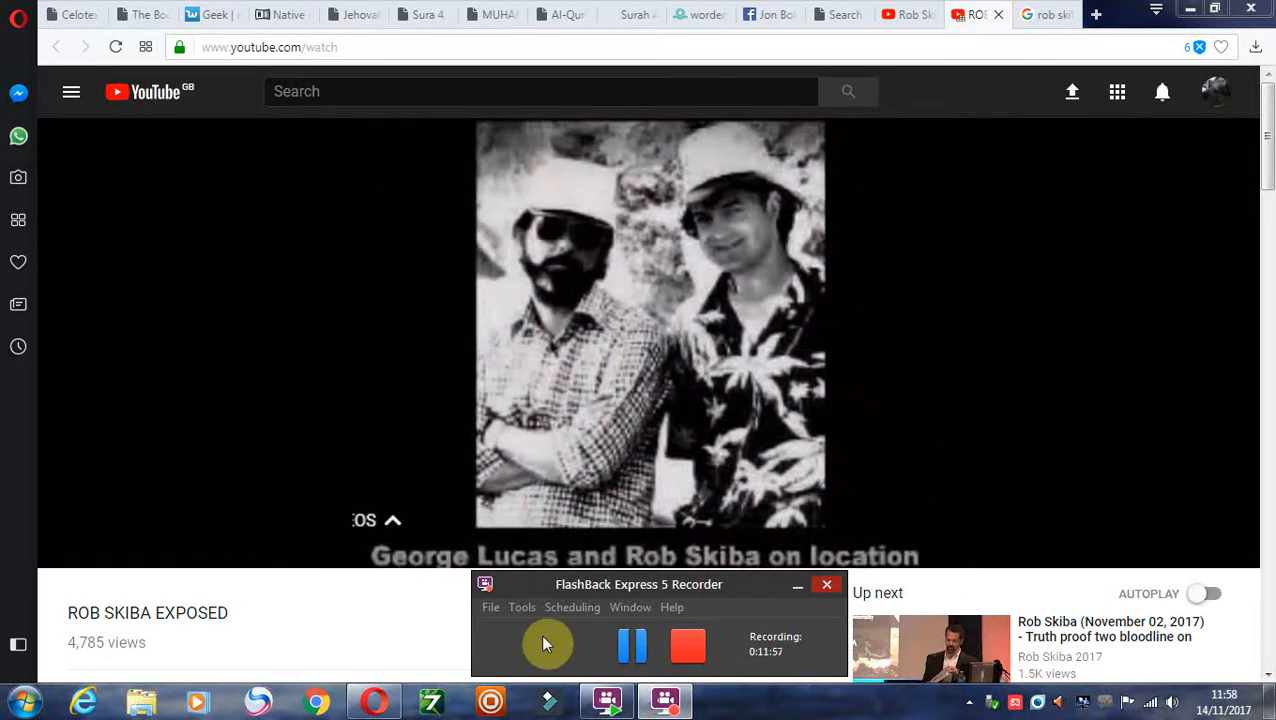
mouse_move(588, 654)
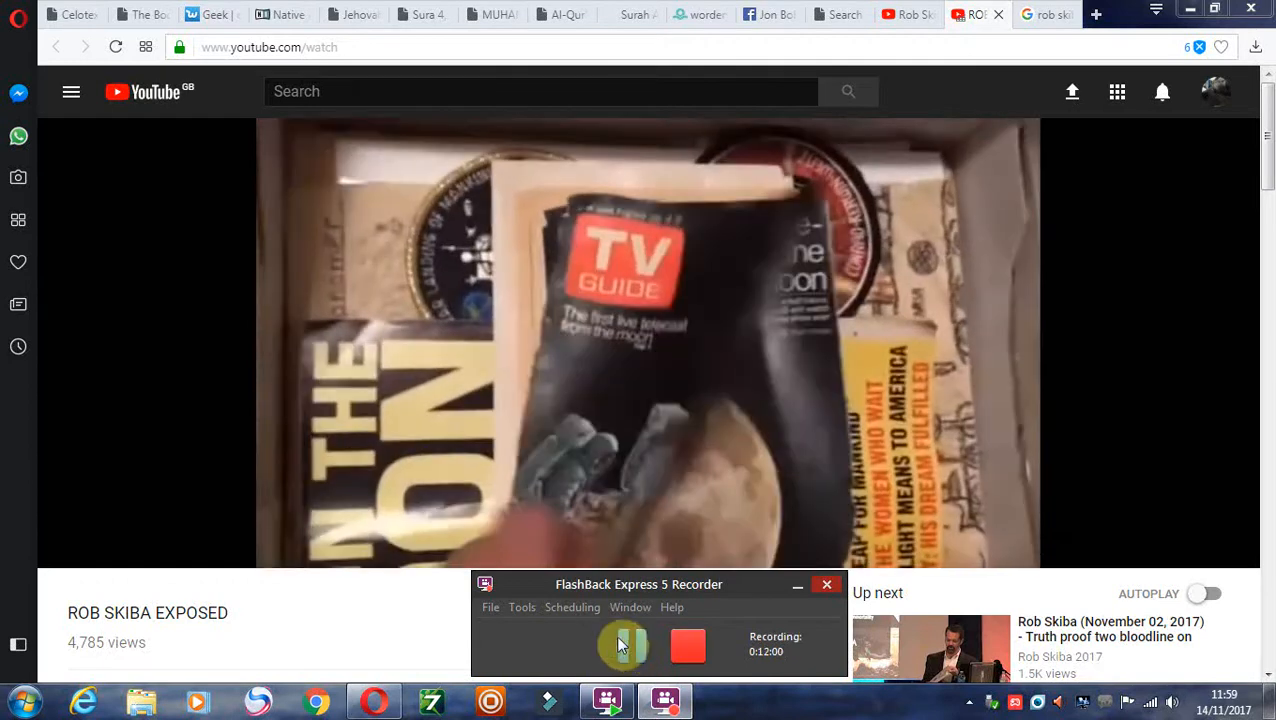
left_click(623, 645)
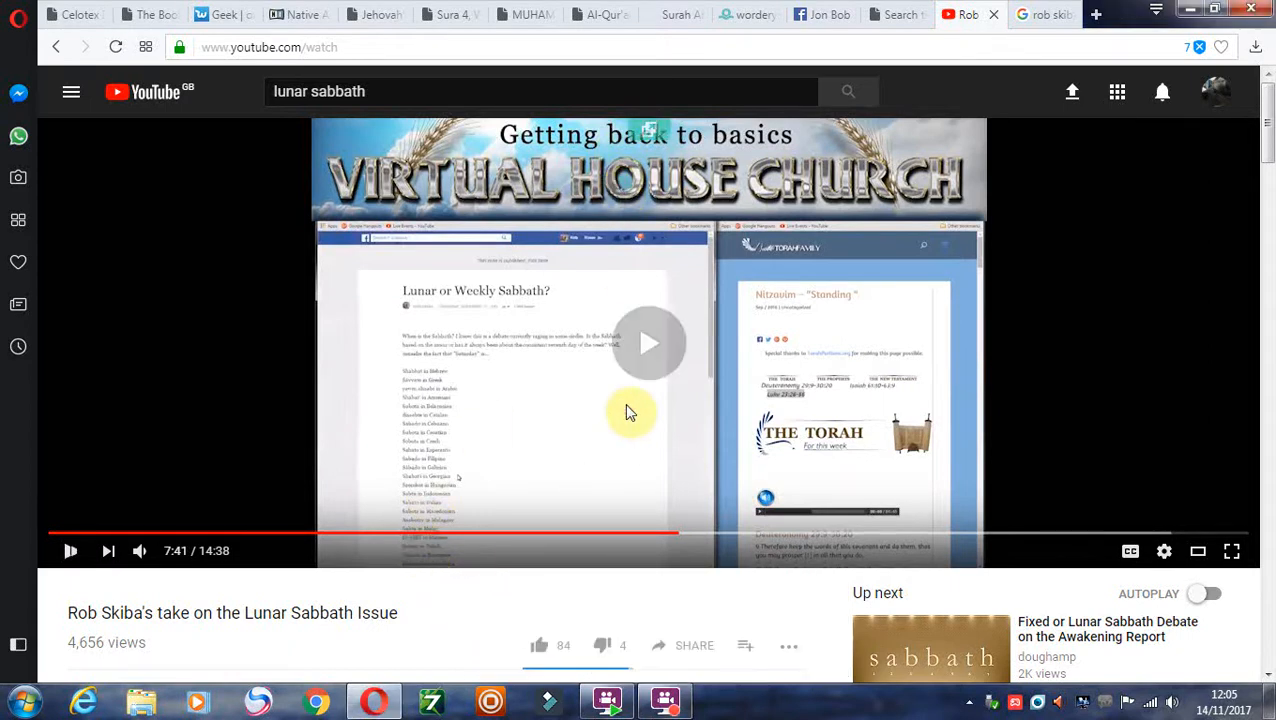
Close the 'ROB SKIBA EXPOSED' tab to return to the Lunar Sabbath Issue video.
left_click(70, 550)
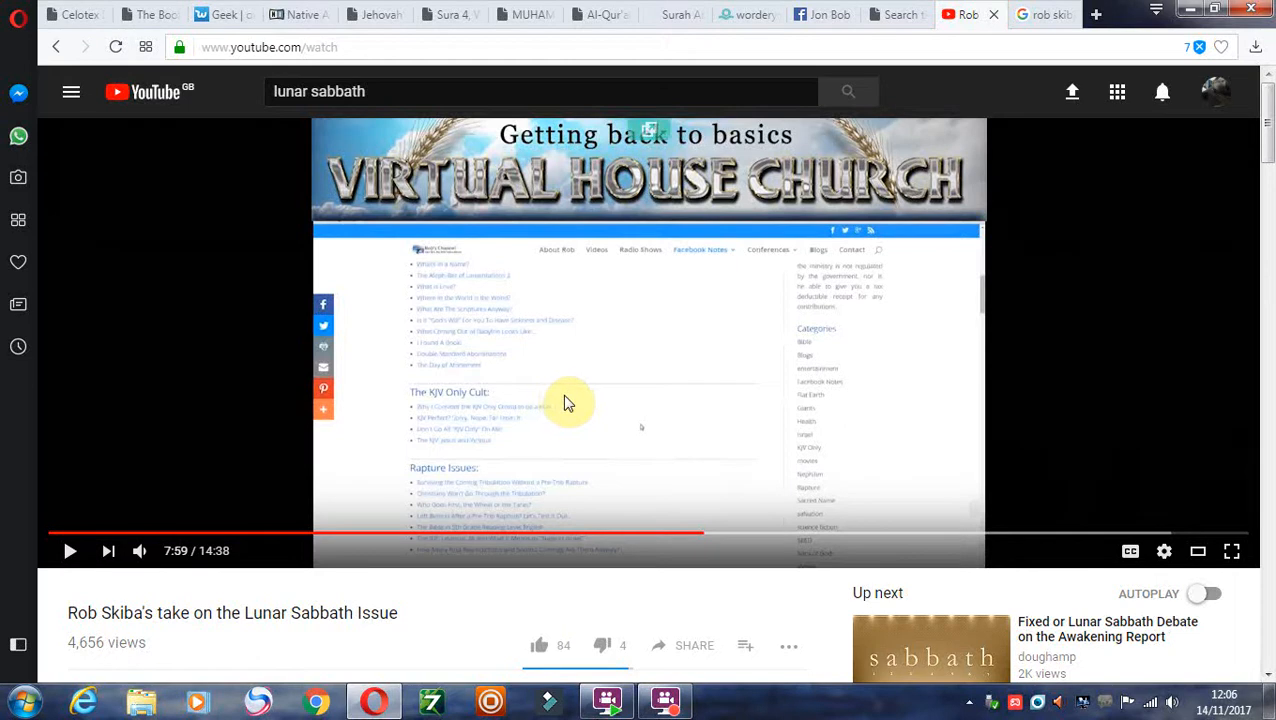
mouse_move(583, 407)
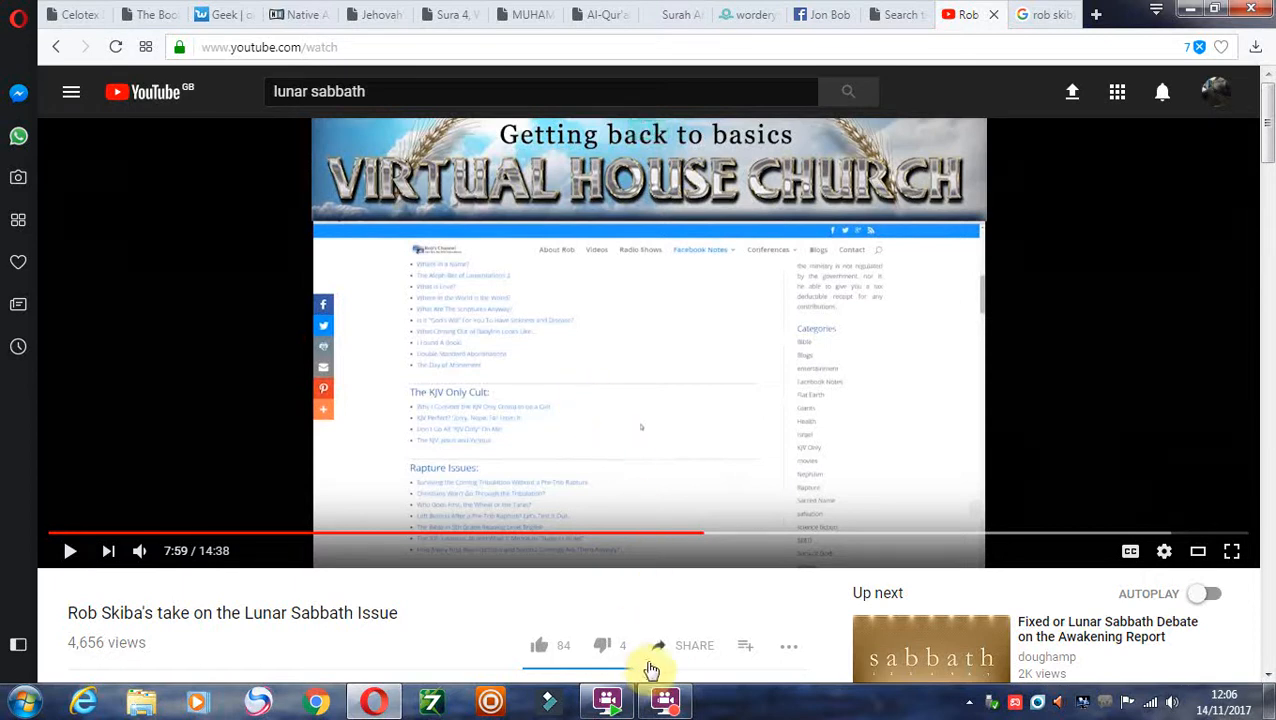
mouse_move(498, 598)
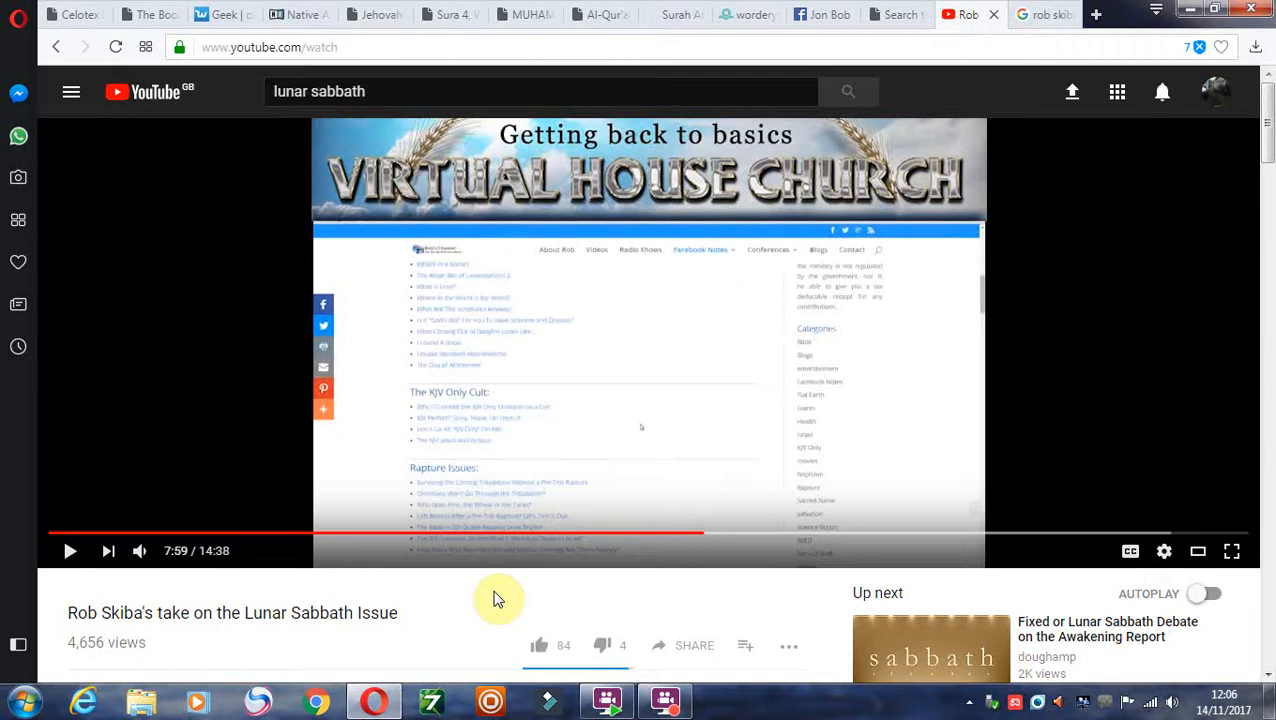
mouse_move(548, 588)
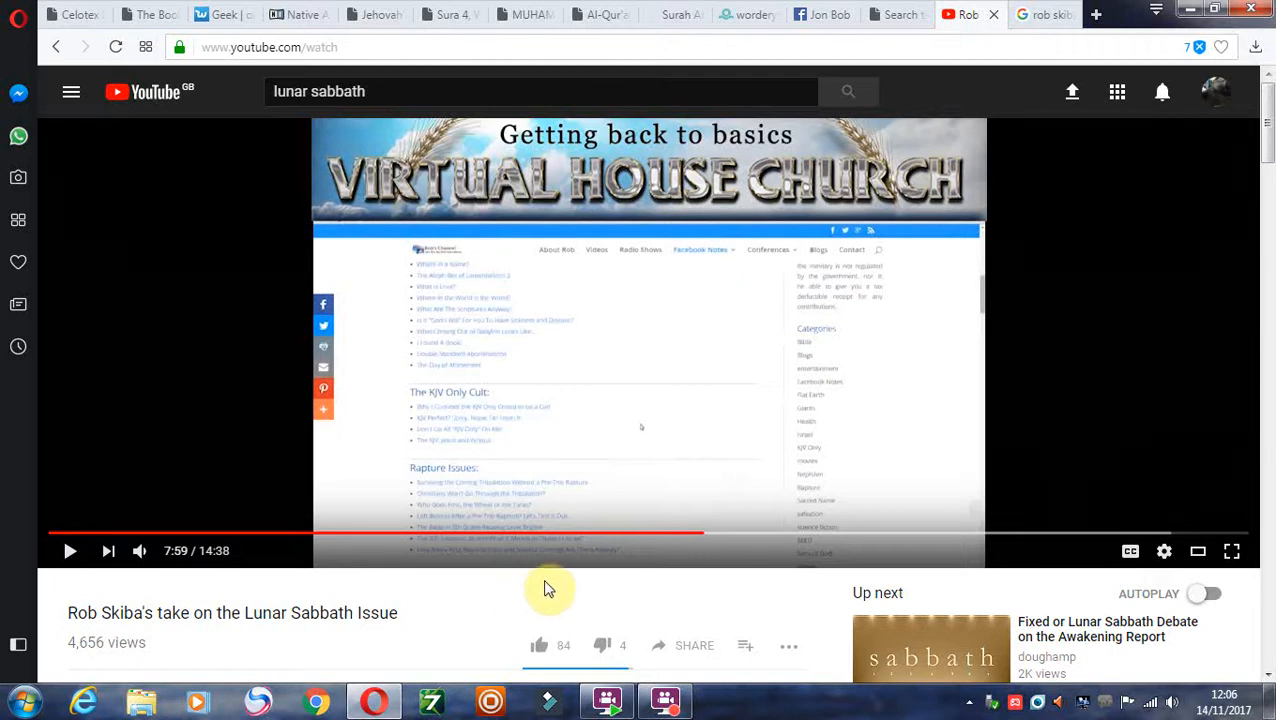
mouse_move(575, 588)
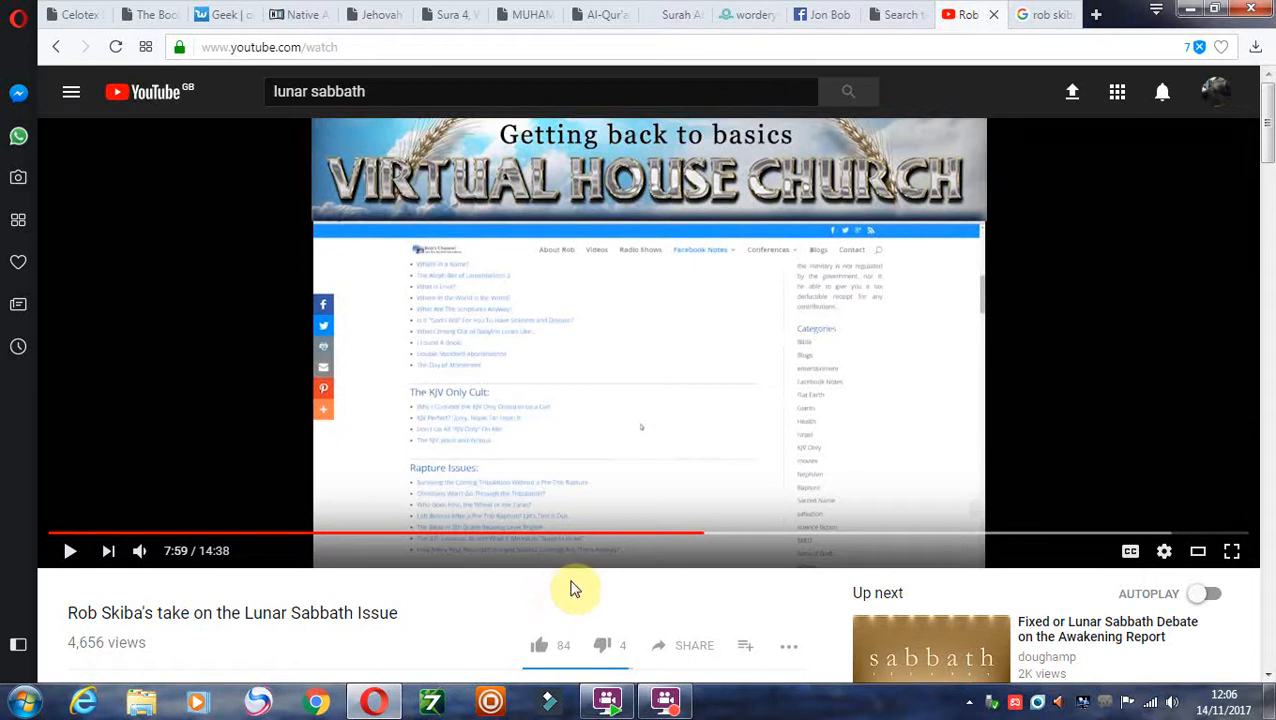
mouse_move(723, 571)
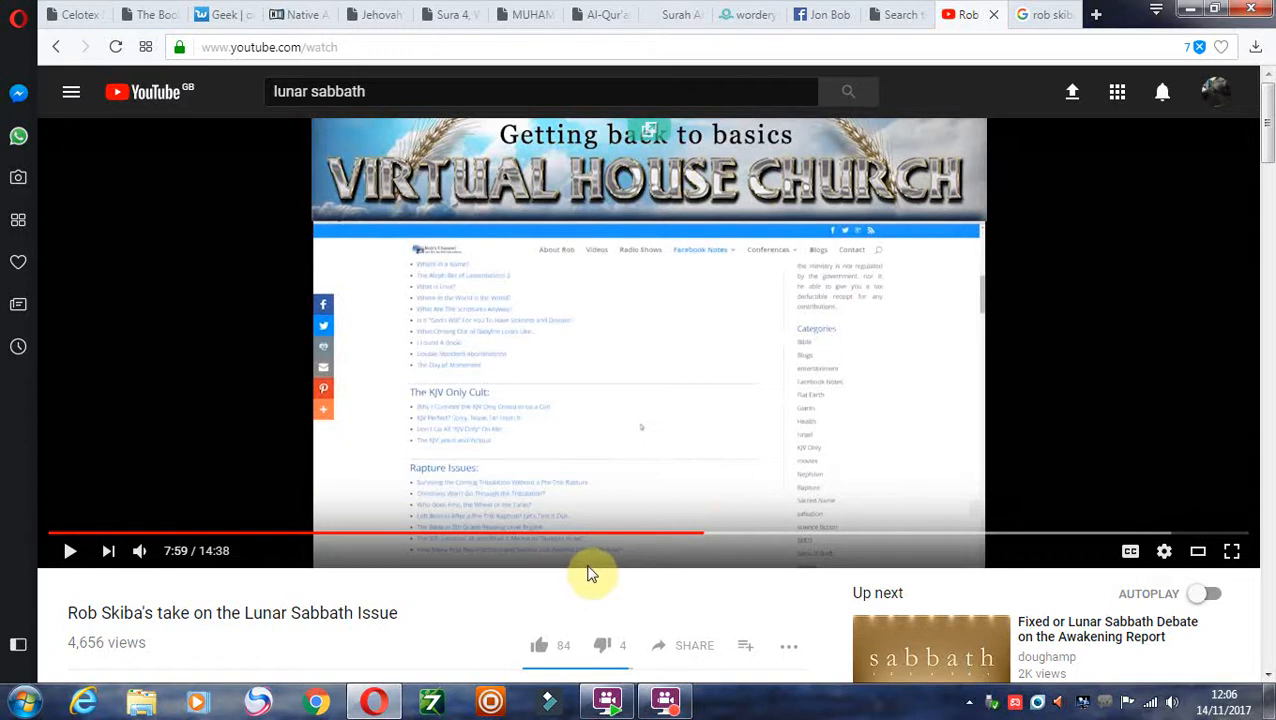
mouse_move(625, 583)
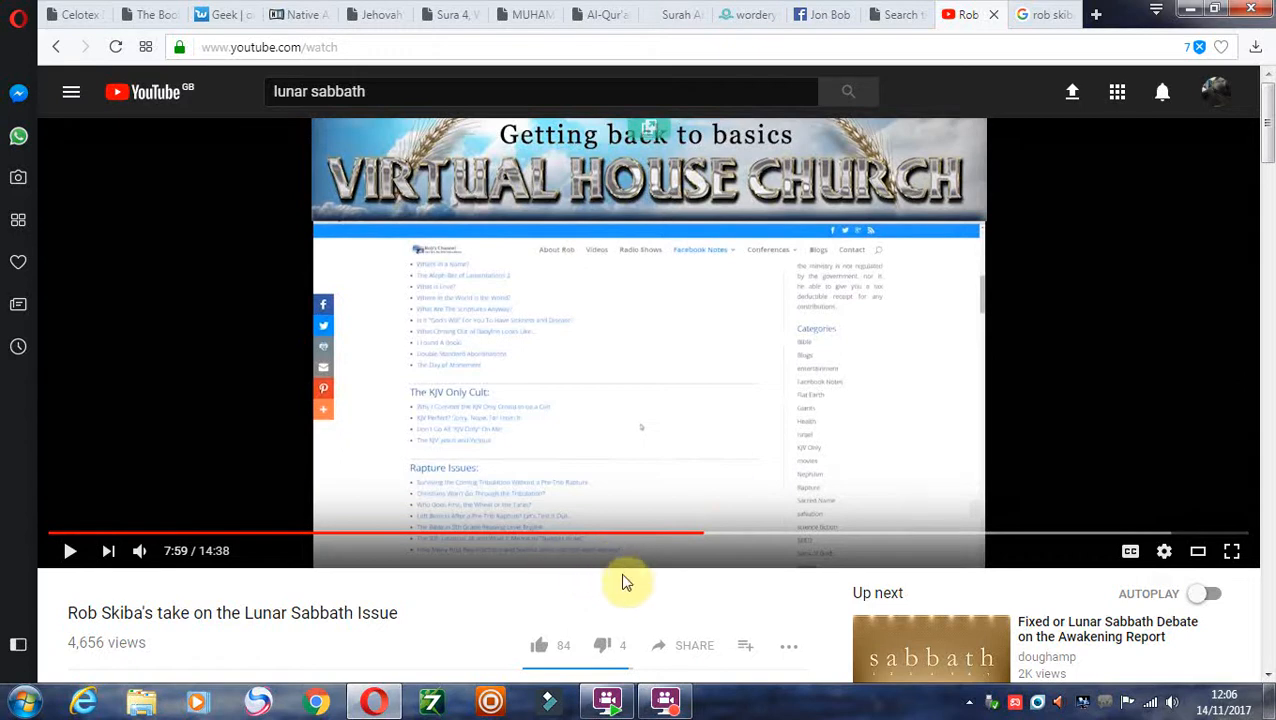
Pause the Lunar Sabbath Issue video once it reaches 7:59.
left_click(664, 700)
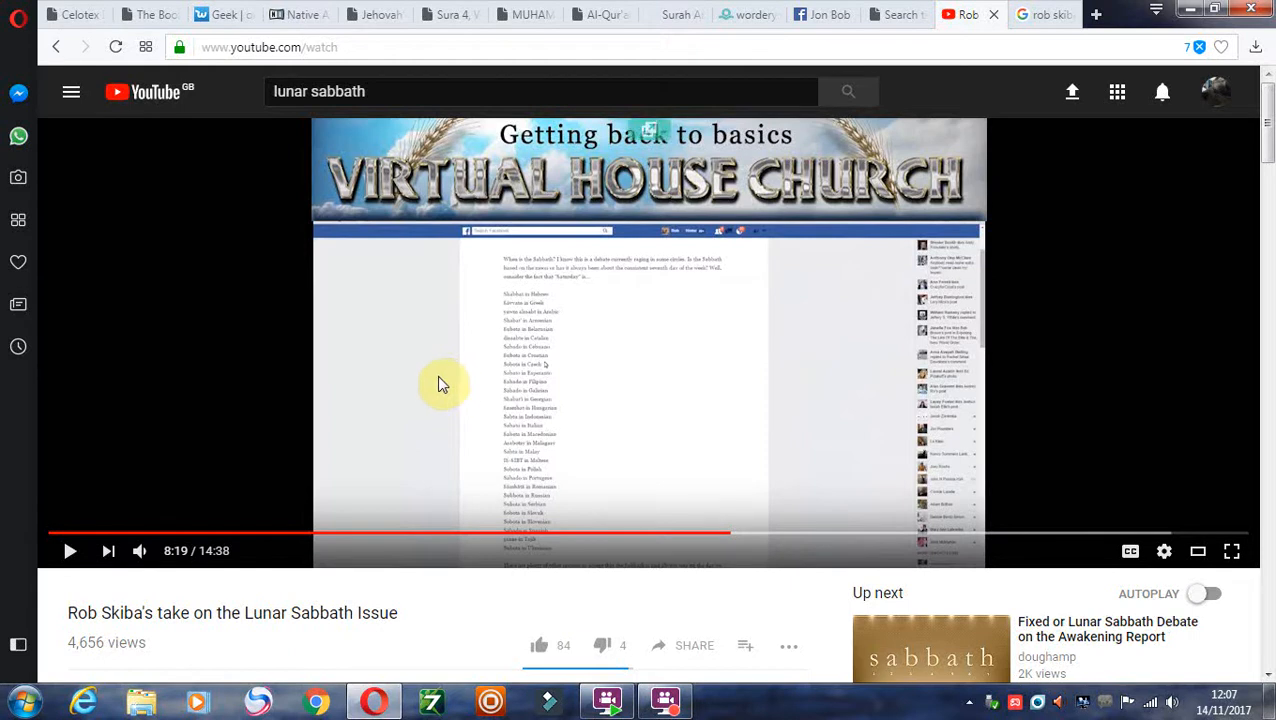
mouse_move(445, 388)
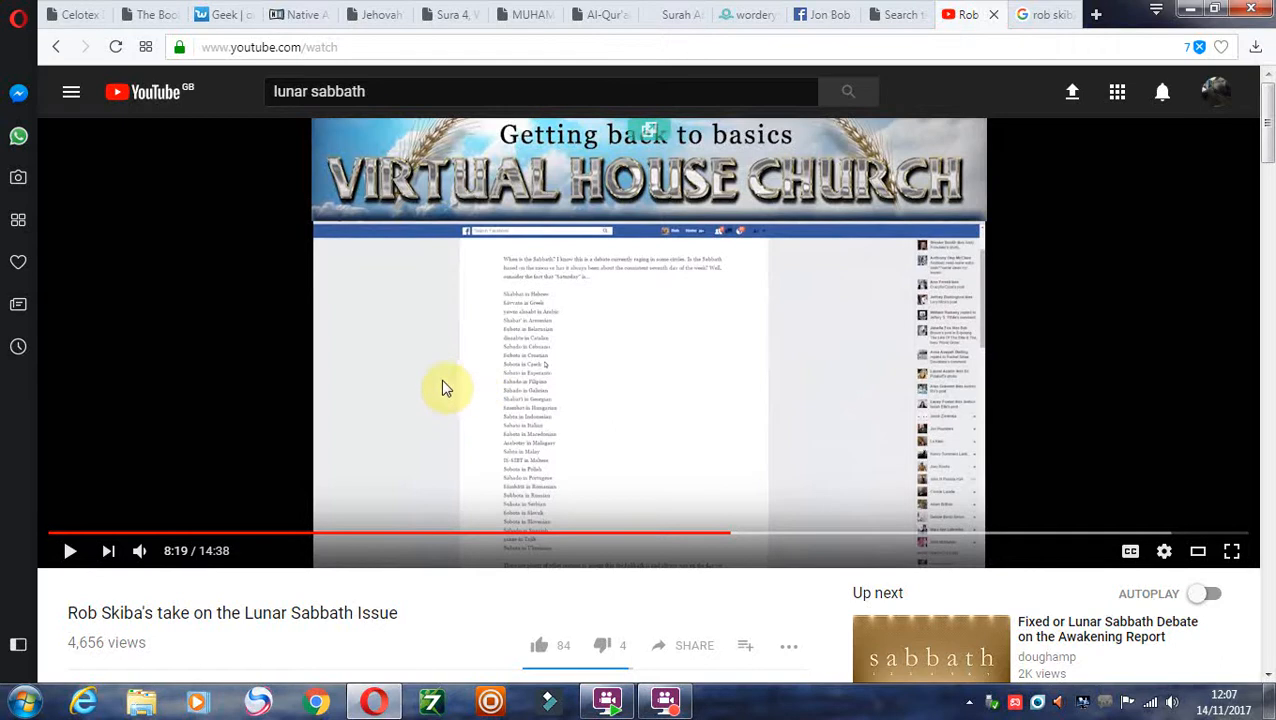
mouse_move(458, 391)
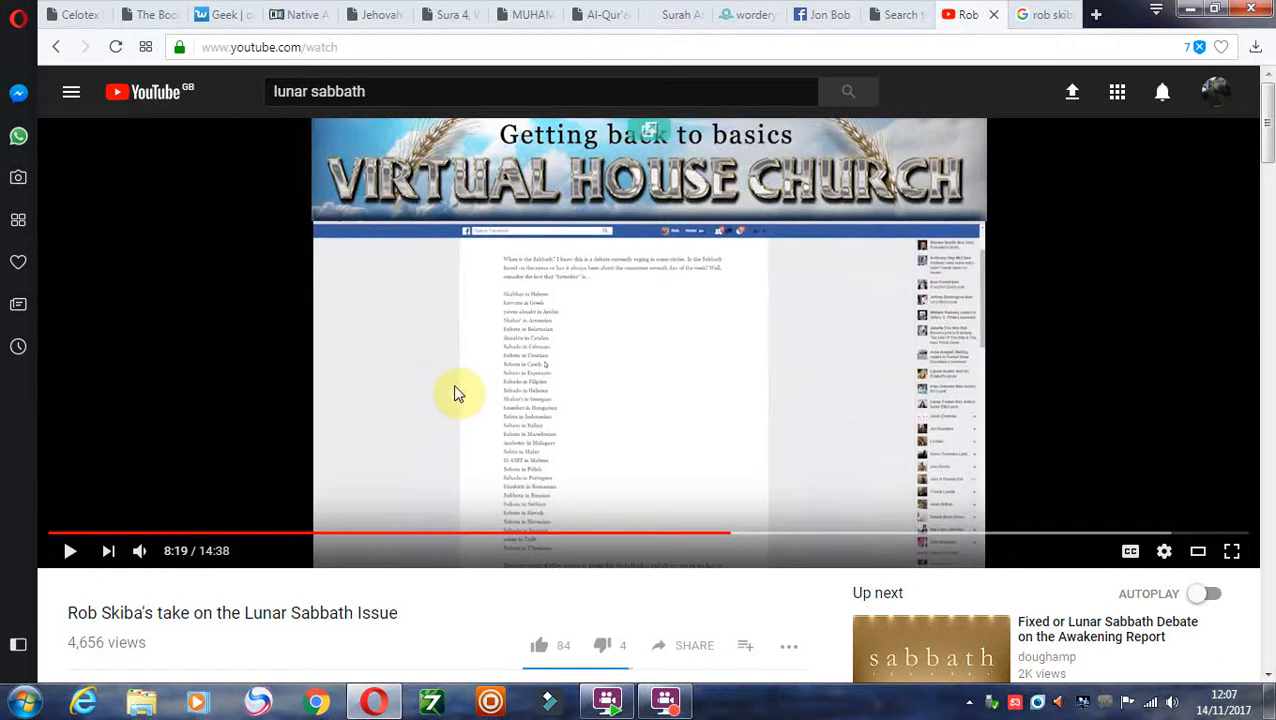
mouse_move(455, 388)
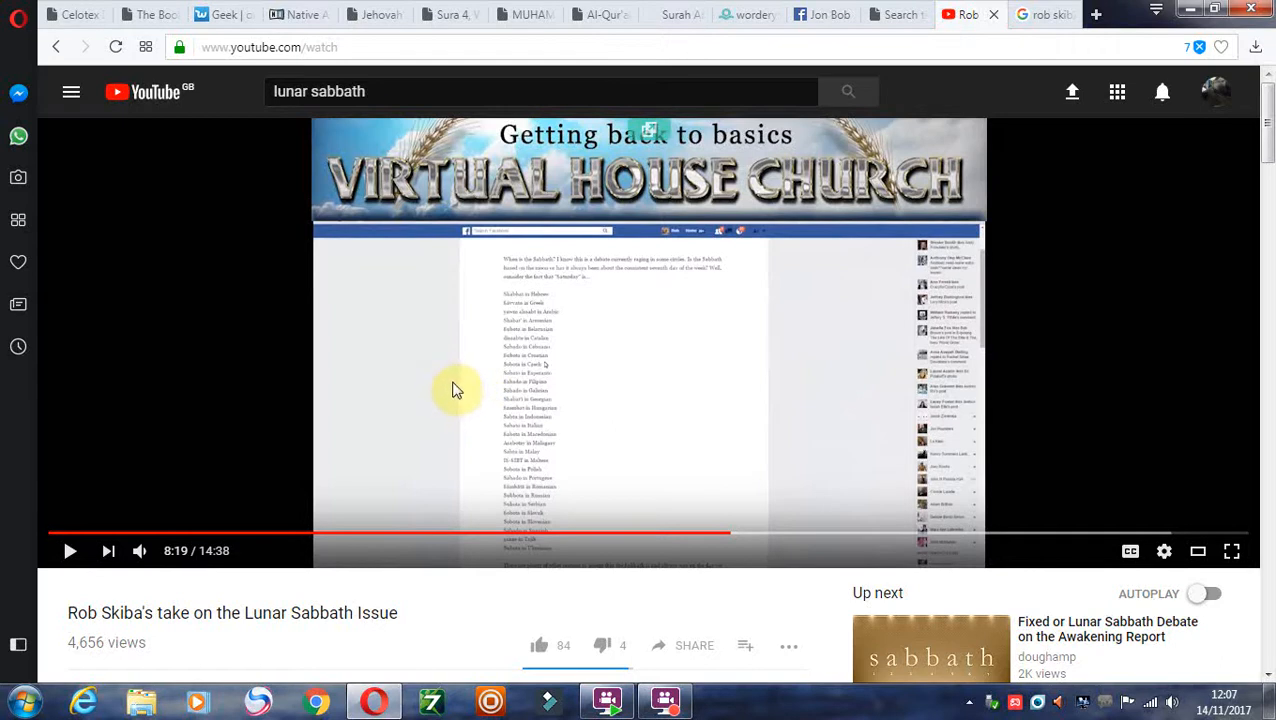
mouse_move(515, 480)
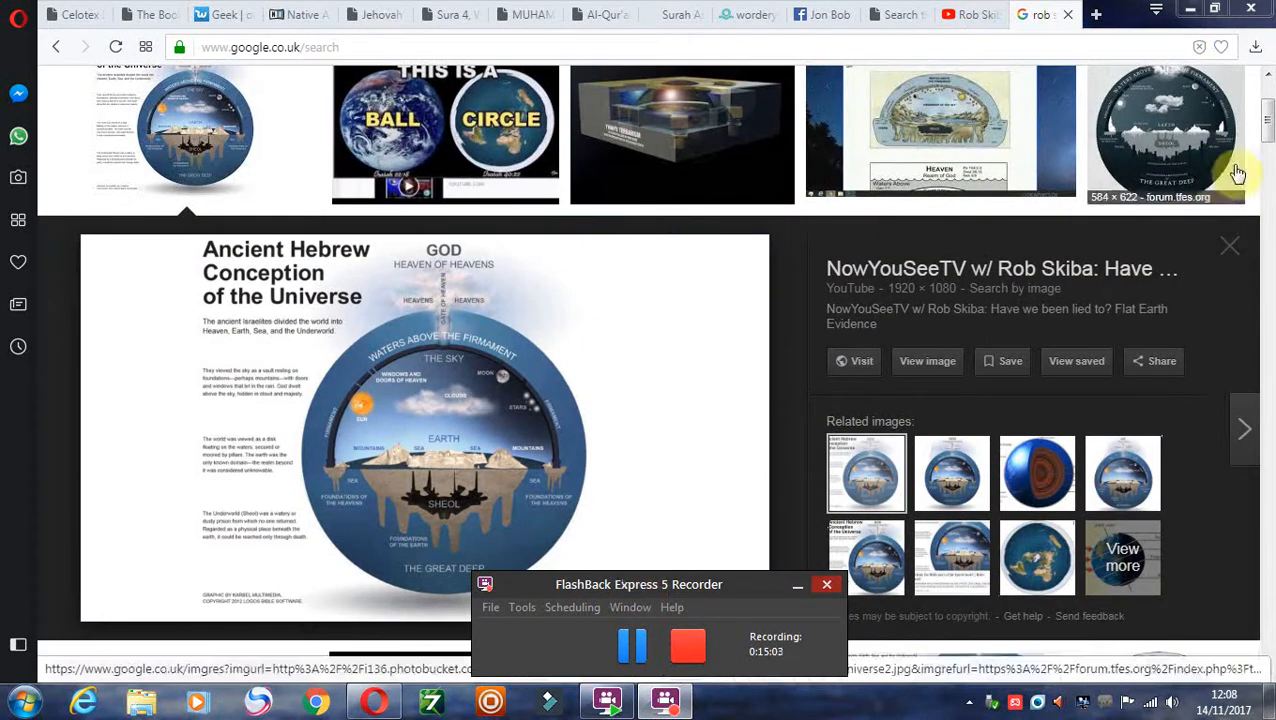
Scroll through the flat earth image results of dome, firmament and terrarium illustrations.
scroll("down", 3)
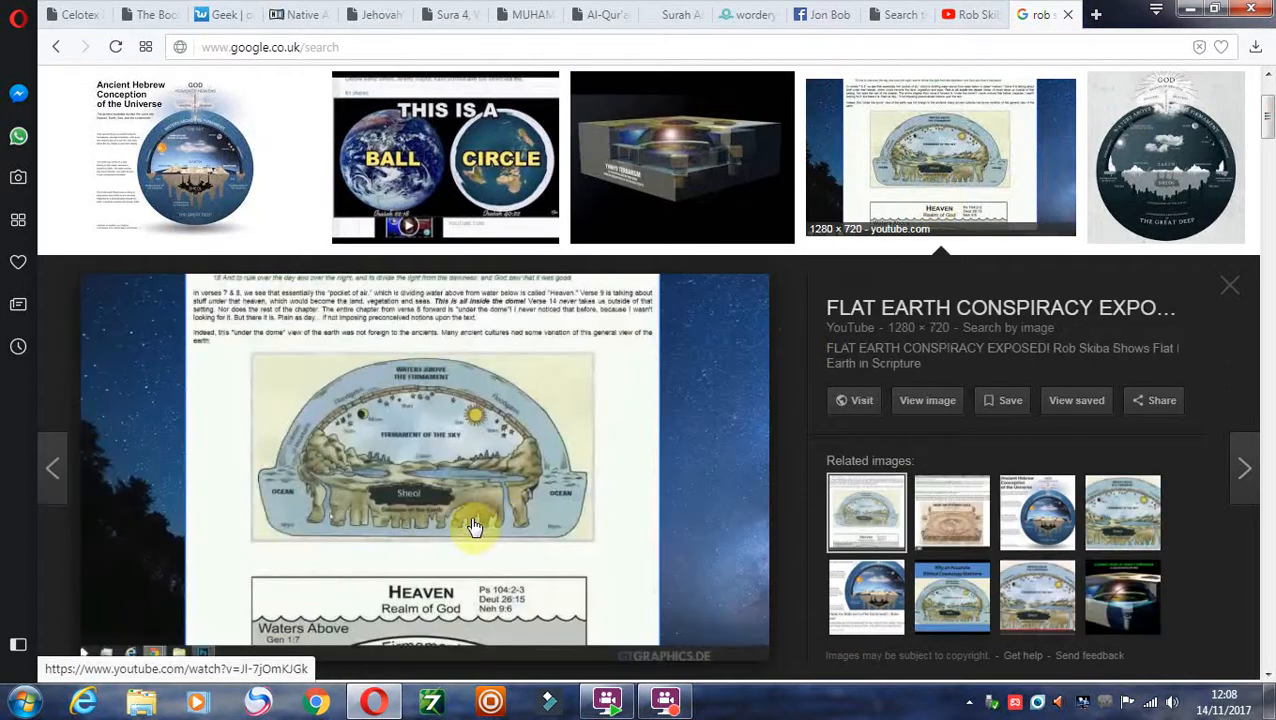
mouse_move(930, 370)
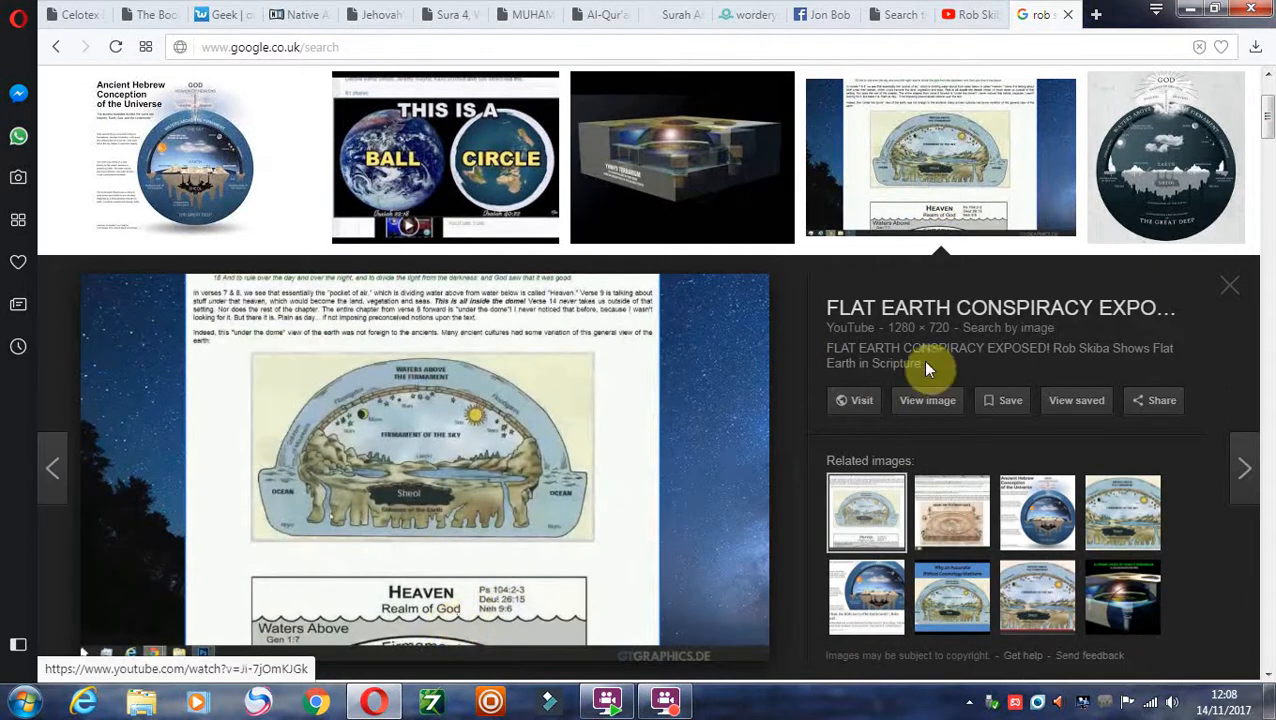
scroll("down", 3)
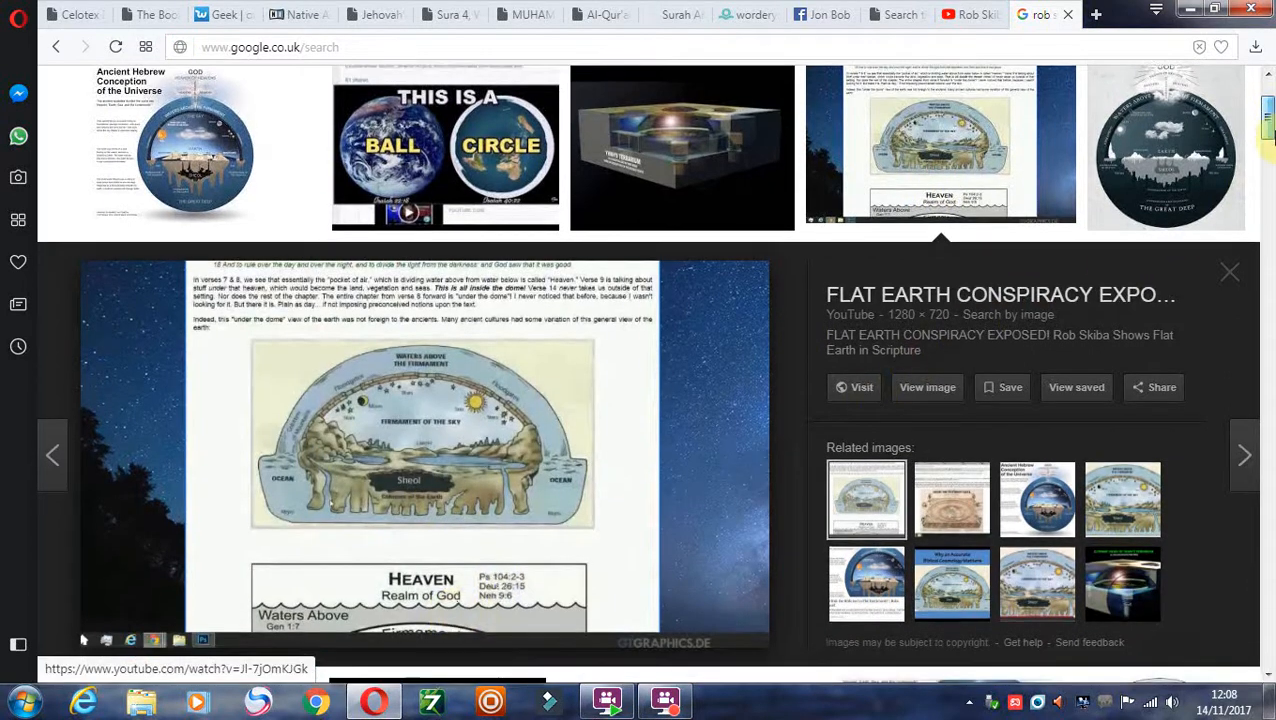
scroll("down", 3)
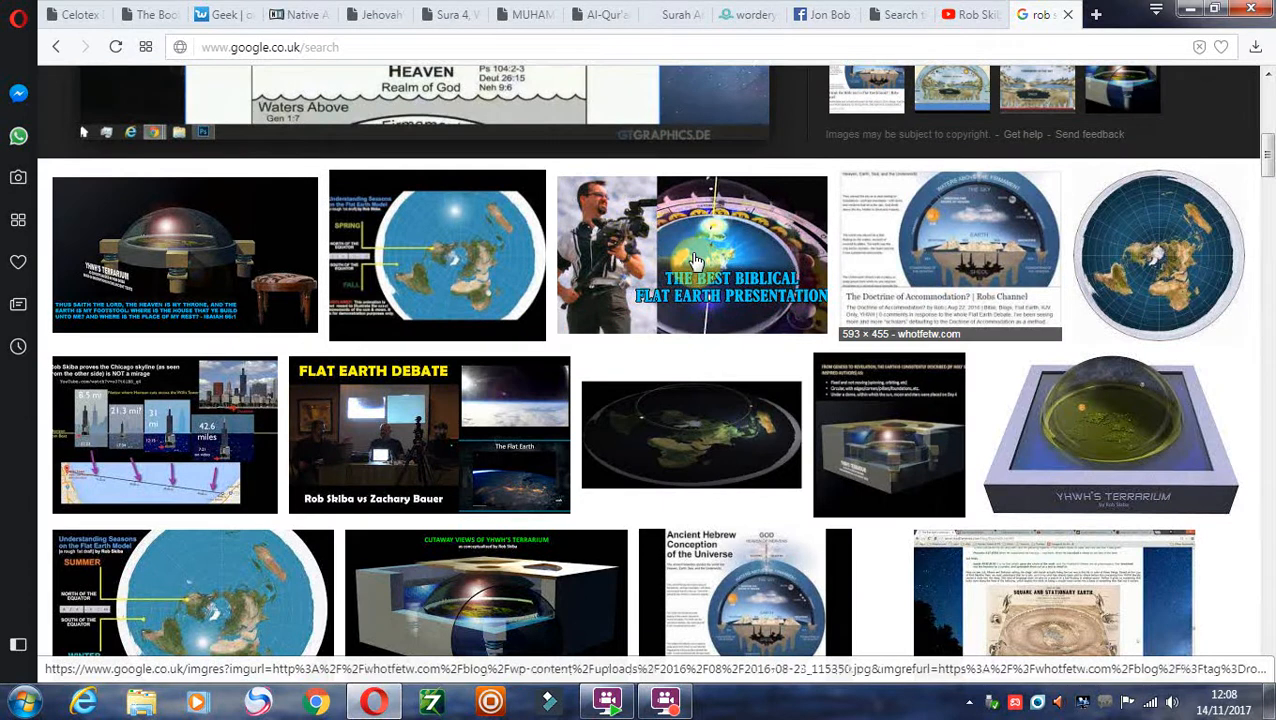
mouse_move(450, 255)
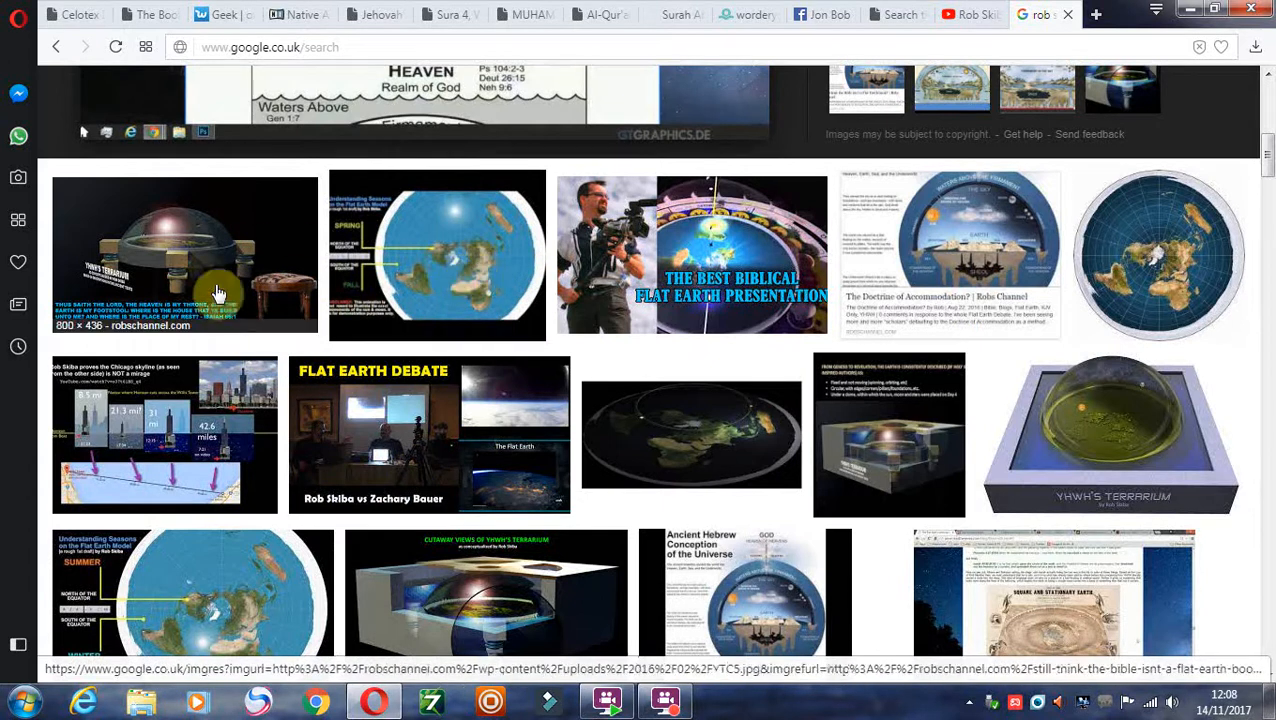
mouse_move(630, 232)
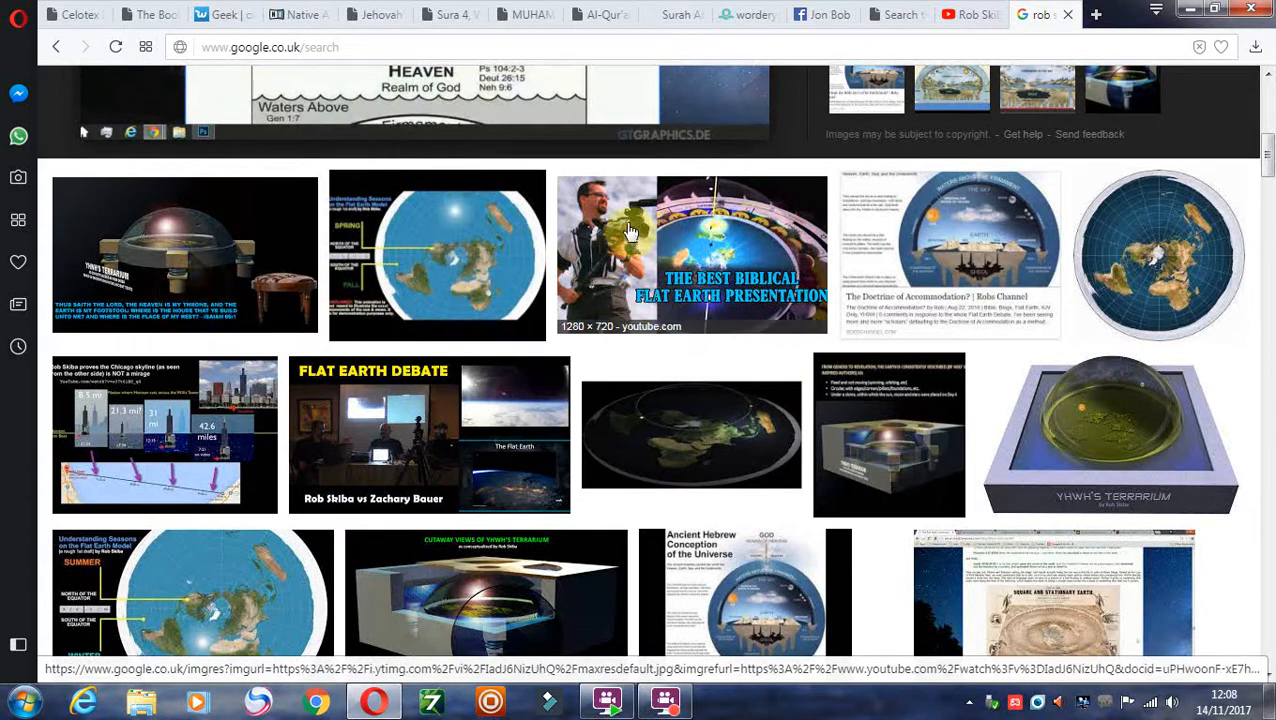
scroll("down", 3)
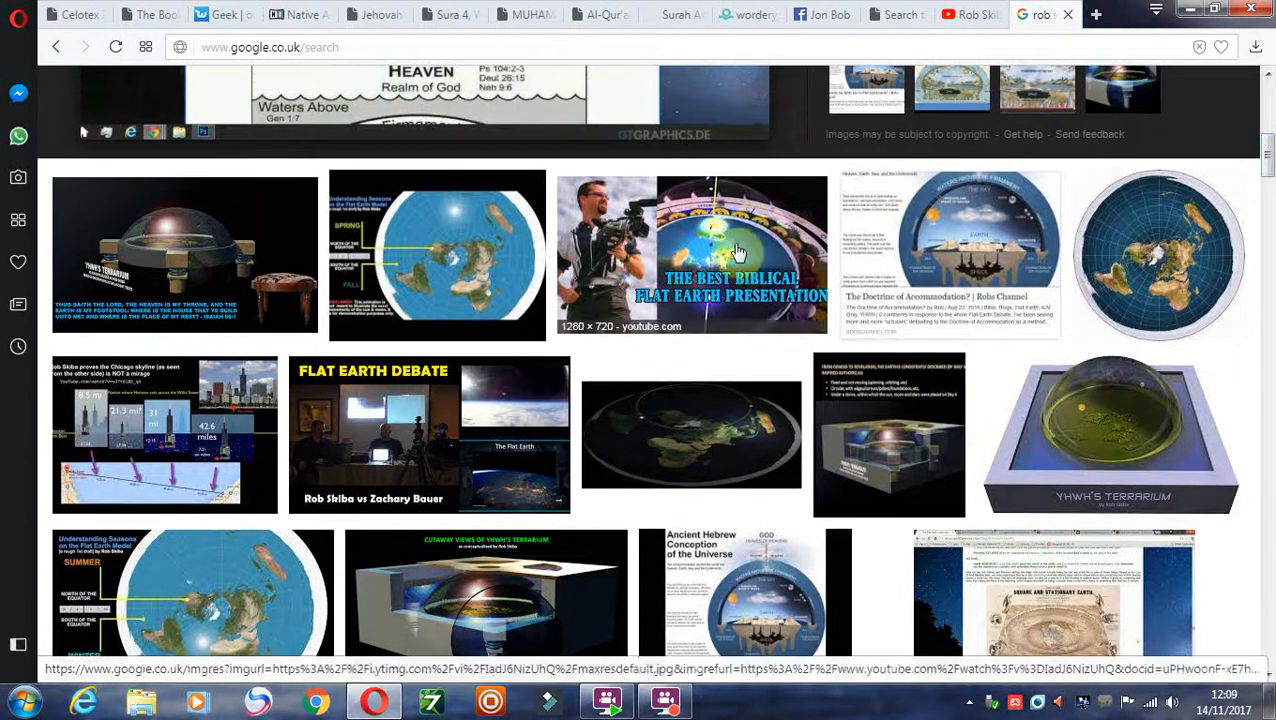
scroll("down", 3)
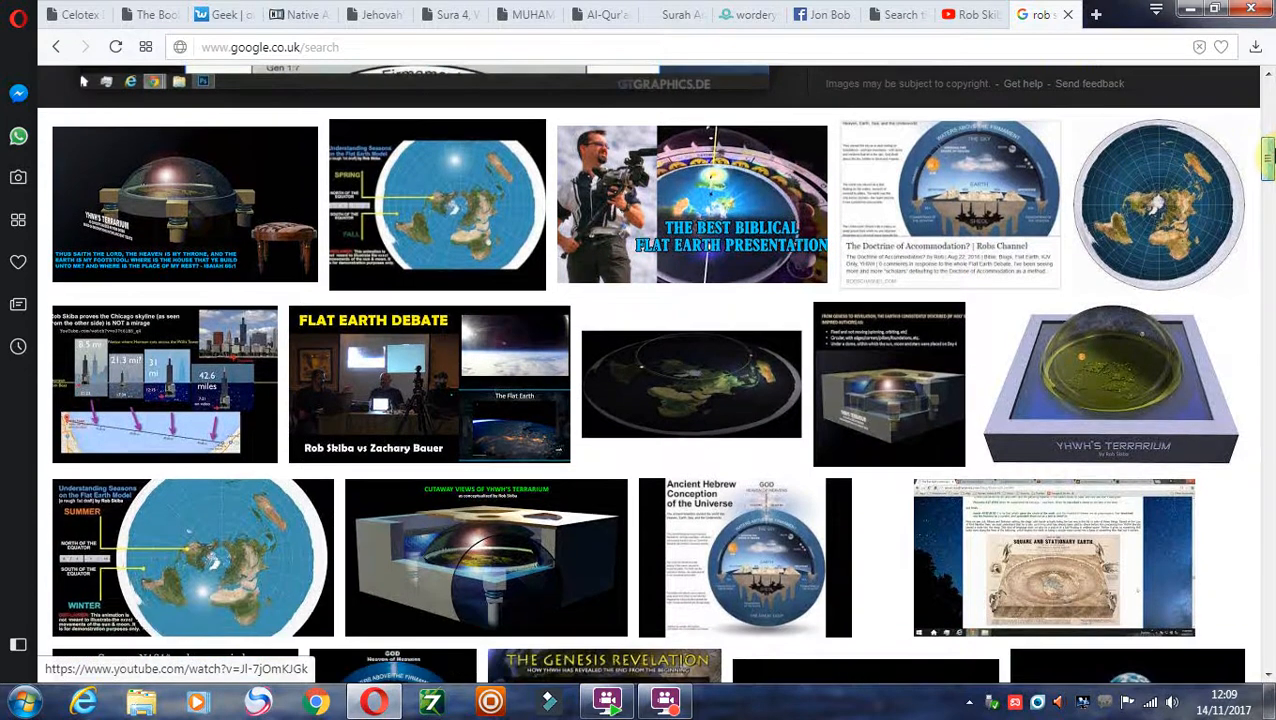
scroll("down", 3)
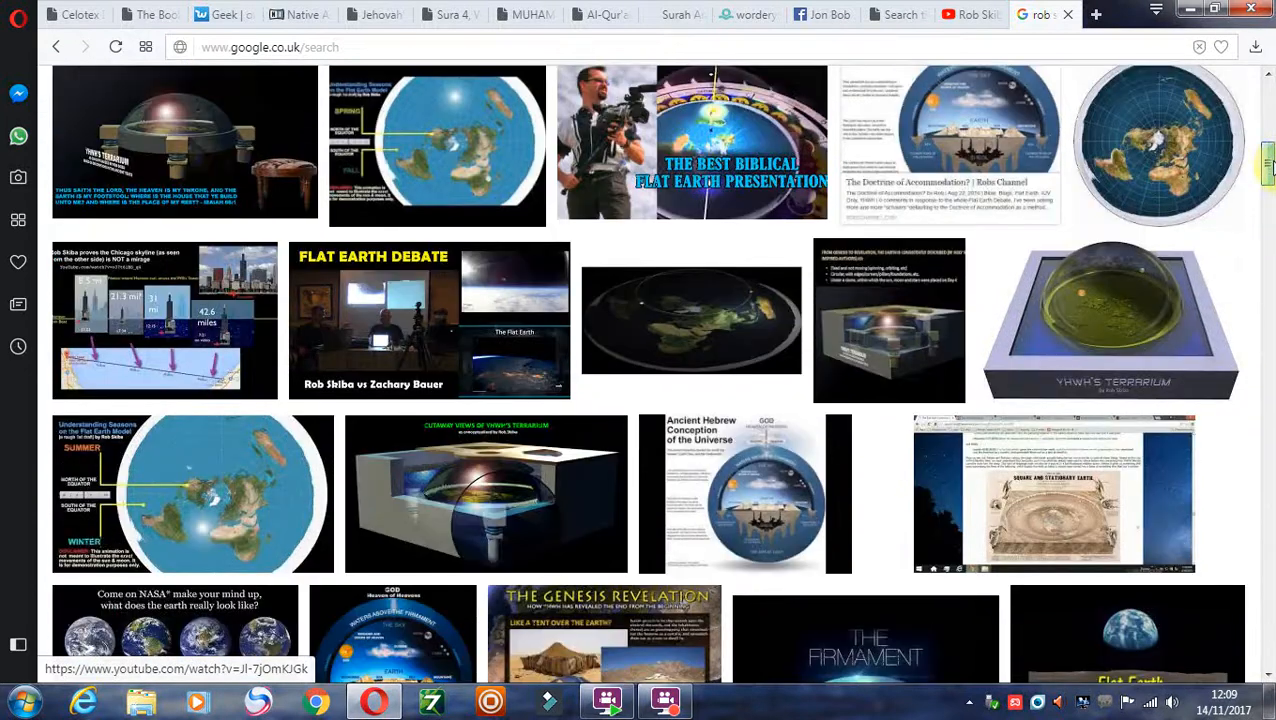
scroll("down", 3)
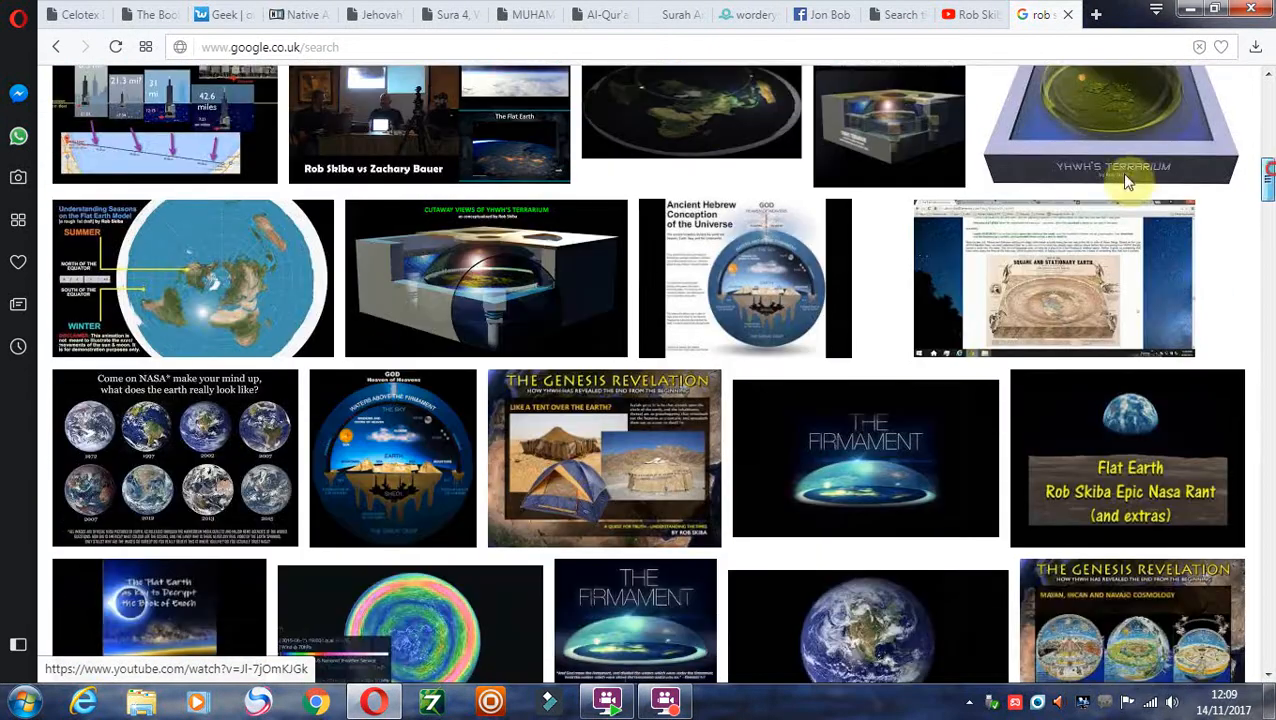
scroll("down", 3)
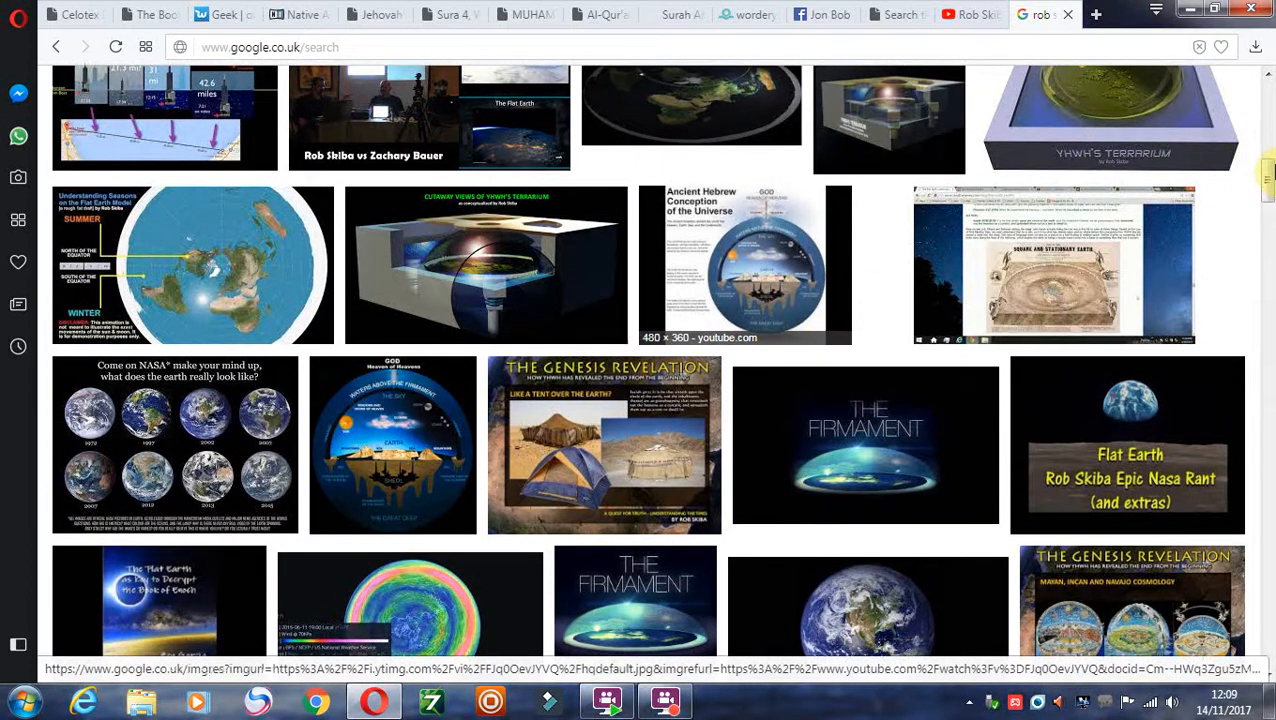
scroll("down", 3)
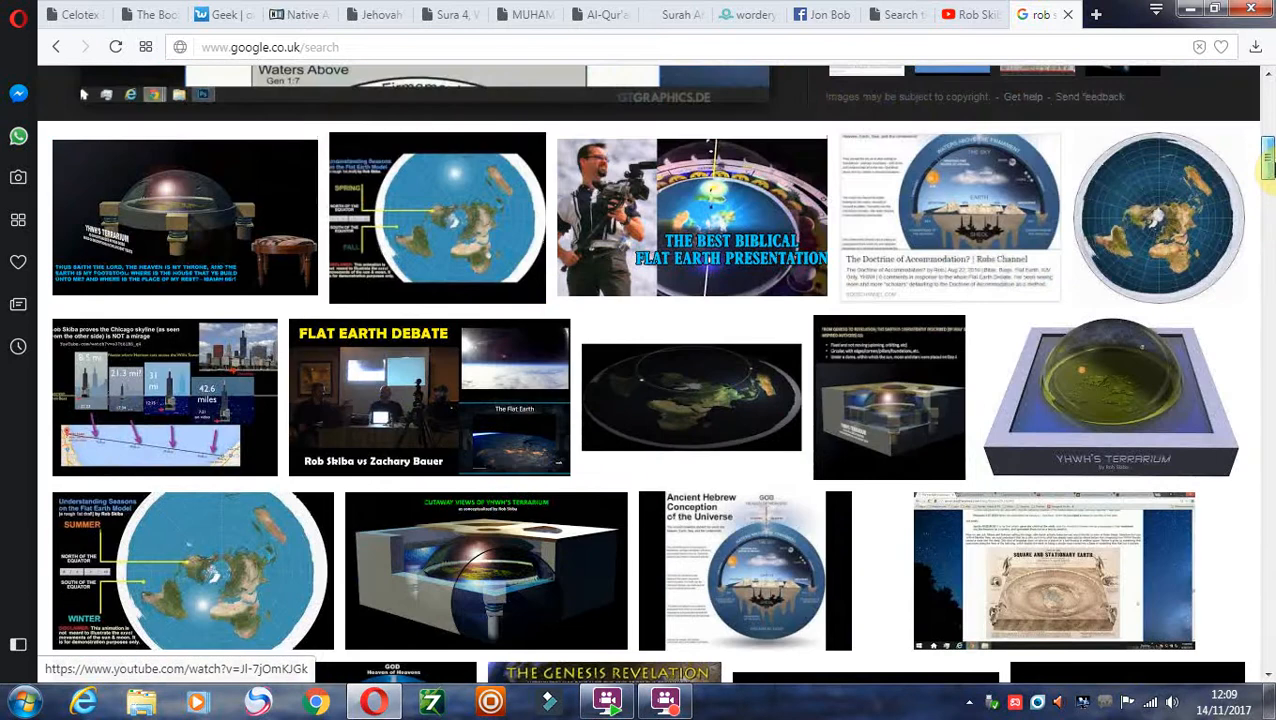
scroll("down", 3)
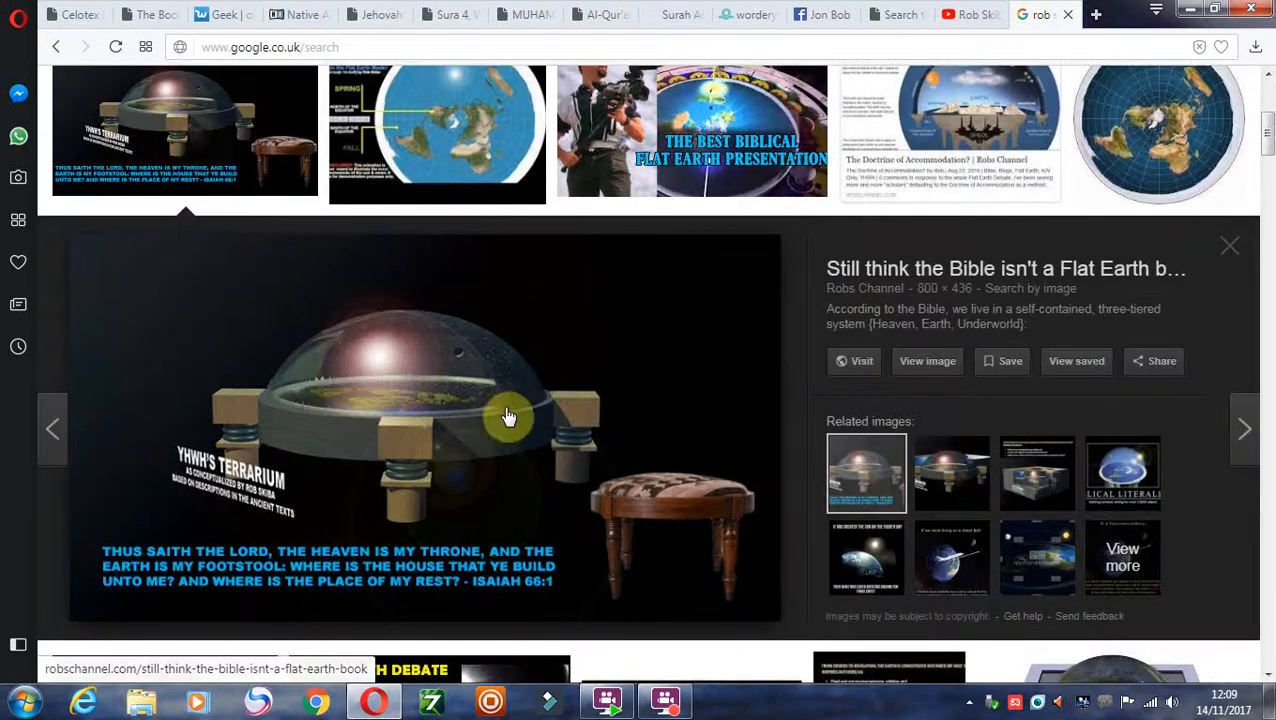
mouse_move(685, 524)
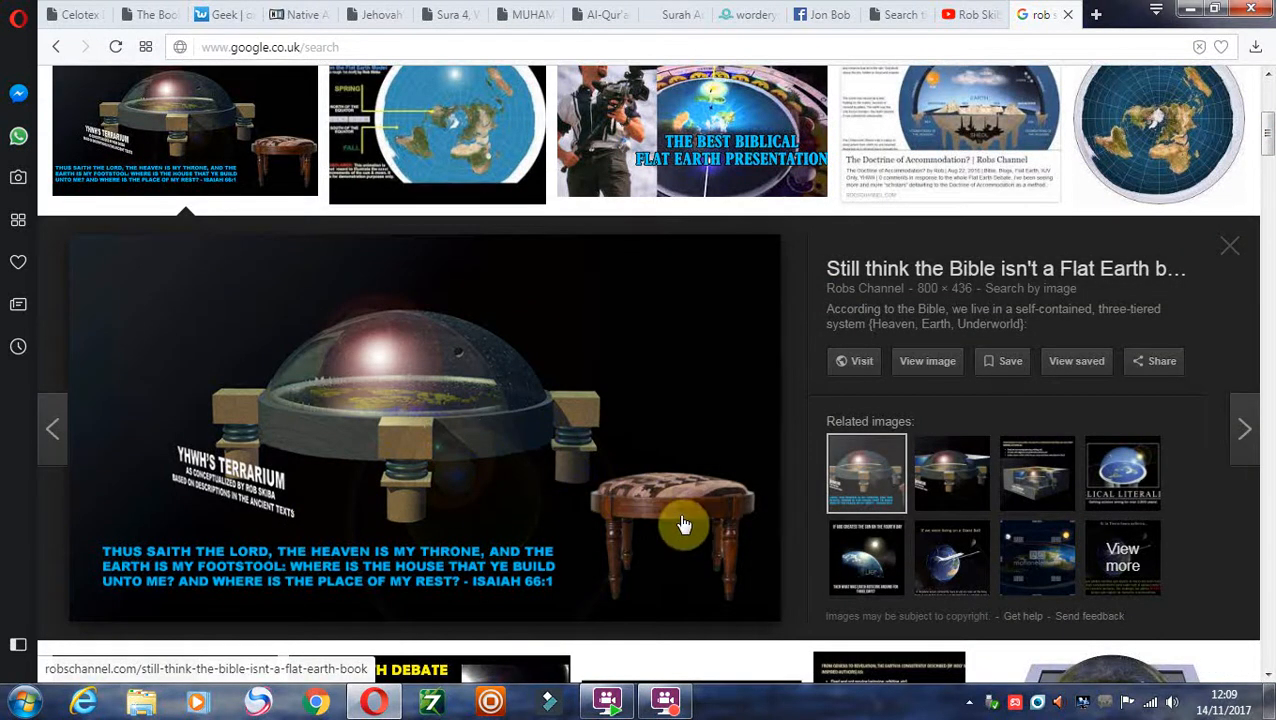
mouse_move(360, 451)
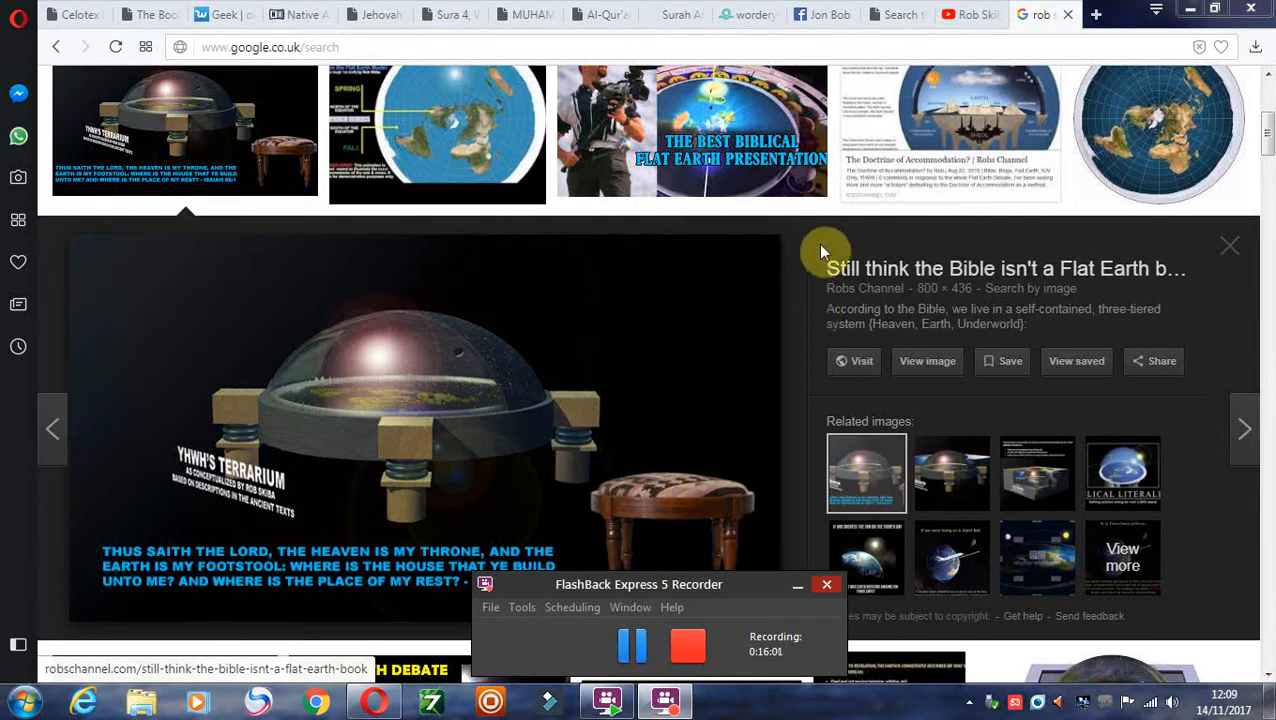
Enlarge the YHWH's Terrarium dome illustration, browse the results, and return to the KJV verses tab.
left_click(826, 584)
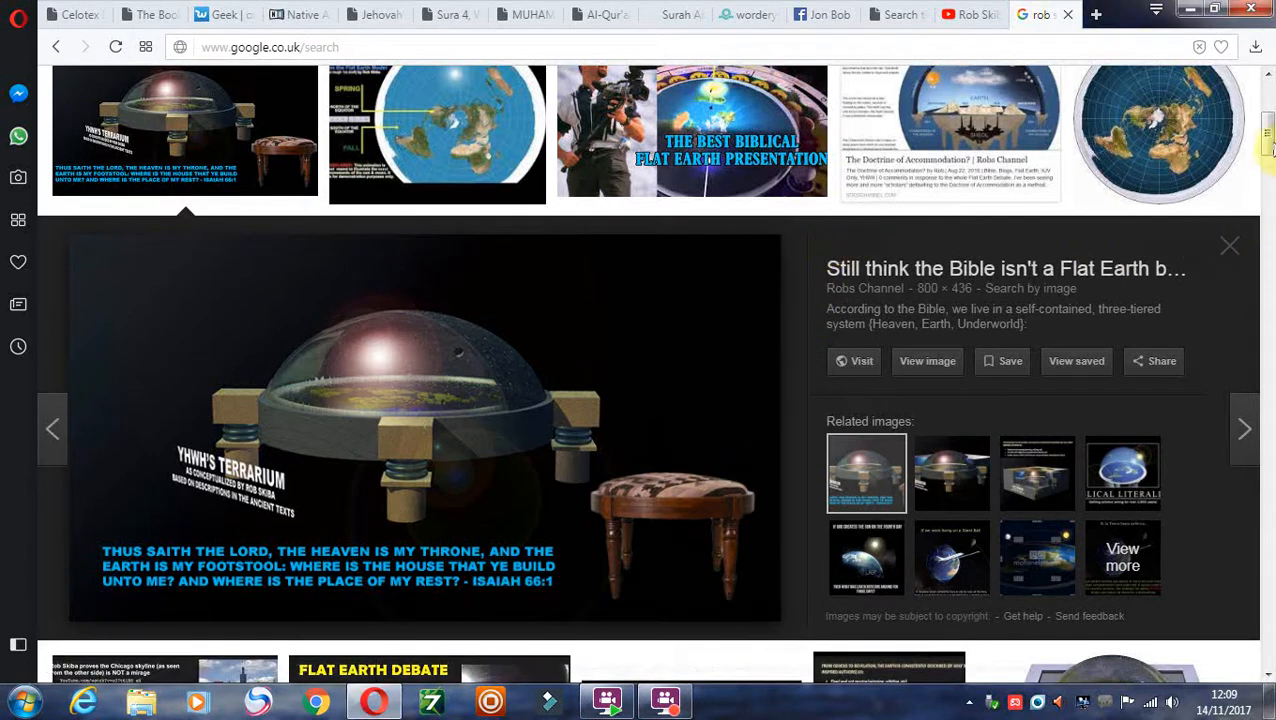
scroll("down", 3)
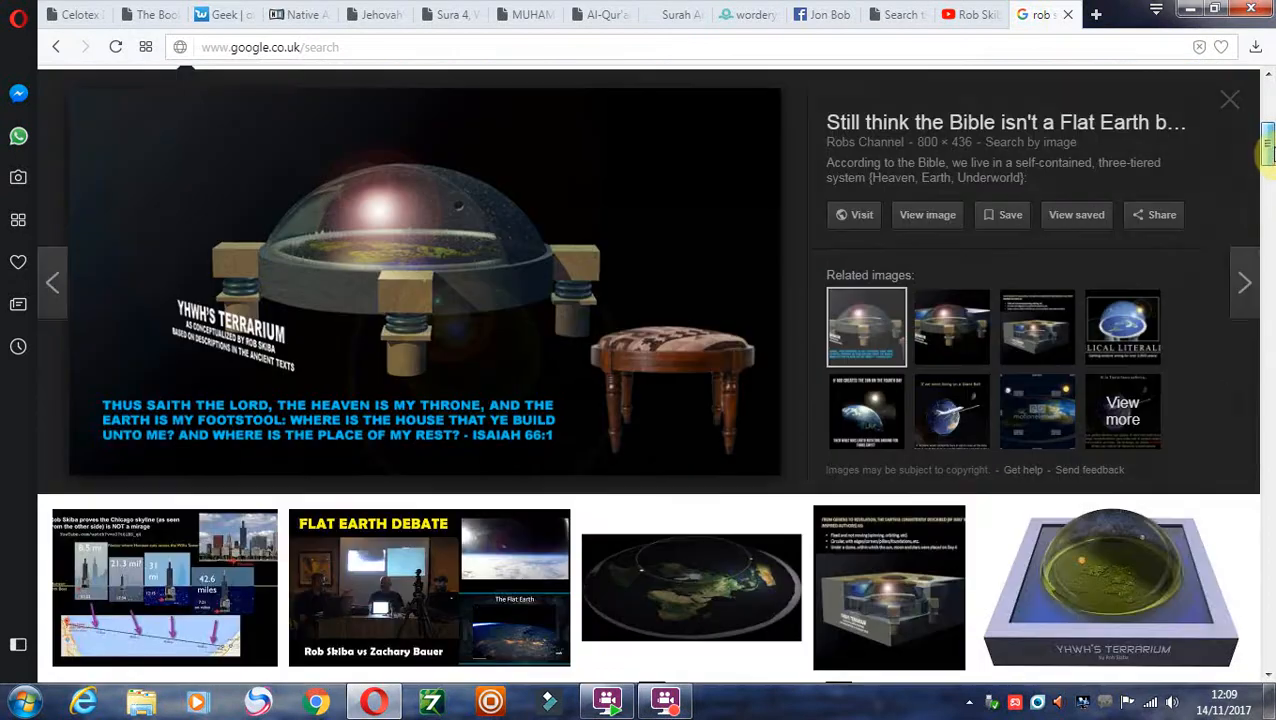
scroll("down", 3)
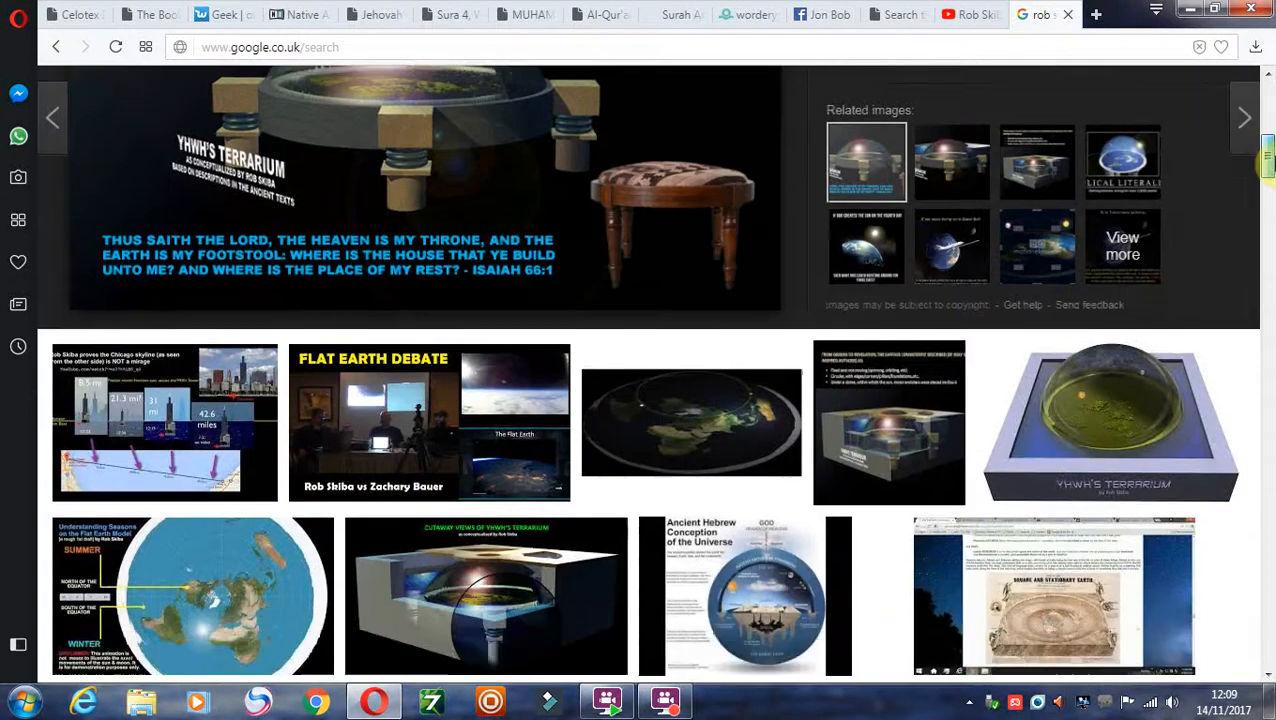
scroll("down", 3)
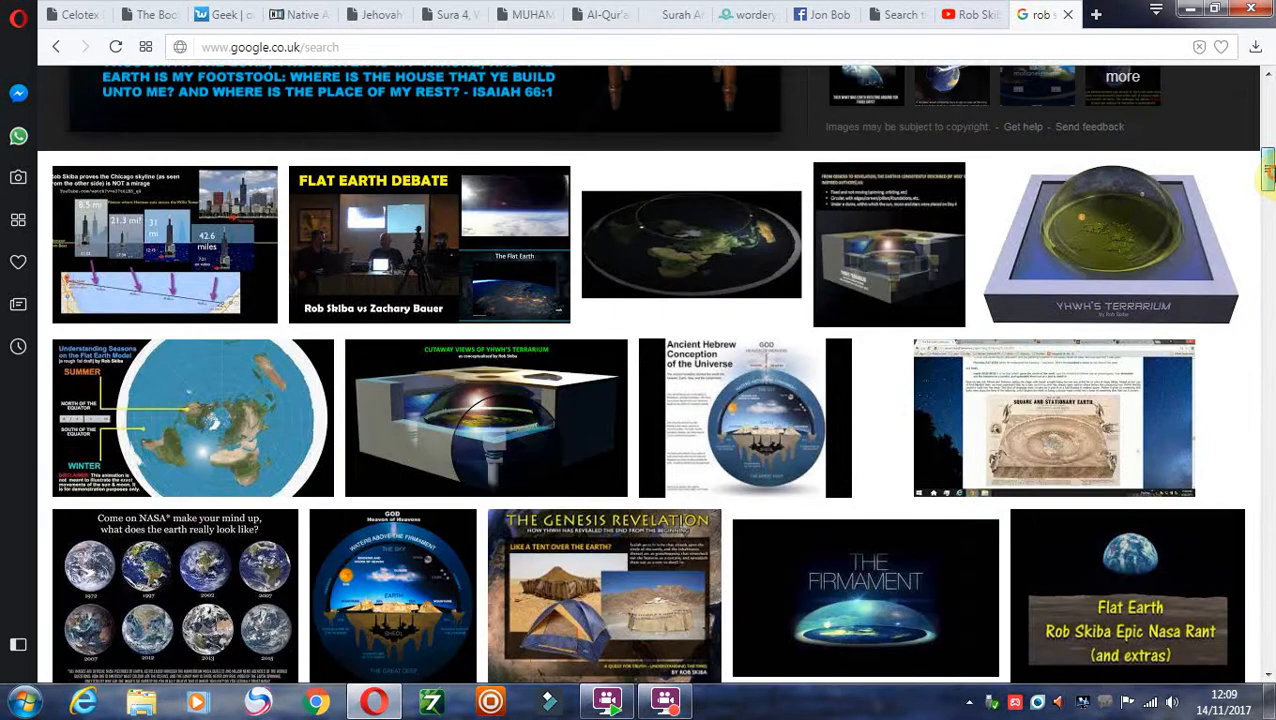
scroll("down", 3)
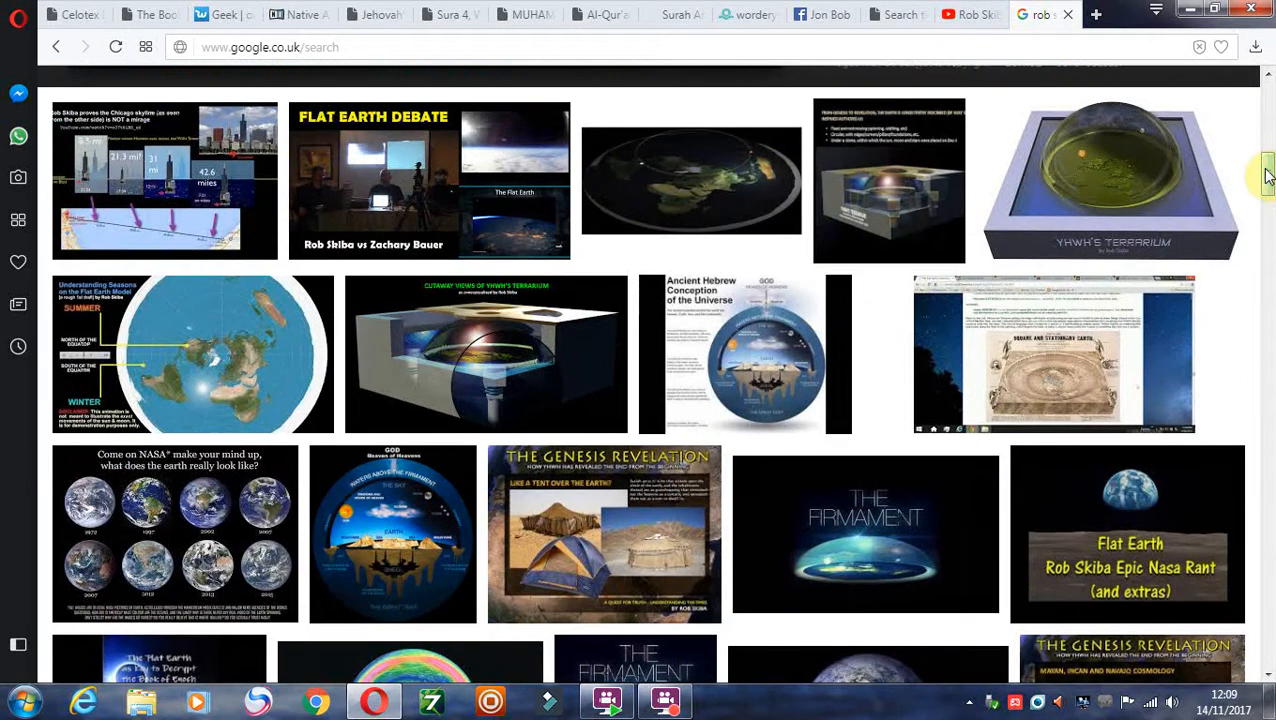
scroll("down", 3)
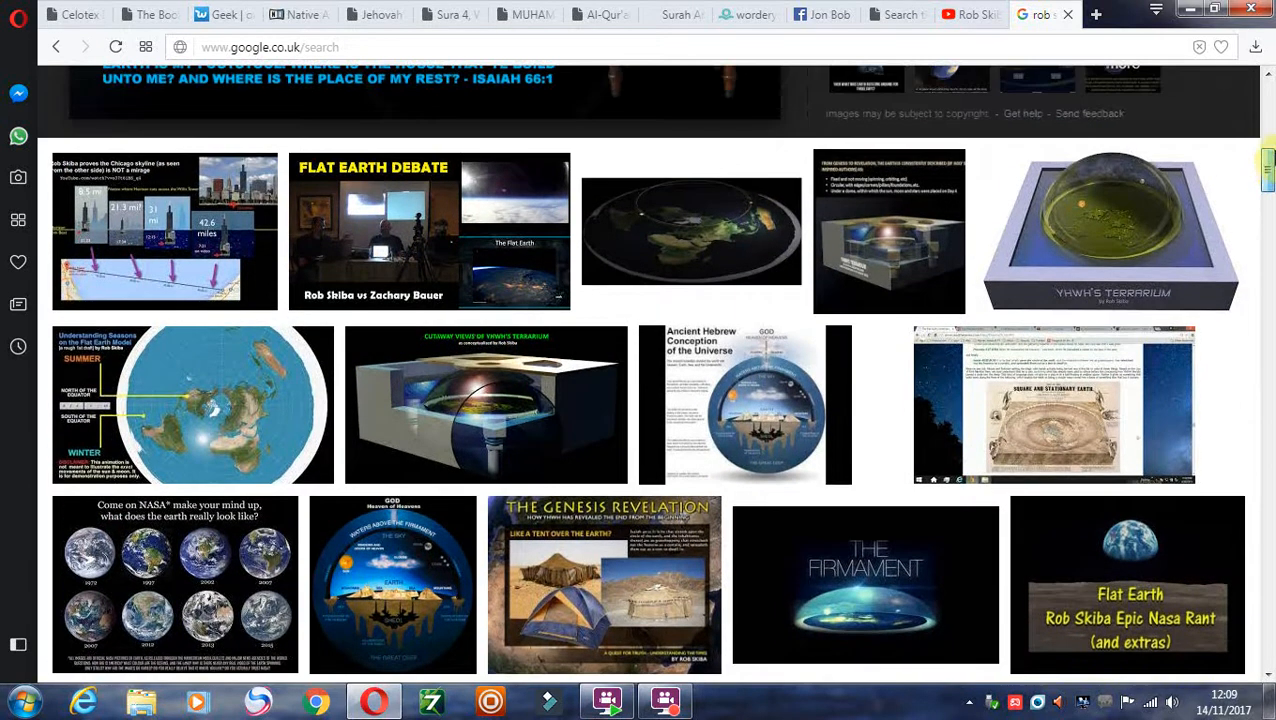
left_click(1108, 230)
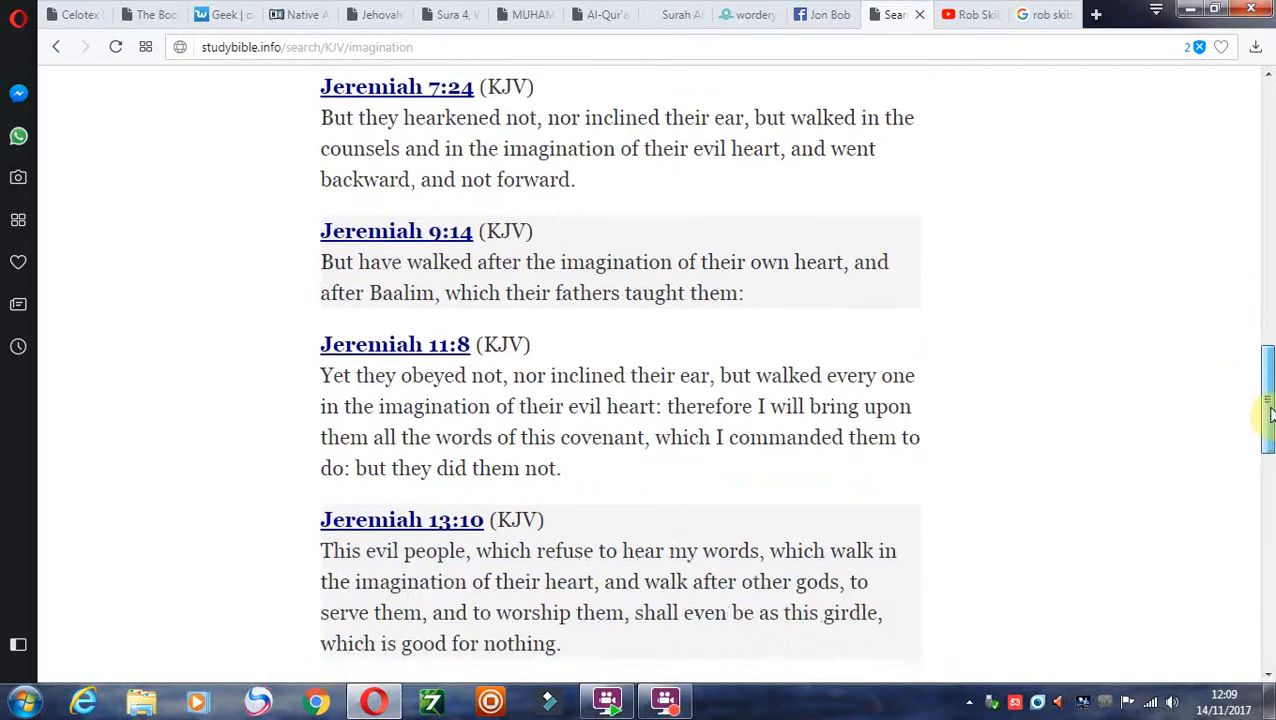
Scroll the KJV imagination verses from Jeremiah 7:24 to 13:10, then return to Google Images.
scroll("down", 3)
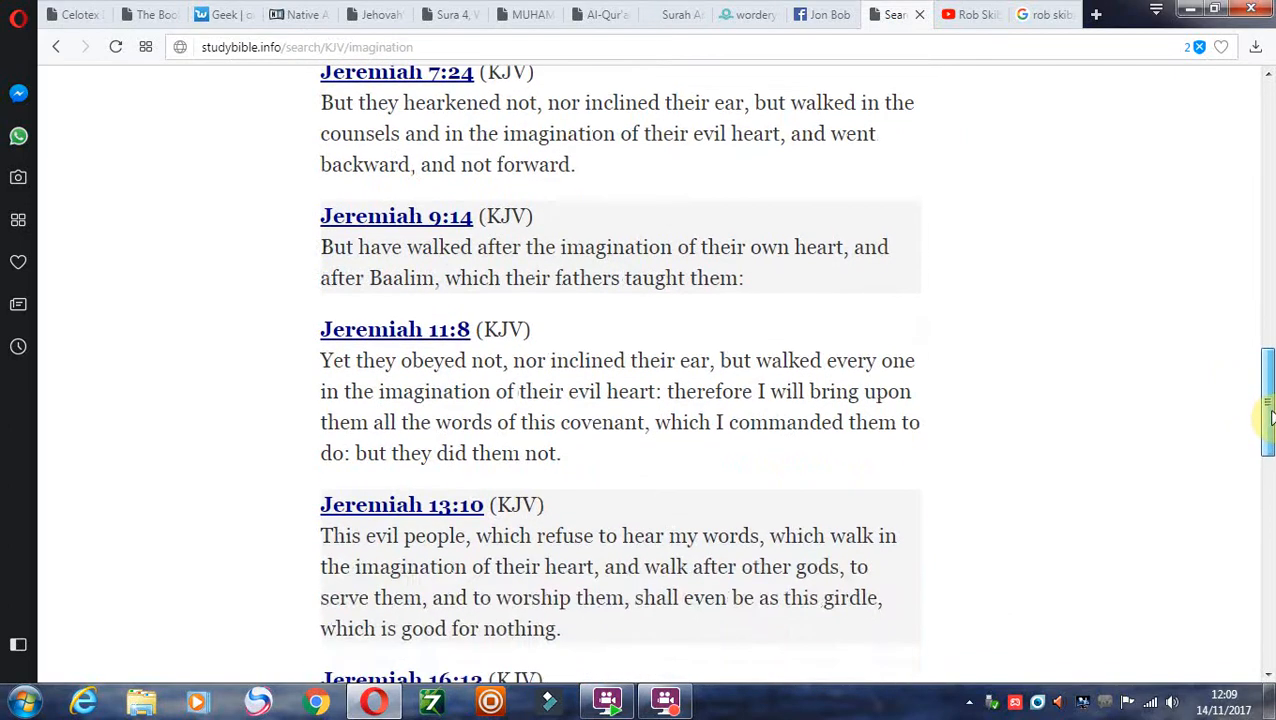
scroll("down", 3)
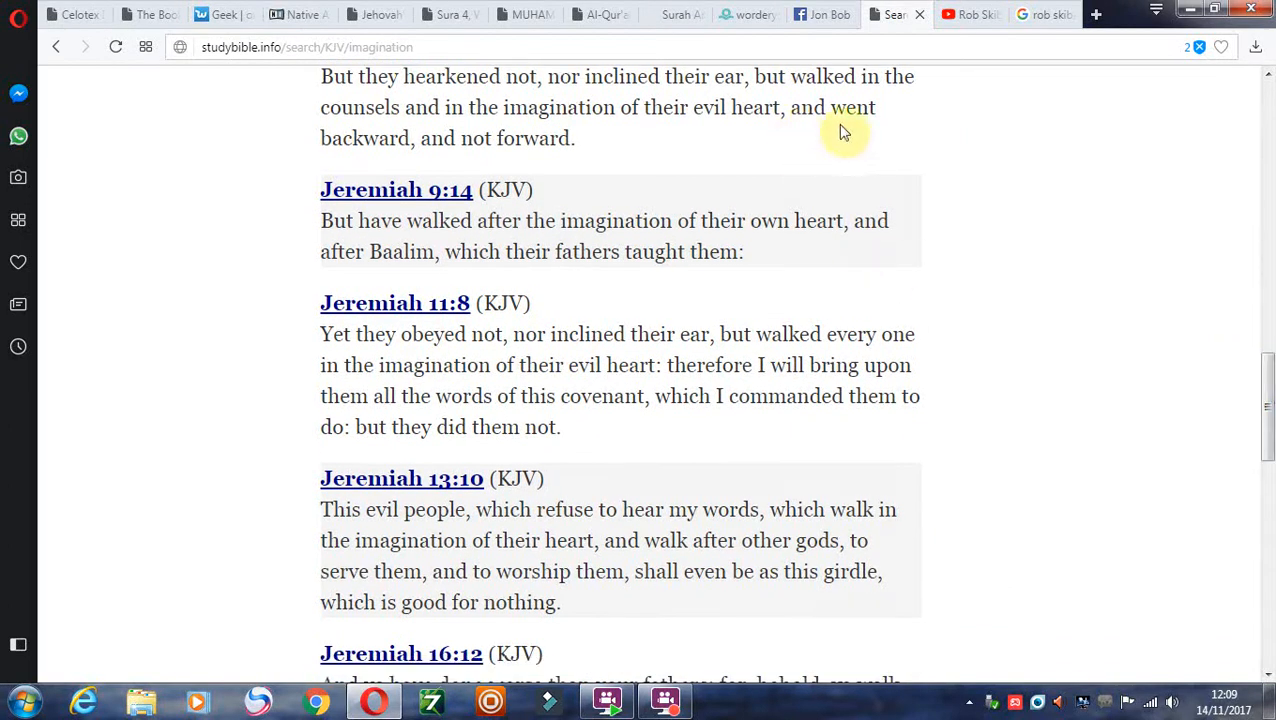
left_click(1043, 14)
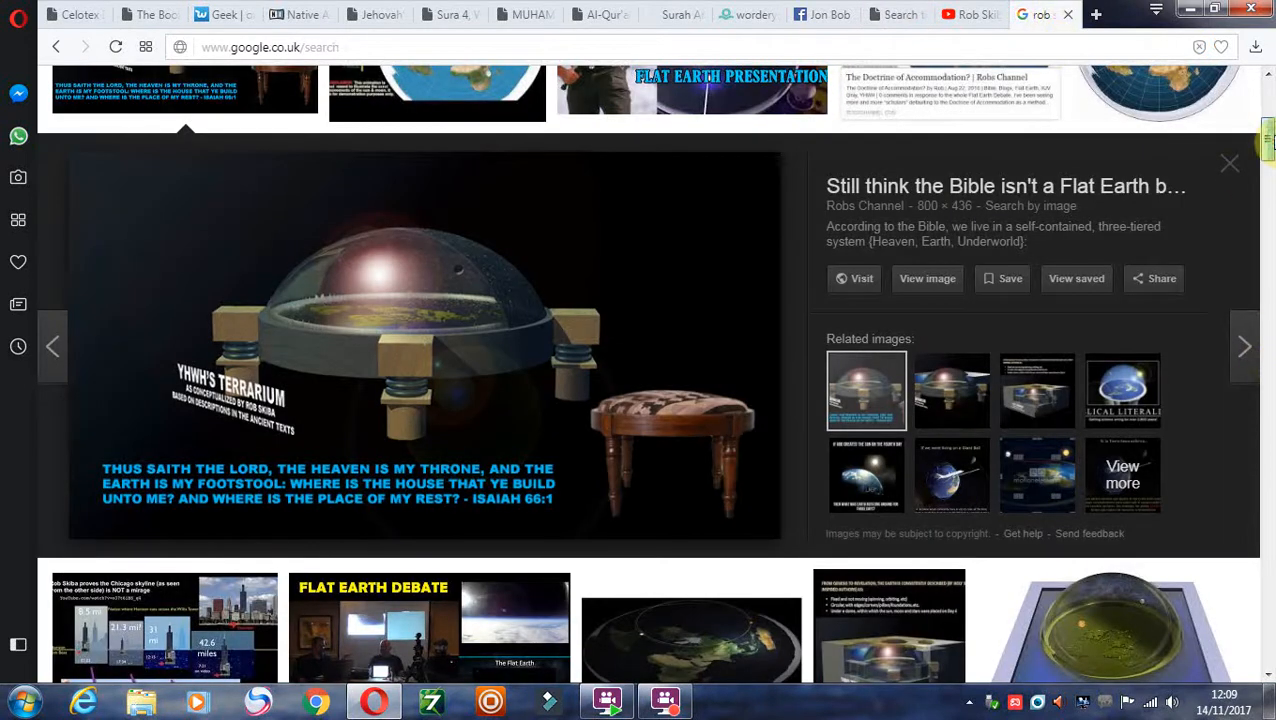
Scroll the flat earth results and enlarge the Square and Stationary Earth map screenshot.
scroll("down", 3)
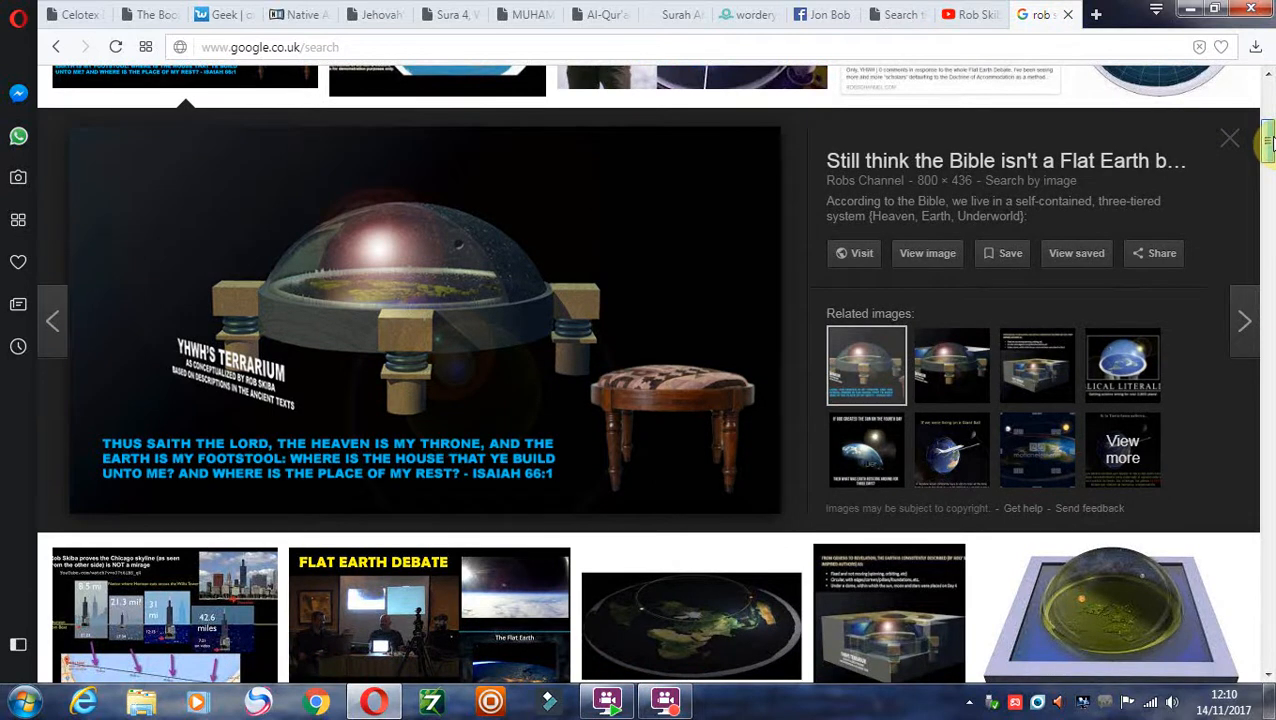
scroll("down", 3)
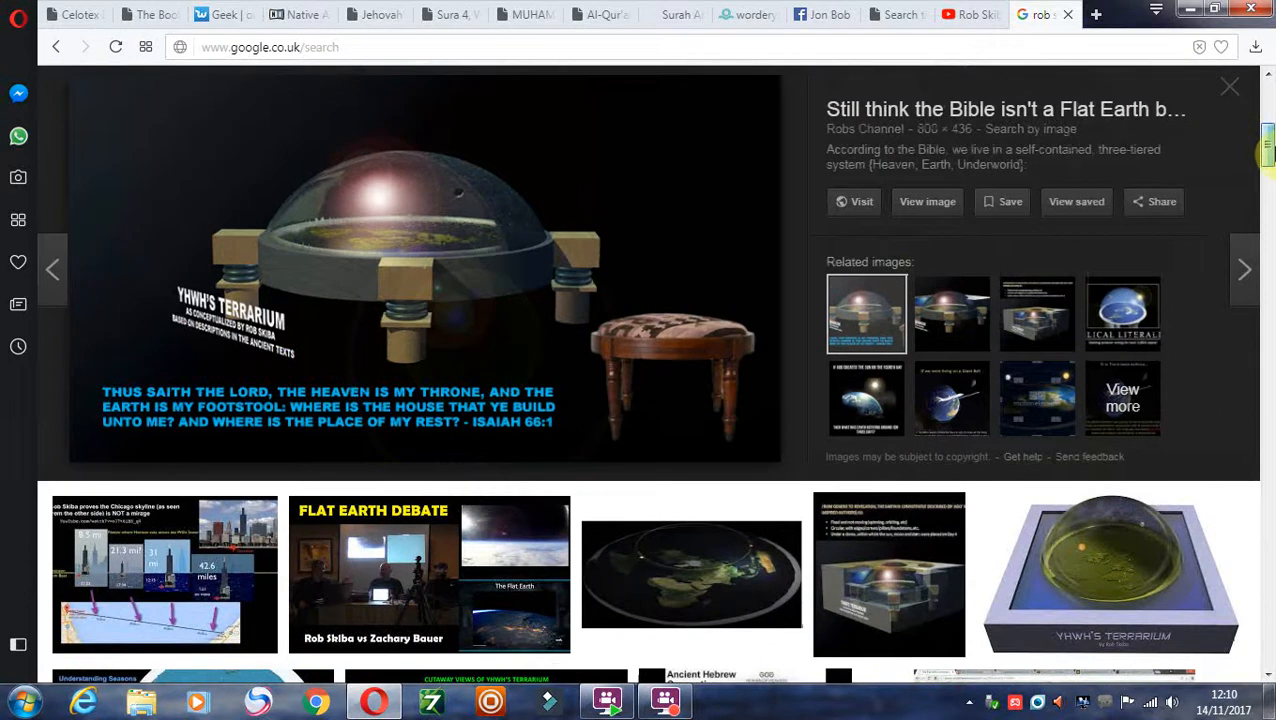
scroll("down", 3)
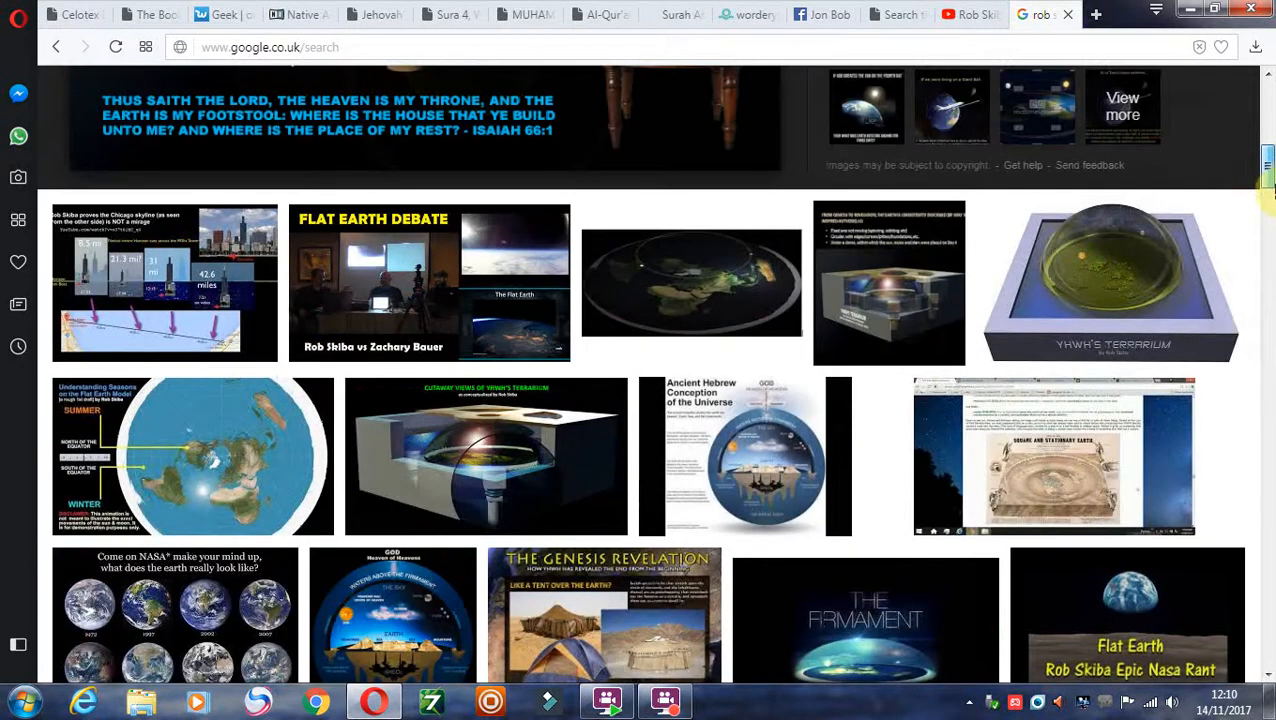
left_click(1053, 456)
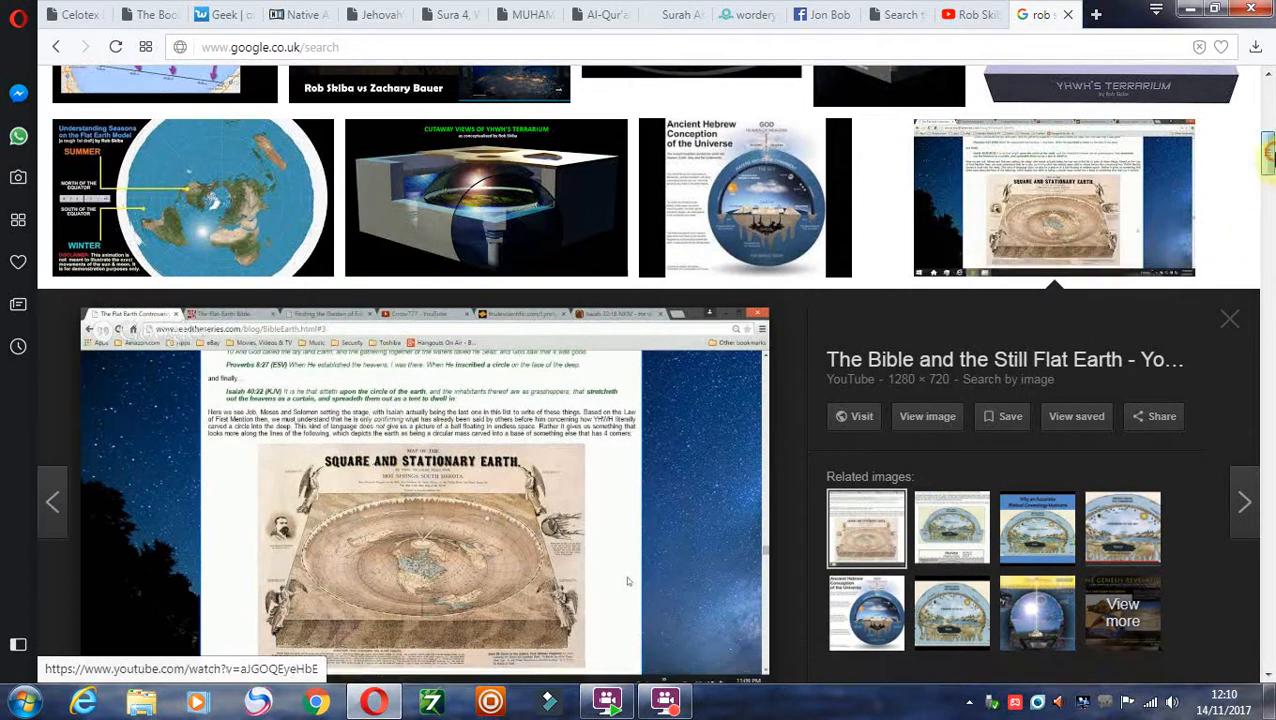
Scroll the preview and load the related Firmament of the Sky dome diagram.
scroll("down", 3)
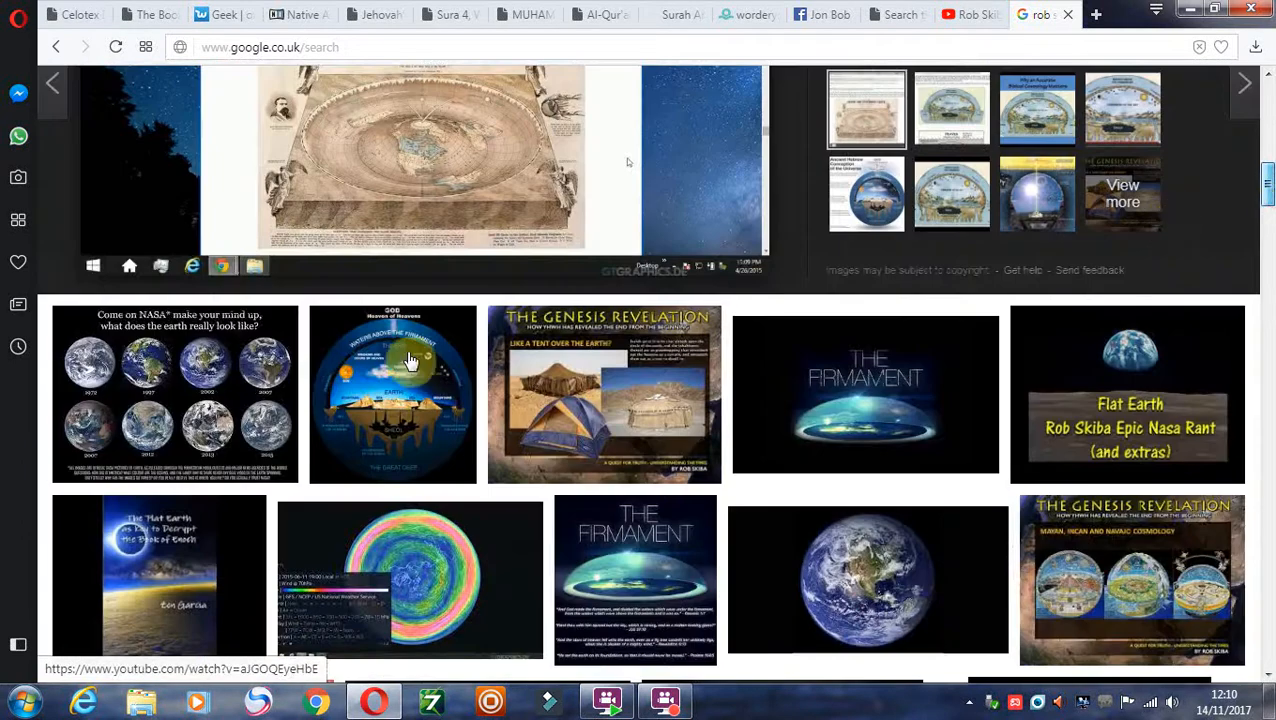
scroll("down", 3)
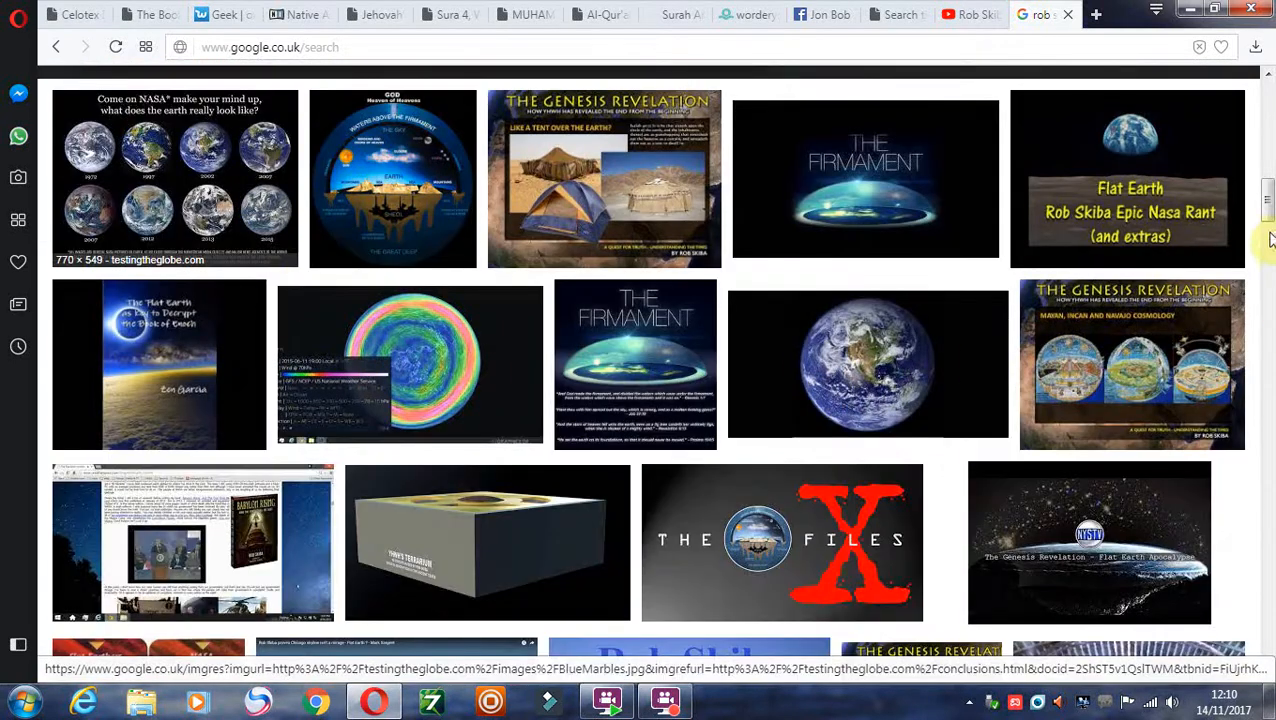
scroll("down", 3)
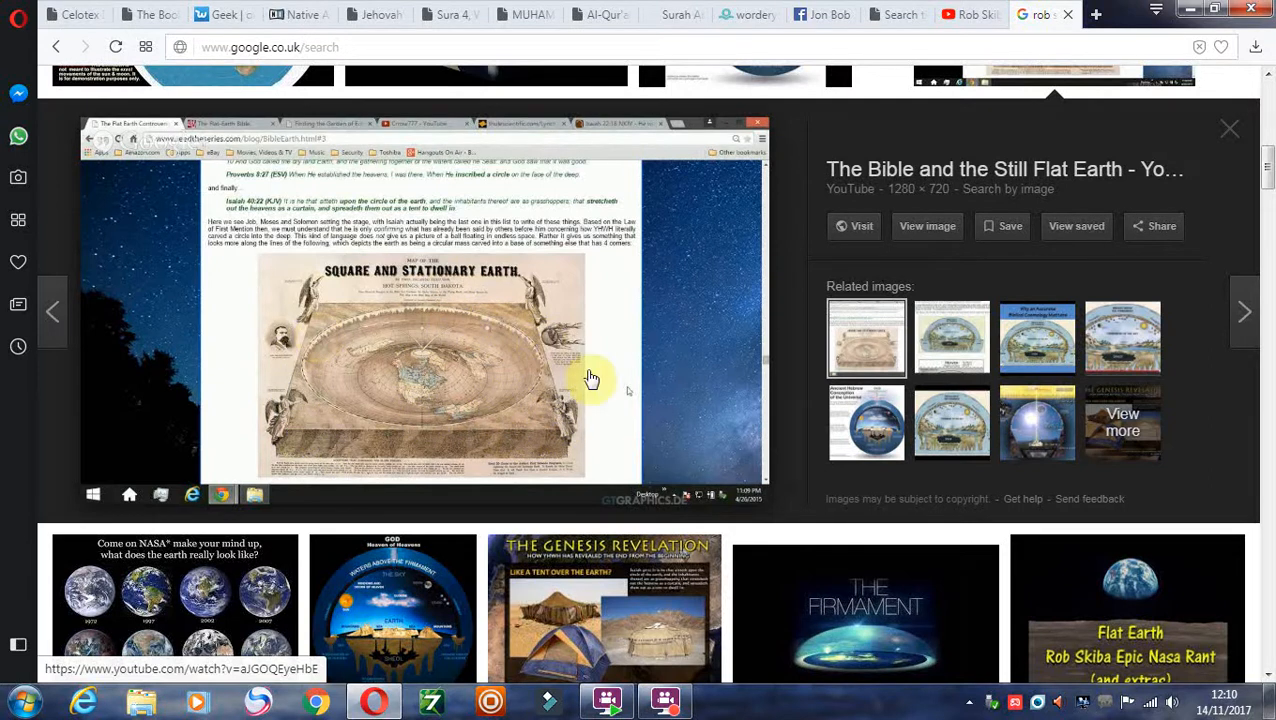
mouse_move(595, 408)
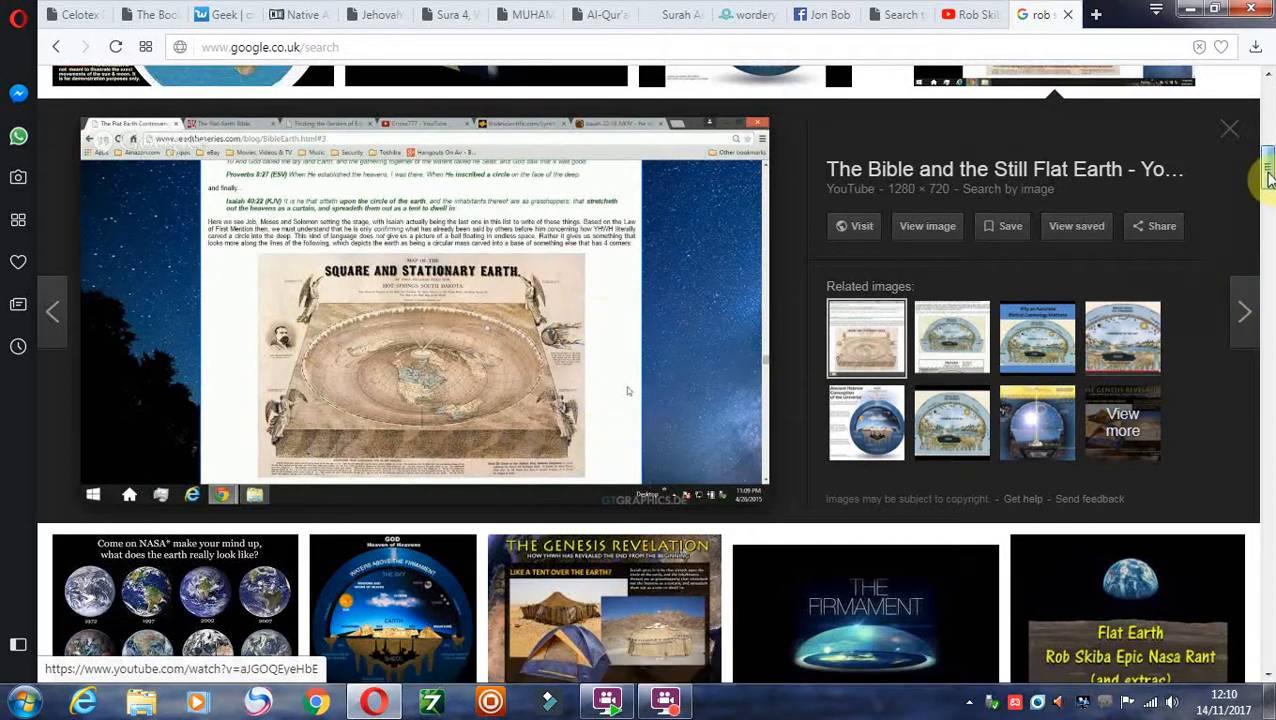
scroll("down", 3)
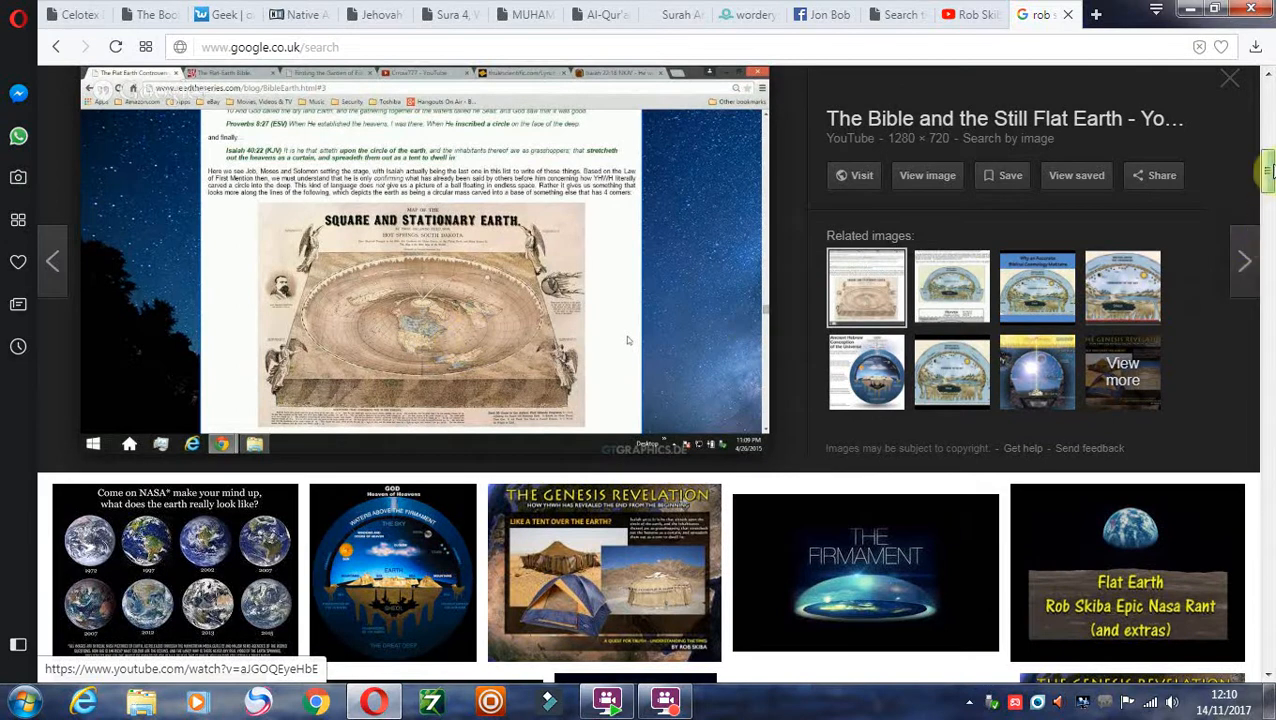
scroll("down", 3)
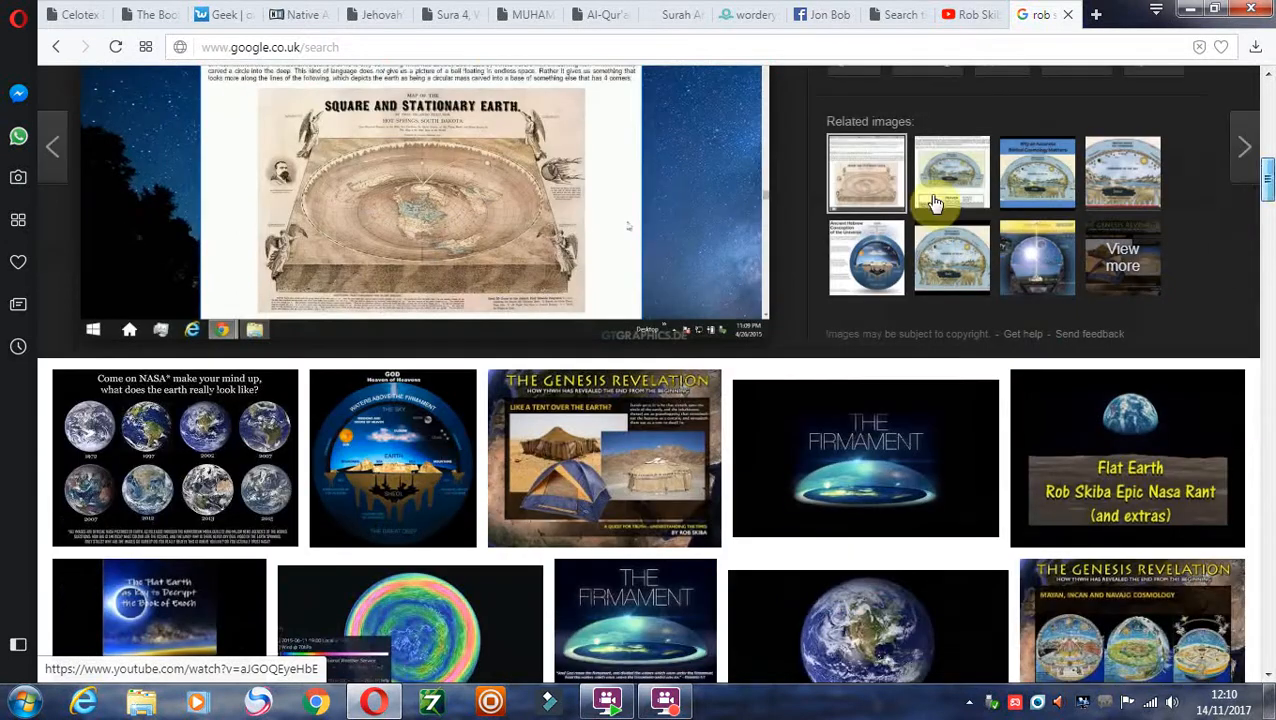
left_click(951, 172)
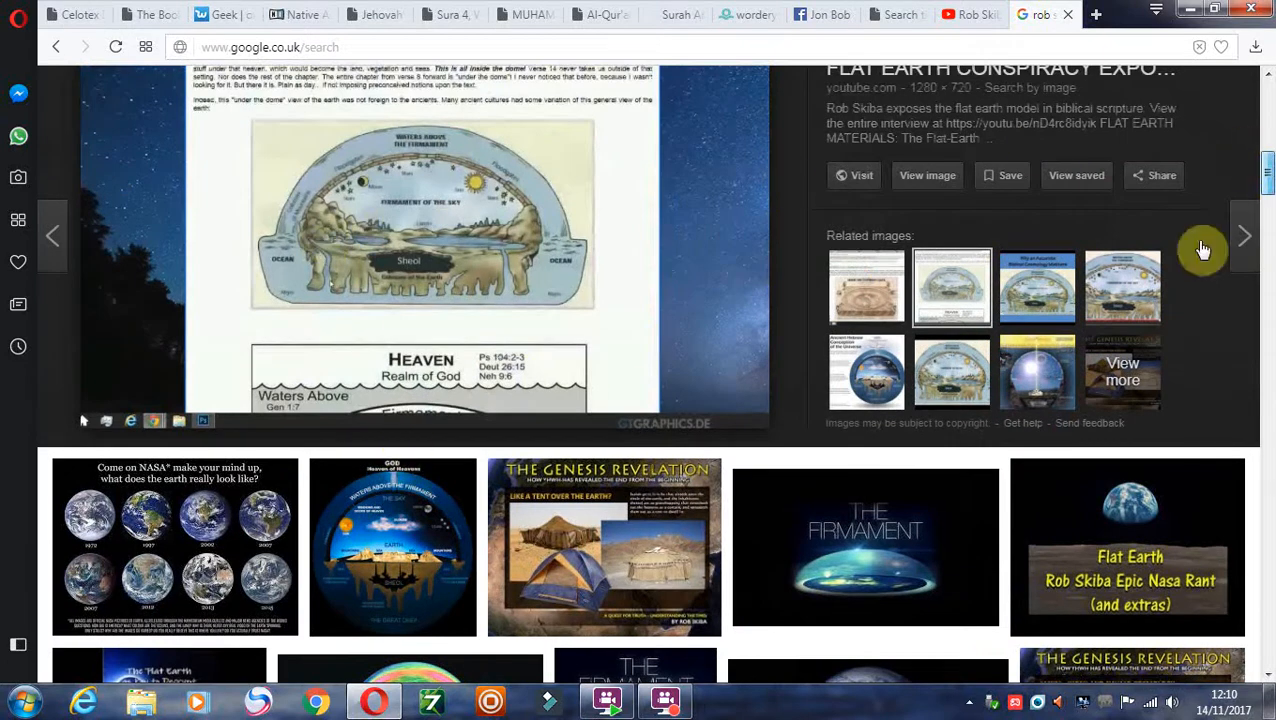
scroll("down", 3)
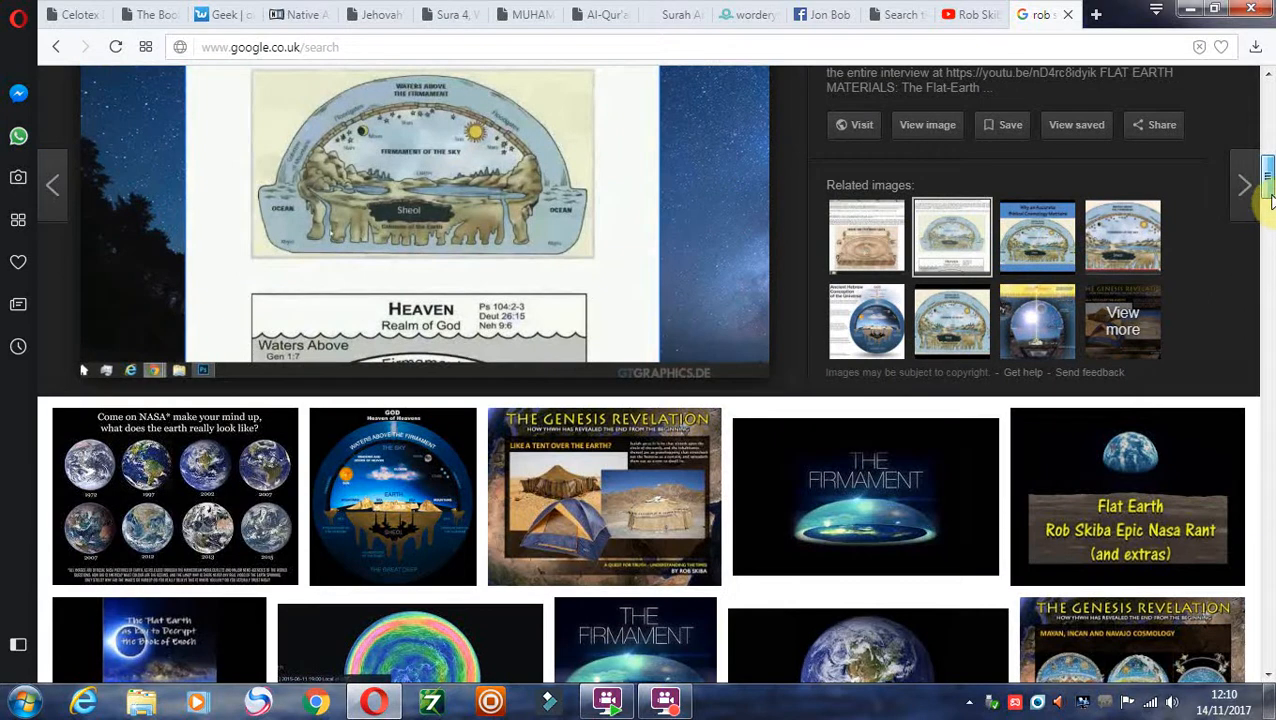
Scroll far down the flat earth image grid past the Firmament and Truth Frequency Radio pictures.
scroll("down", 3)
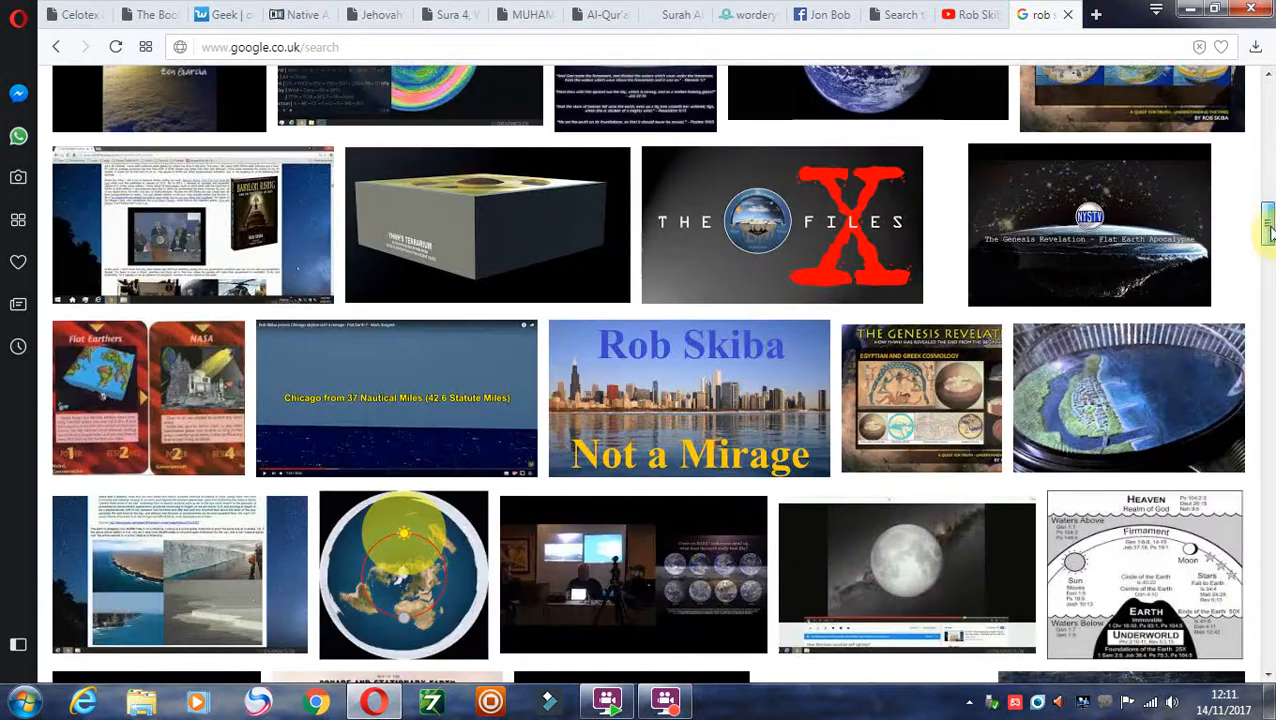
scroll("down", 3)
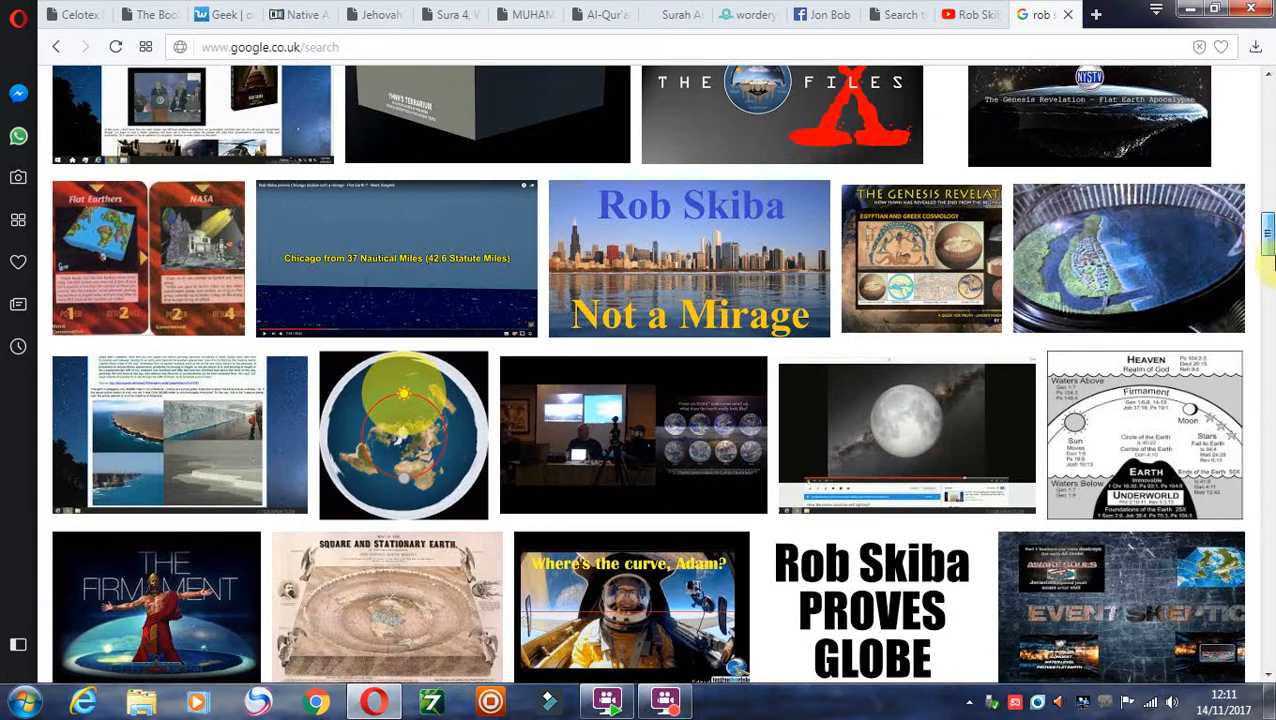
scroll("down", 3)
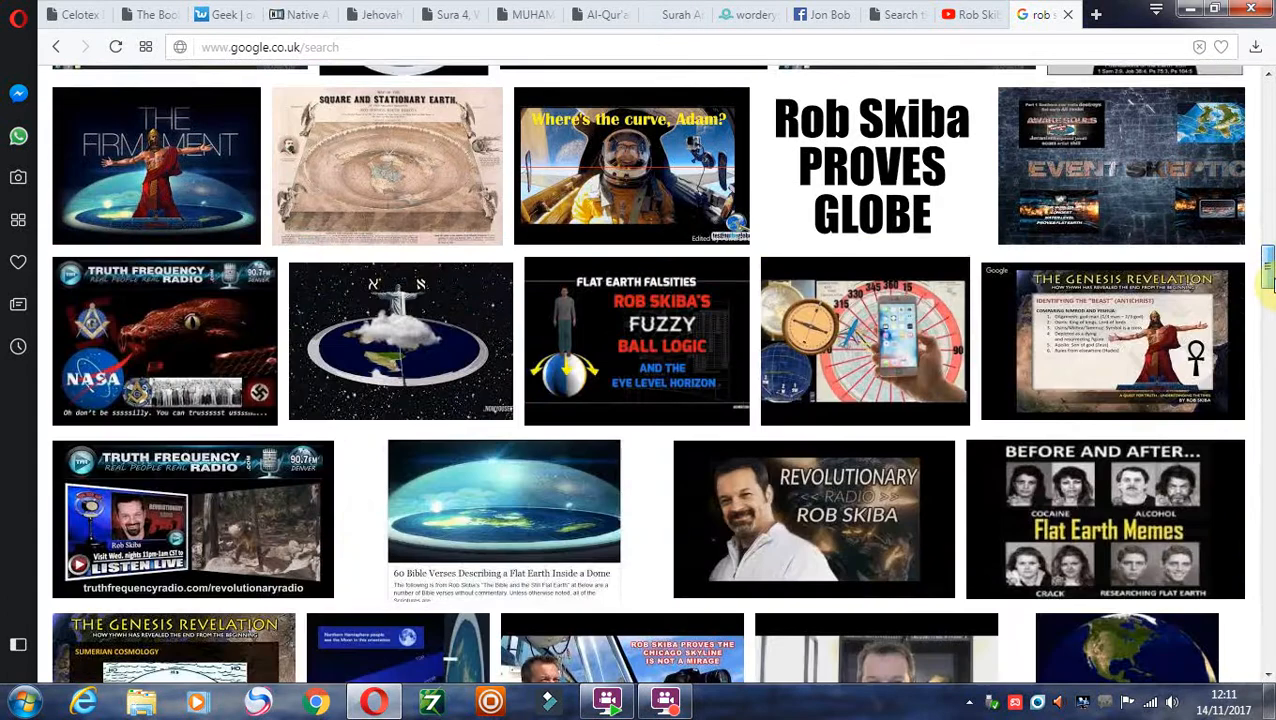
scroll("down", 3)
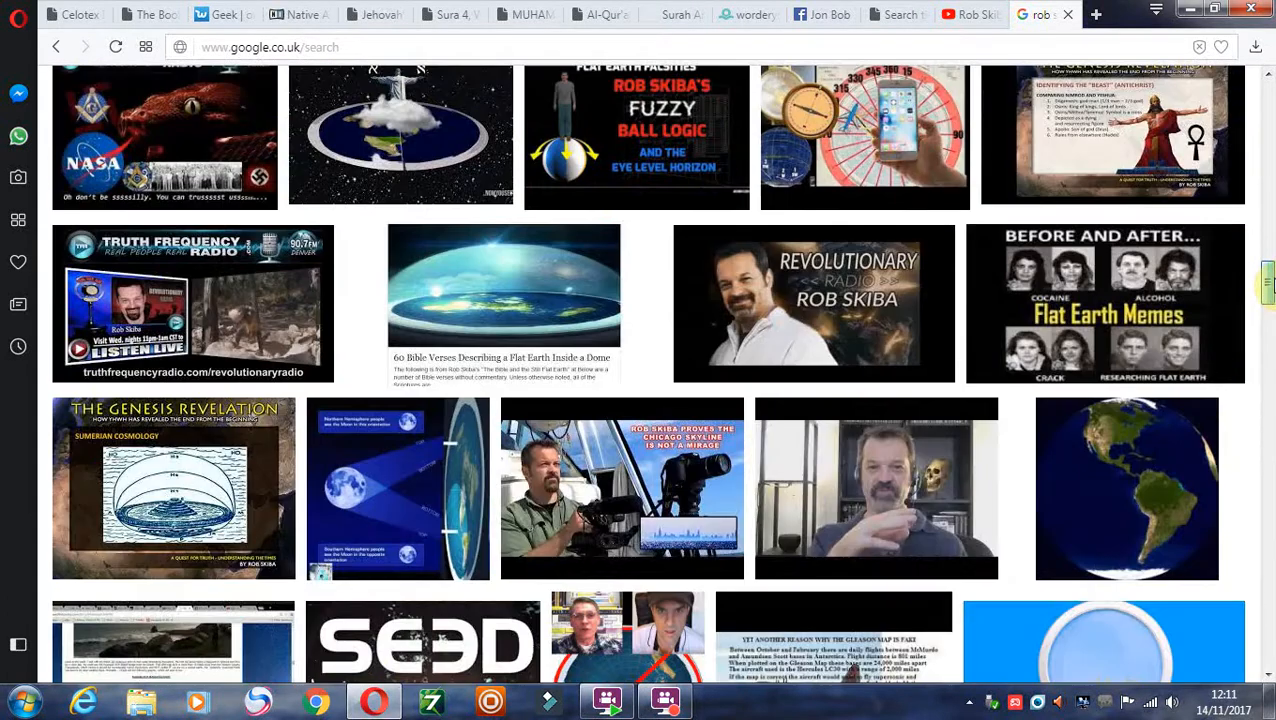
scroll("down", 3)
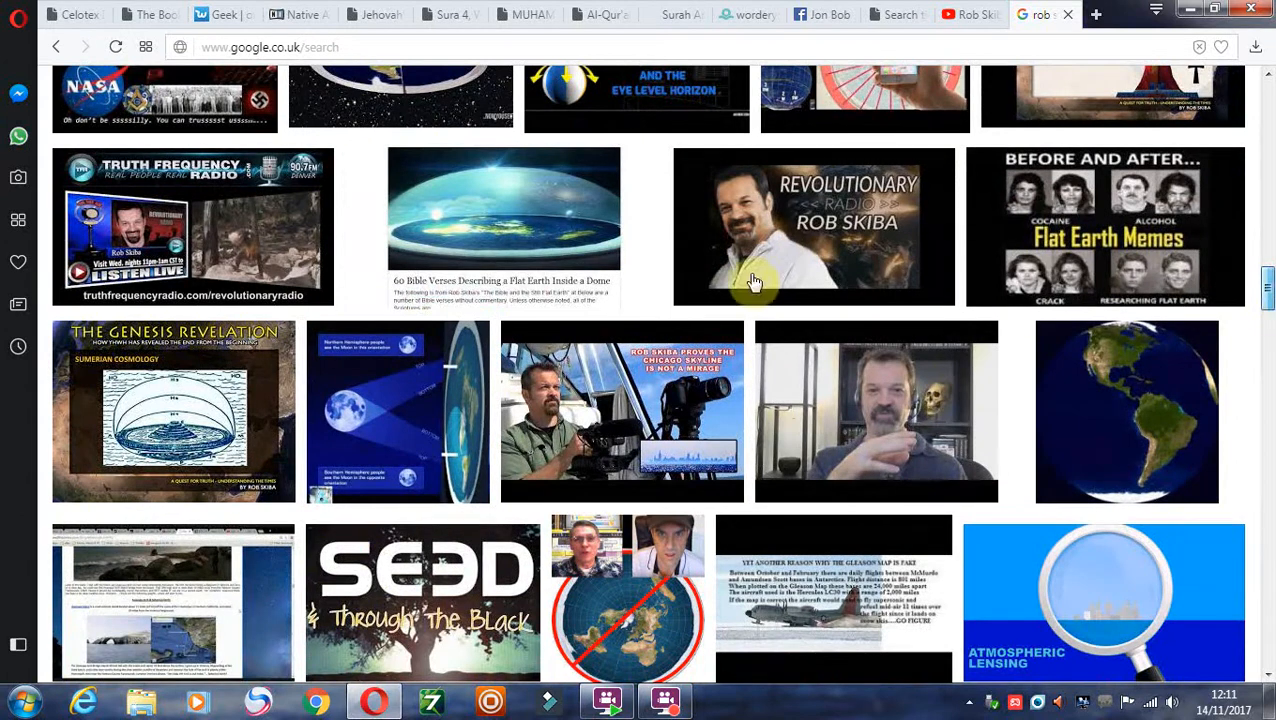
mouse_move(940, 415)
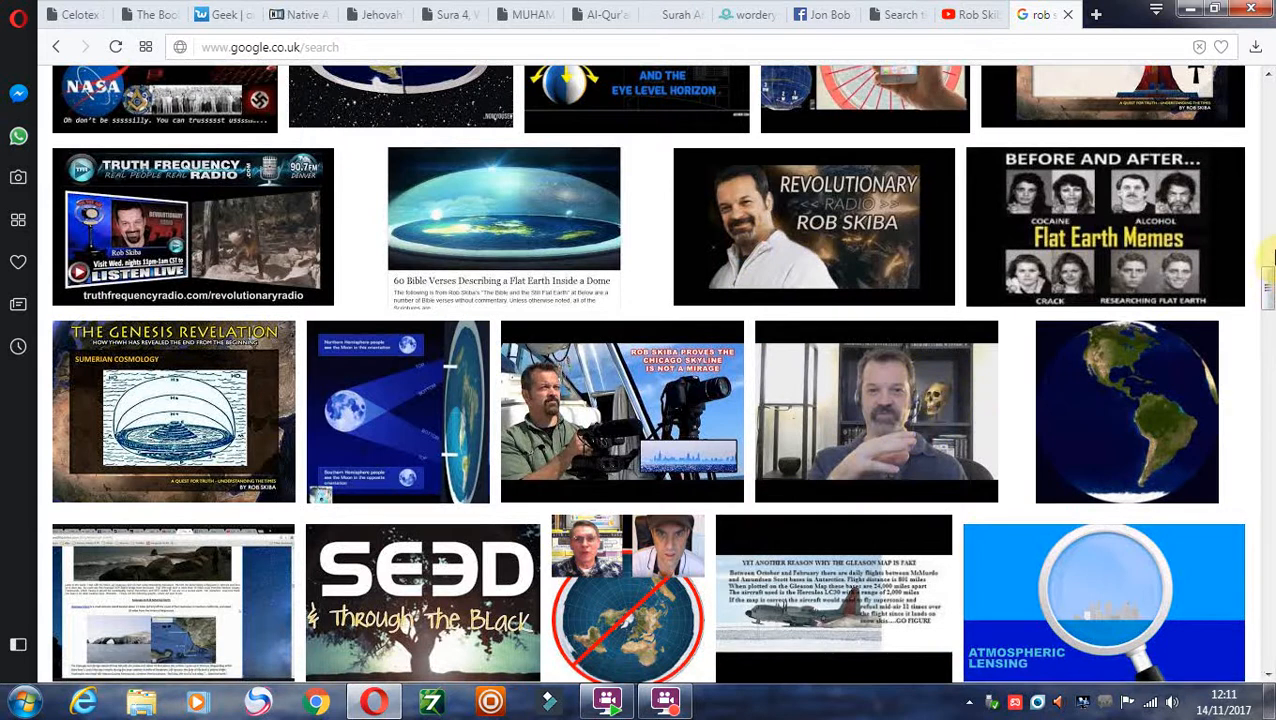
scroll("down", 3)
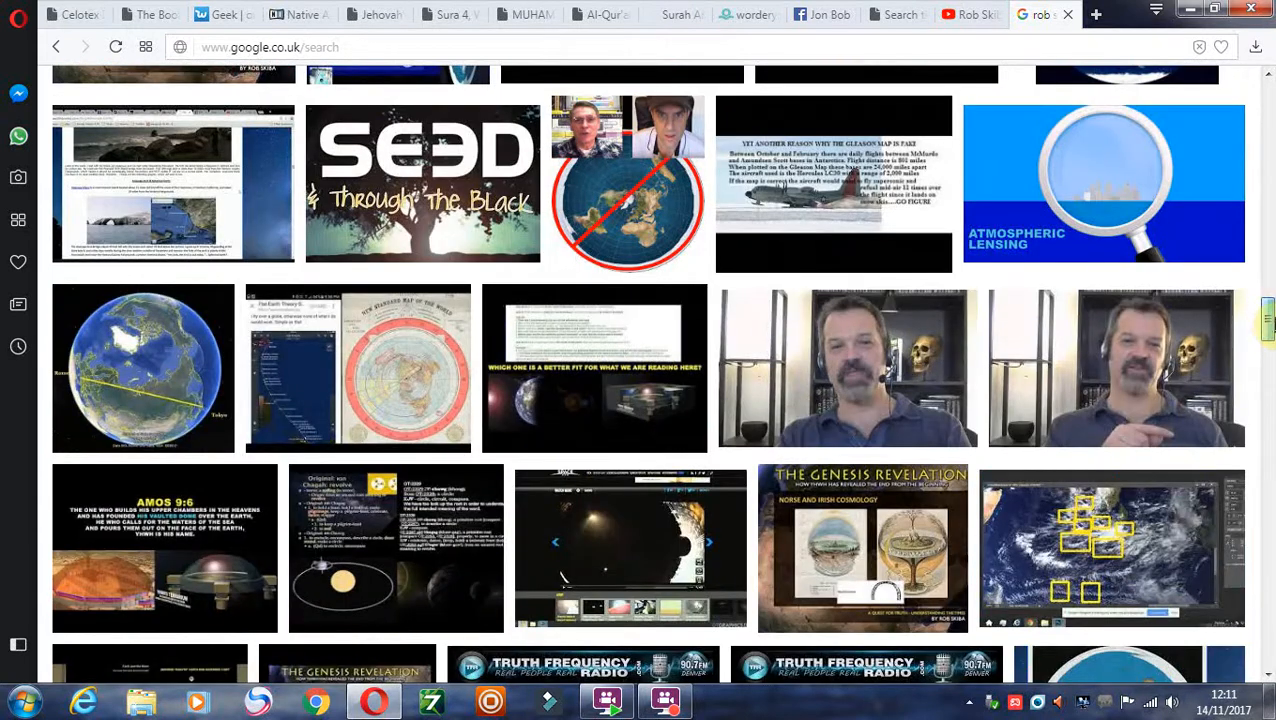
scroll("down", 3)
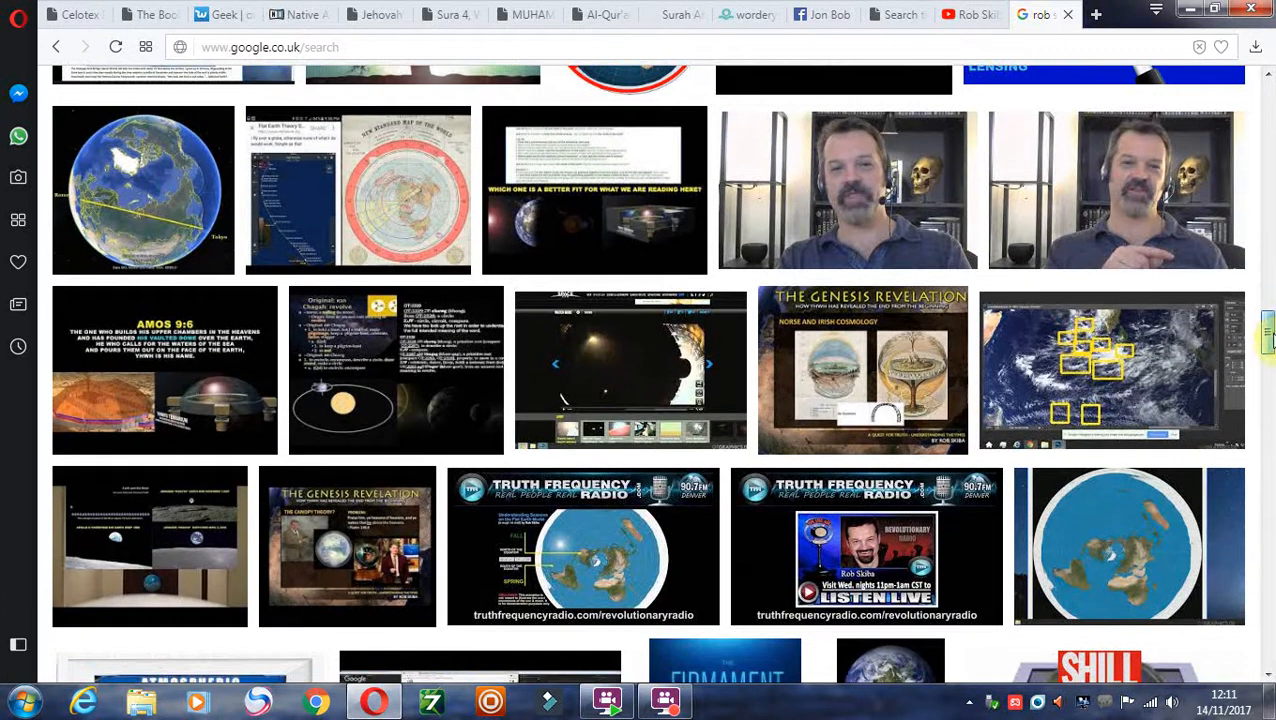
scroll("down", 3)
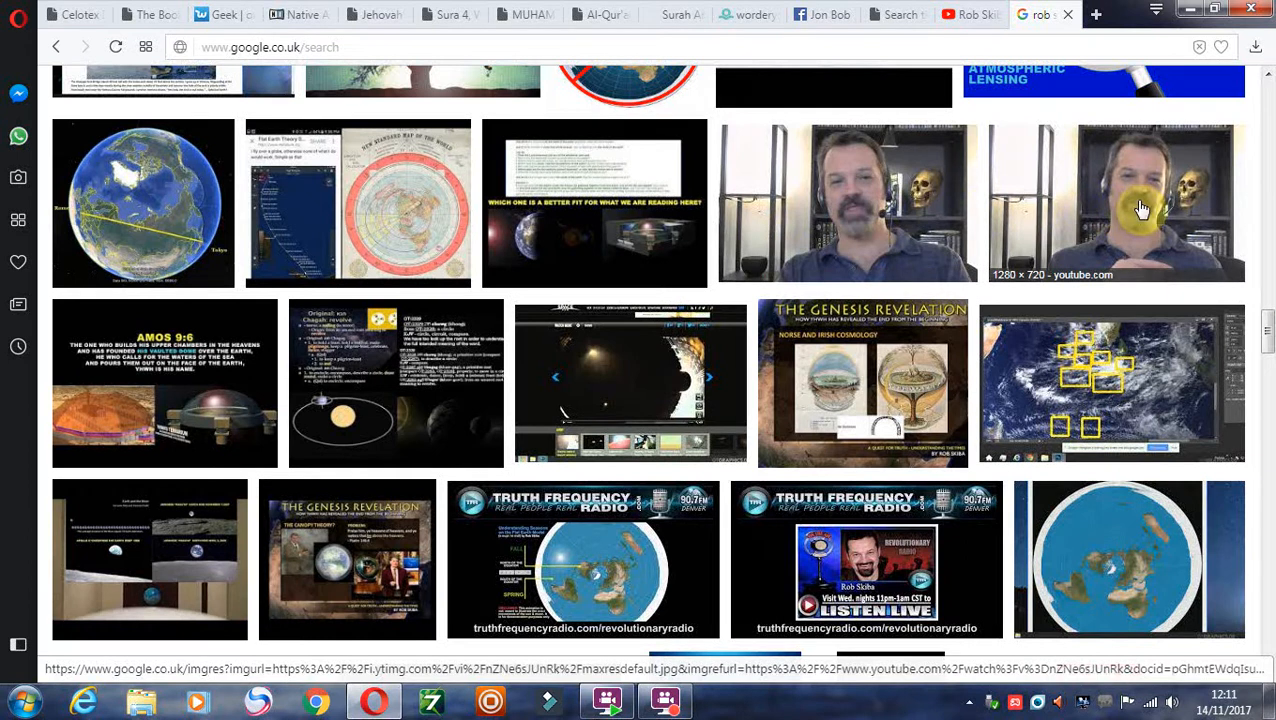
scroll("down", 3)
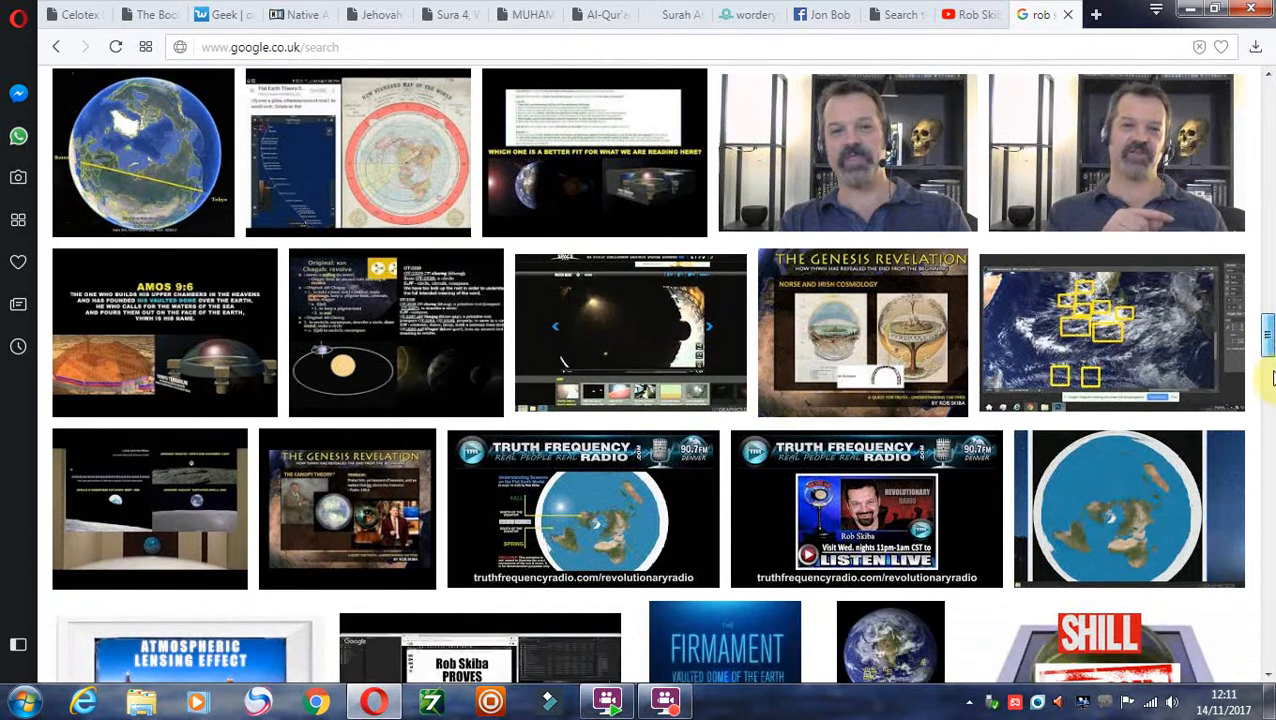
scroll("down", 3)
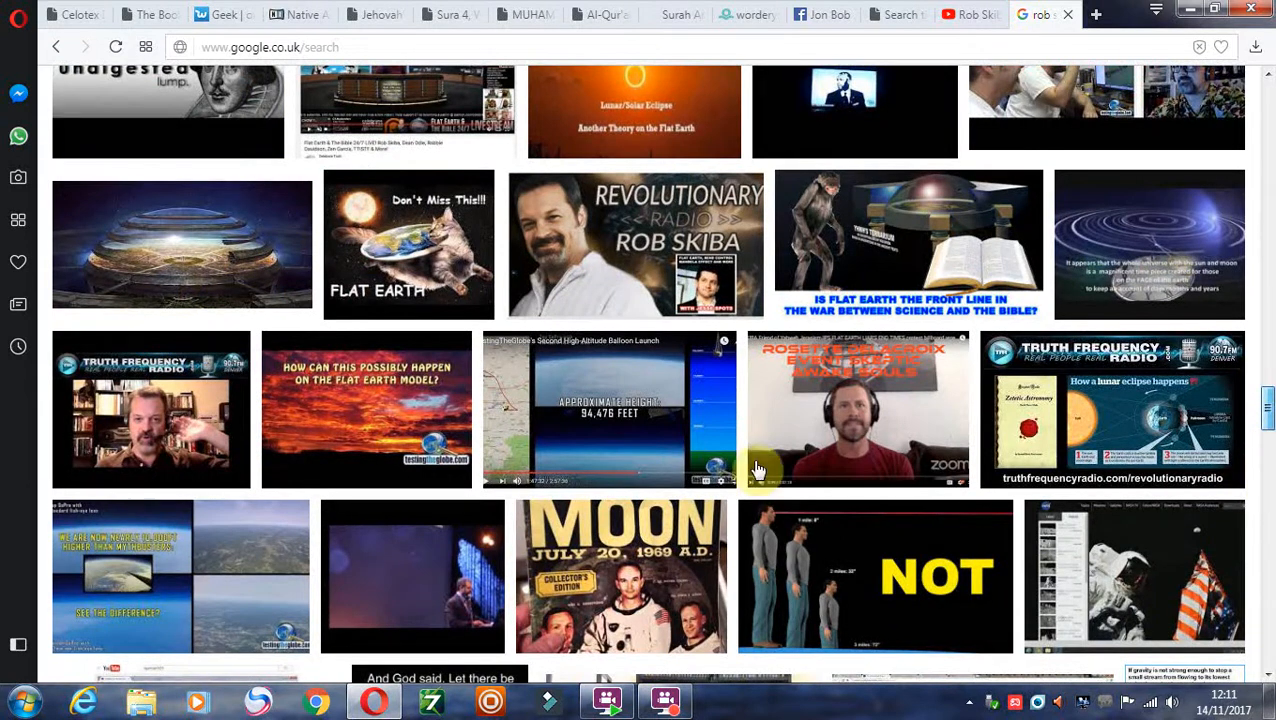
scroll("down", 3)
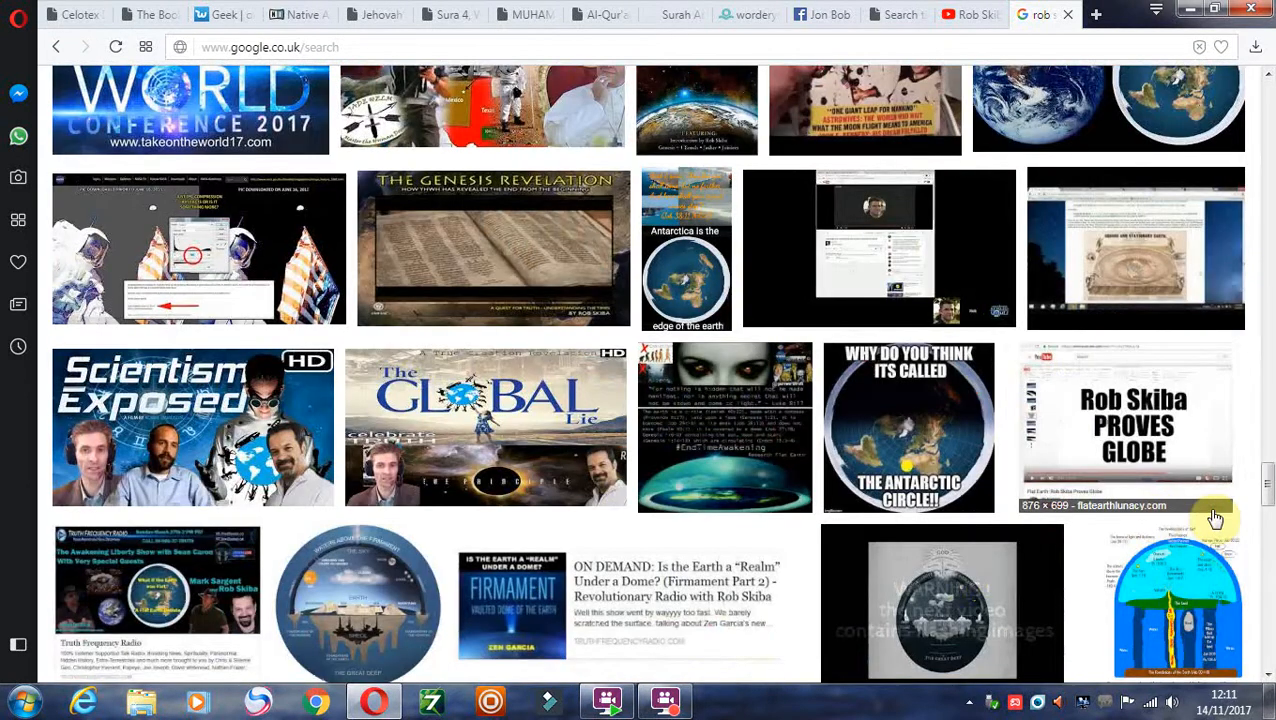
scroll("down", 3)
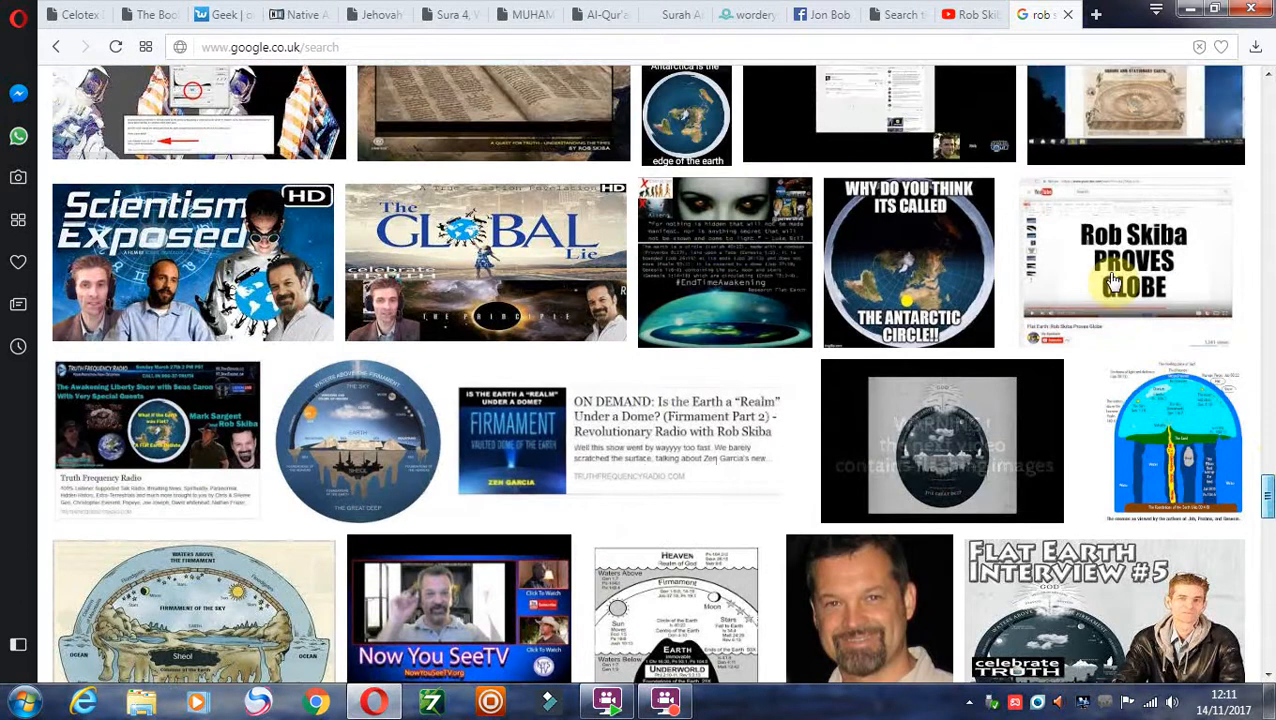
scroll("down", 3)
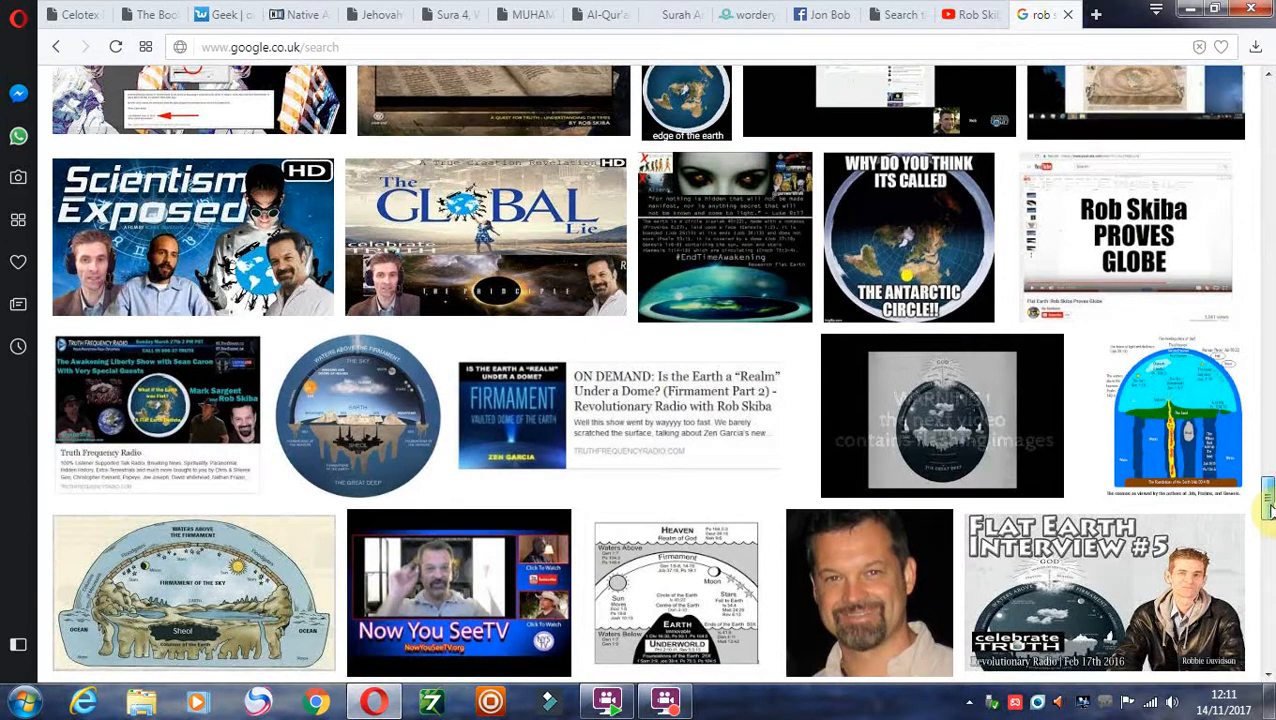
scroll("down", 3)
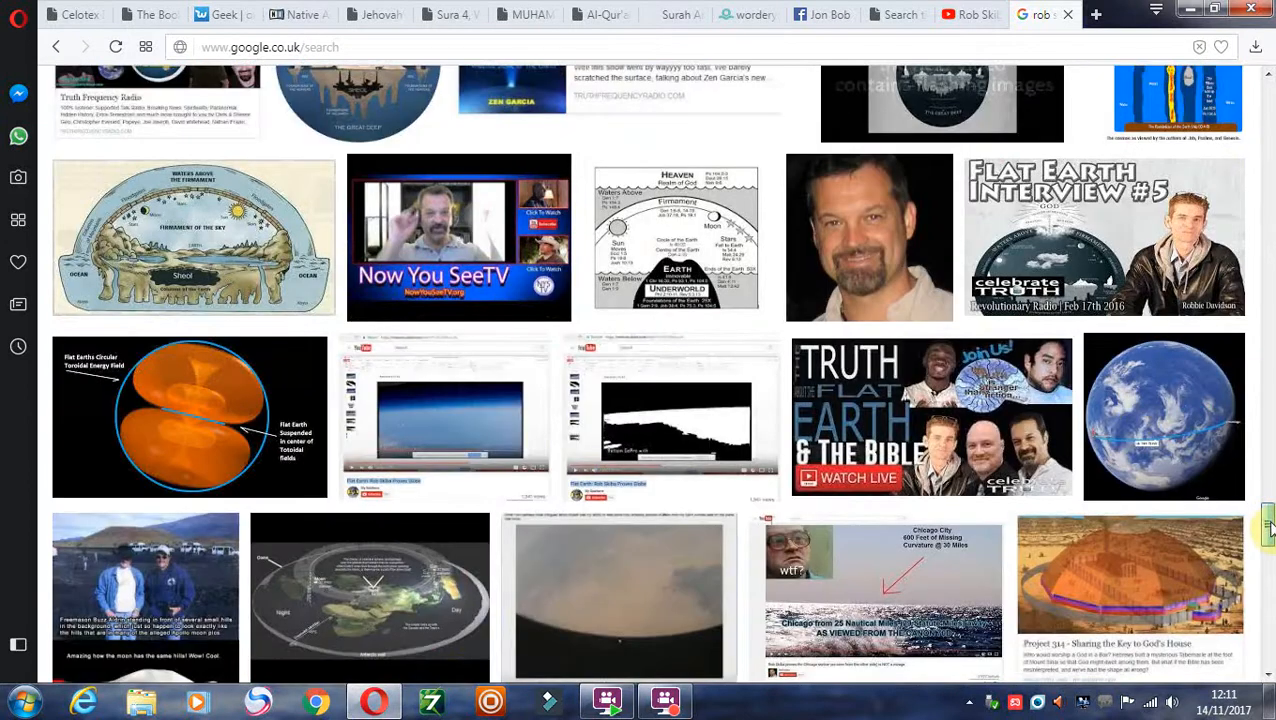
scroll("down", 3)
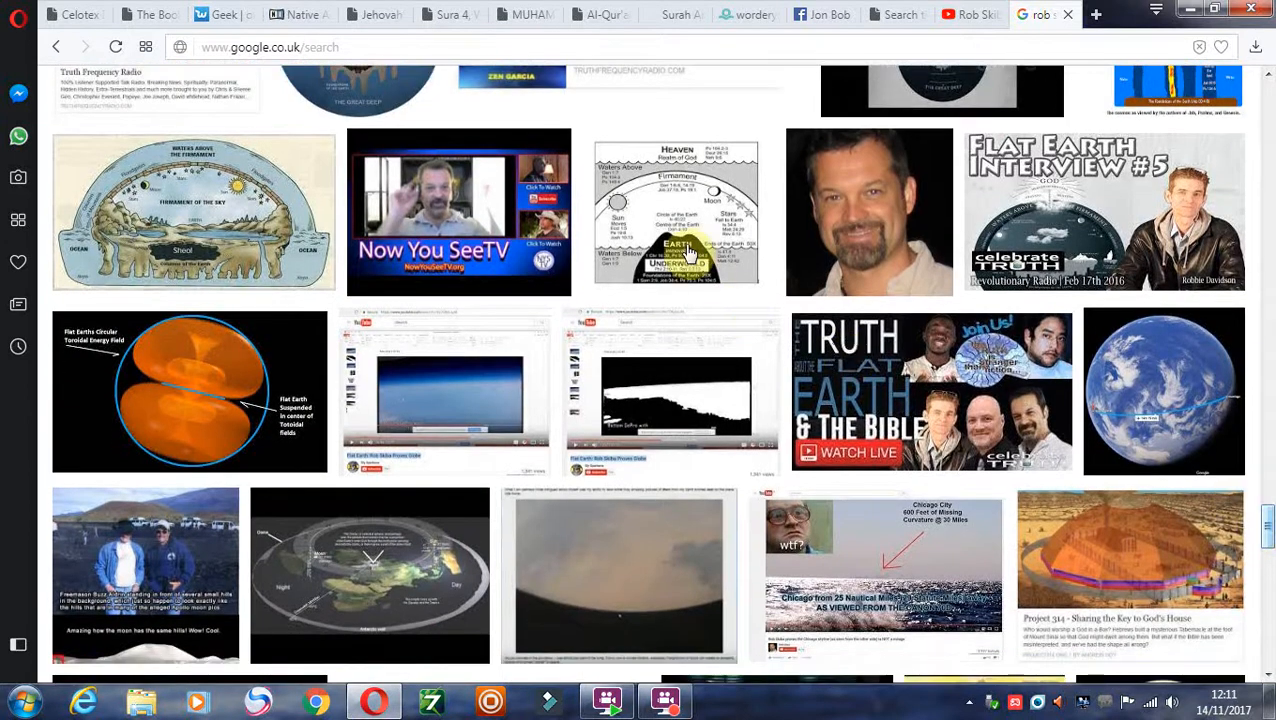
Preview the Bible and the Still Flat Earth Heaven/Earth diagram, then close it.
left_click(677, 213)
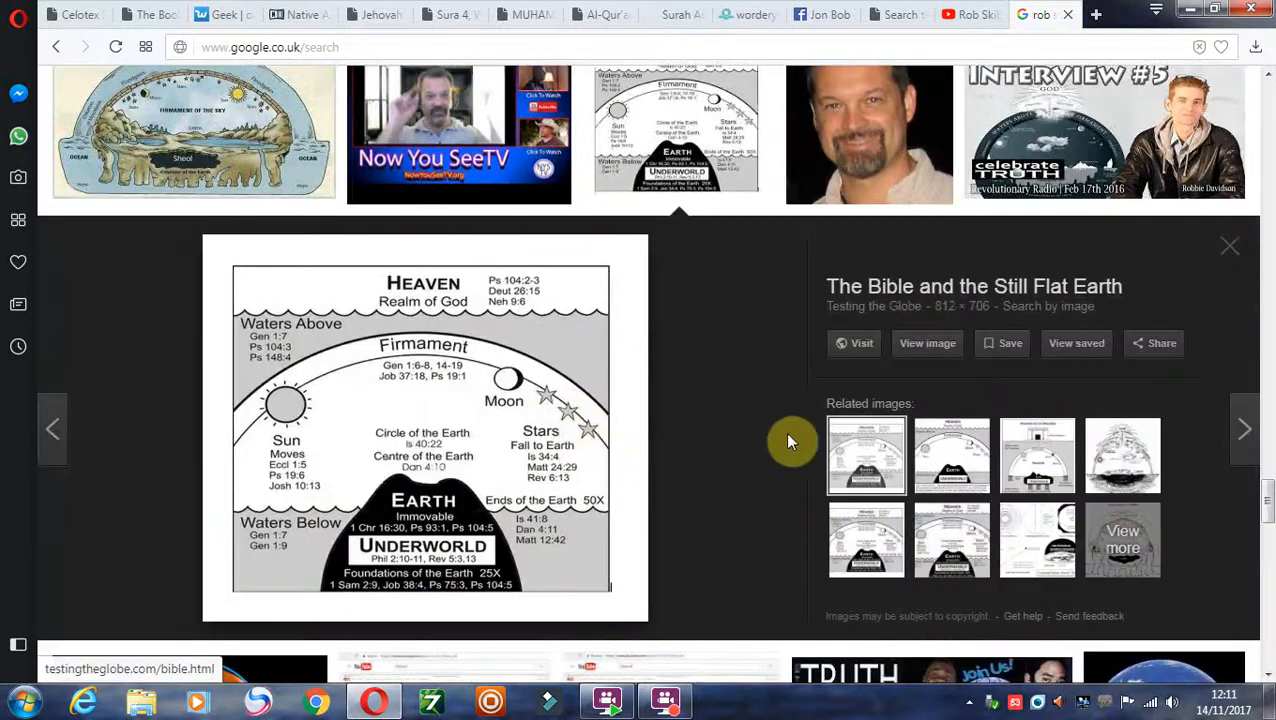
scroll("down", 3)
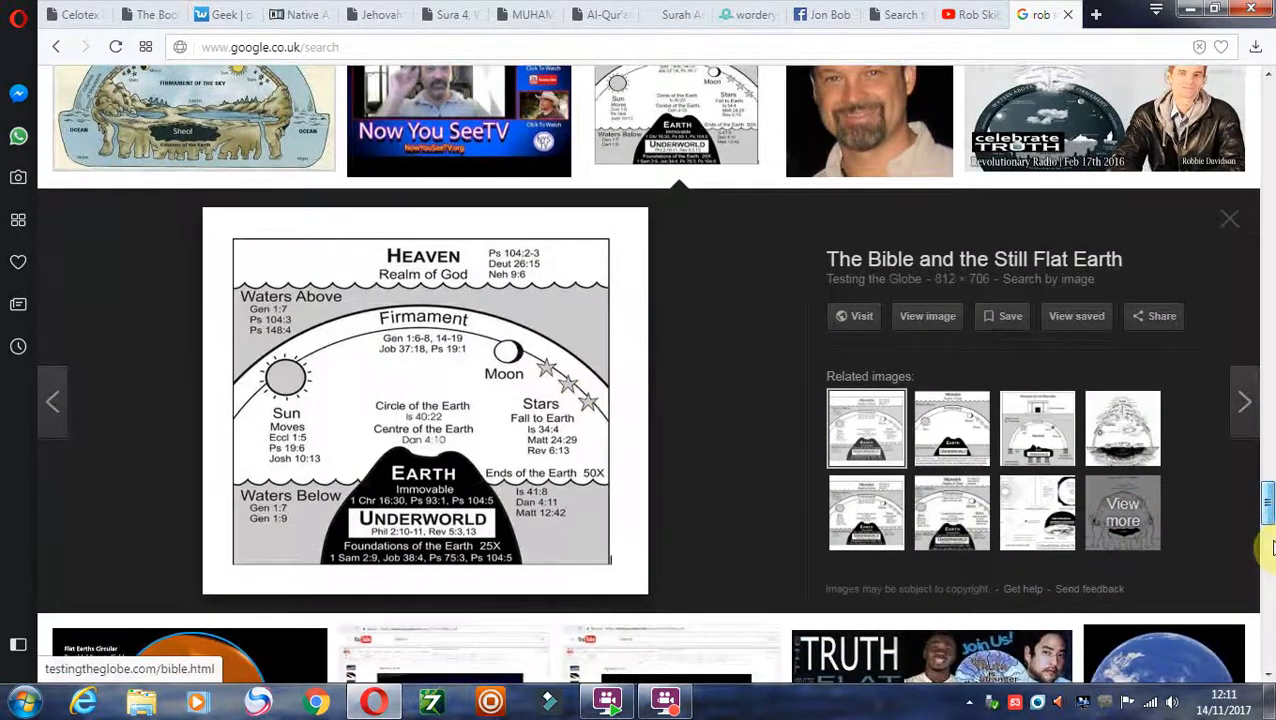
left_click(1229, 218)
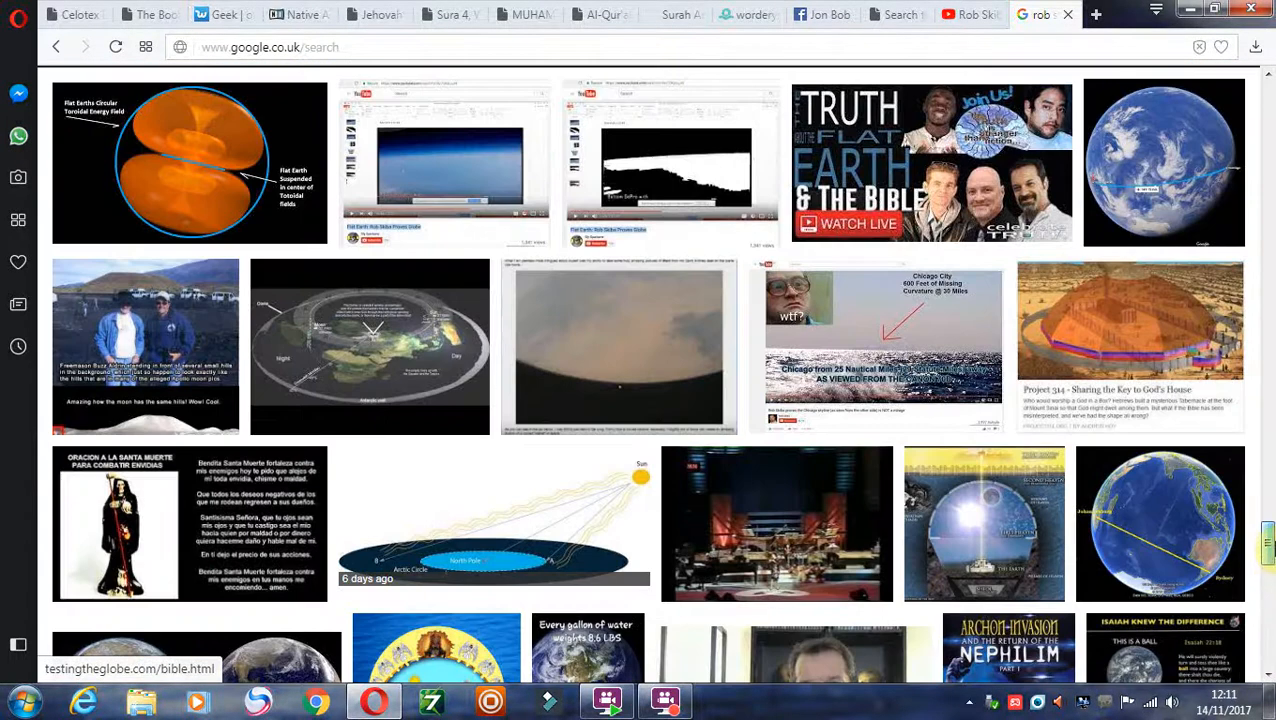
Scroll much further down the results past the Lunar Waves airplane-window photo.
scroll("down", 3)
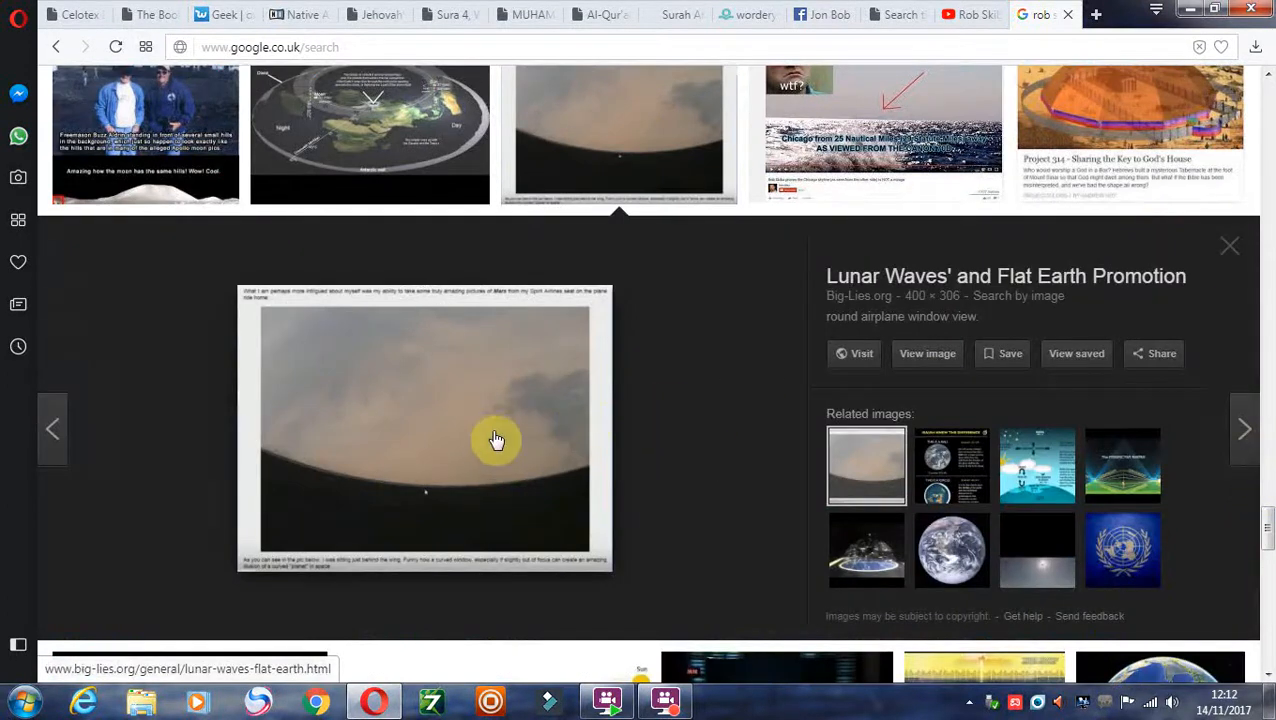
mouse_move(509, 421)
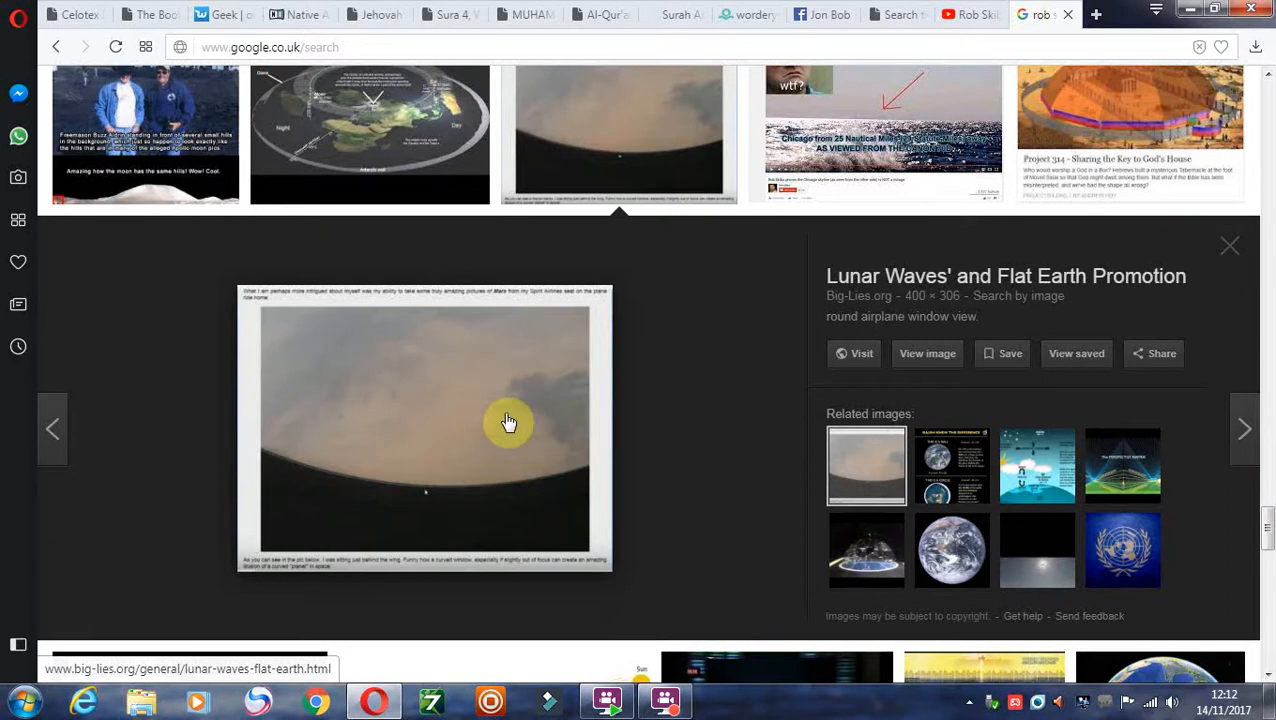
mouse_move(530, 448)
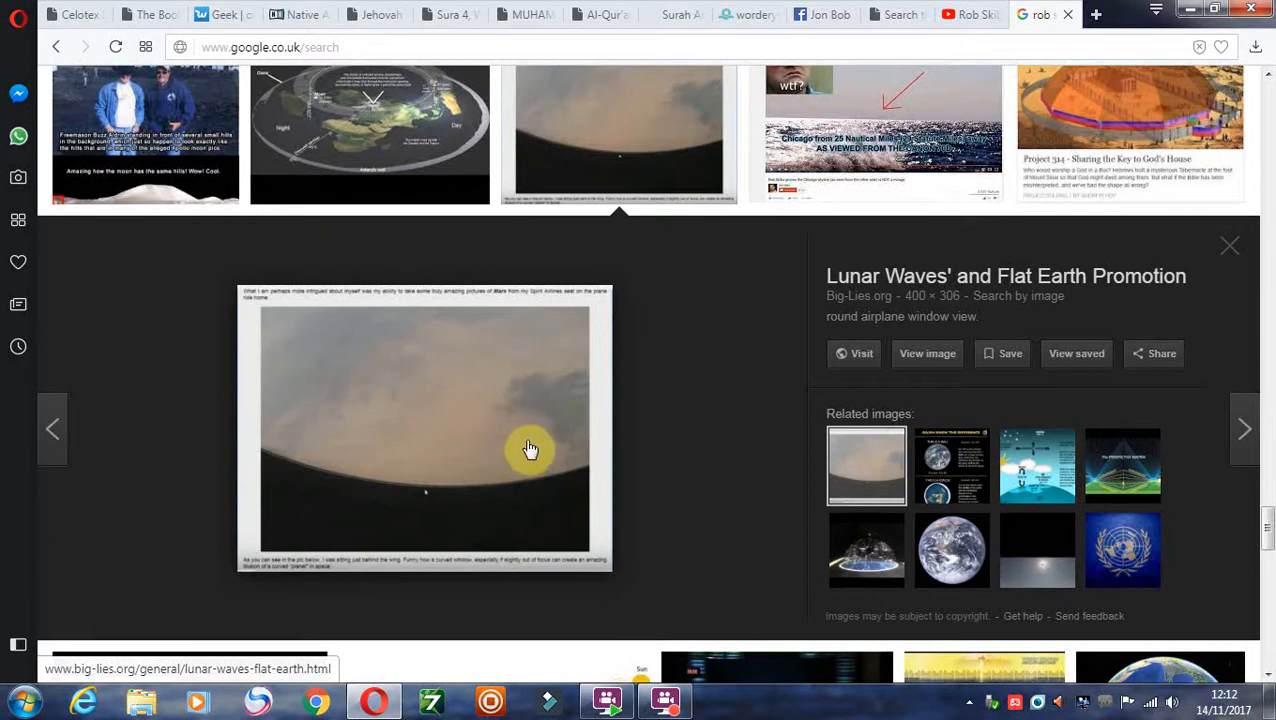
mouse_move(557, 445)
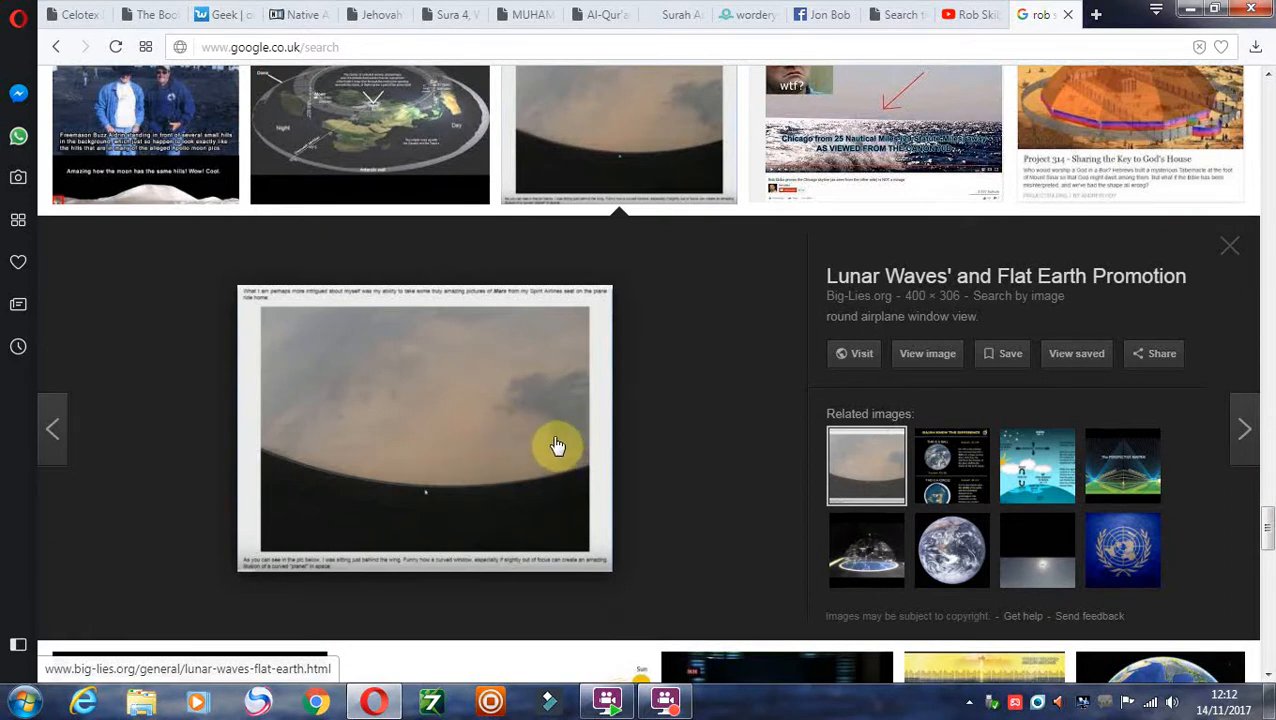
mouse_move(525, 446)
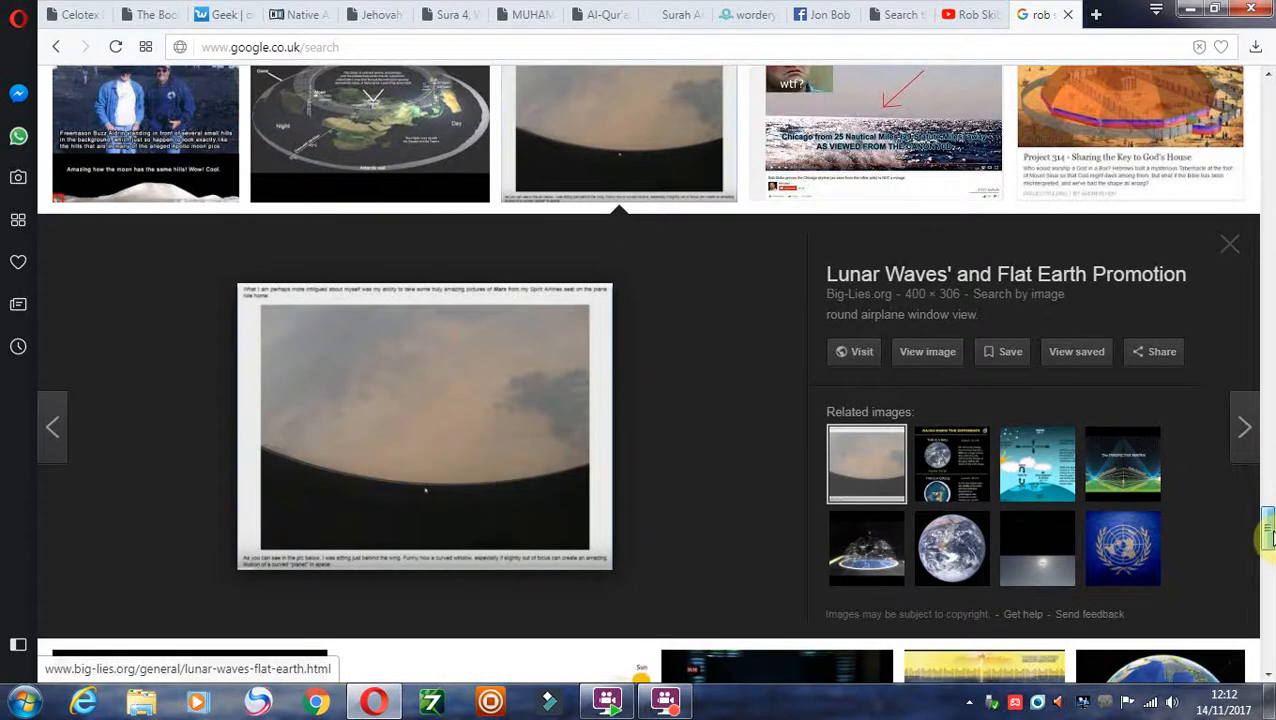
scroll("down", 3)
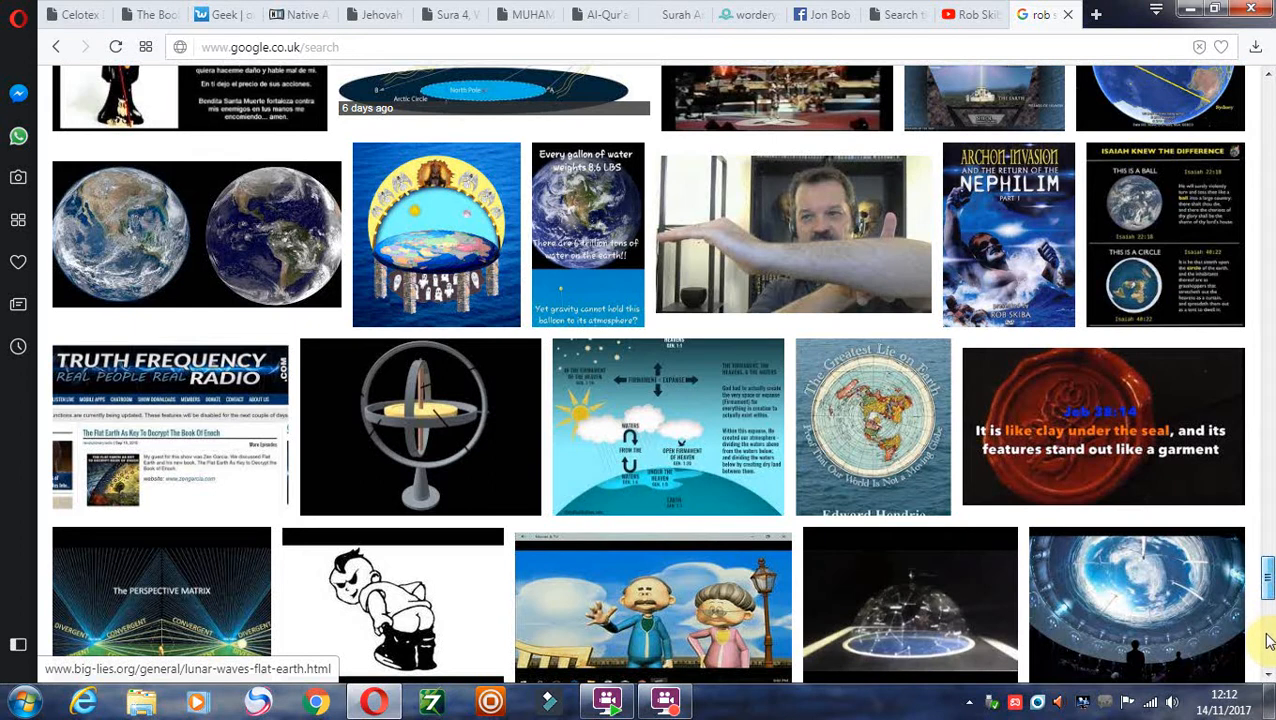
scroll("down", 3)
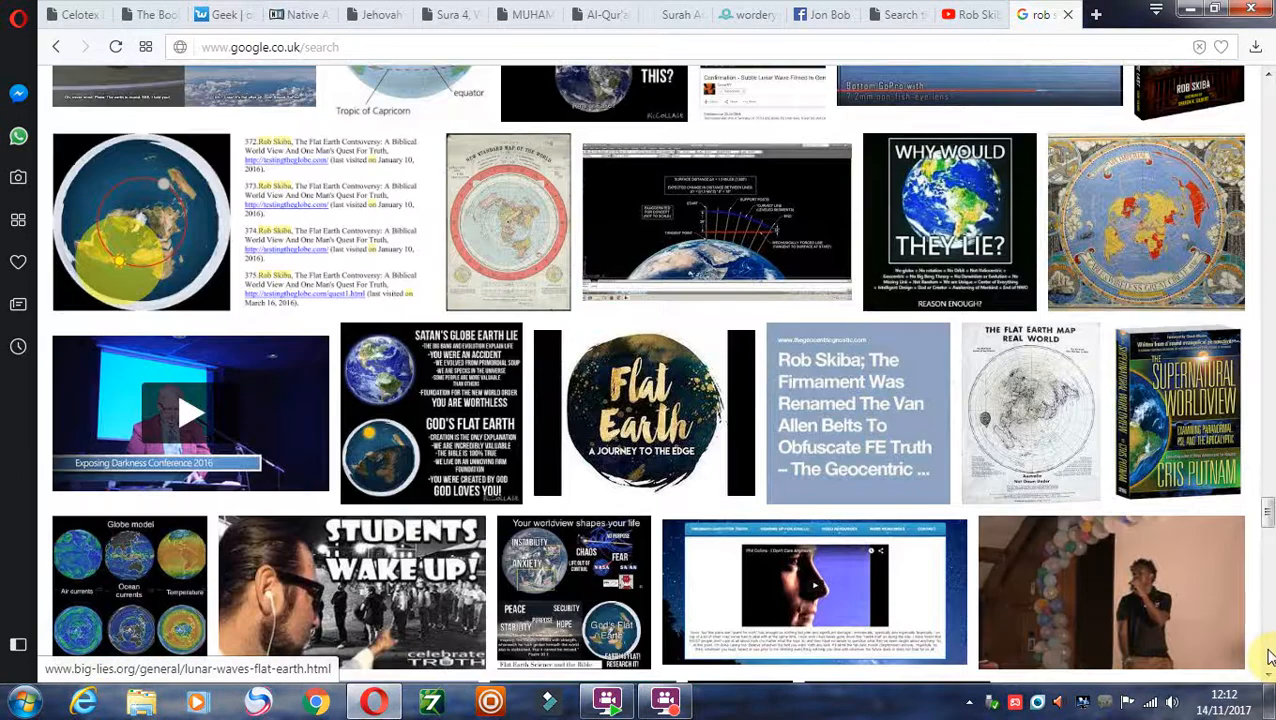
scroll("down", 3)
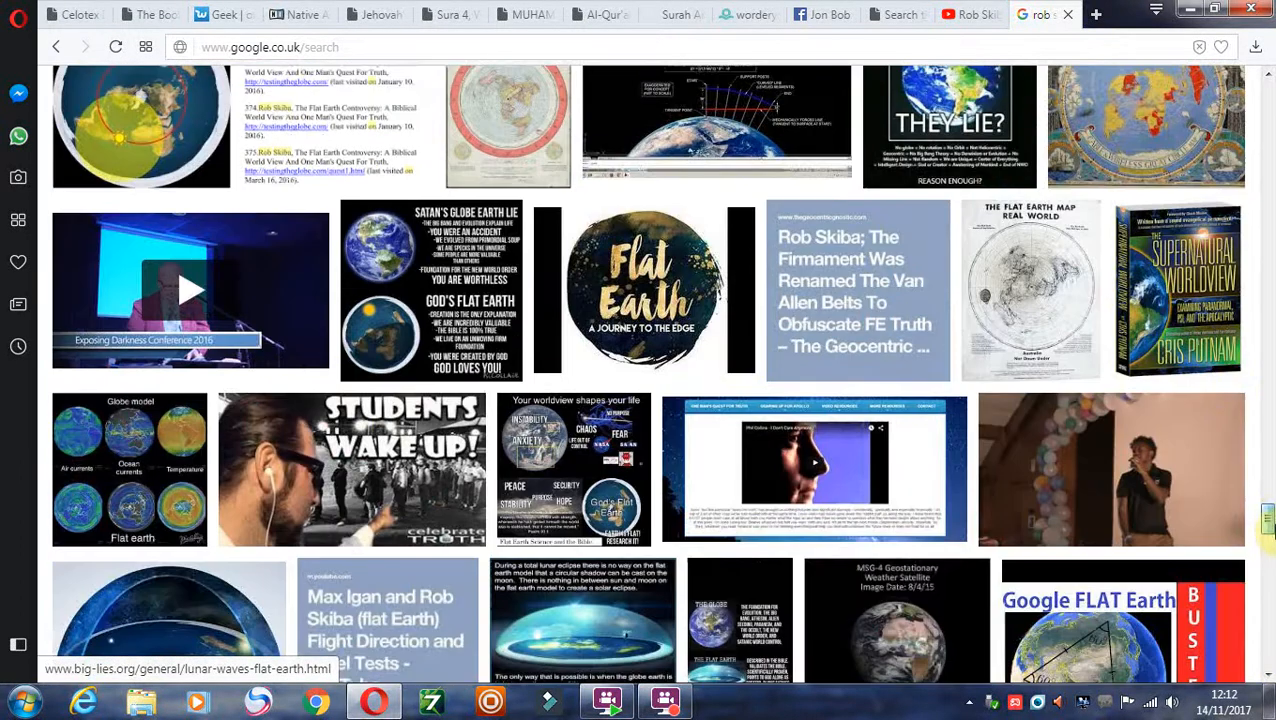
scroll("down", 3)
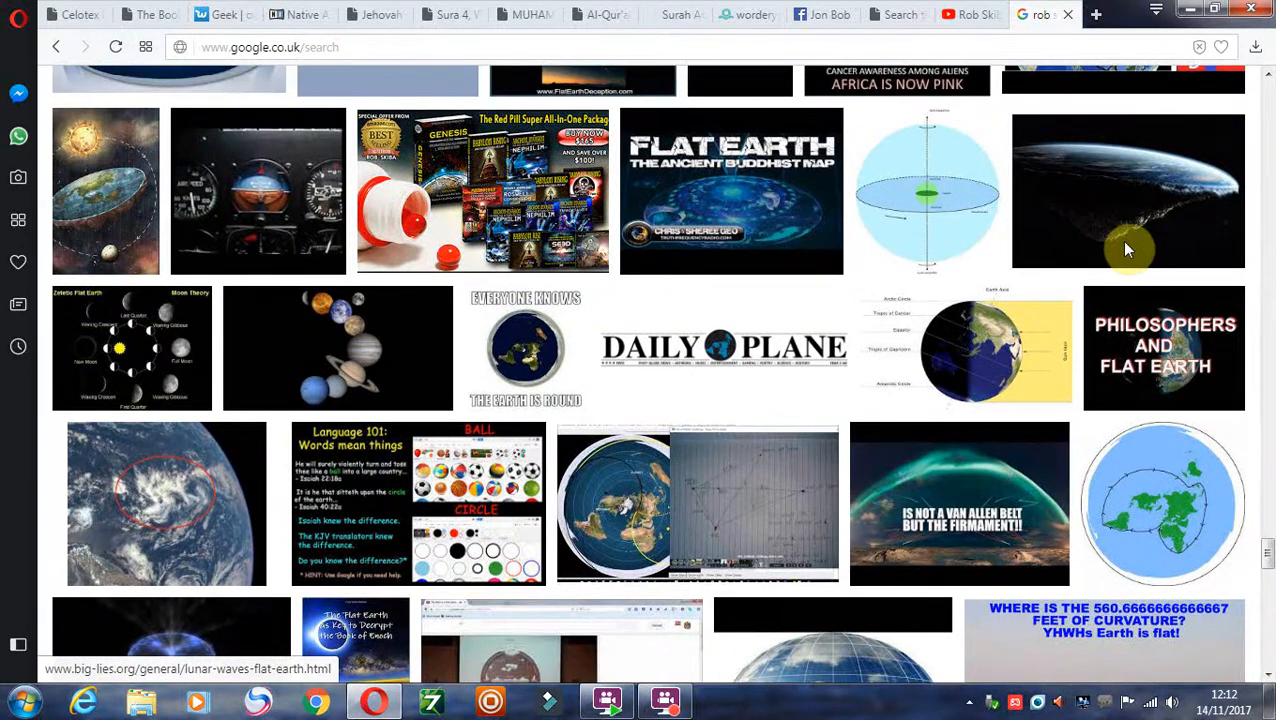
Enlarge the red-circled earth graphic from Educate-Yourself.org with its related images.
left_click(1128, 190)
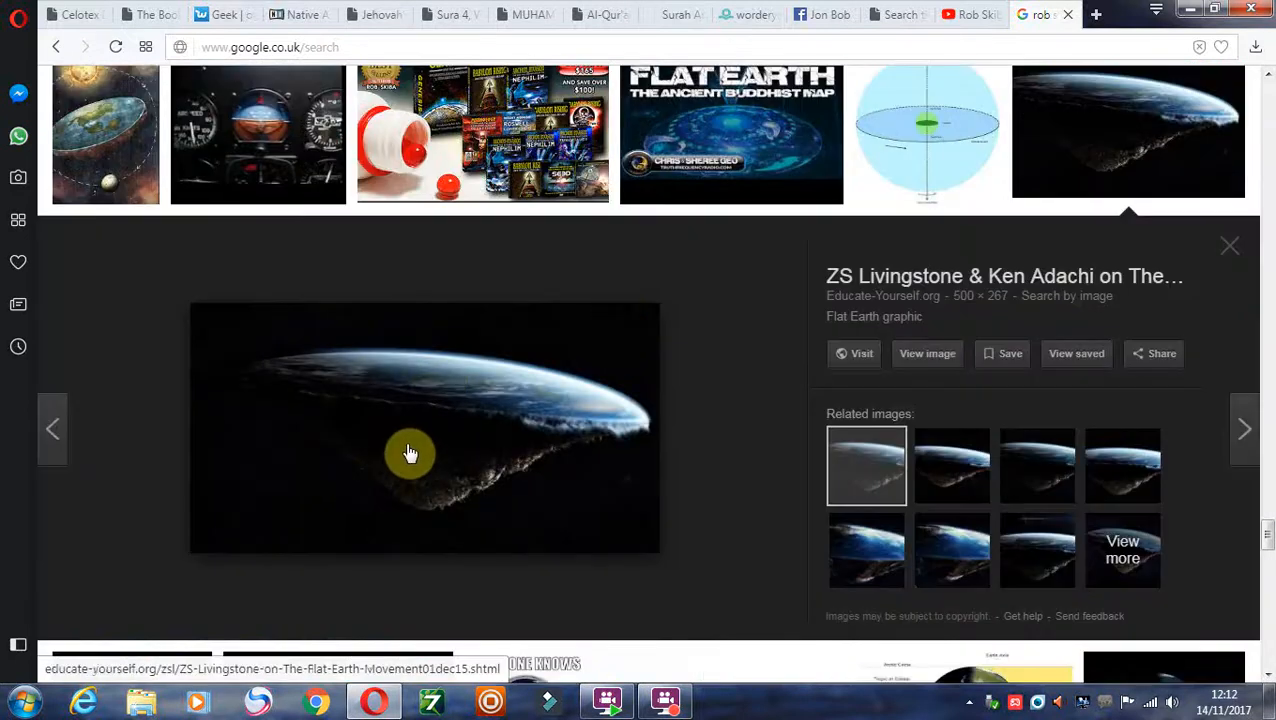
mouse_move(560, 407)
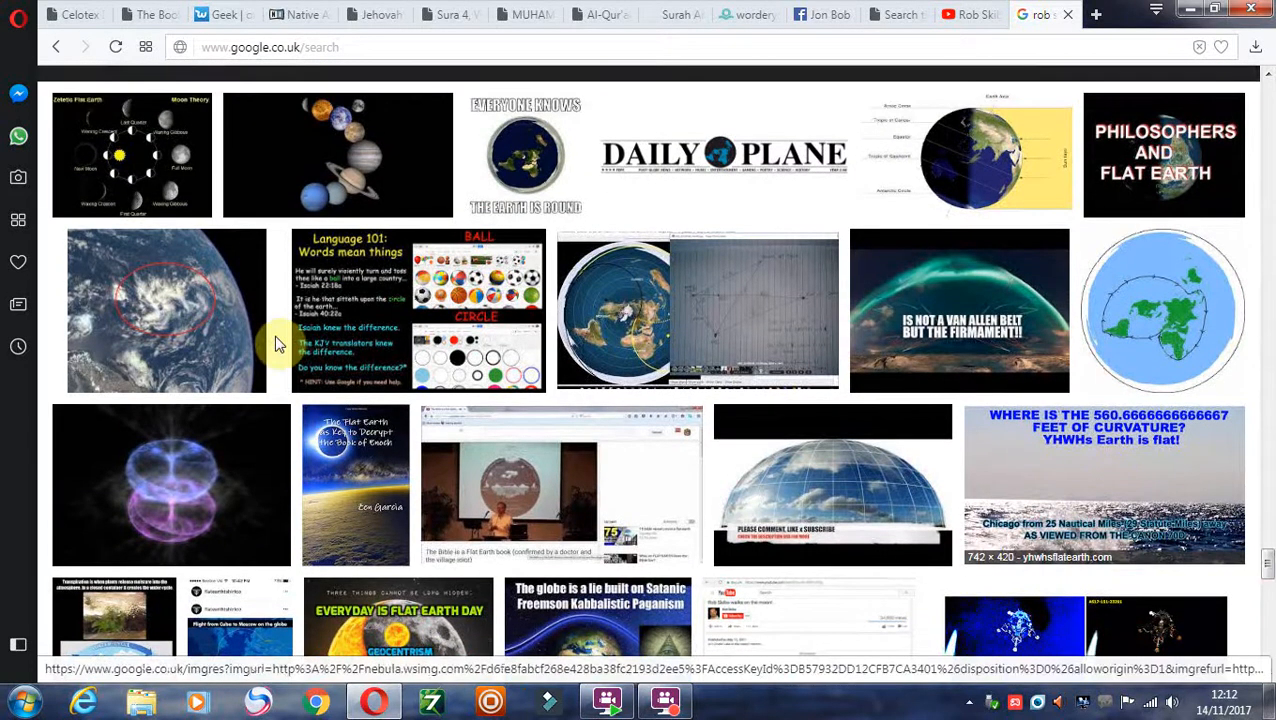
mouse_move(529, 420)
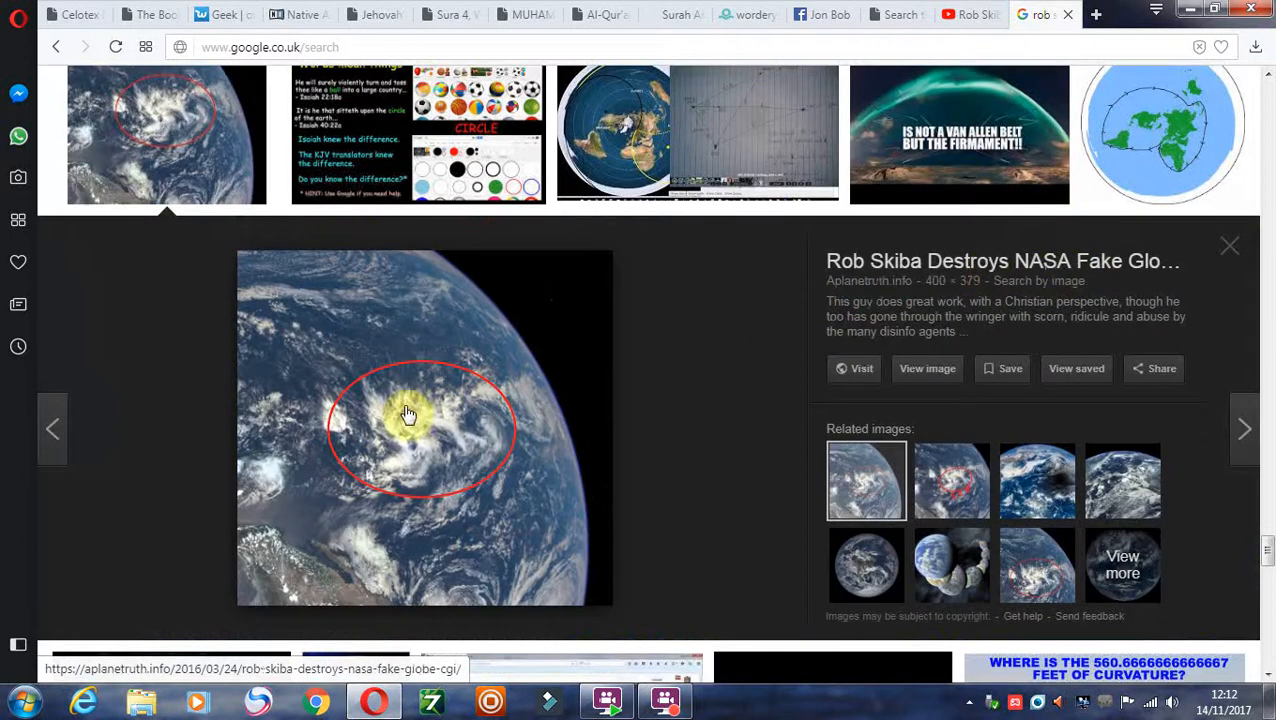
mouse_move(425, 477)
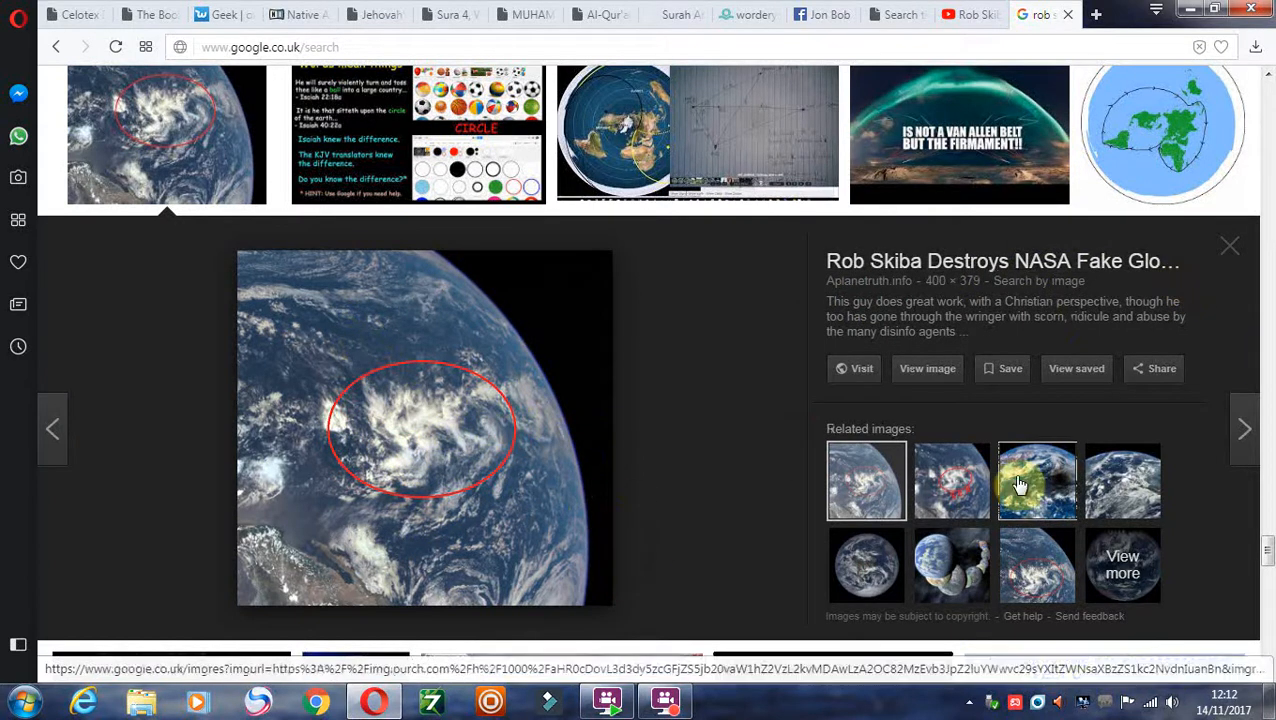
Preview the related moon-shadow photo and then the Earth Day 2009 globe photo.
left_click(1037, 481)
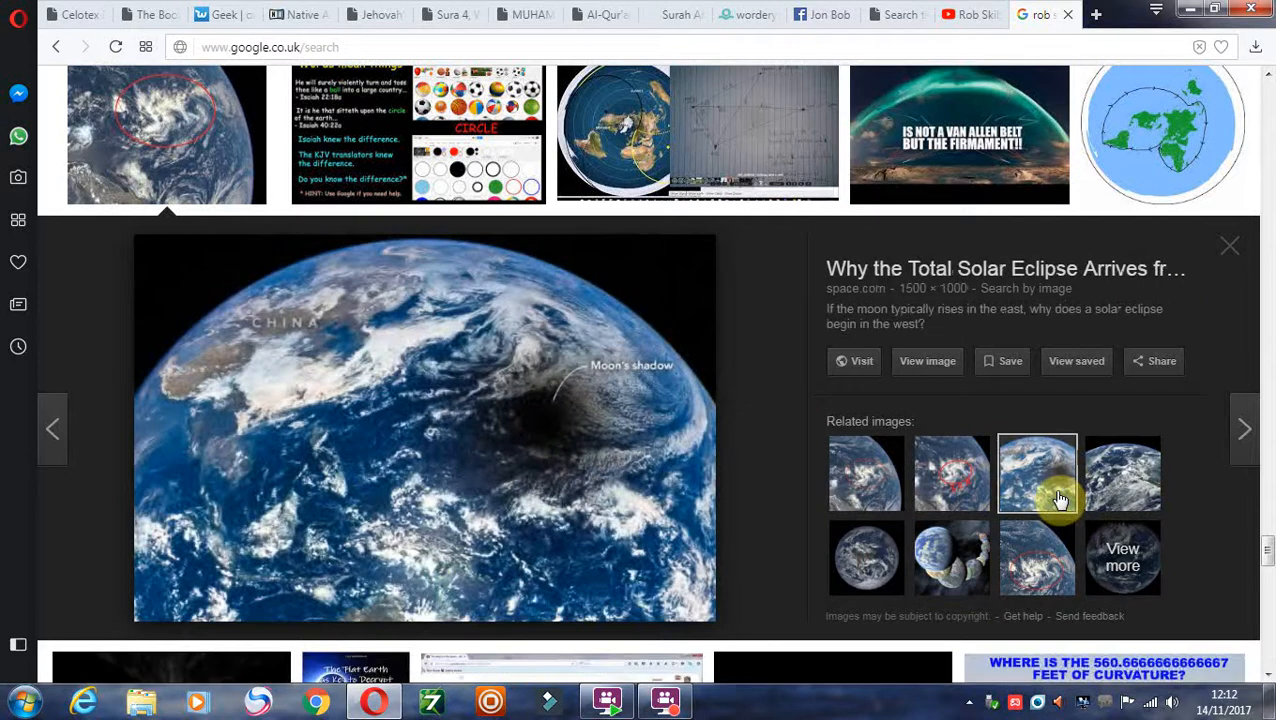
left_click(951, 481)
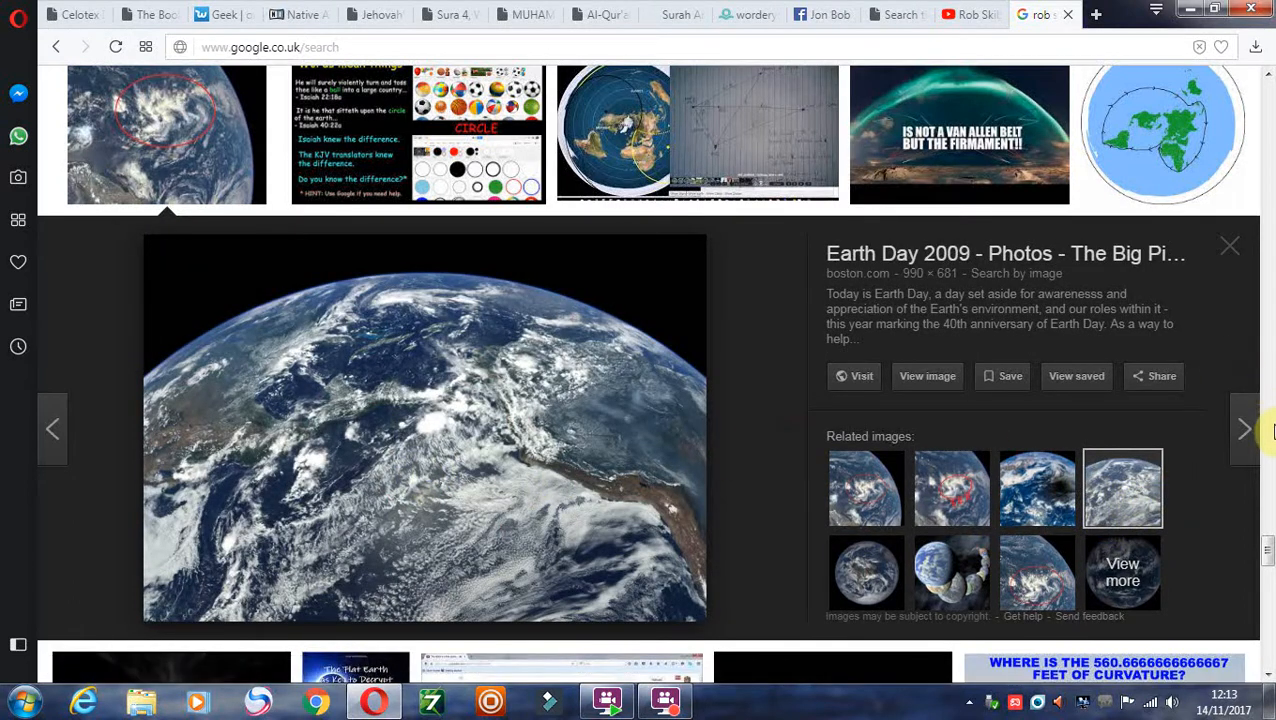
scroll("down", 3)
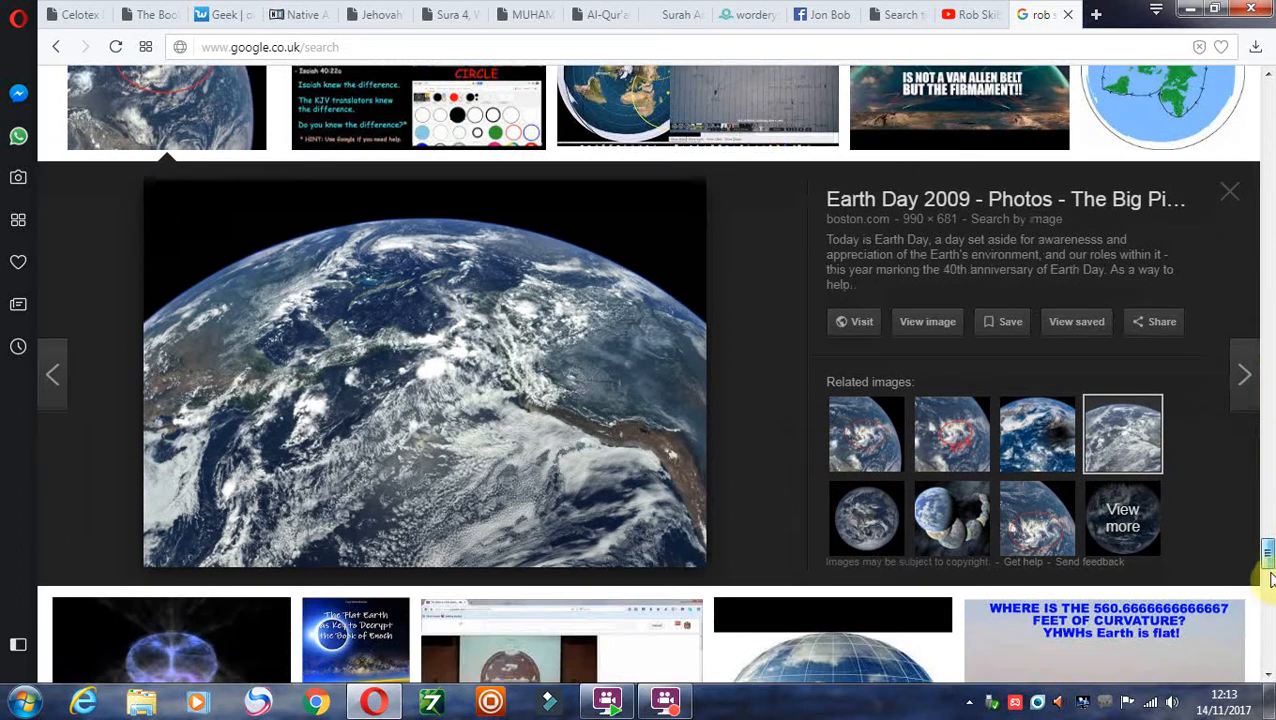
scroll("down", 3)
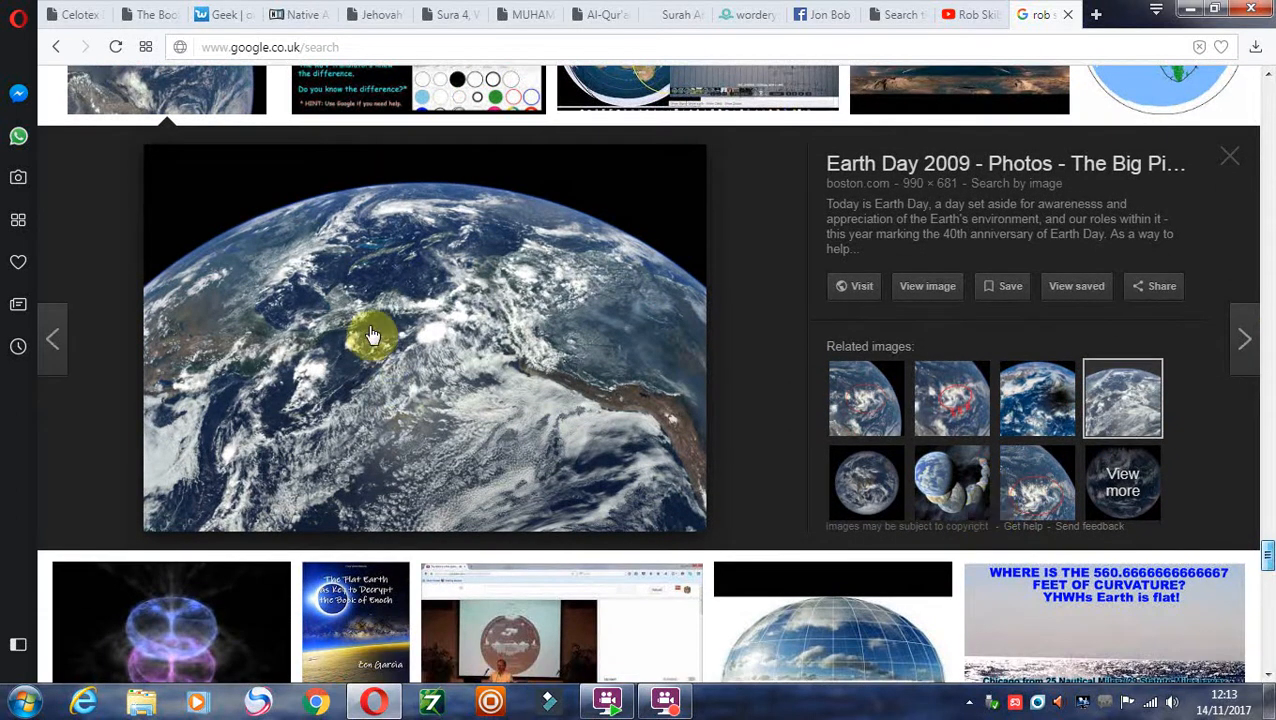
Scroll further down the flat-earth image results.
scroll("down", 3)
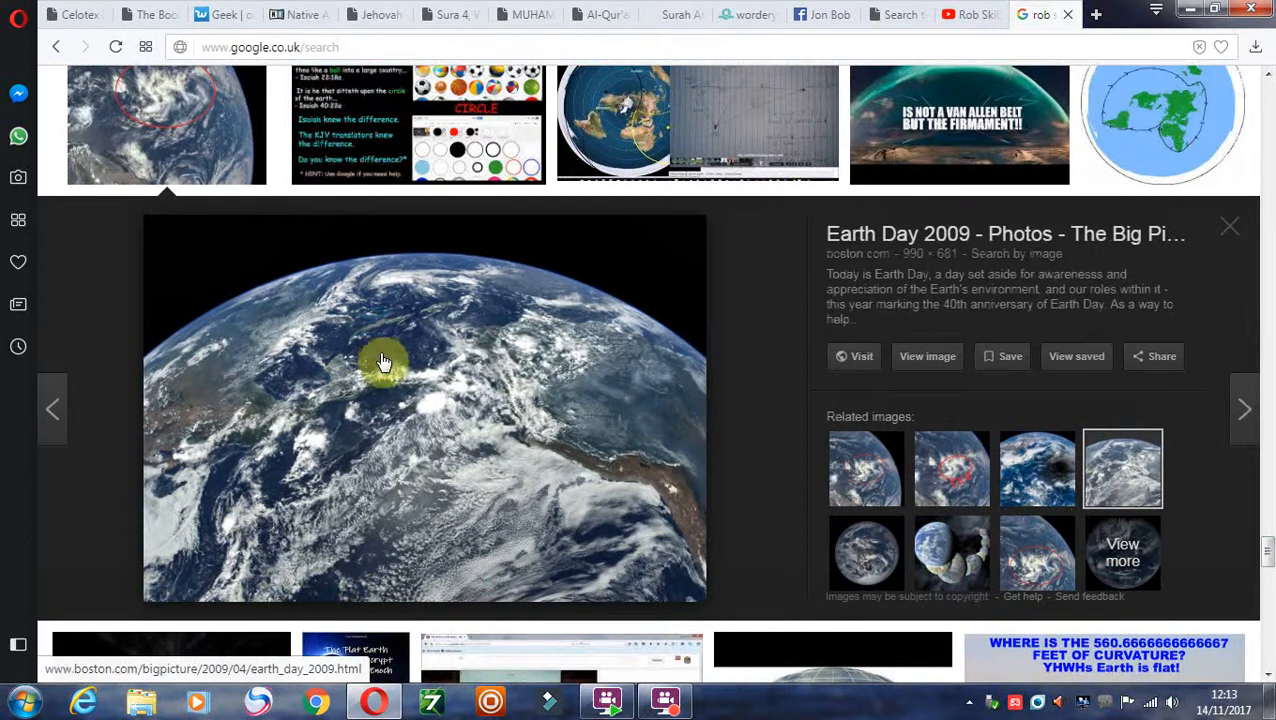
mouse_move(1141, 503)
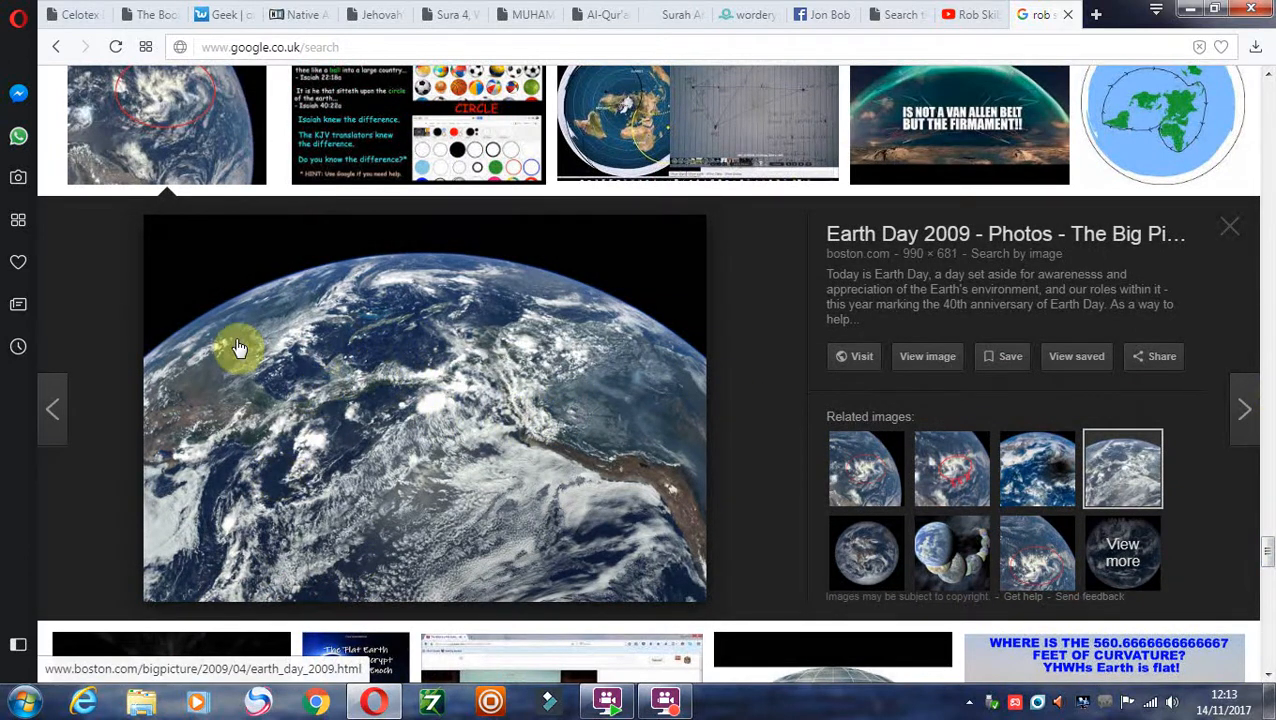
scroll("down", 3)
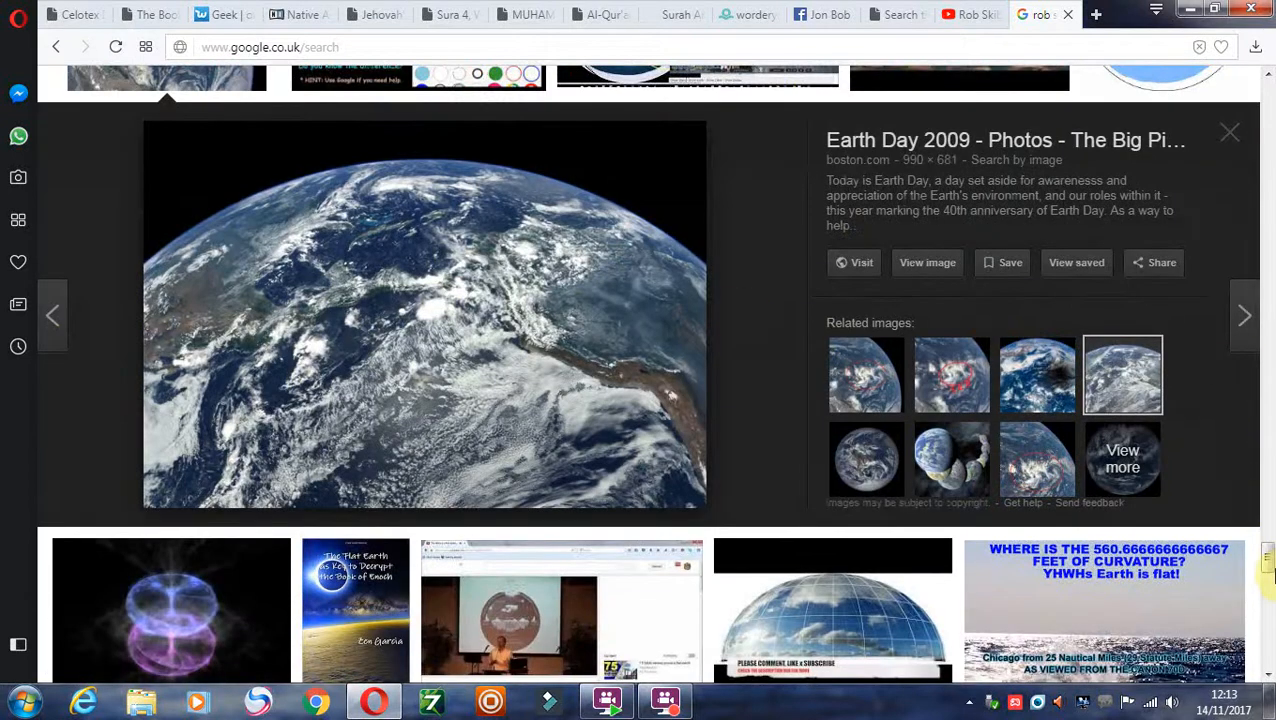
scroll("down", 3)
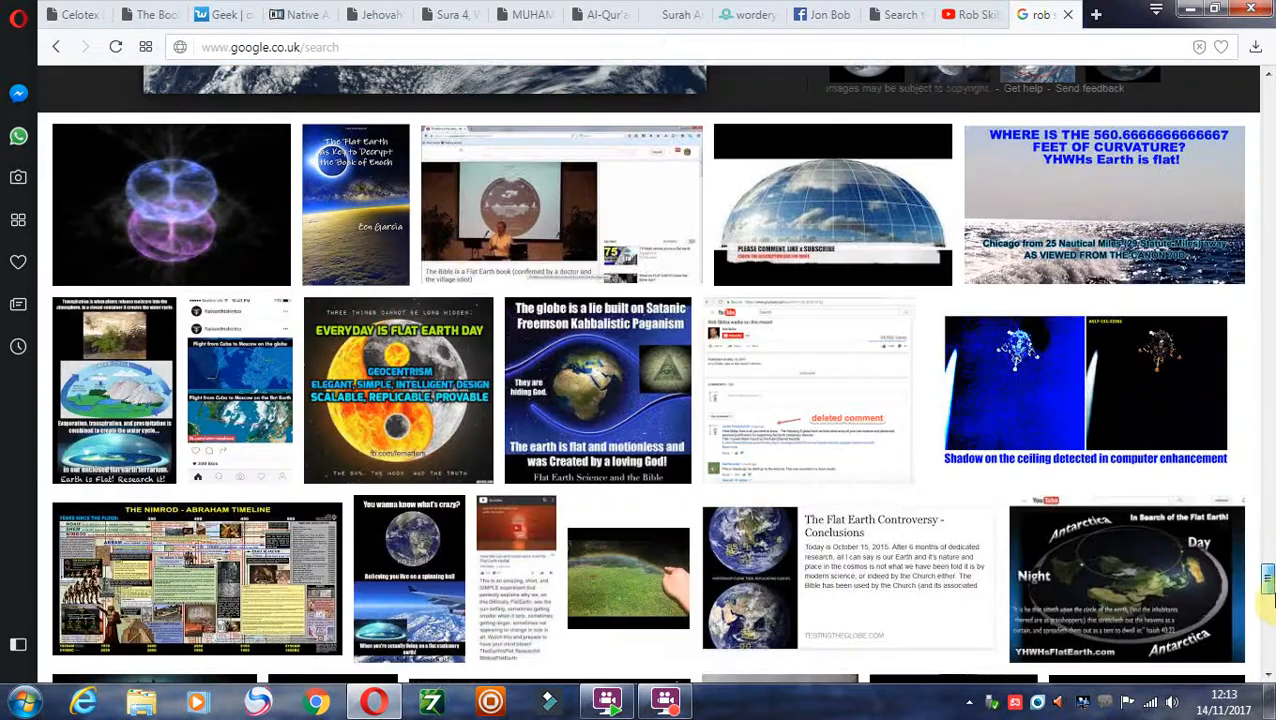
scroll("down", 3)
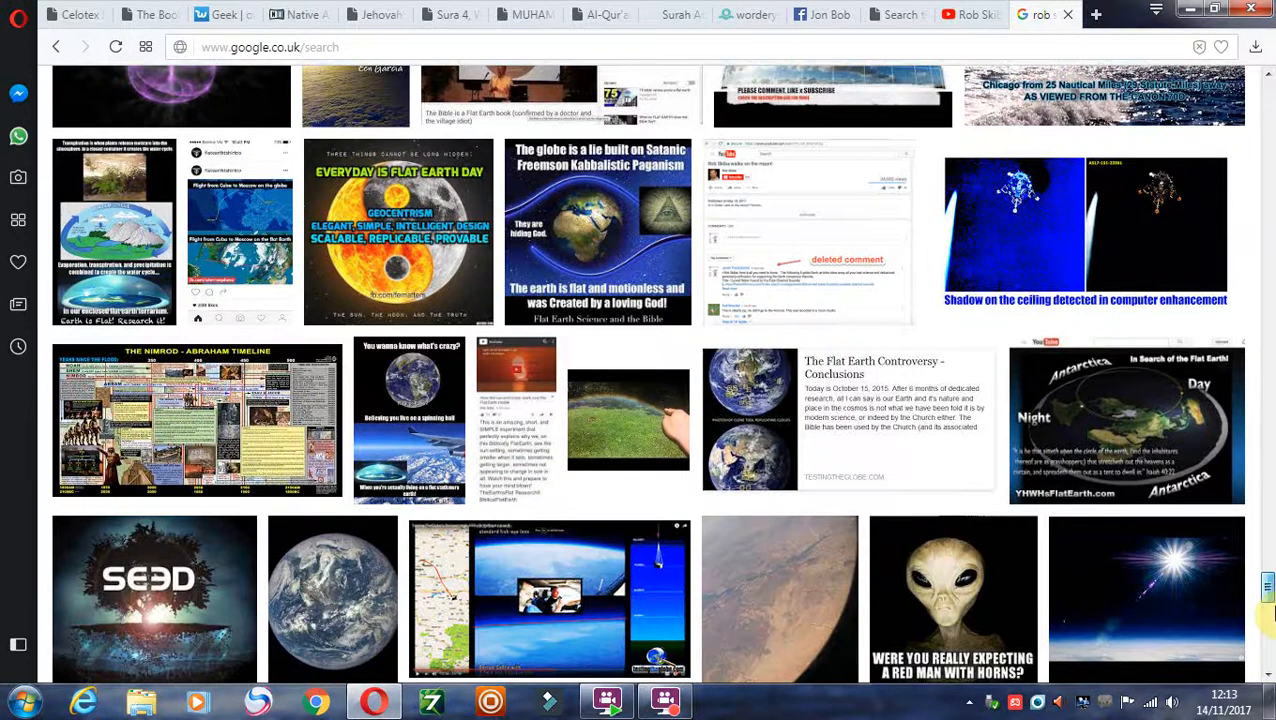
scroll("down", 3)
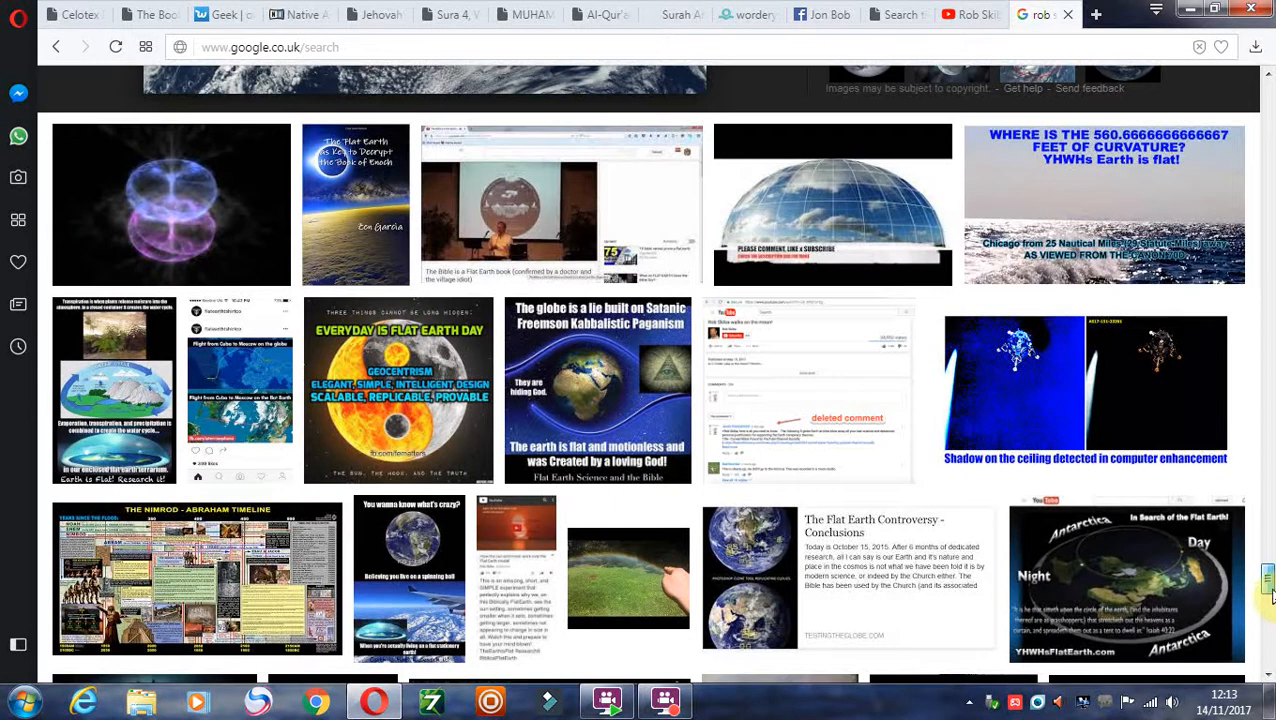
scroll("down", 3)
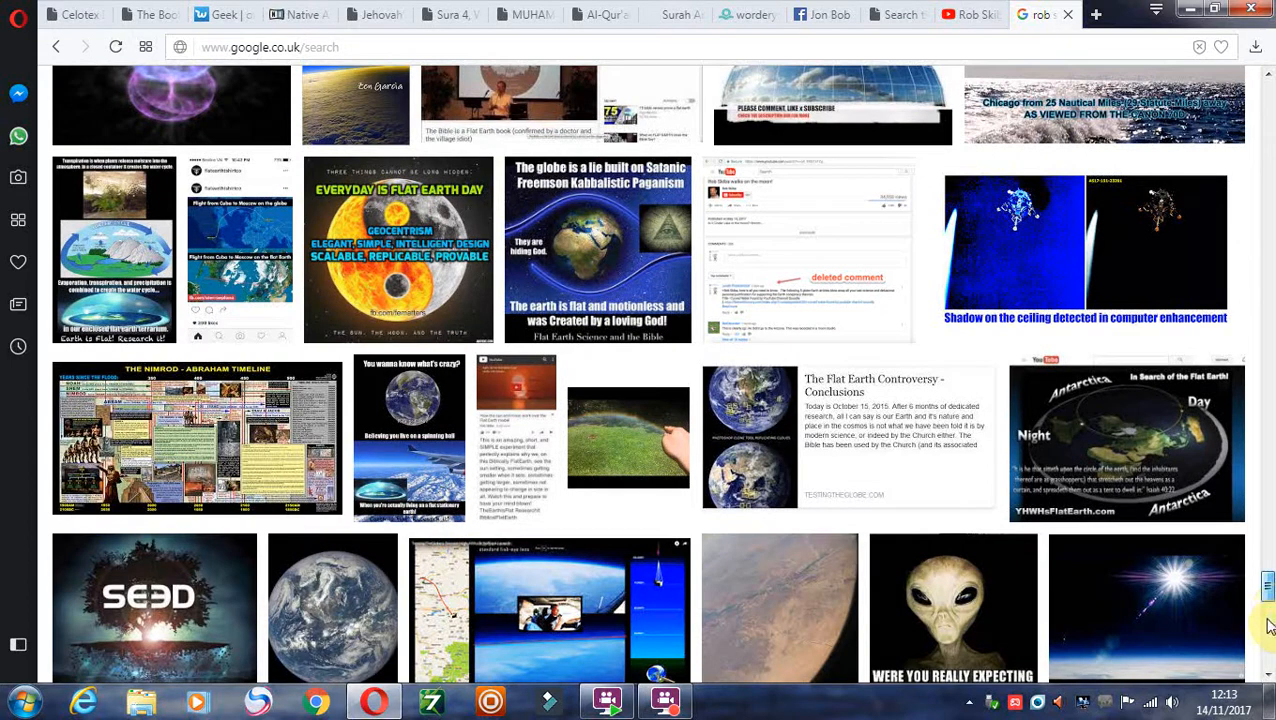
scroll("down", 3)
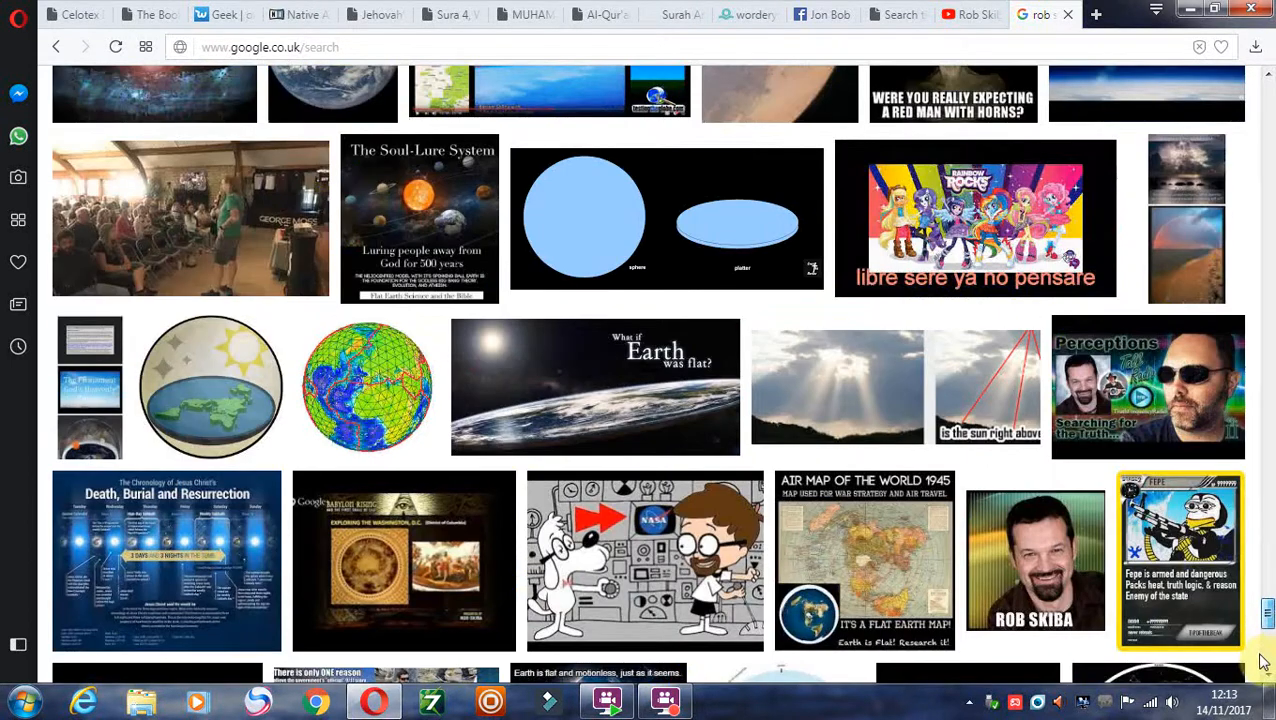
scroll("down", 3)
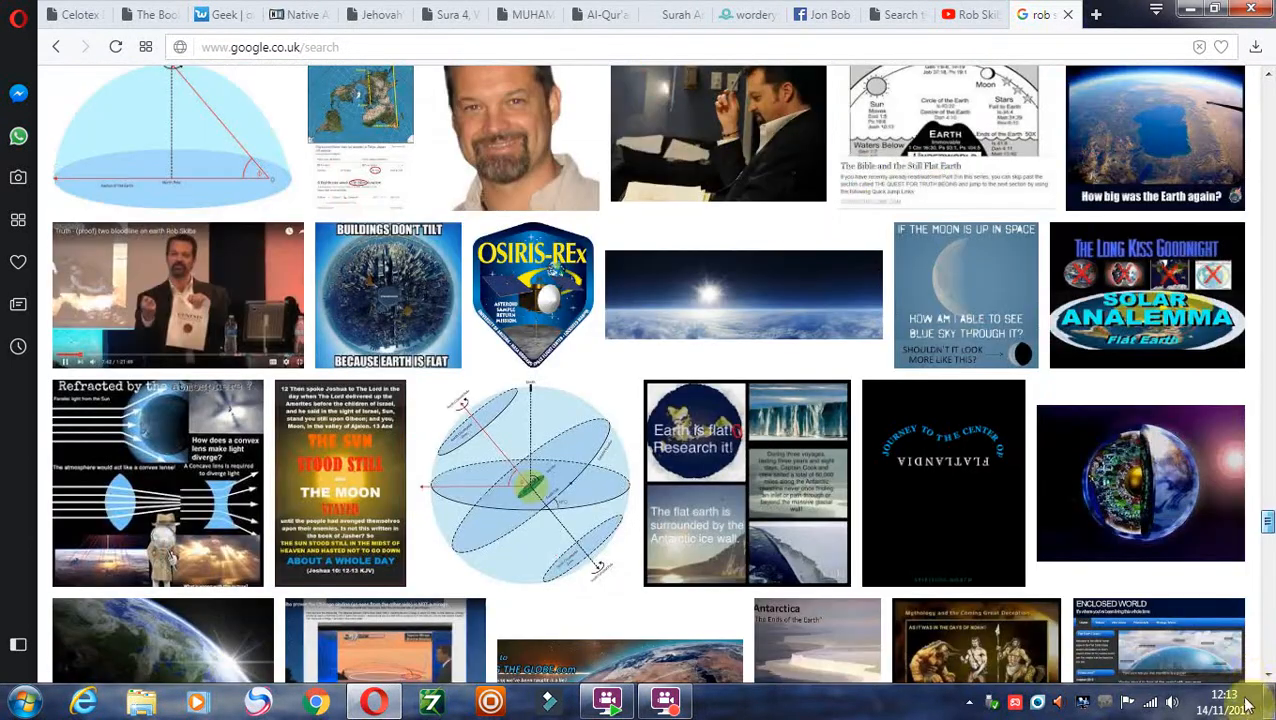
scroll("down", 3)
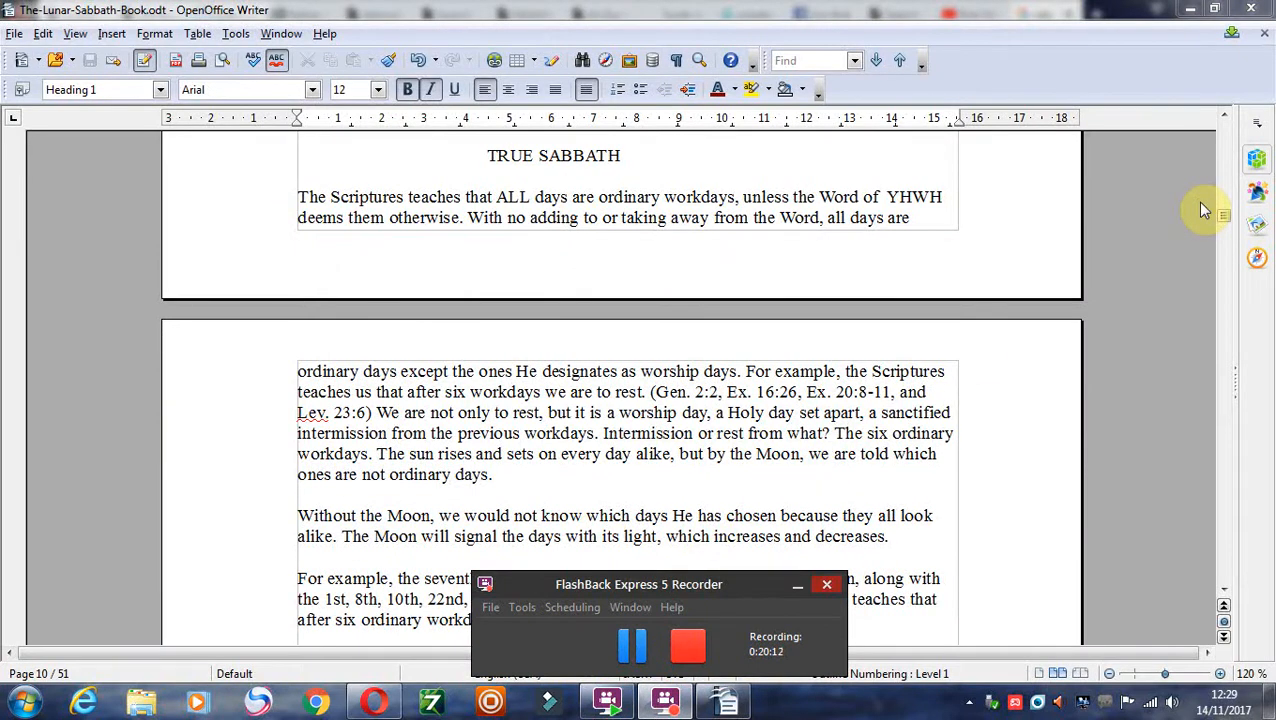
mouse_move(785, 313)
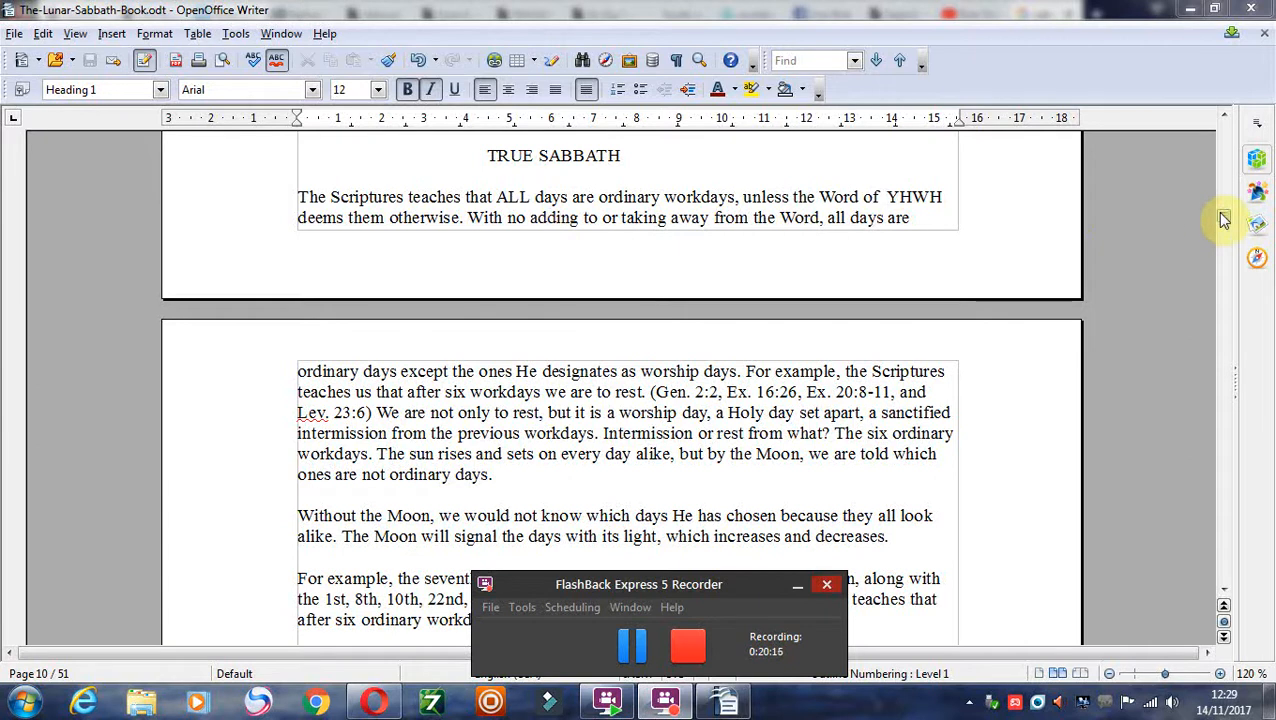
mouse_move(1228, 593)
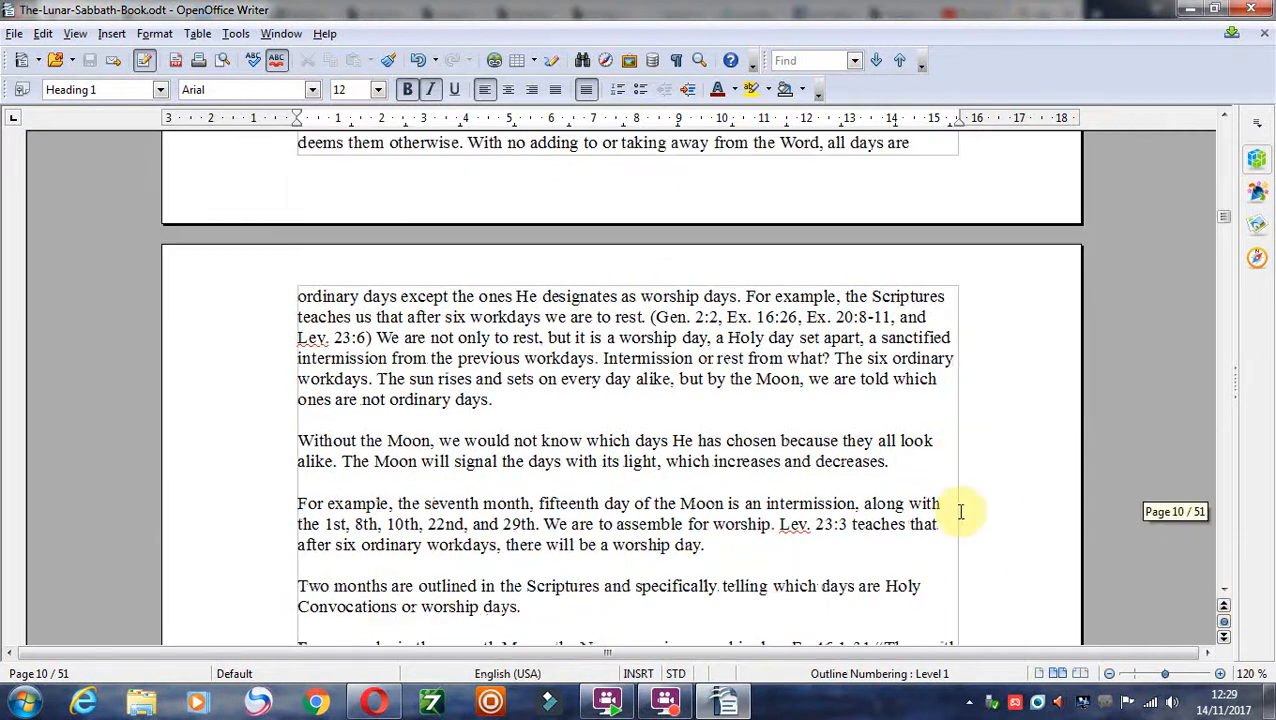
Scroll the Lunar Sabbath Book through pages 10–11 to the New moon worship passage.
scroll("down", 3)
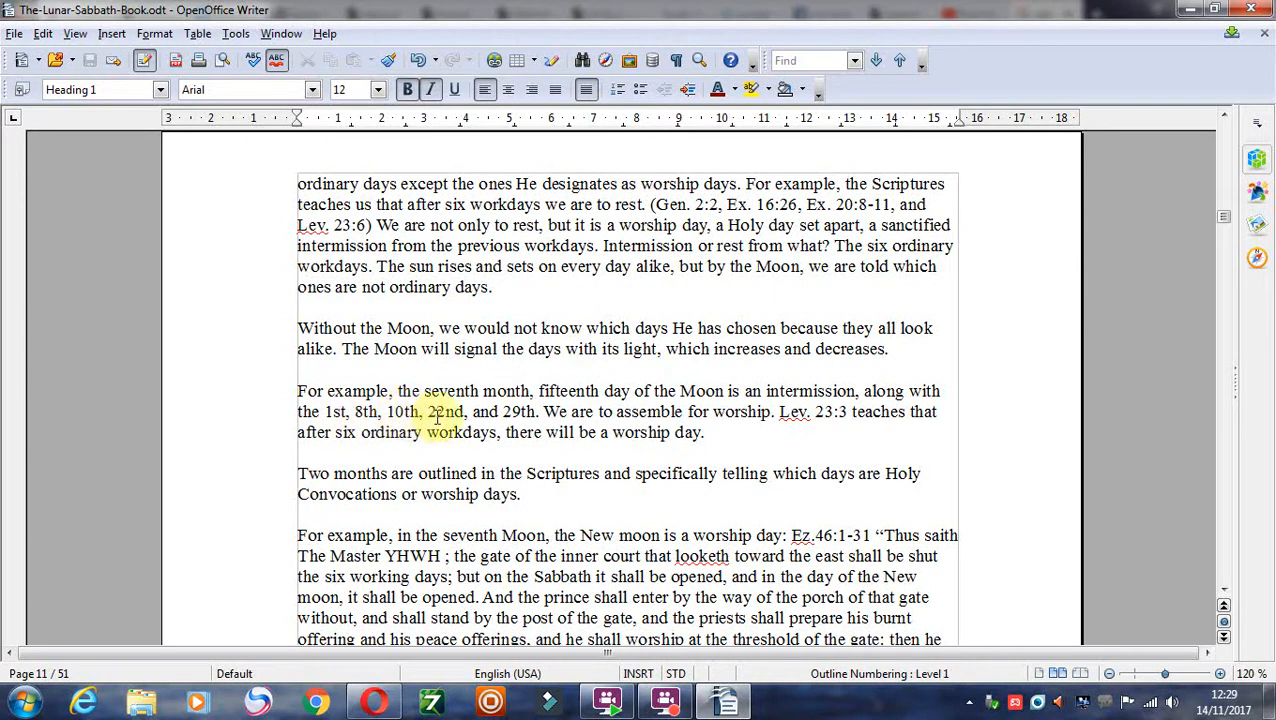
mouse_move(783, 435)
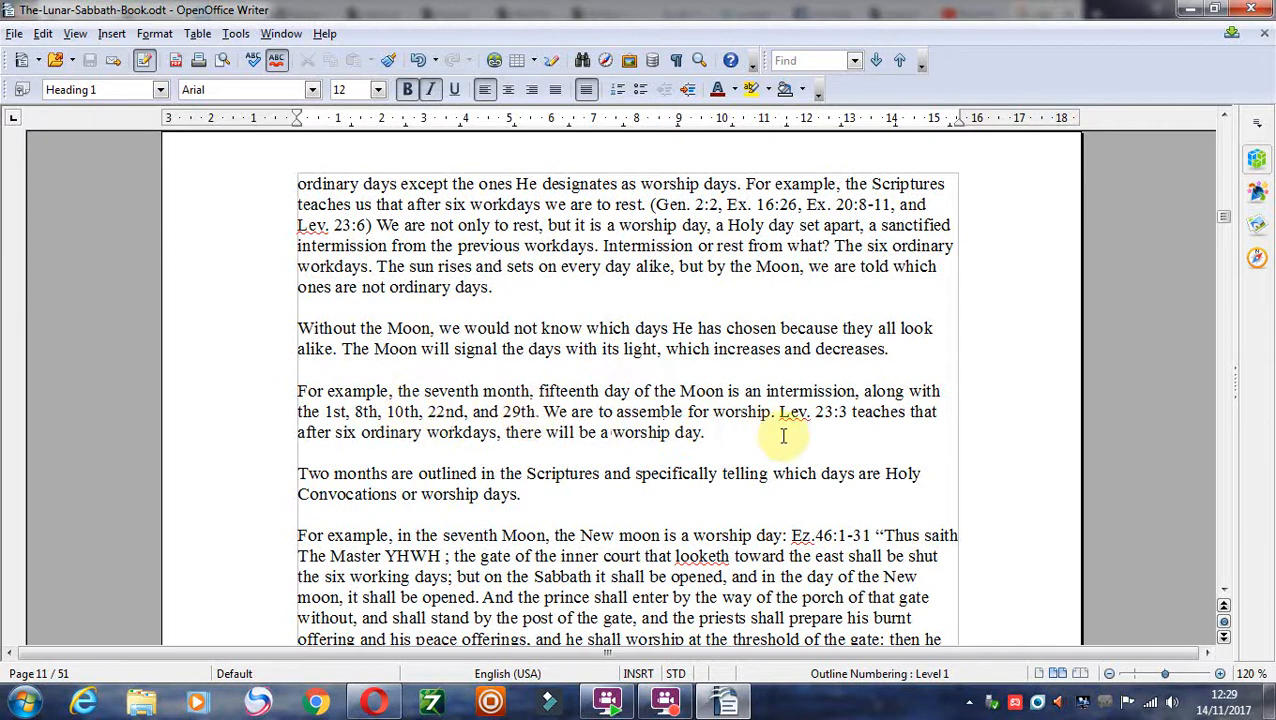
mouse_move(883, 455)
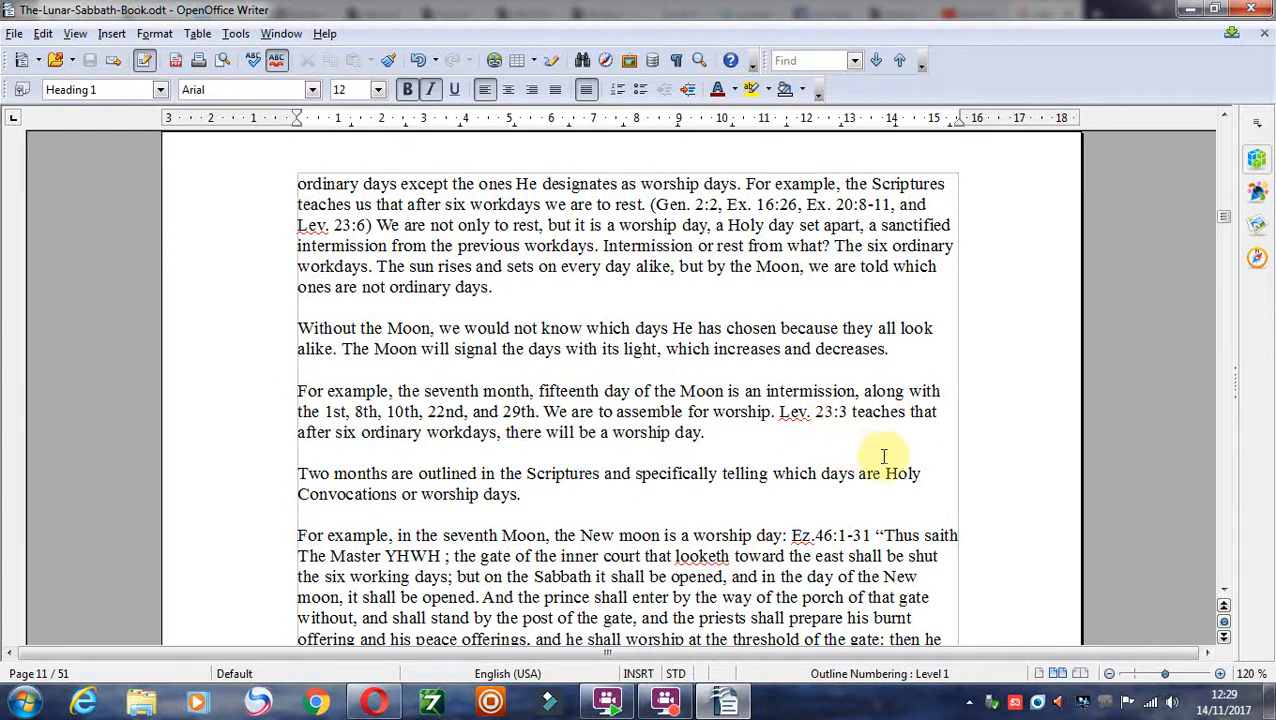
mouse_move(913, 458)
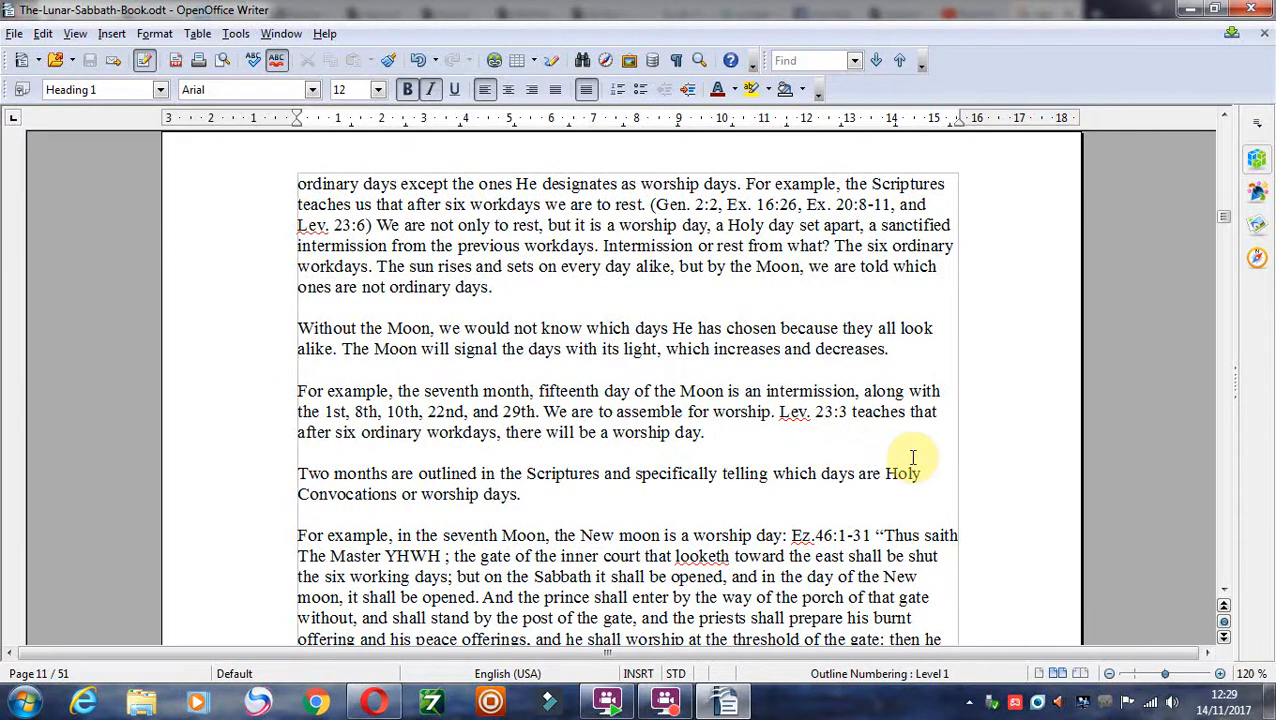
scroll("down", 3)
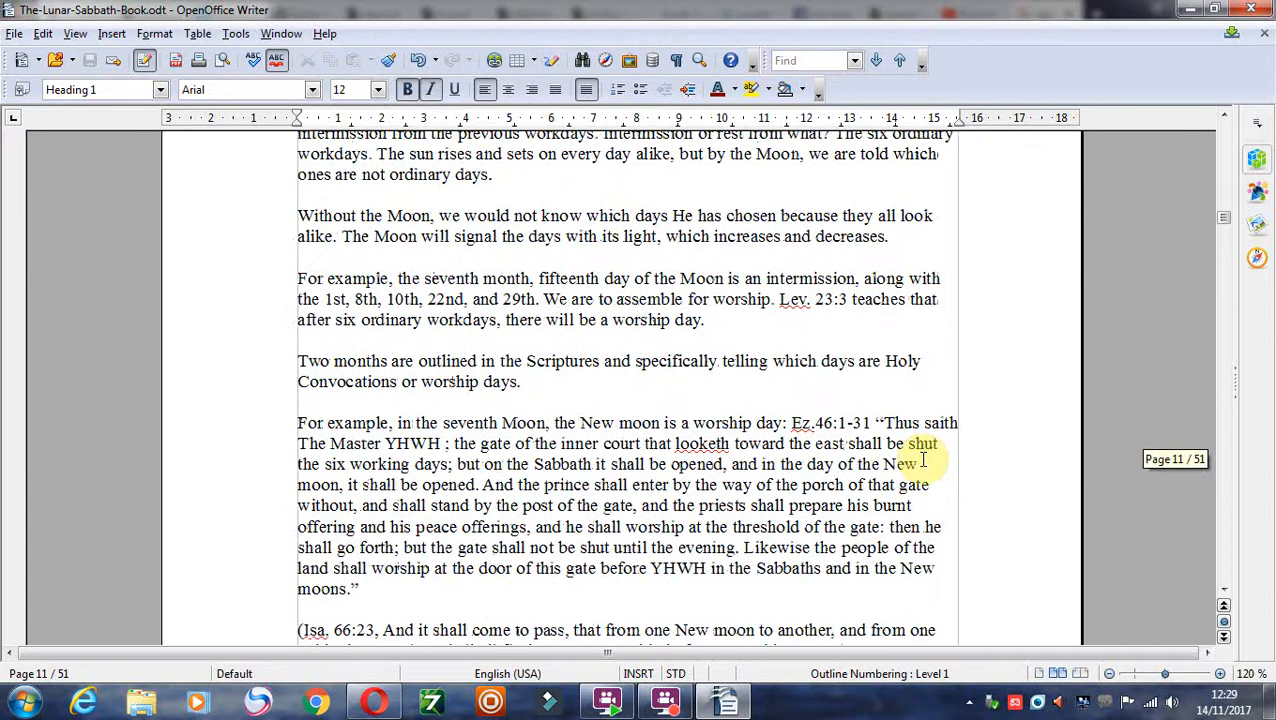
scroll("down", 3)
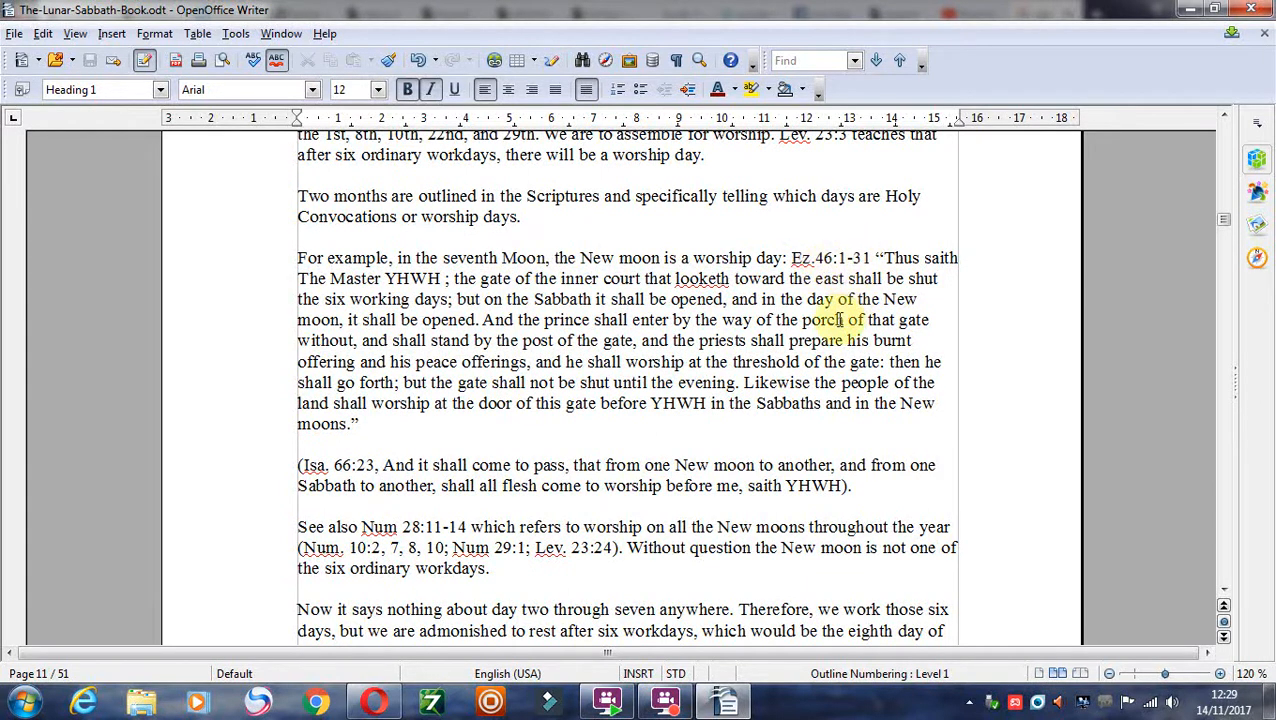
scroll("down", 3)
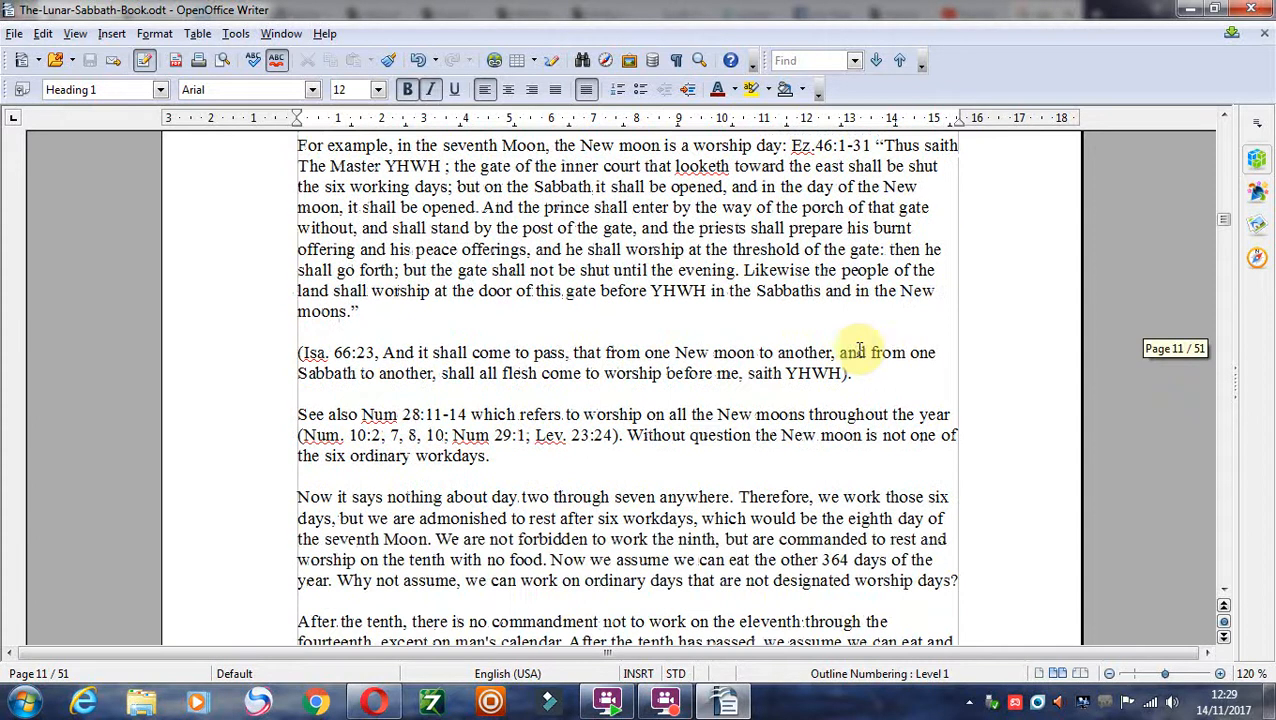
scroll("down", 3)
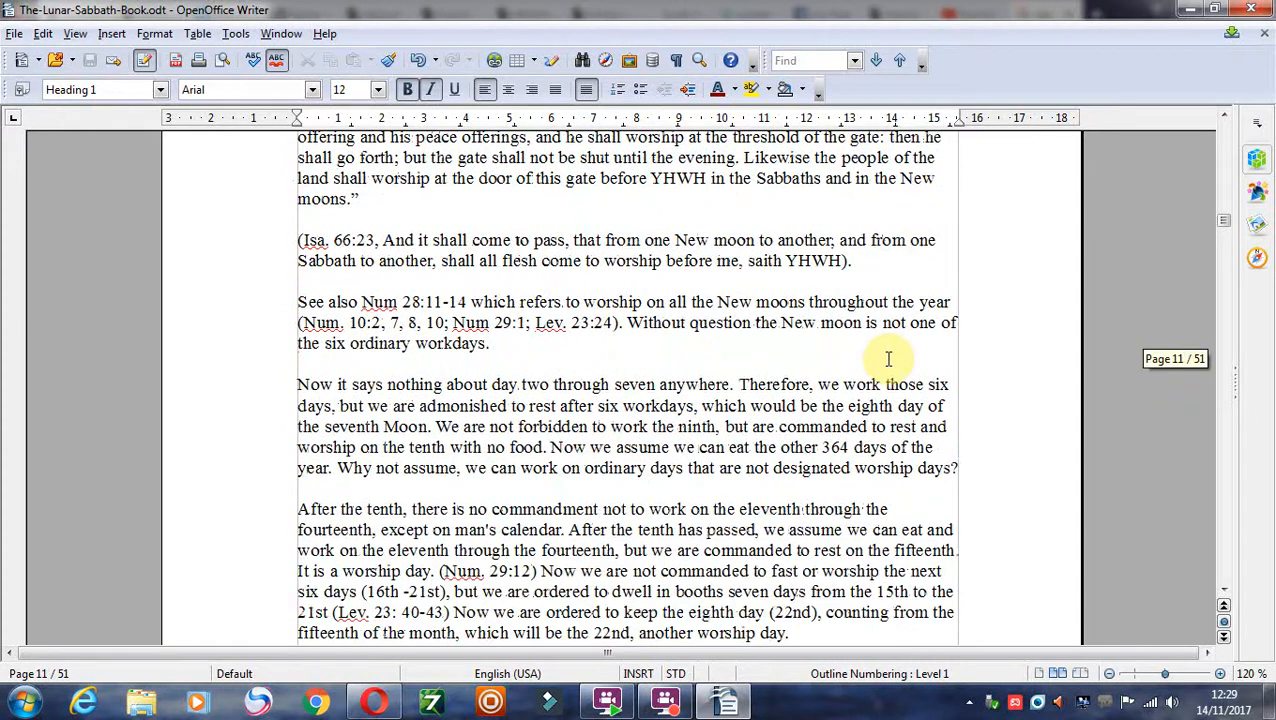
scroll("down", 3)
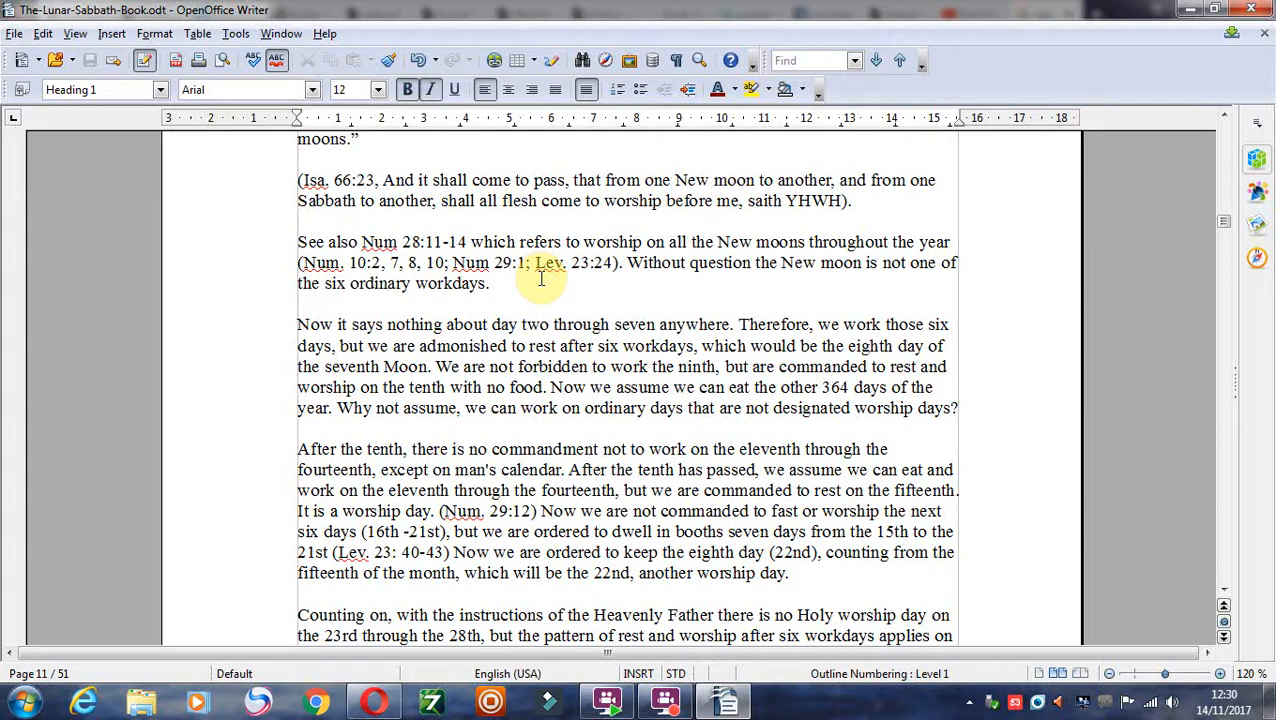
mouse_move(768, 298)
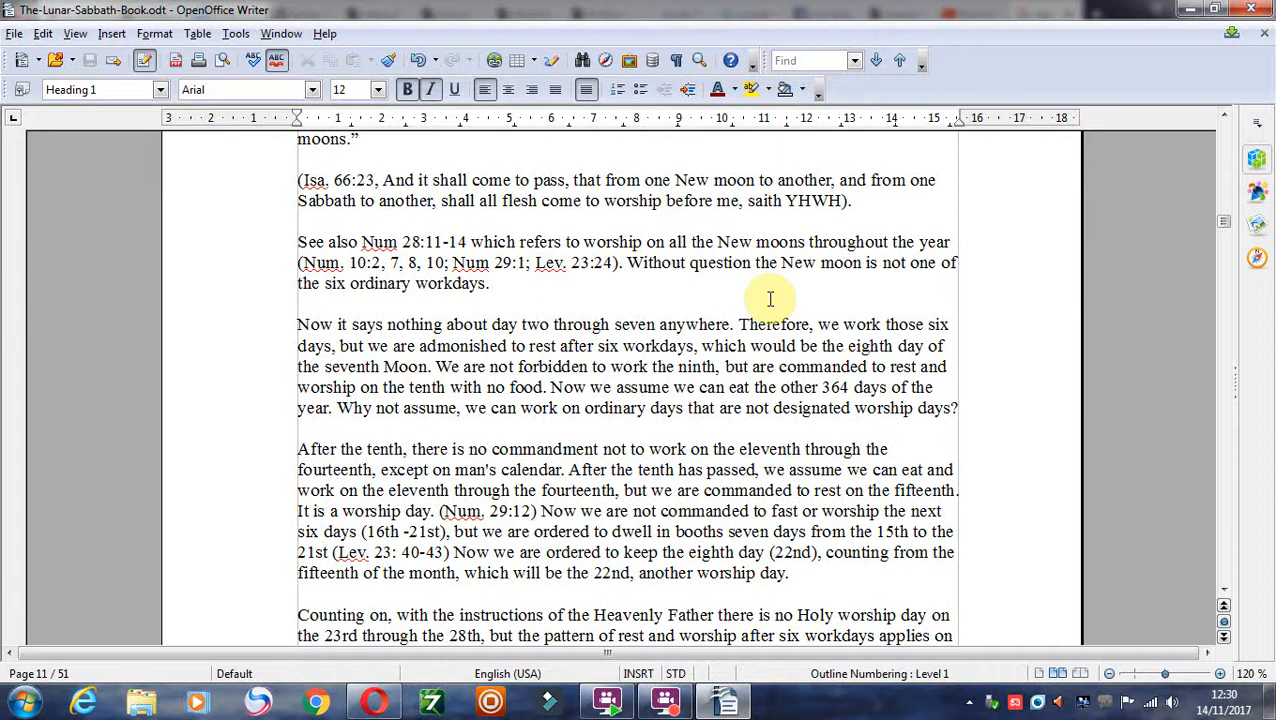
mouse_move(785, 302)
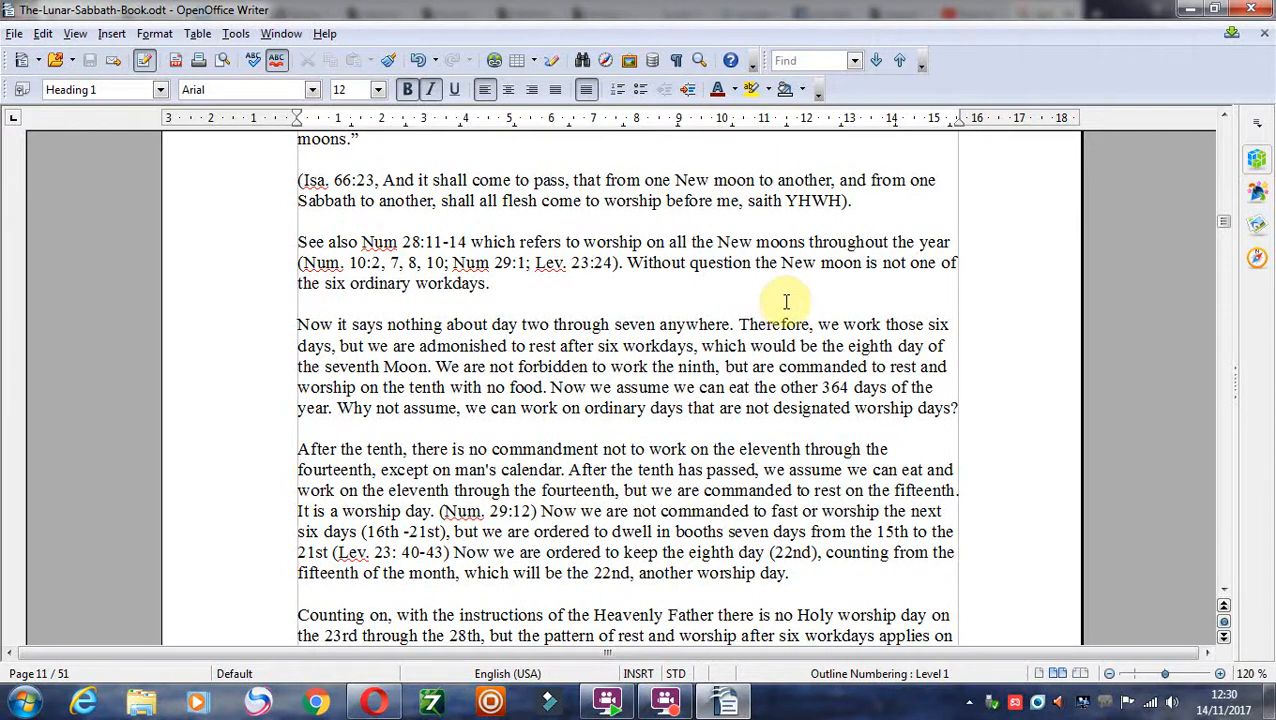
scroll("down", 3)
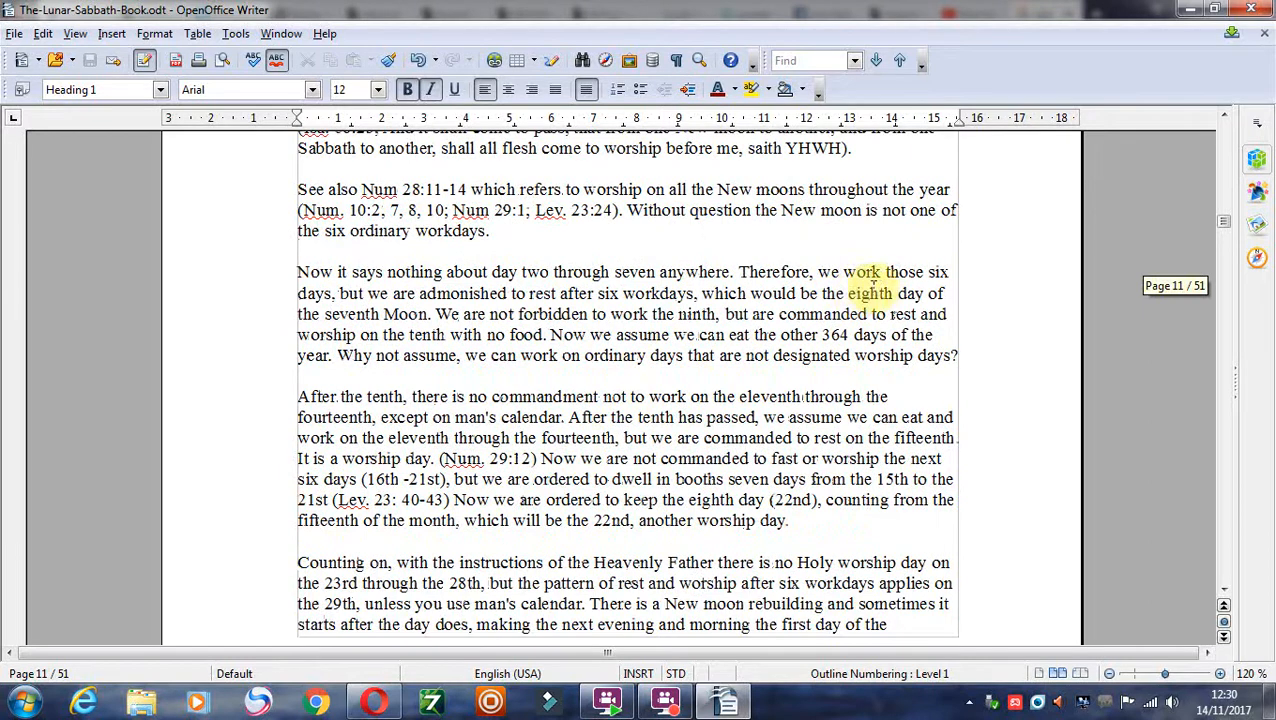
scroll("down", 3)
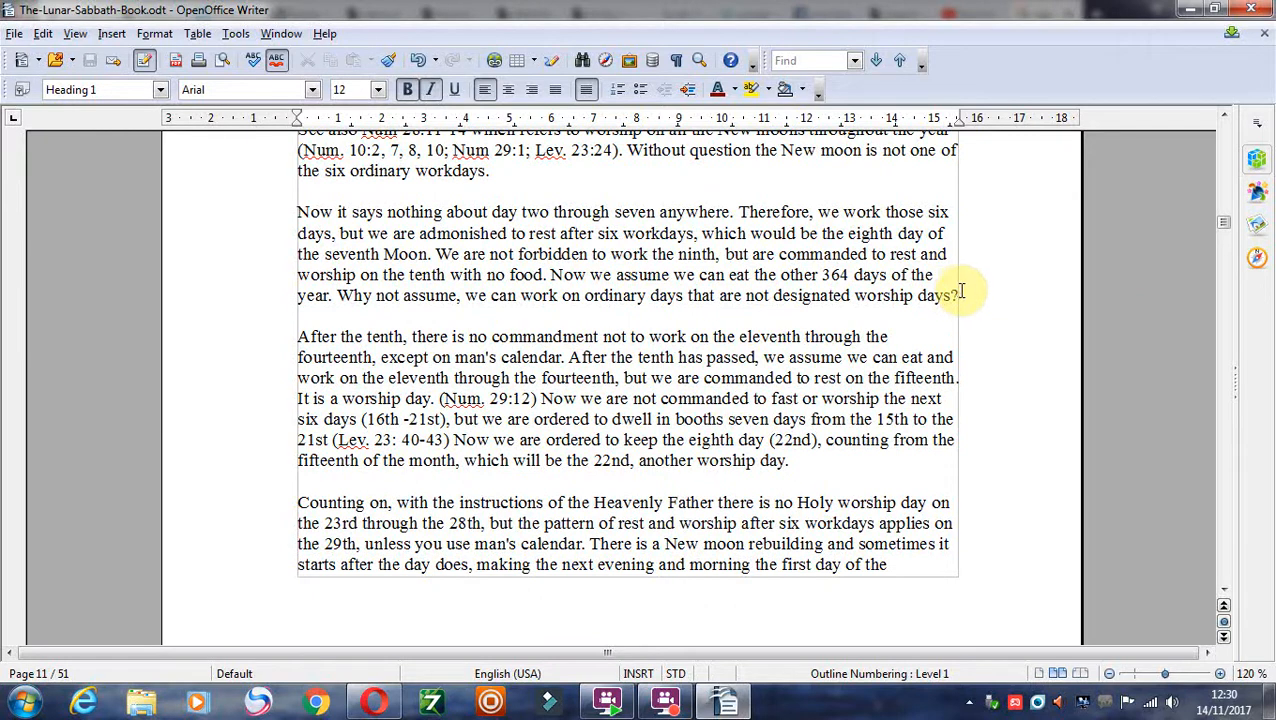
scroll("down", 3)
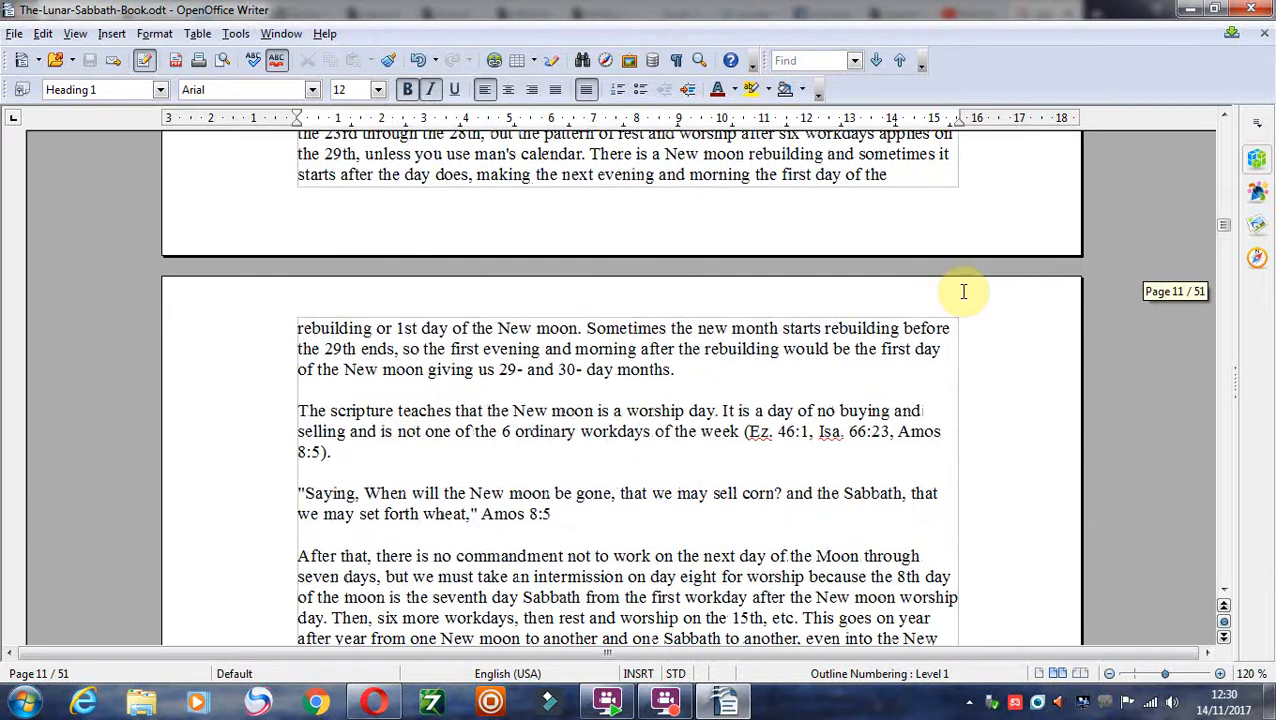
Scroll page 12 to the Crucifixion Week verses quoting John 19:31 and Luke 23:54-56.
scroll("down", 3)
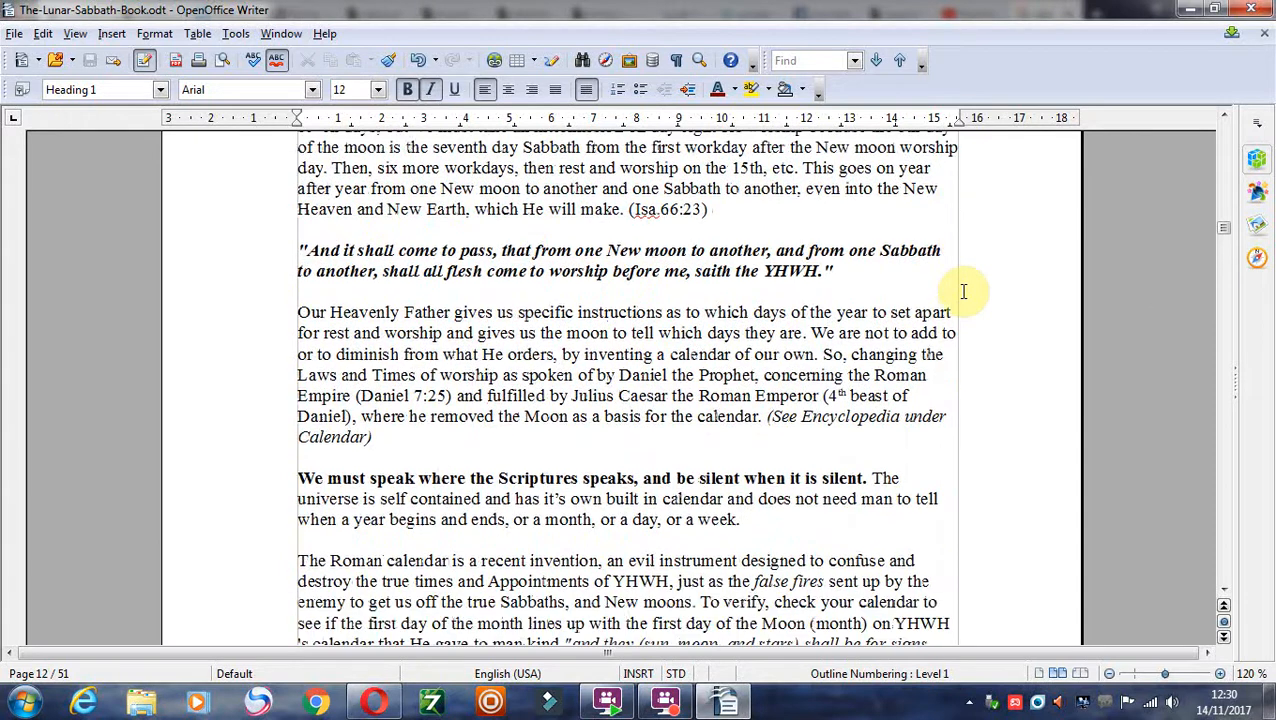
scroll("down", 3)
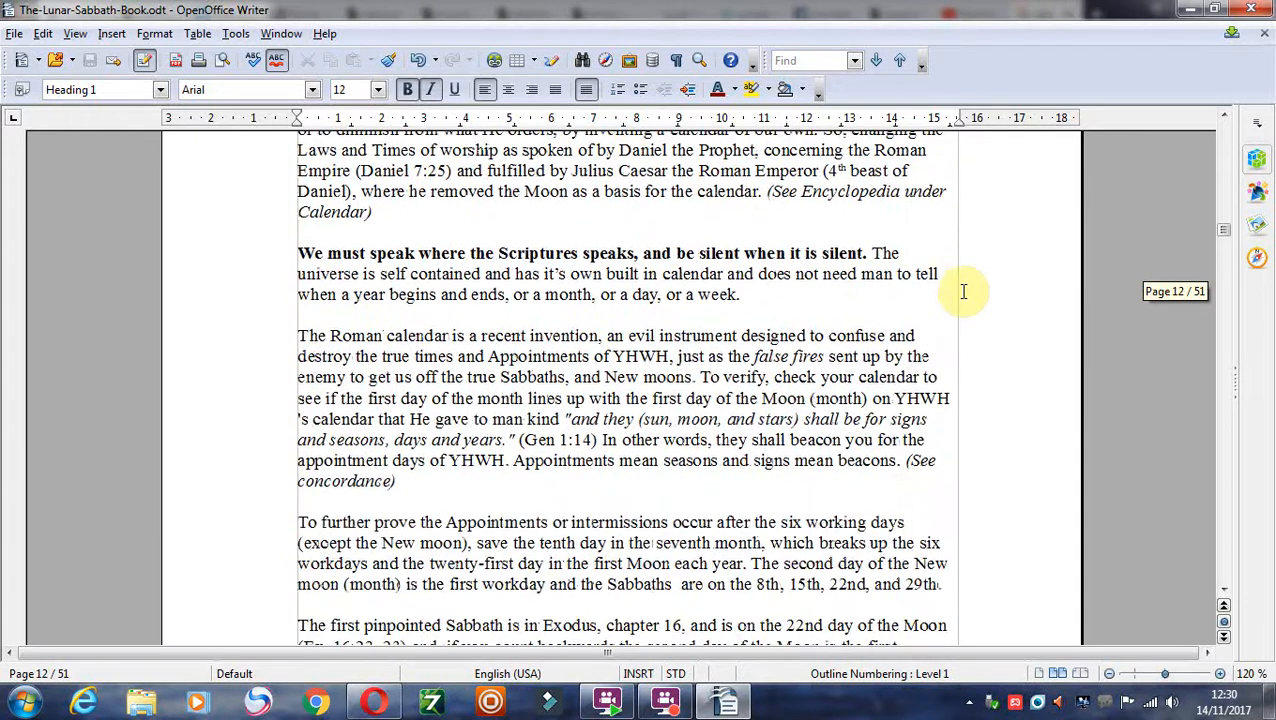
scroll("up", 3)
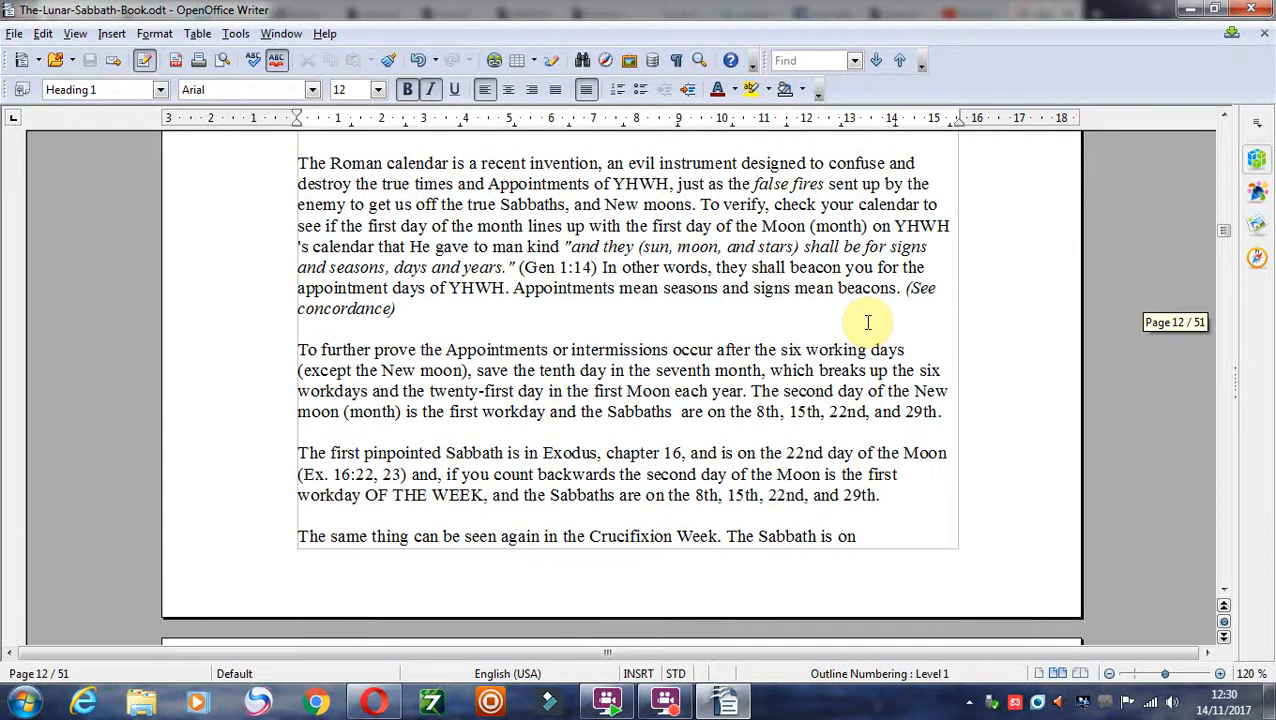
scroll("down", 3)
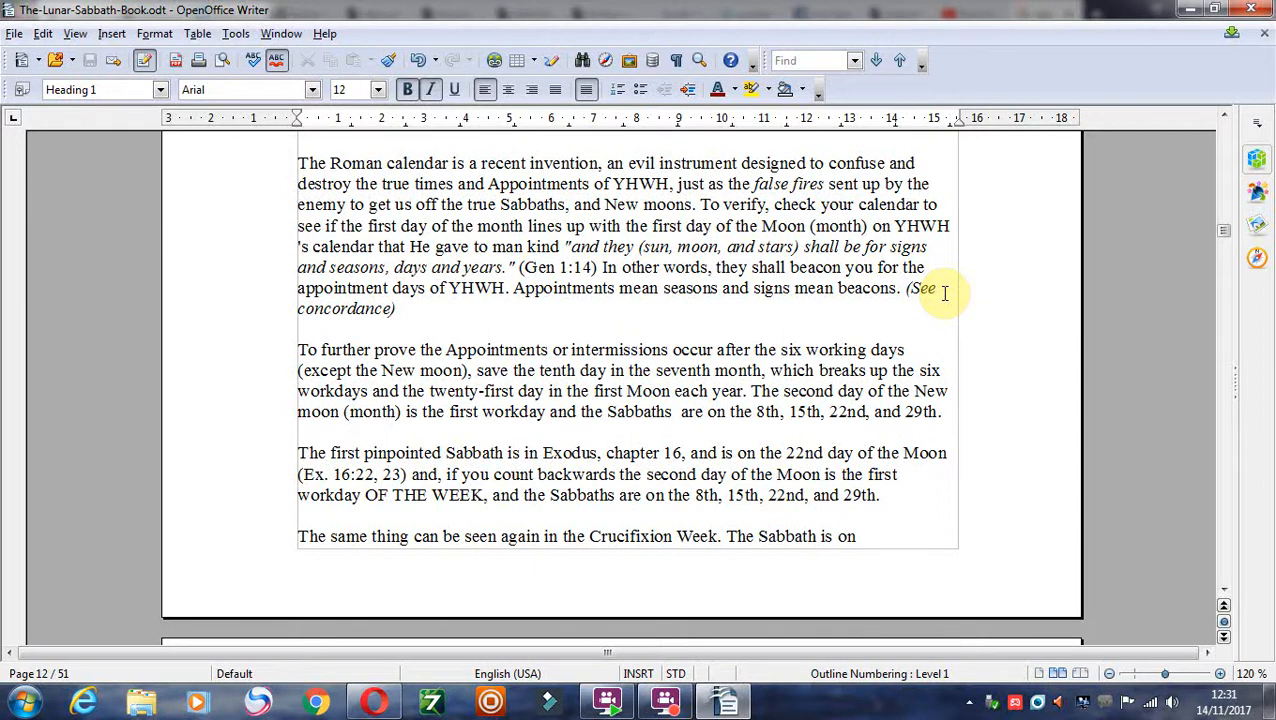
mouse_move(834, 311)
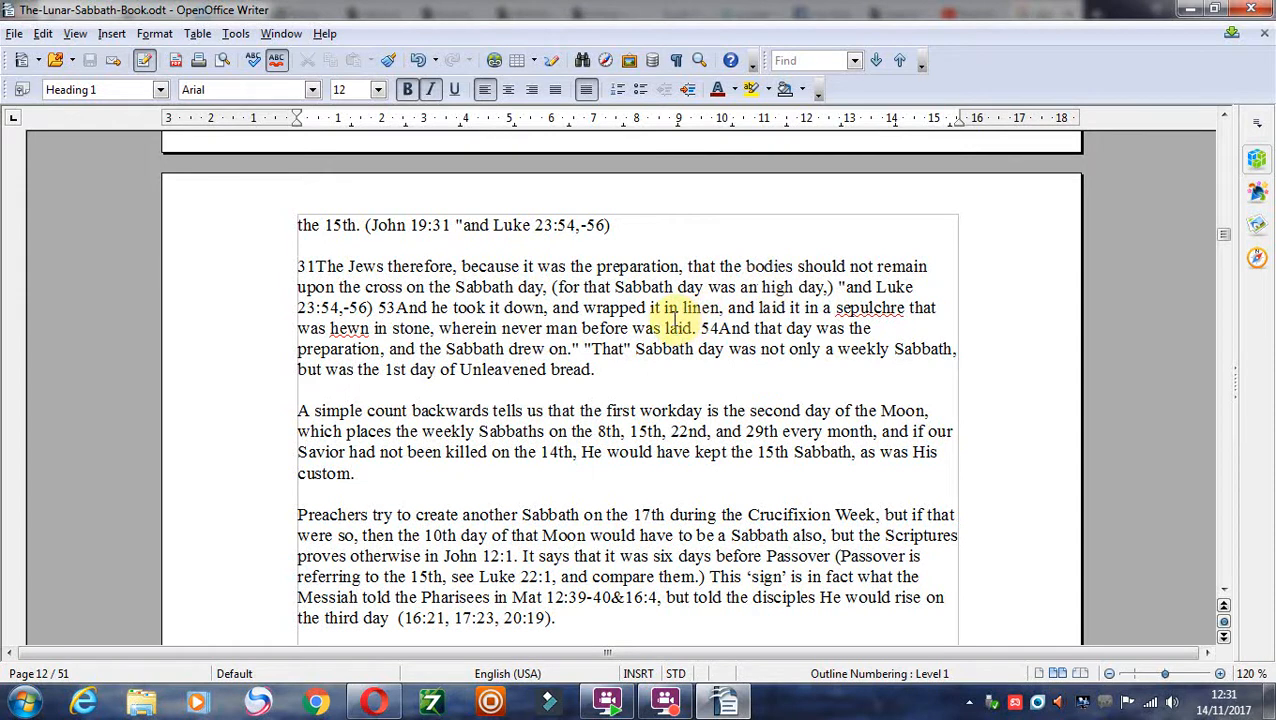
Scroll past page 13's Luke 22:1 Passover passage until John 9:14 opens the next page.
scroll("down", 3)
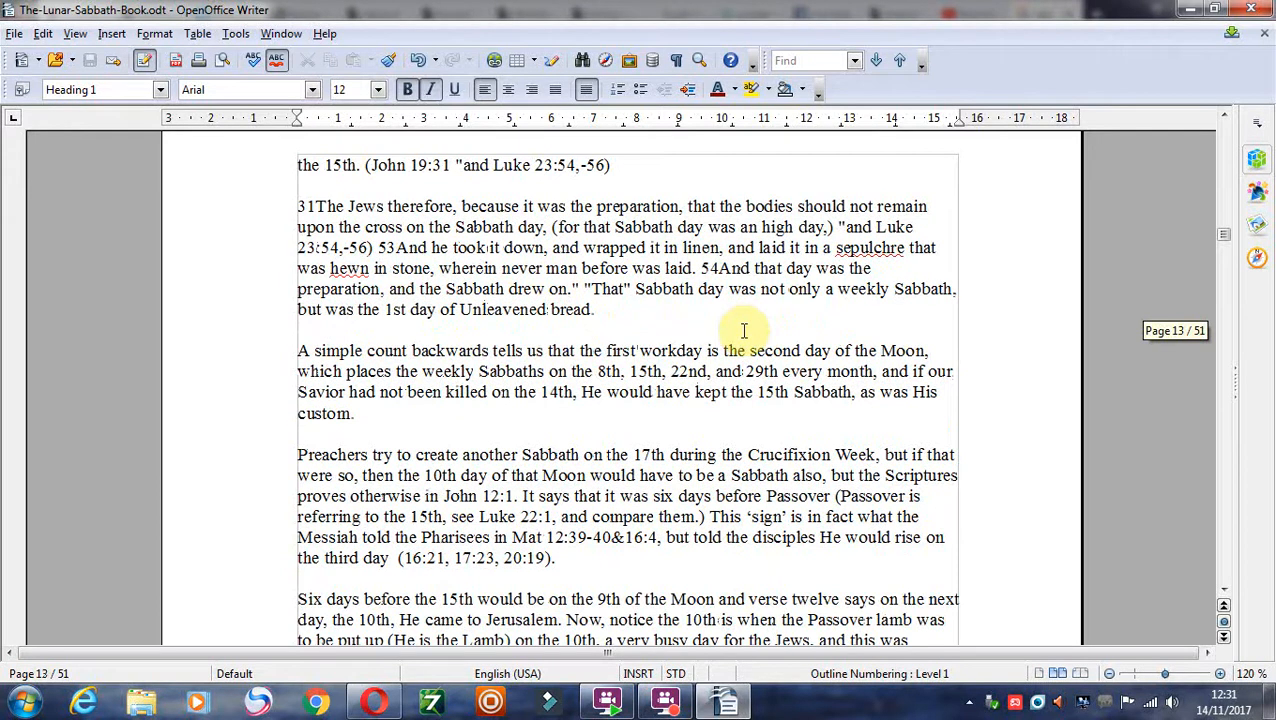
scroll("down", 3)
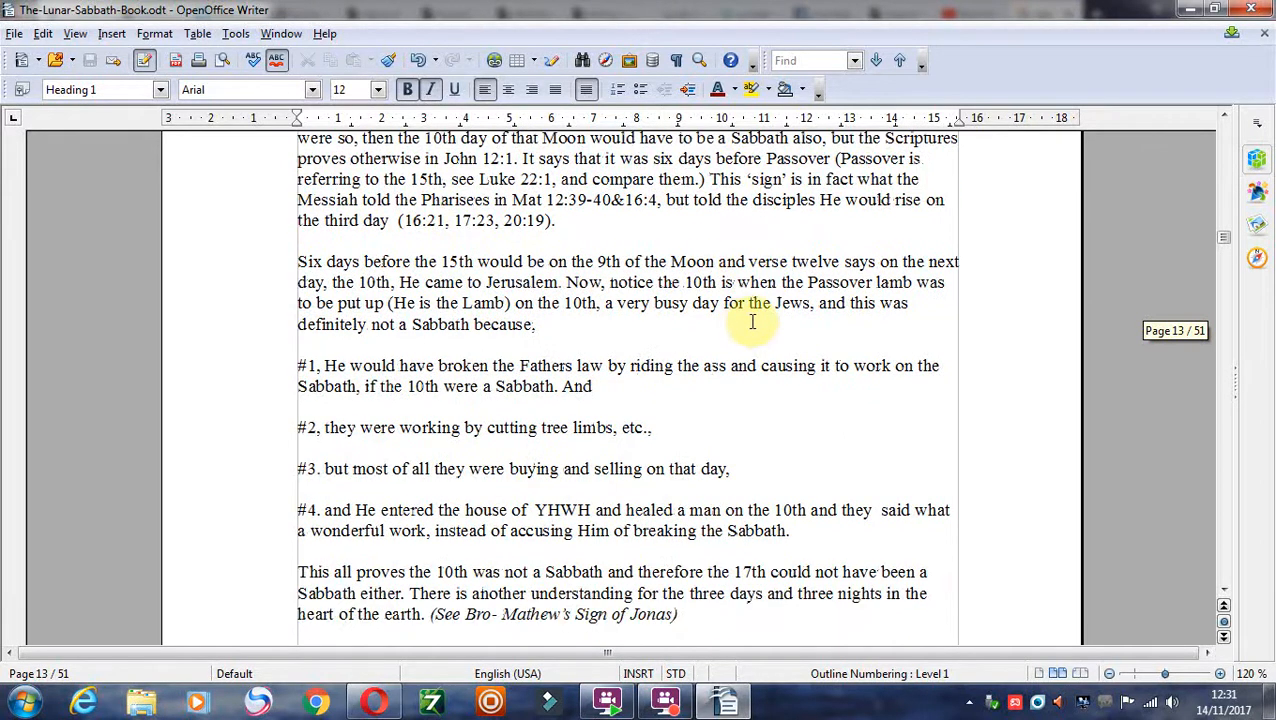
mouse_move(793, 320)
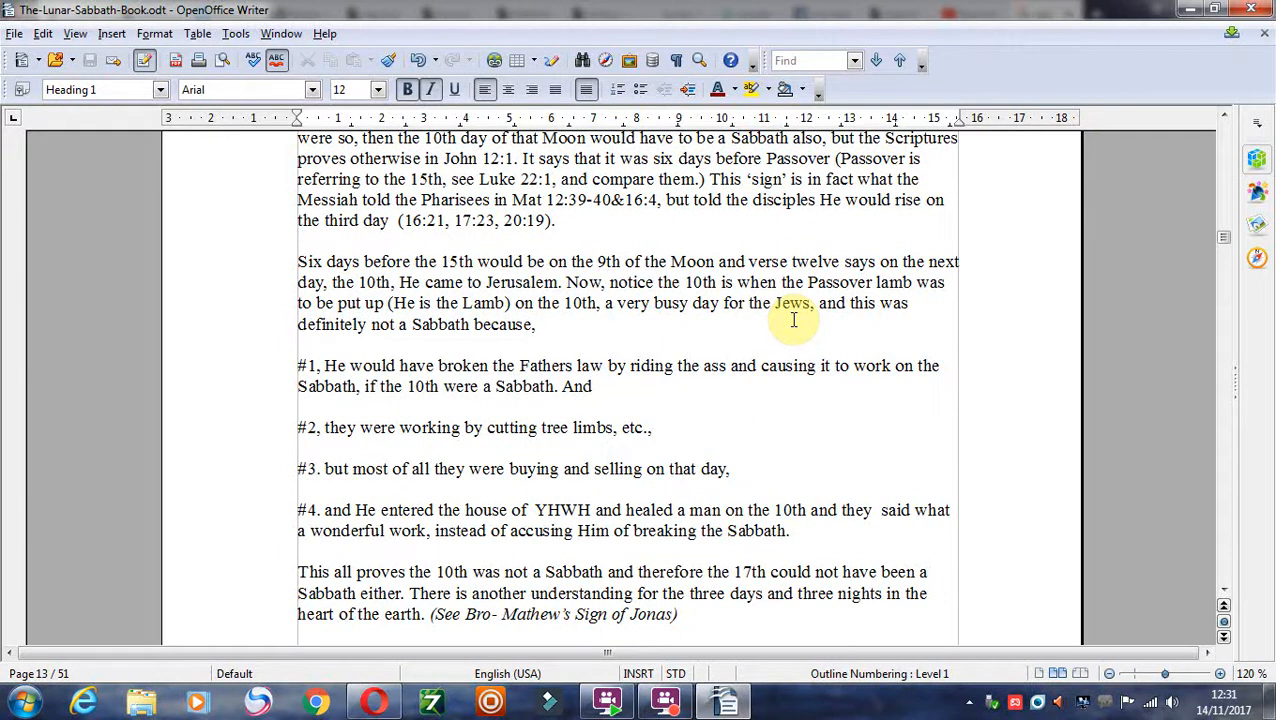
scroll("down", 3)
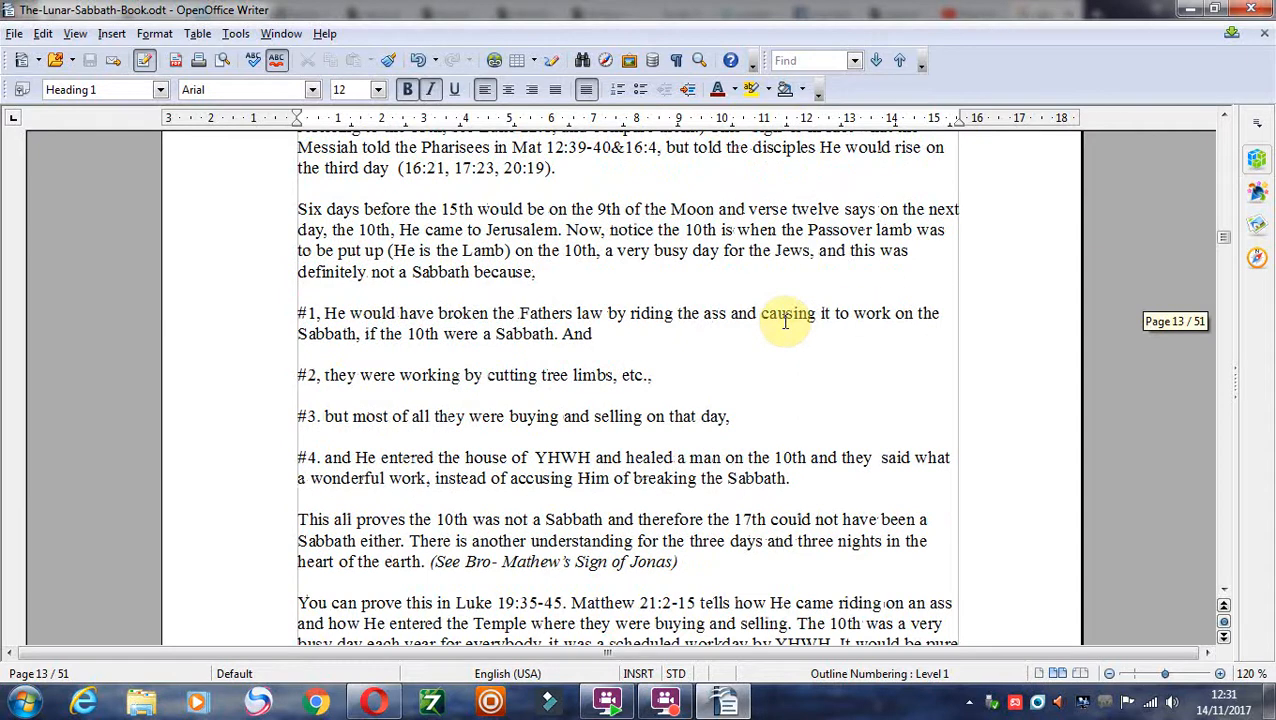
scroll("down", 3)
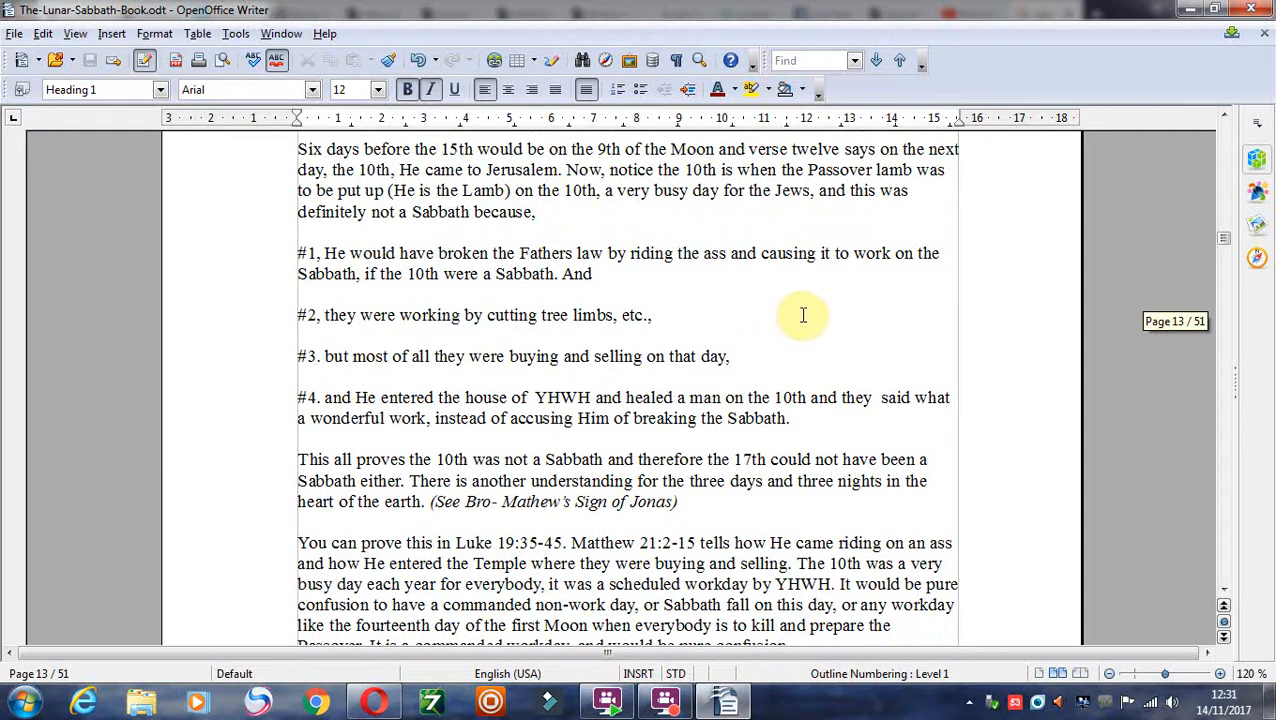
mouse_move(733, 332)
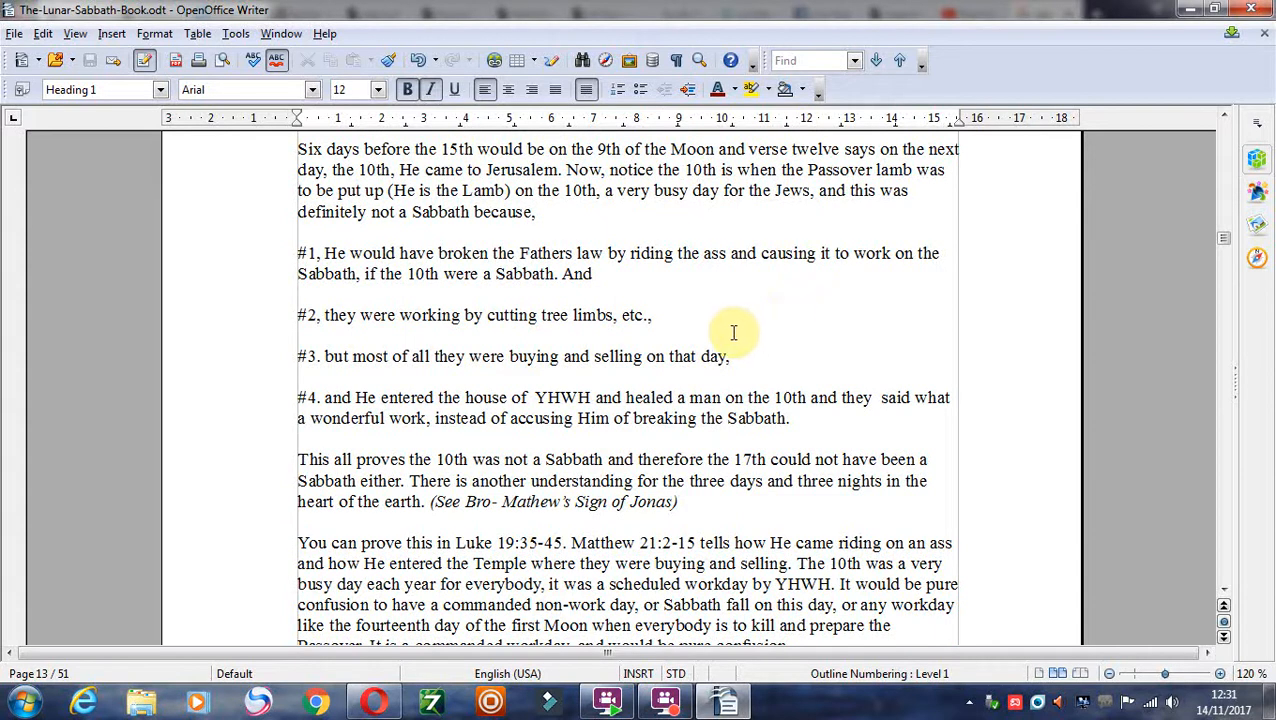
mouse_move(730, 333)
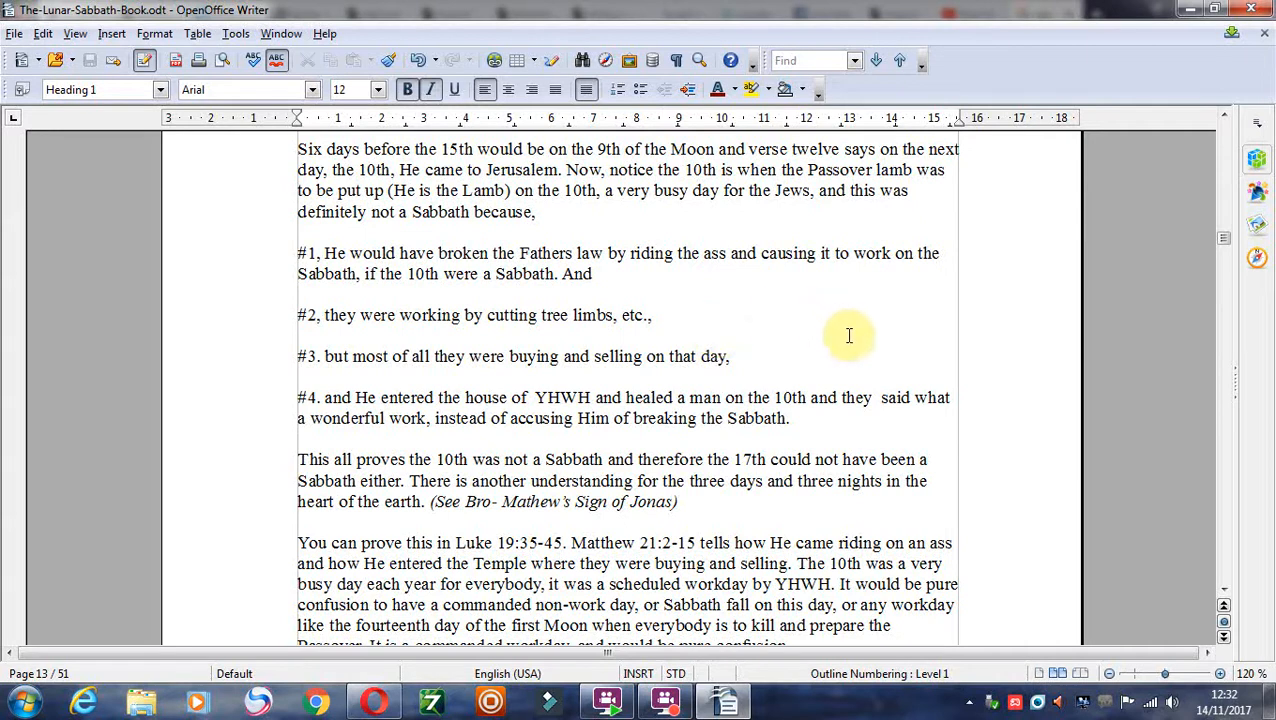
scroll("down", 3)
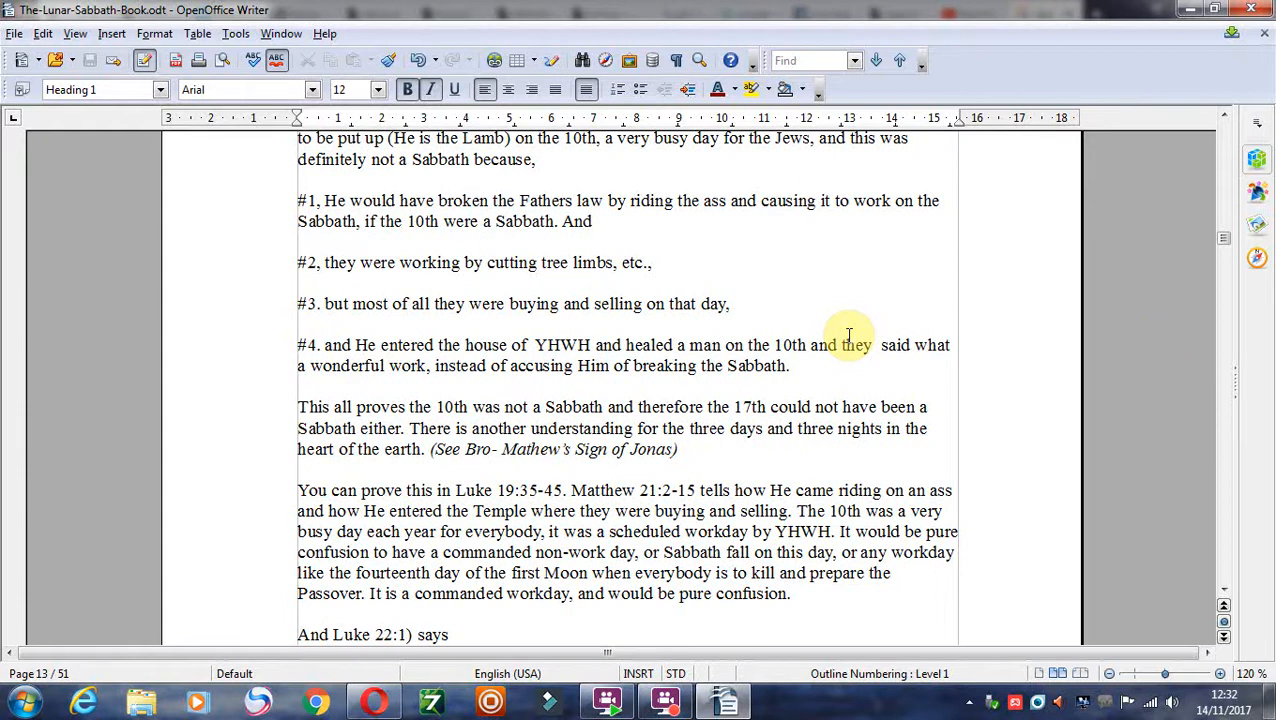
scroll("down", 3)
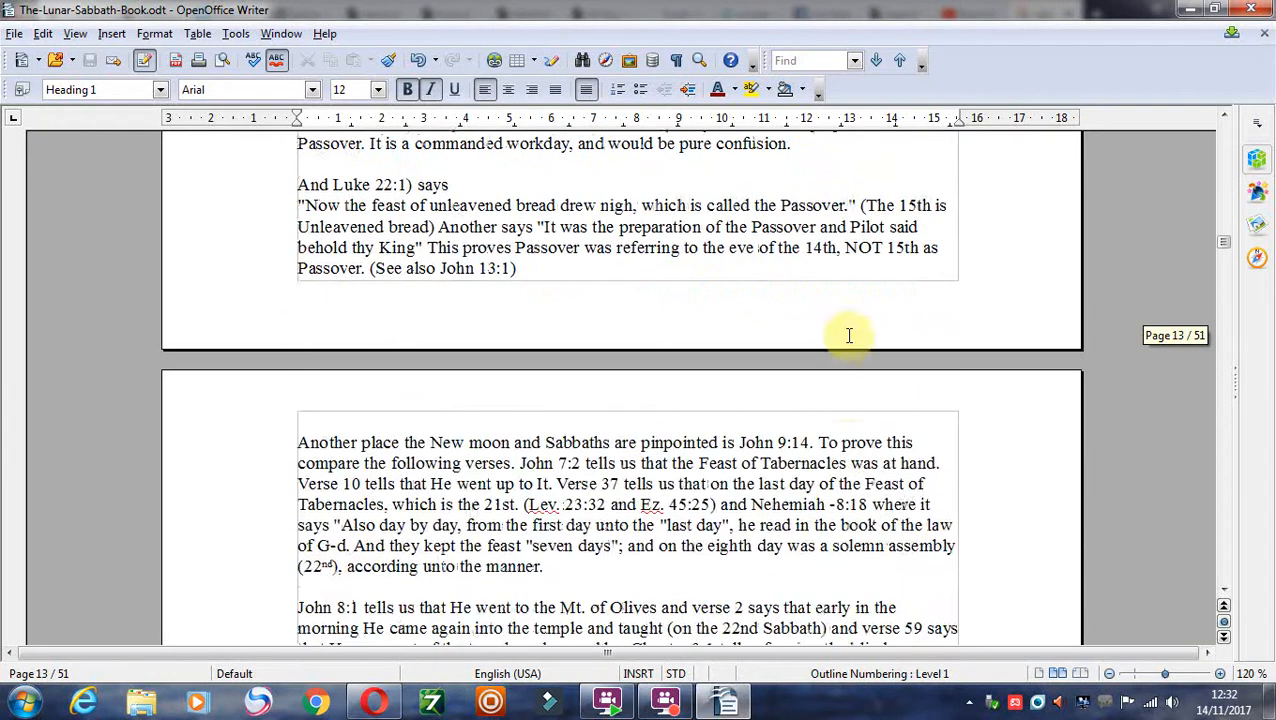
Scroll from page 14 to page 18, reaching the silver trumpets passage on New moon days.
scroll("down", 3)
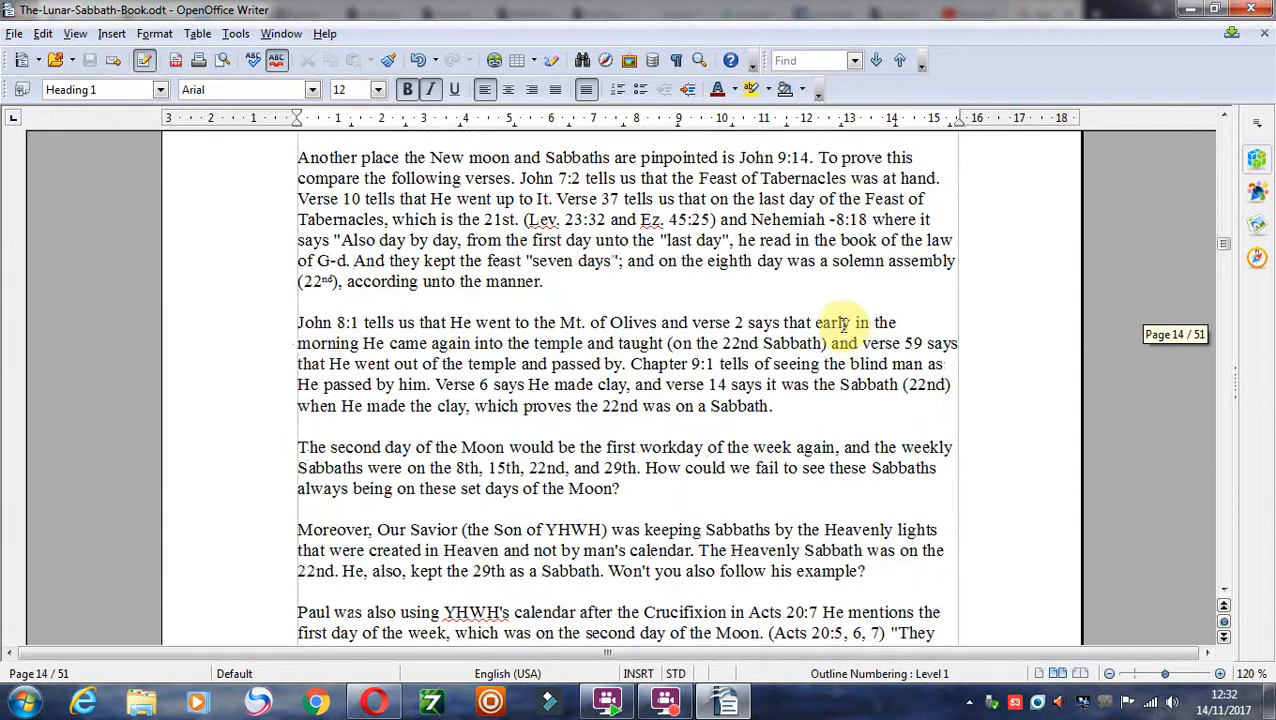
scroll("down", 3)
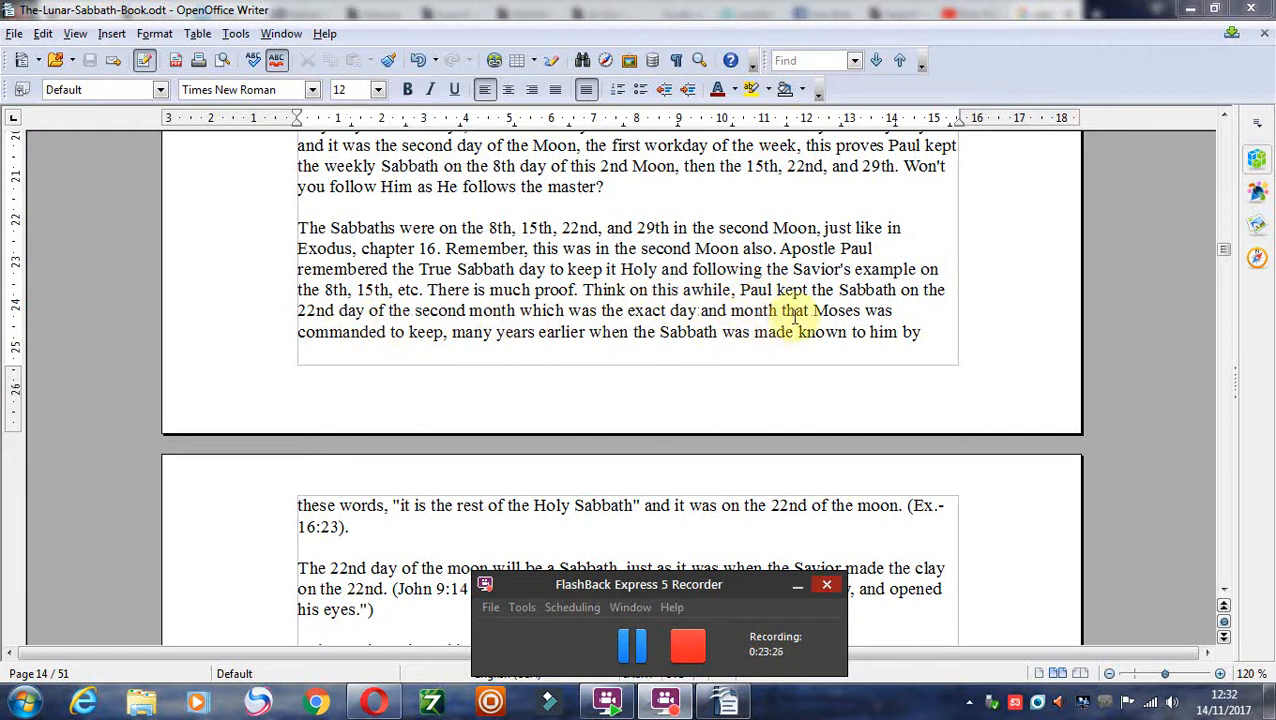
scroll("down", 3)
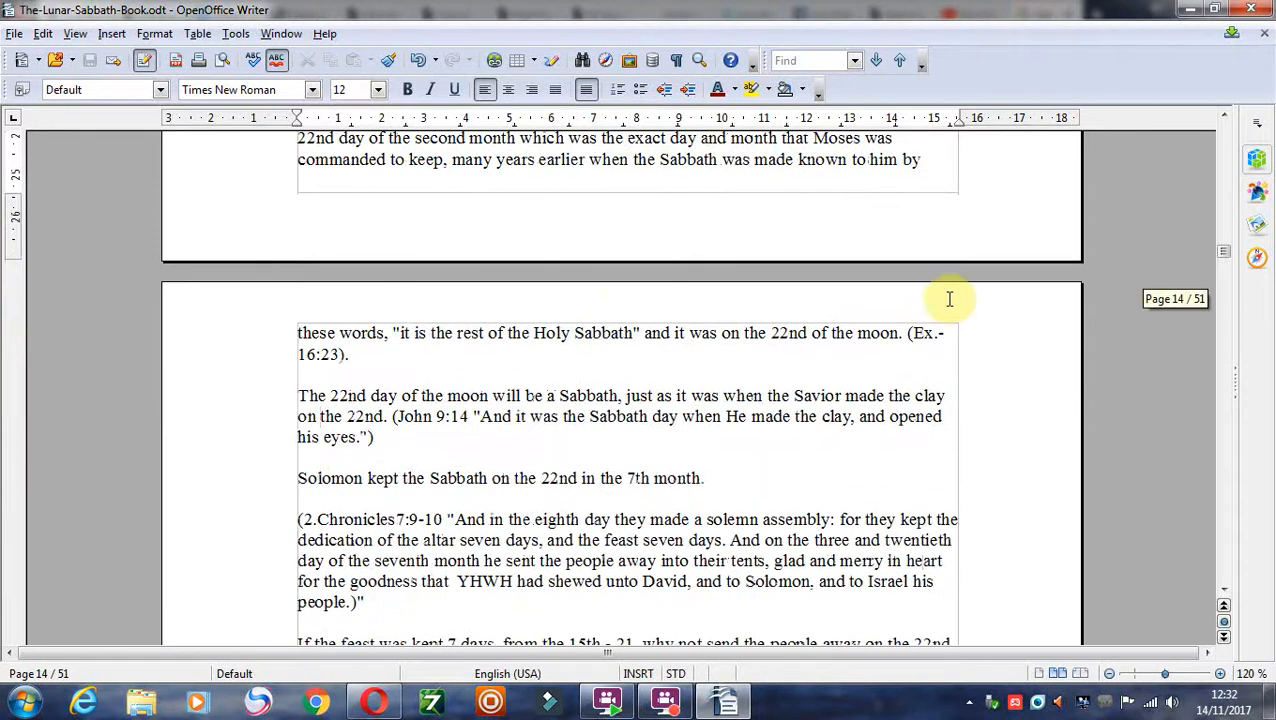
scroll("down", 3)
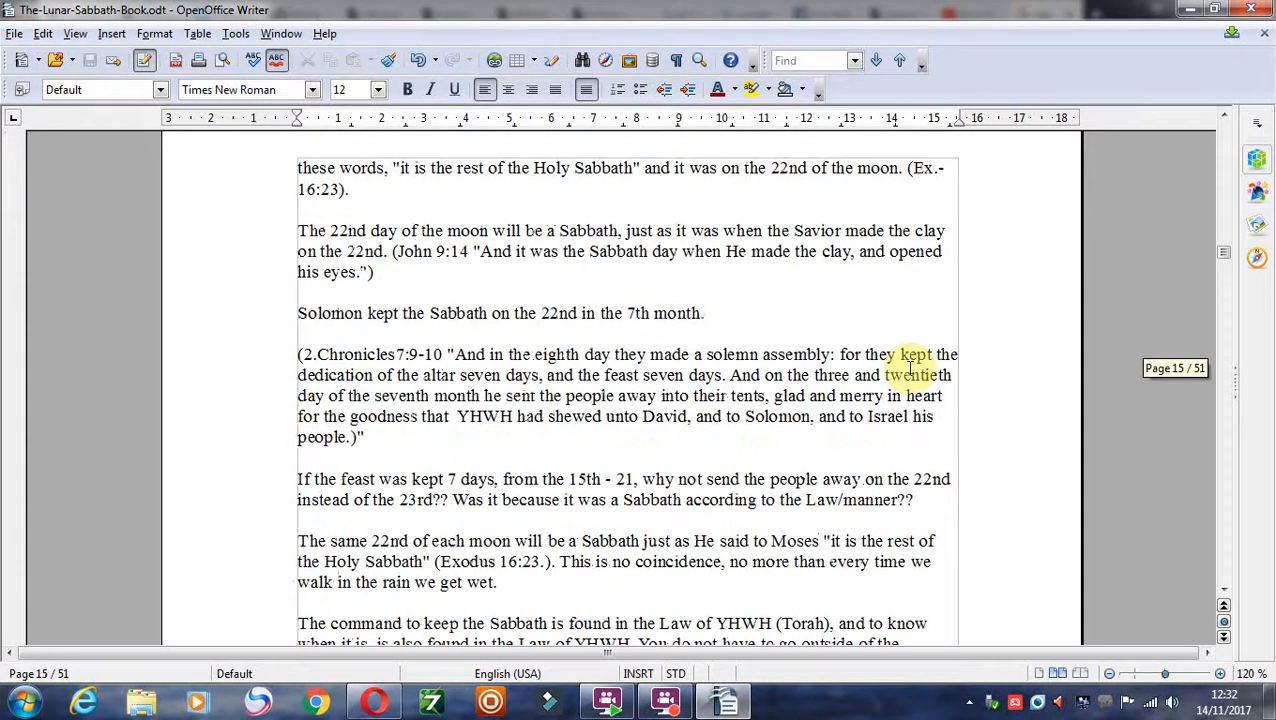
scroll("down", 3)
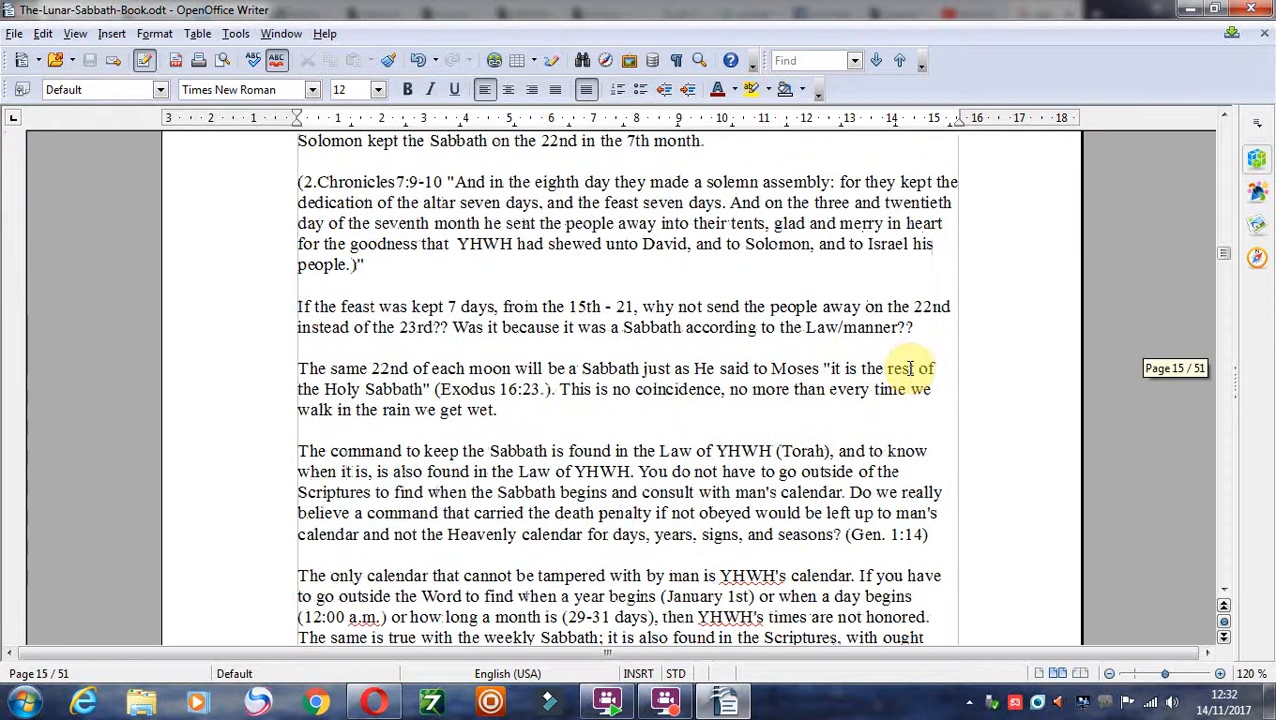
scroll("down", 3)
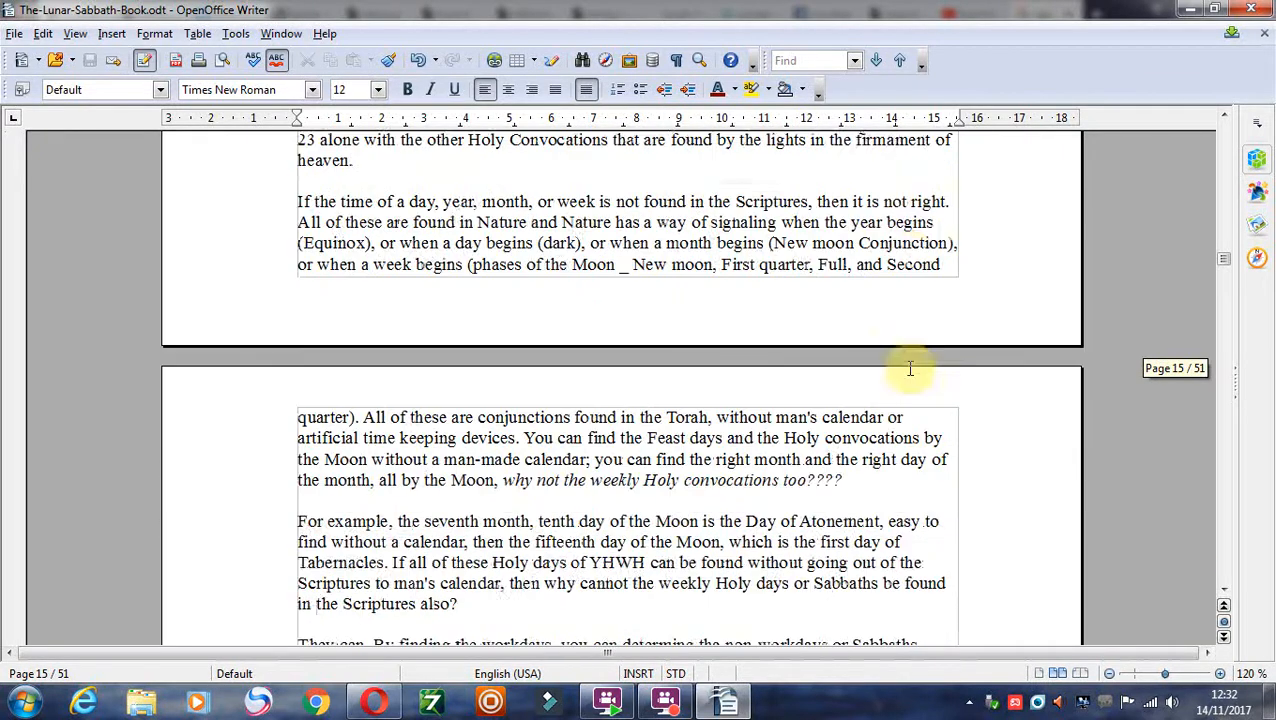
scroll("down", 3)
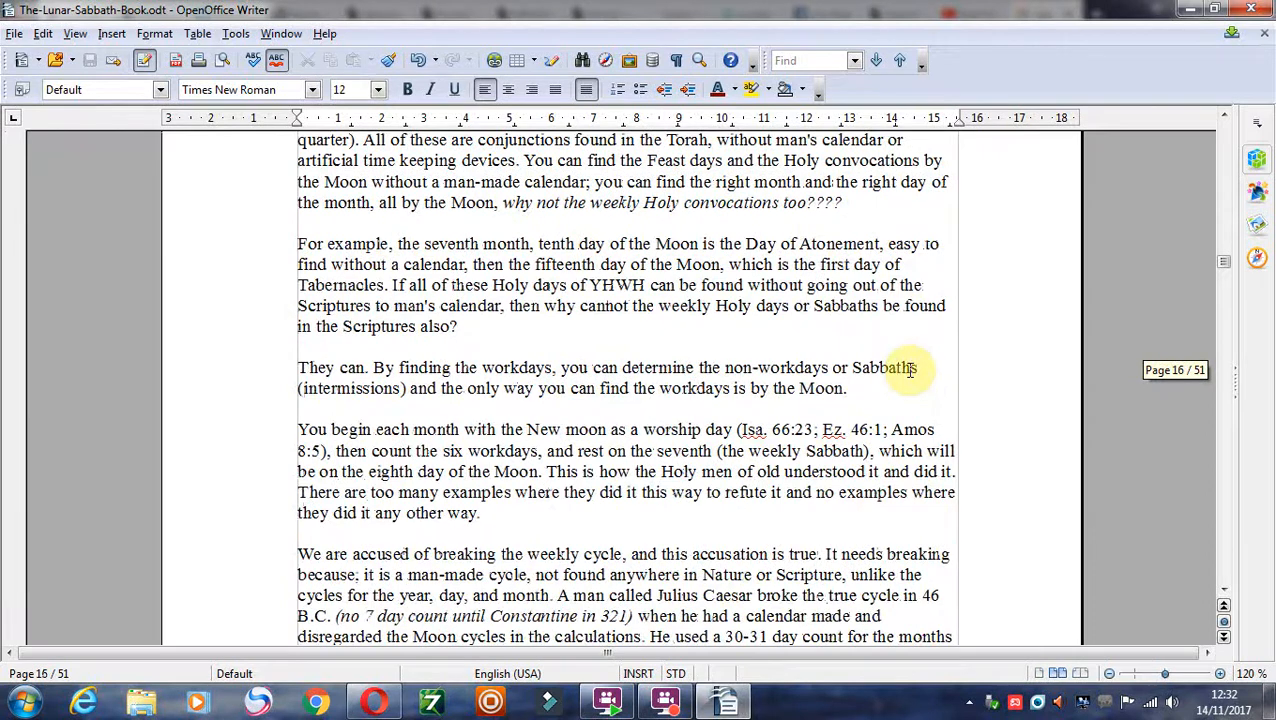
scroll("down", 3)
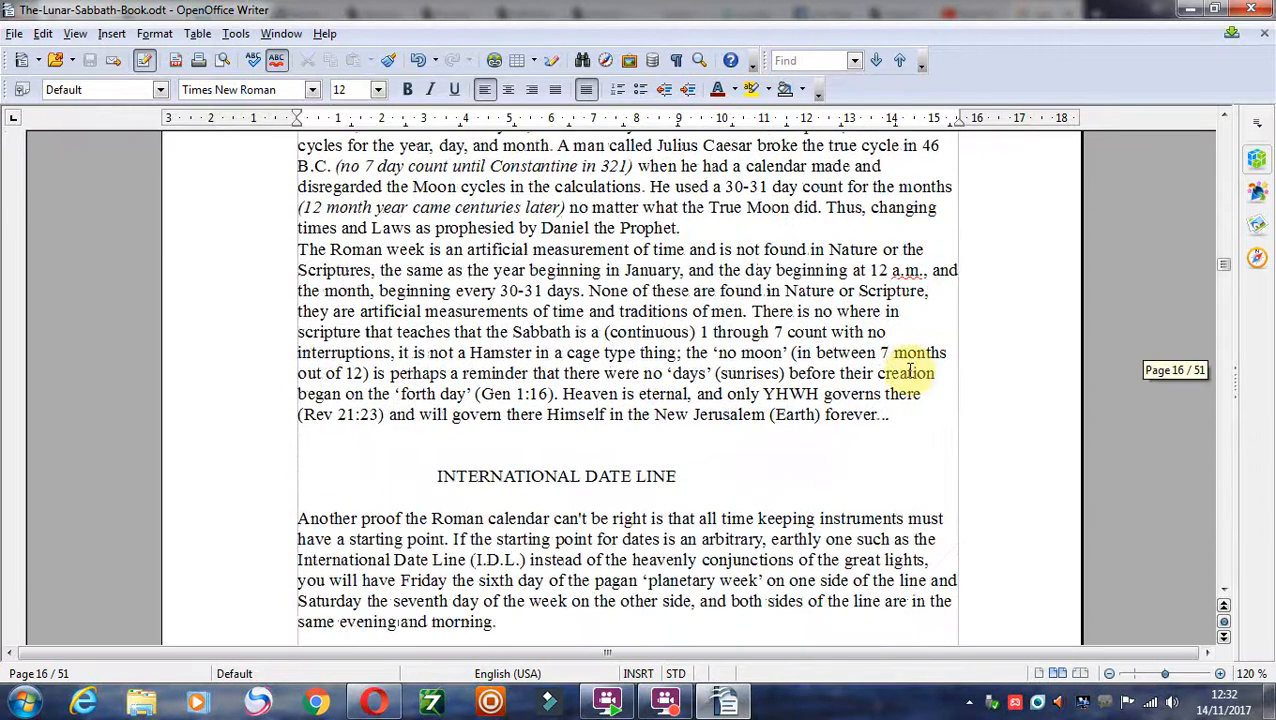
scroll("down", 3)
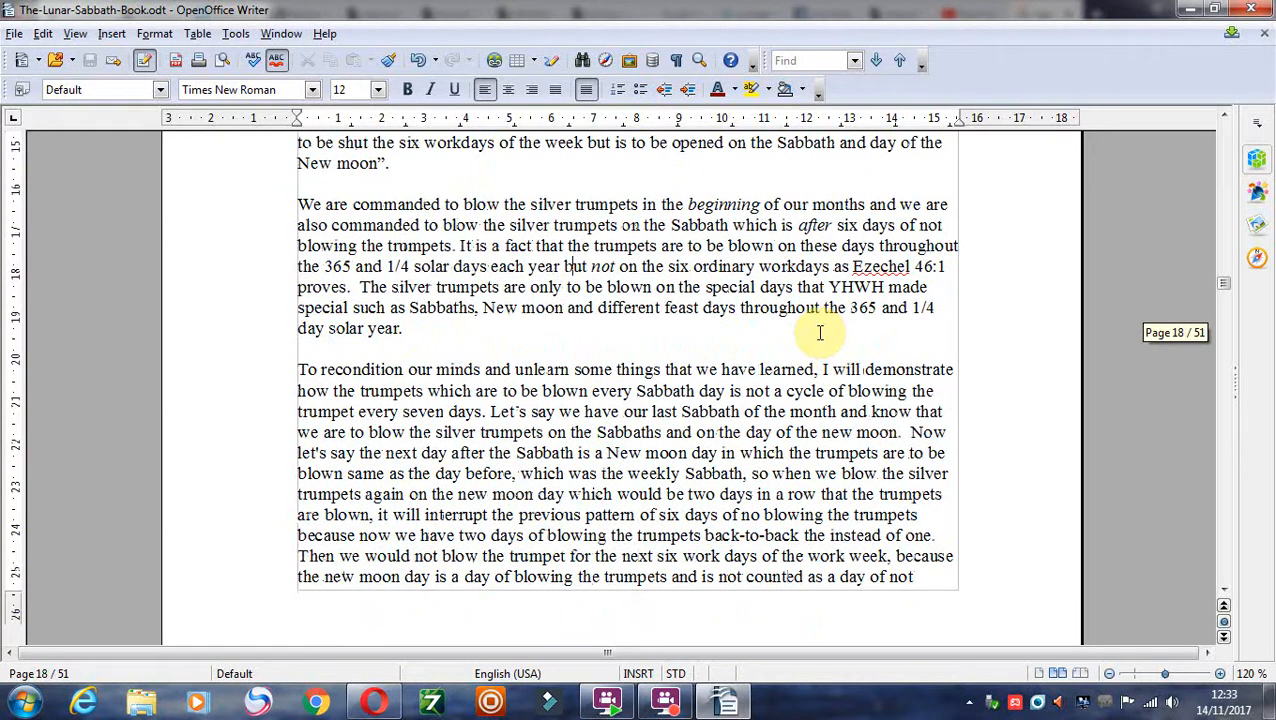
scroll("down", 3)
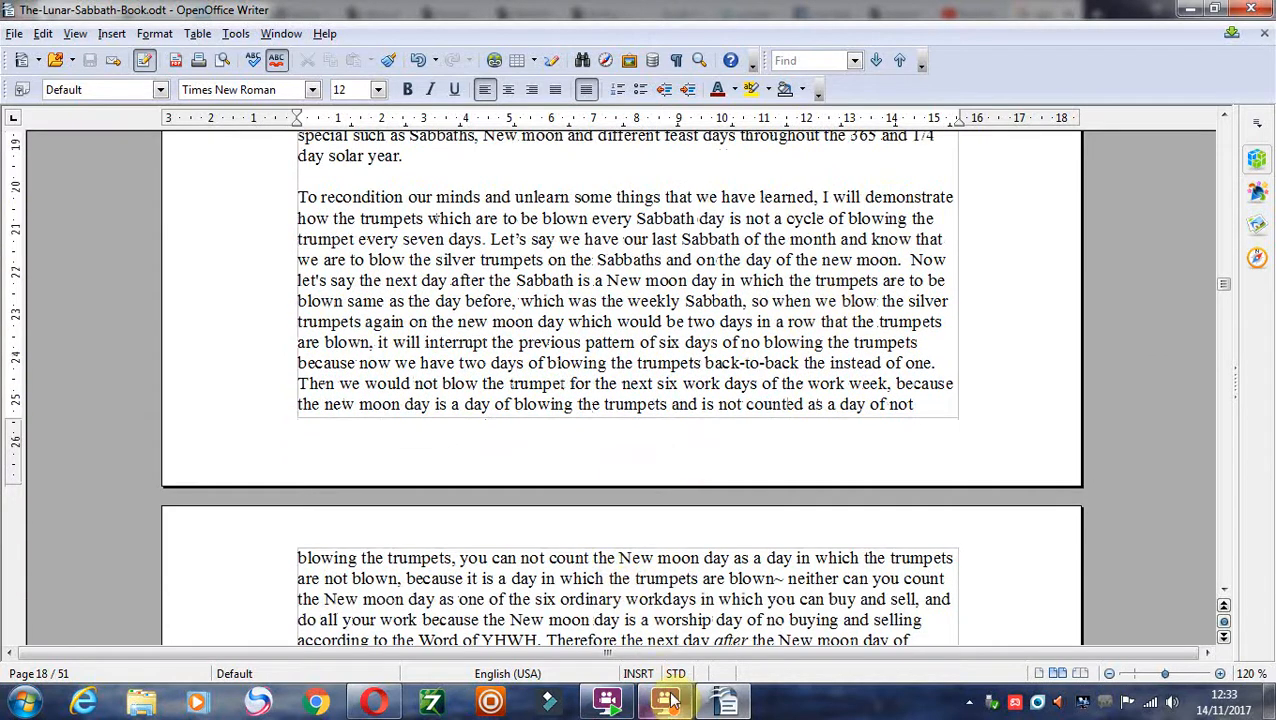
Scroll page 12 past Isaiah 66:23 to the Exodus 16 pinpointed Sabbath paragraph.
left_click(664, 700)
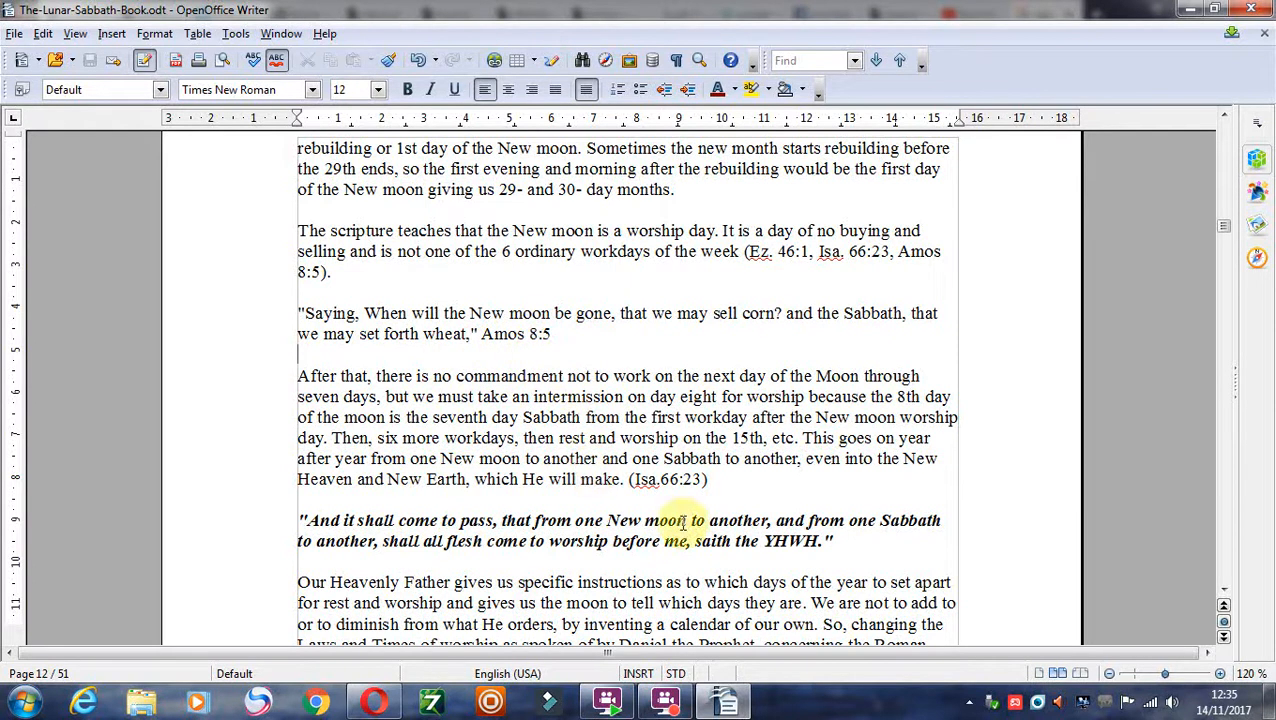
scroll("down", 3)
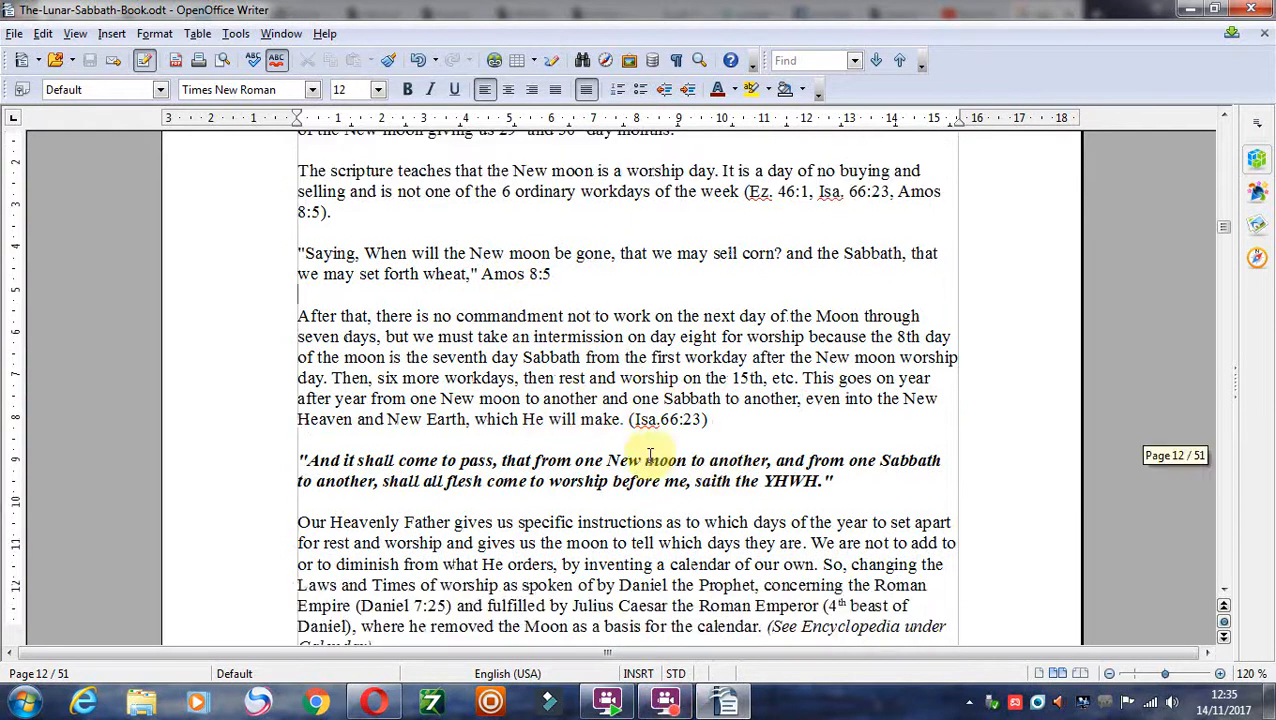
mouse_move(790, 263)
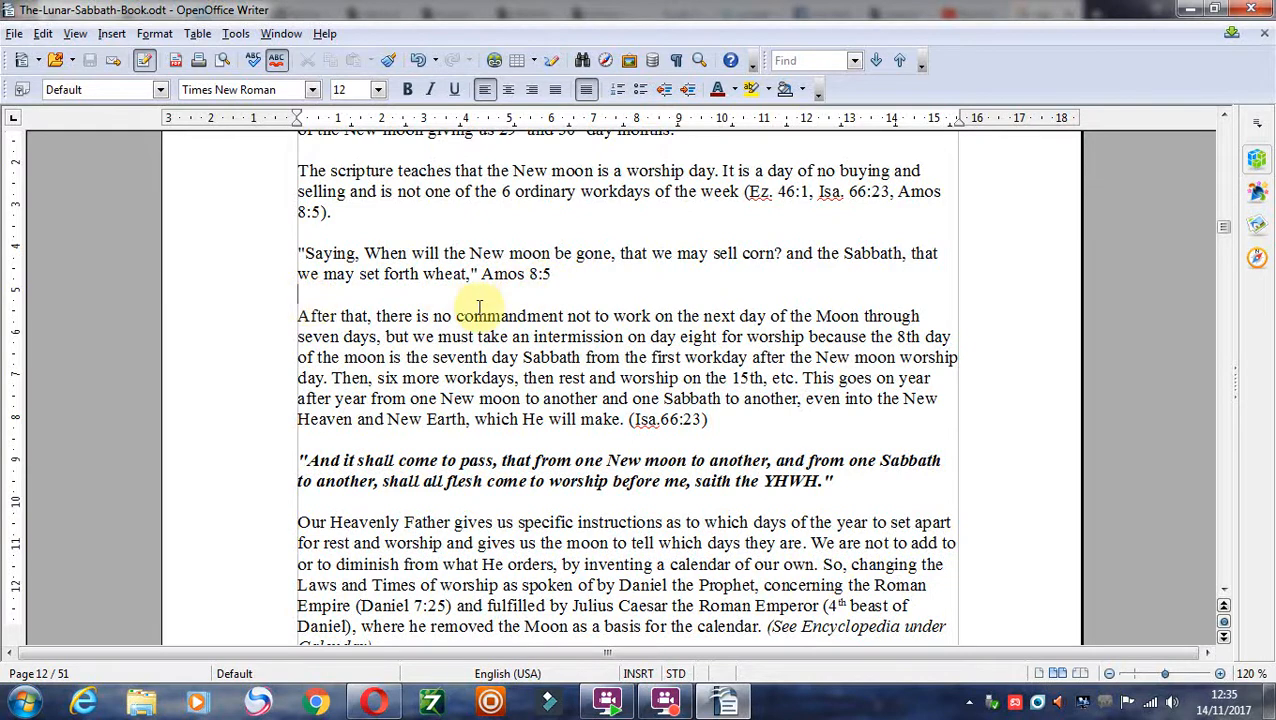
scroll("down", 3)
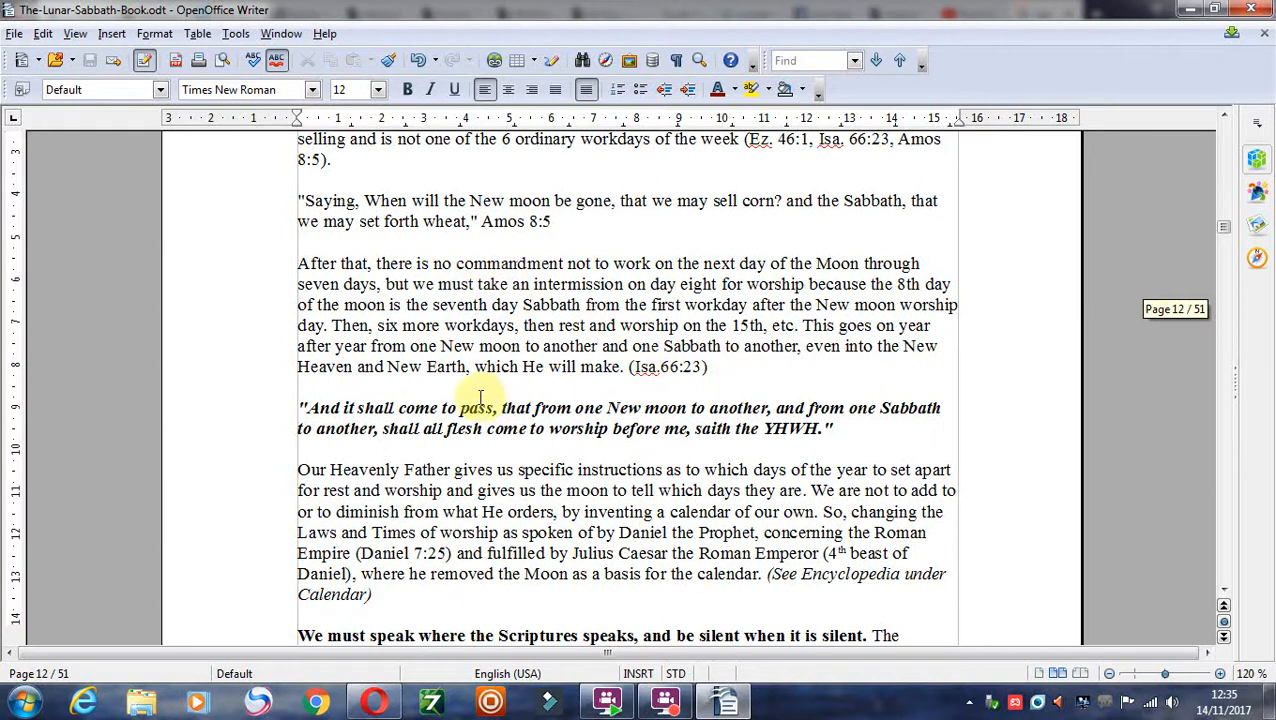
scroll("down", 3)
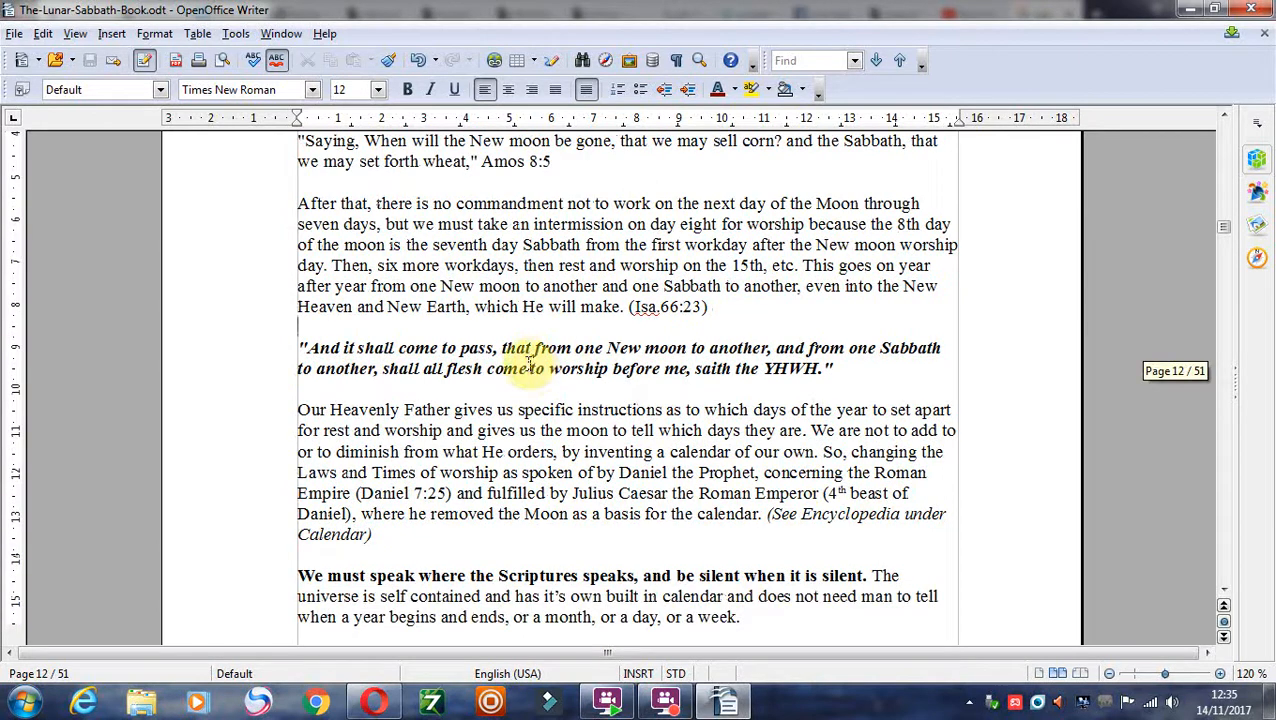
scroll("down", 3)
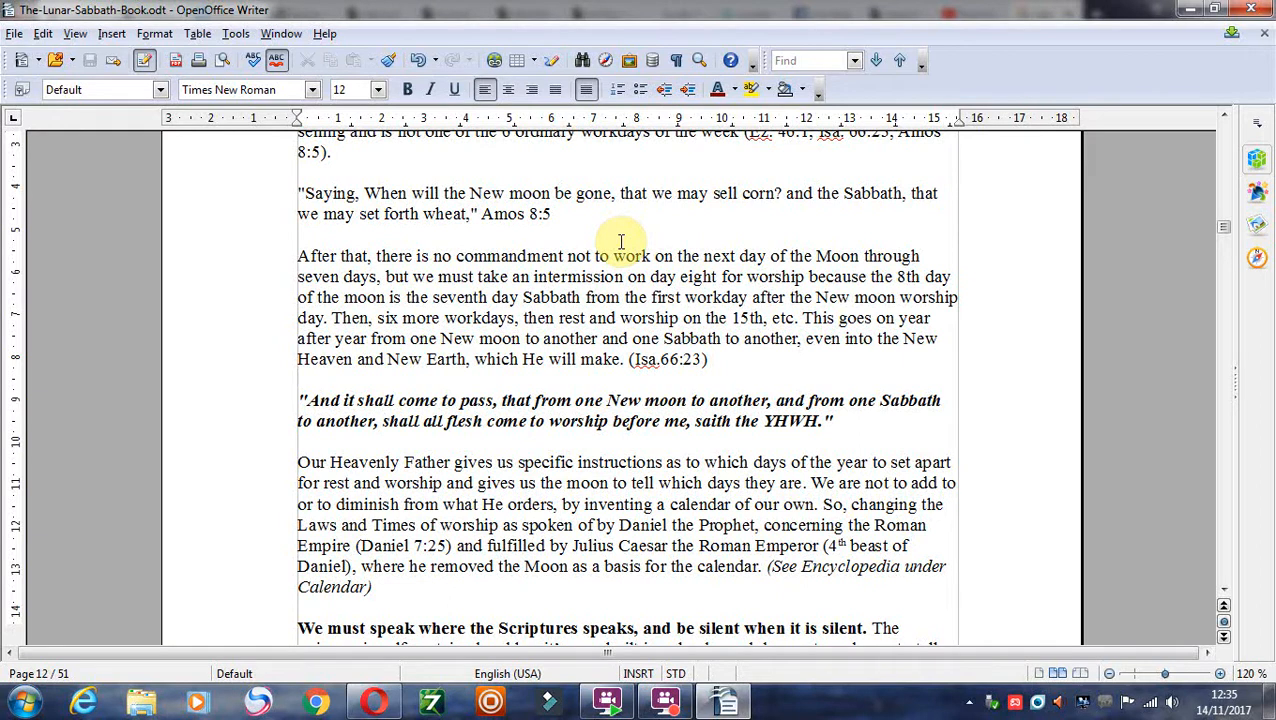
mouse_move(611, 367)
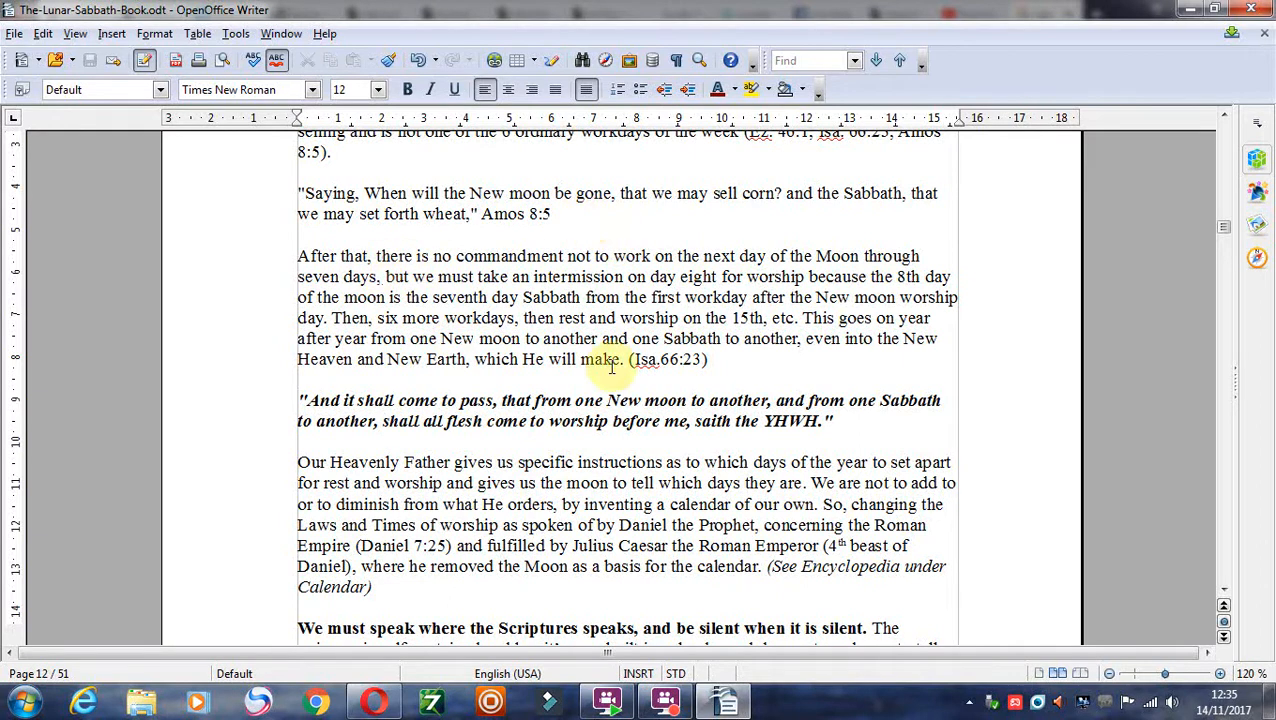
scroll("down", 3)
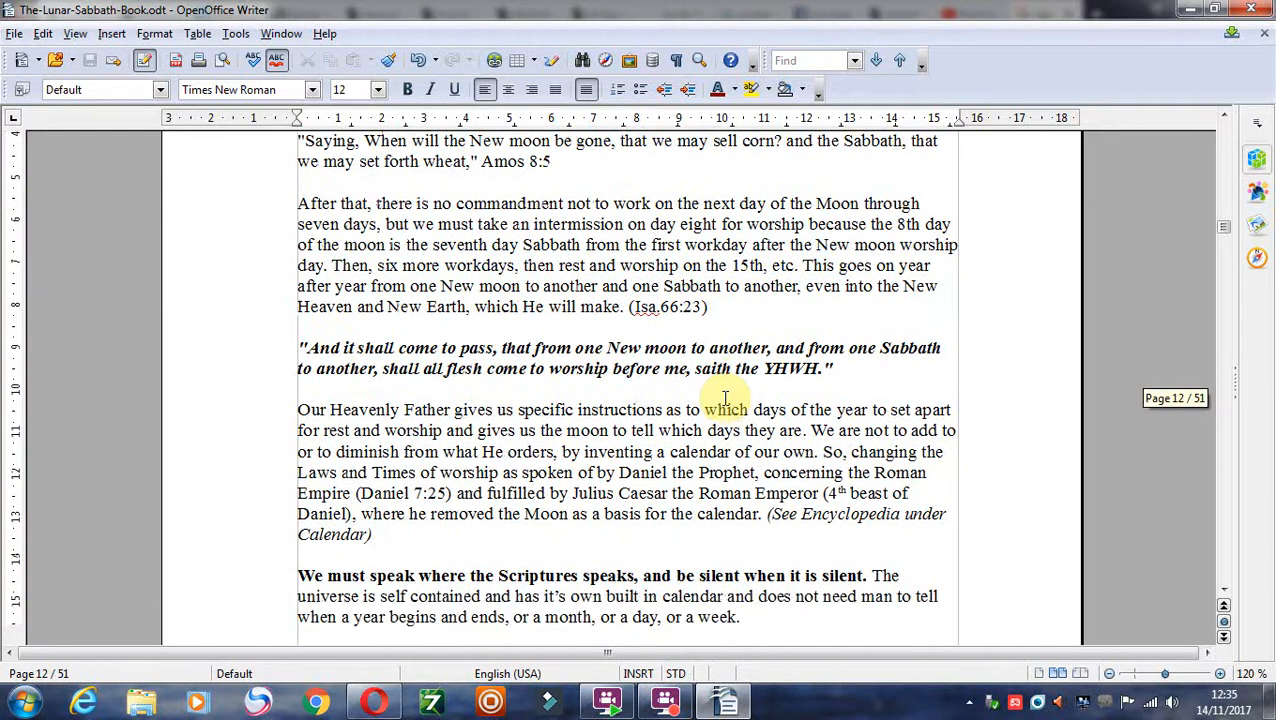
mouse_move(712, 368)
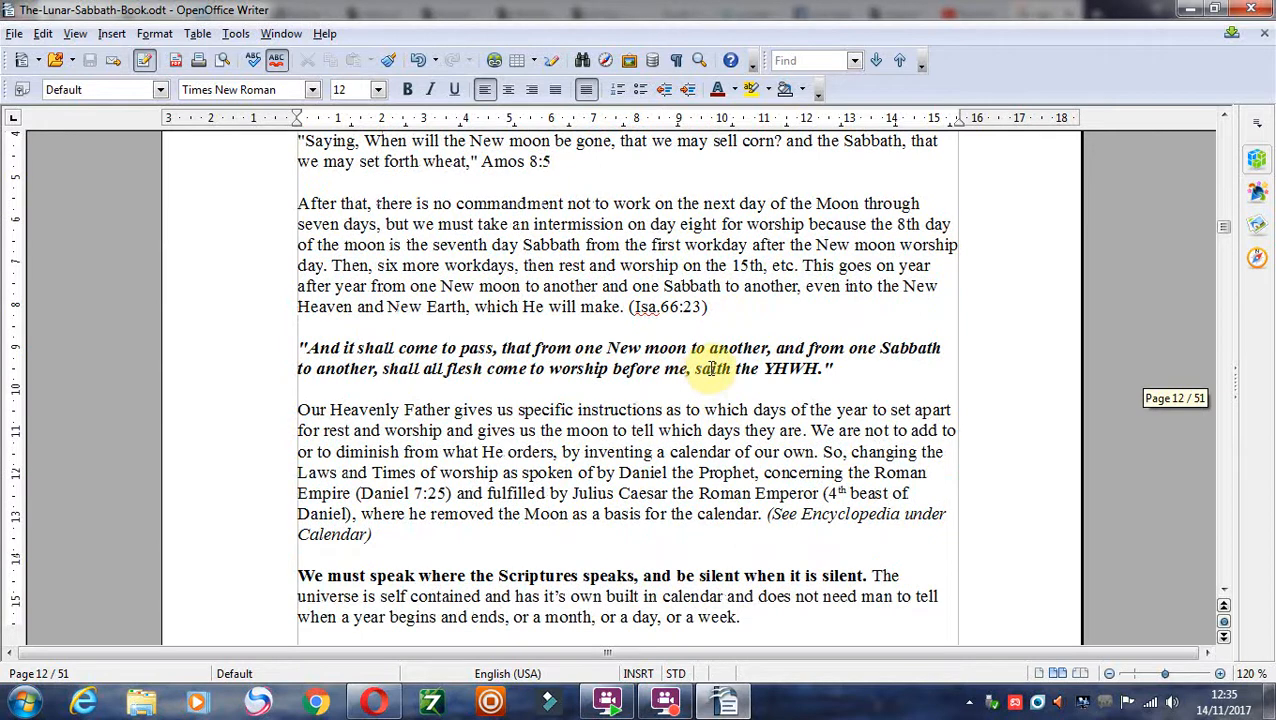
scroll("down", 3)
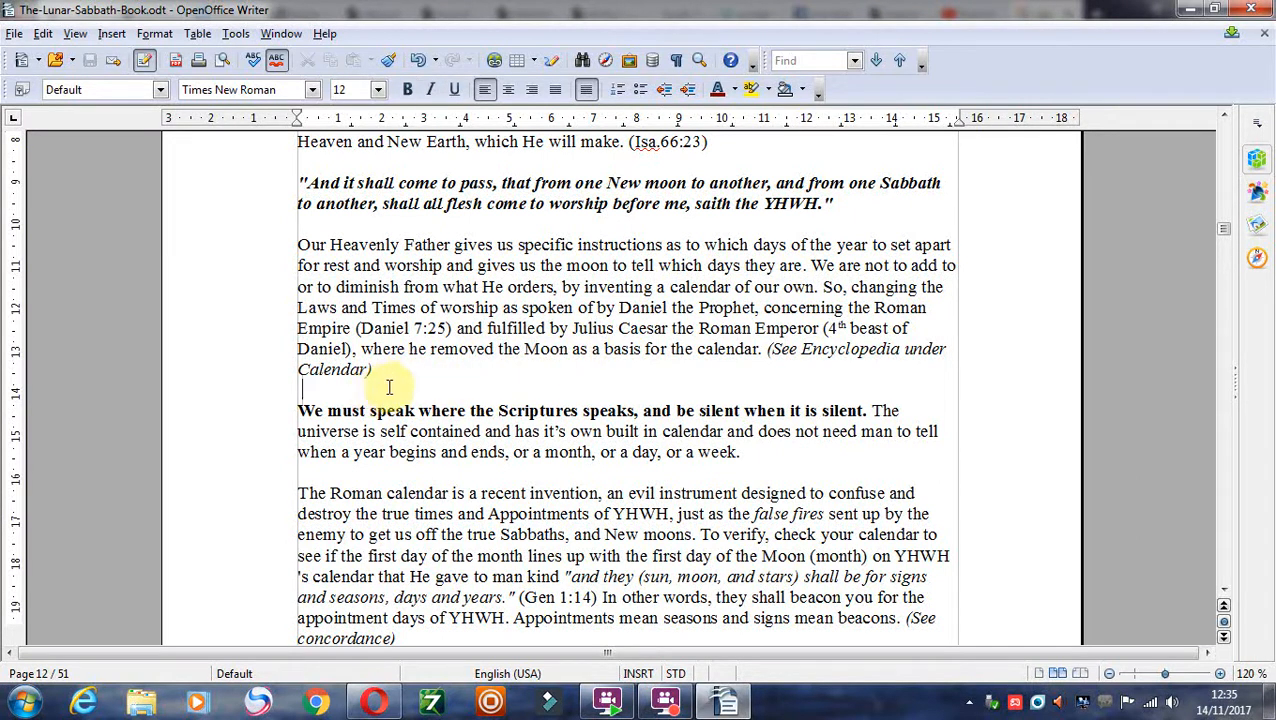
mouse_move(535, 363)
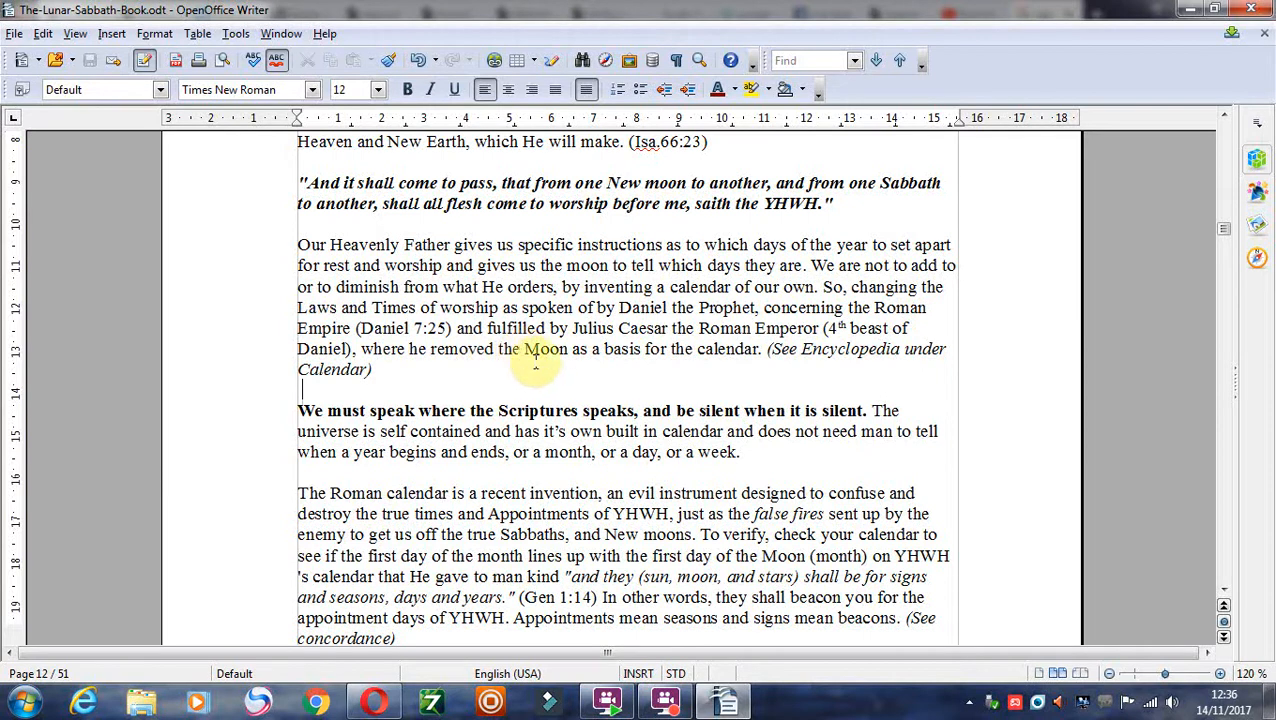
scroll("down", 3)
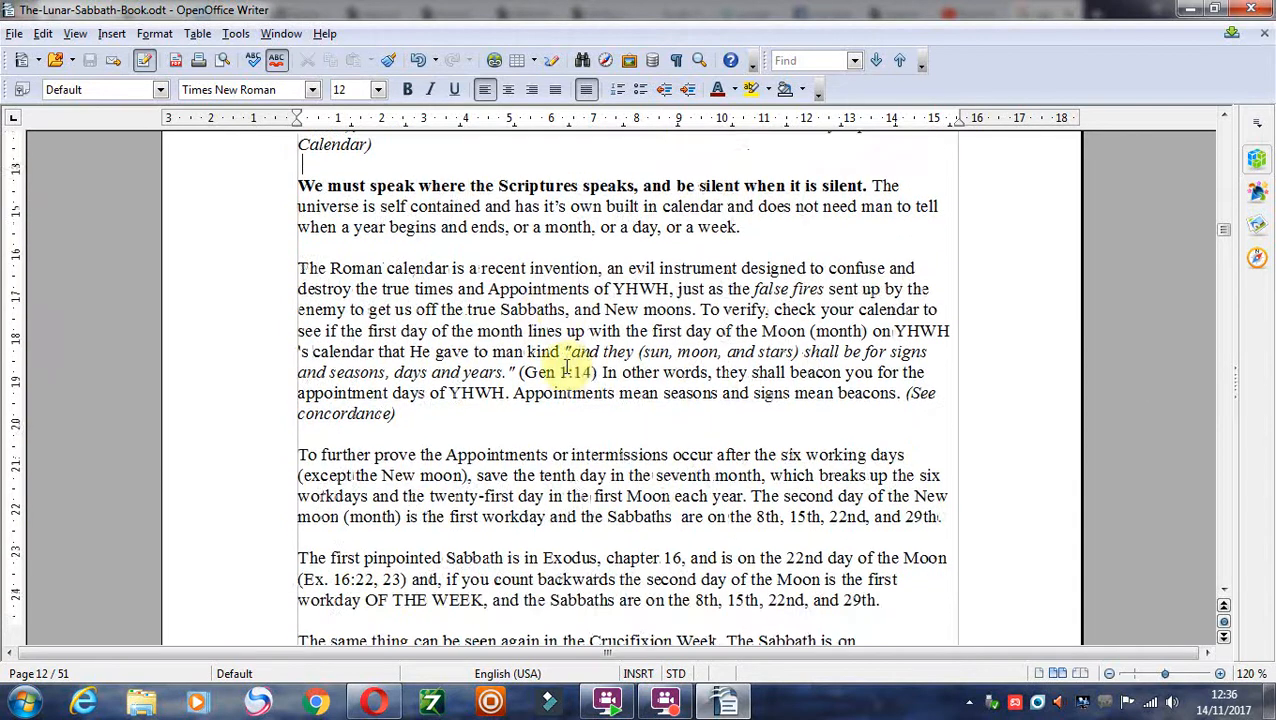
scroll("down", 3)
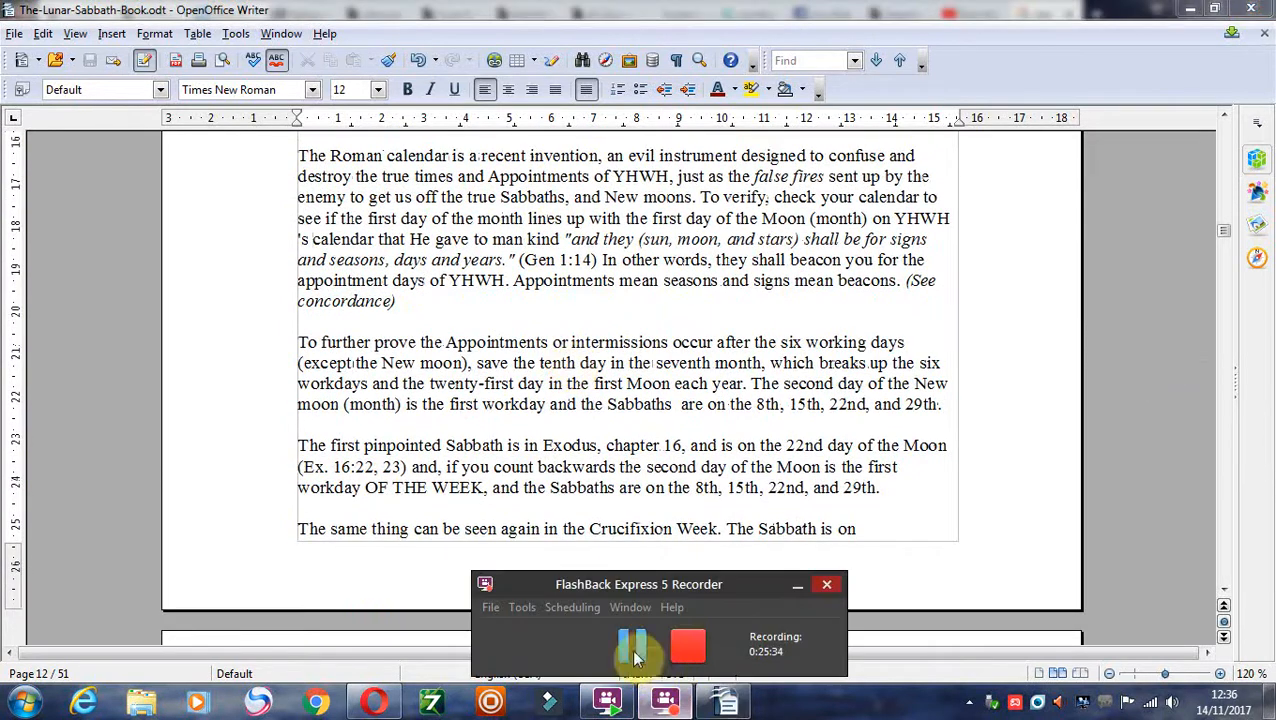
Scroll page 15 past Solomon's 2 Chronicles passage to the Statutes and Judgments paragraphs.
scroll("down", 3)
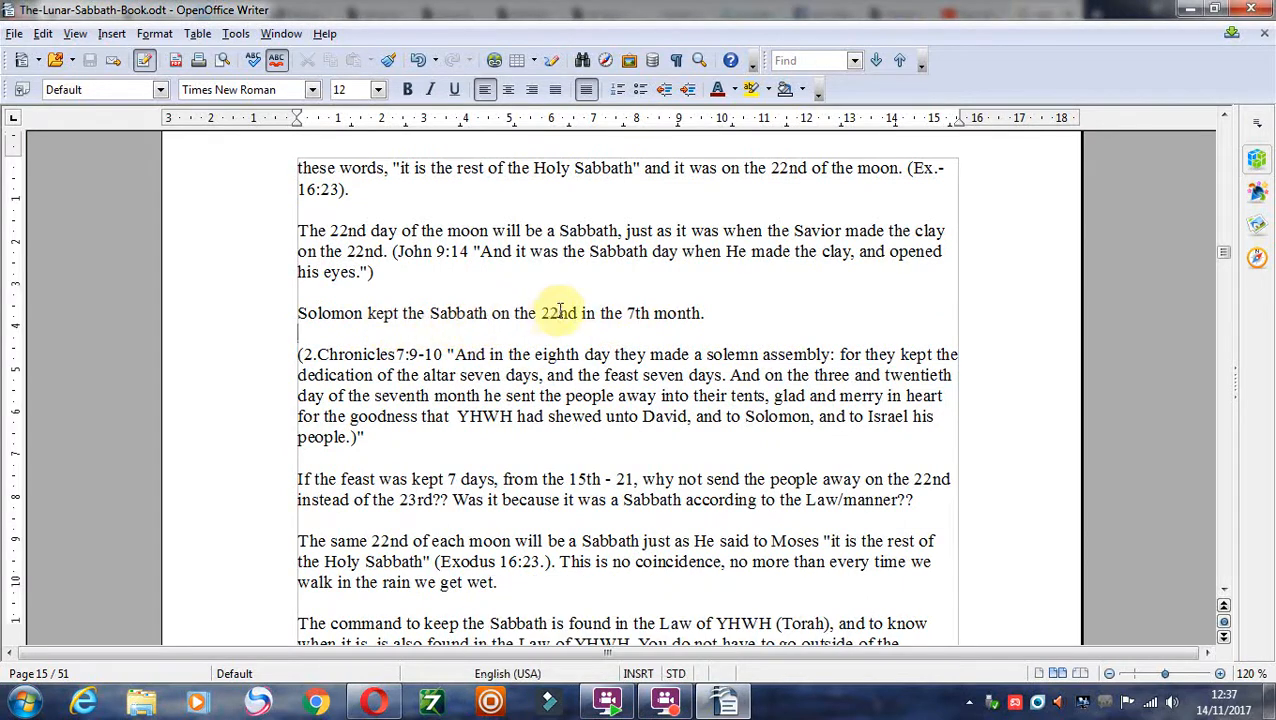
scroll("down", 3)
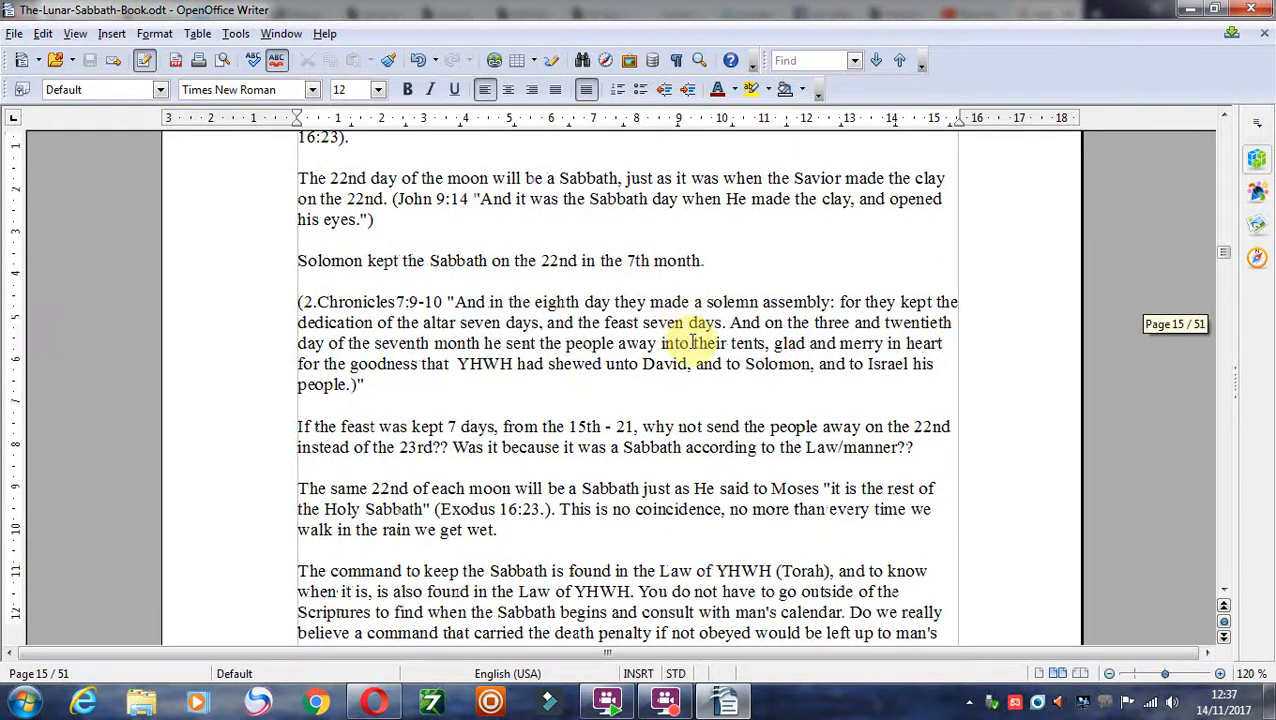
scroll("down", 3)
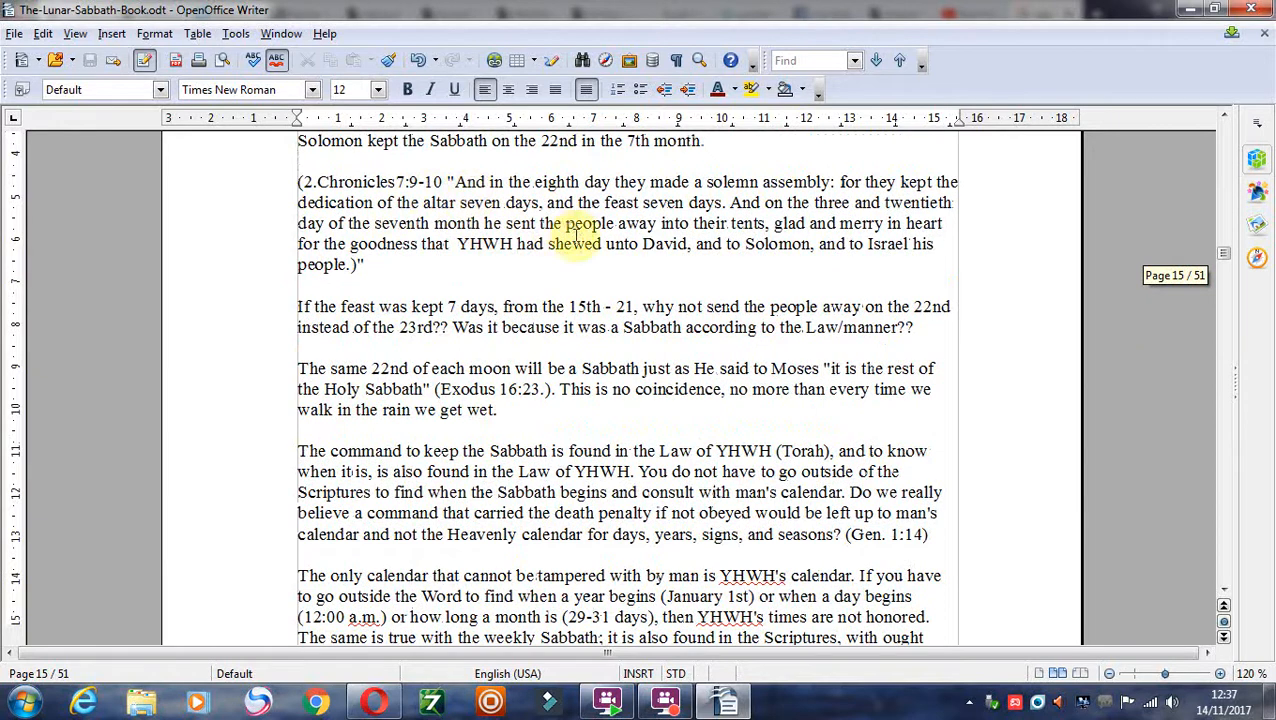
scroll("down", 3)
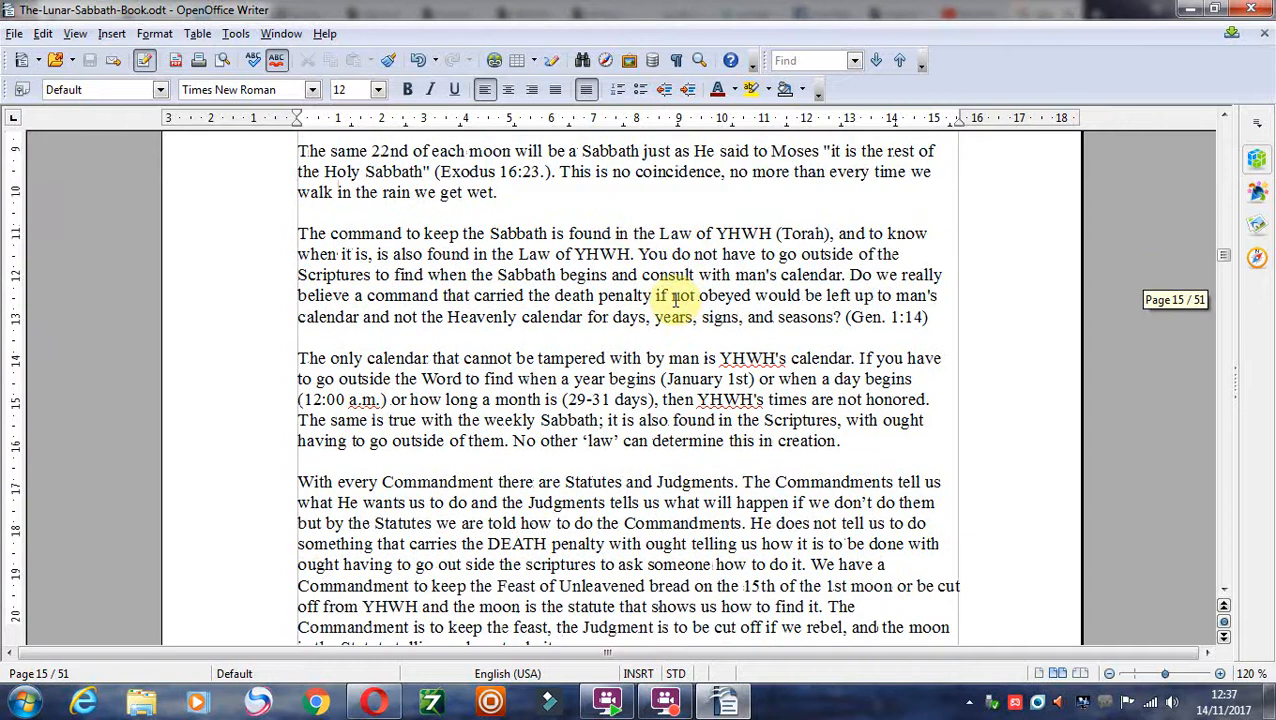
scroll("down", 3)
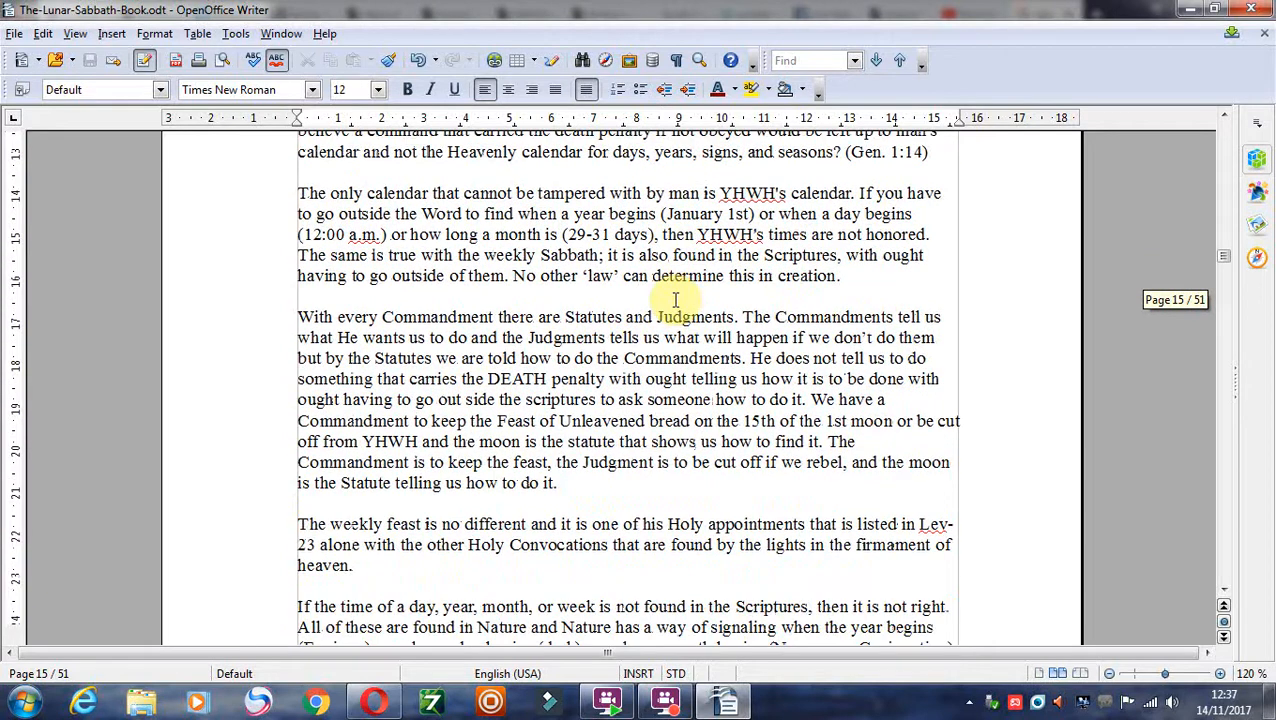
scroll("up", 3)
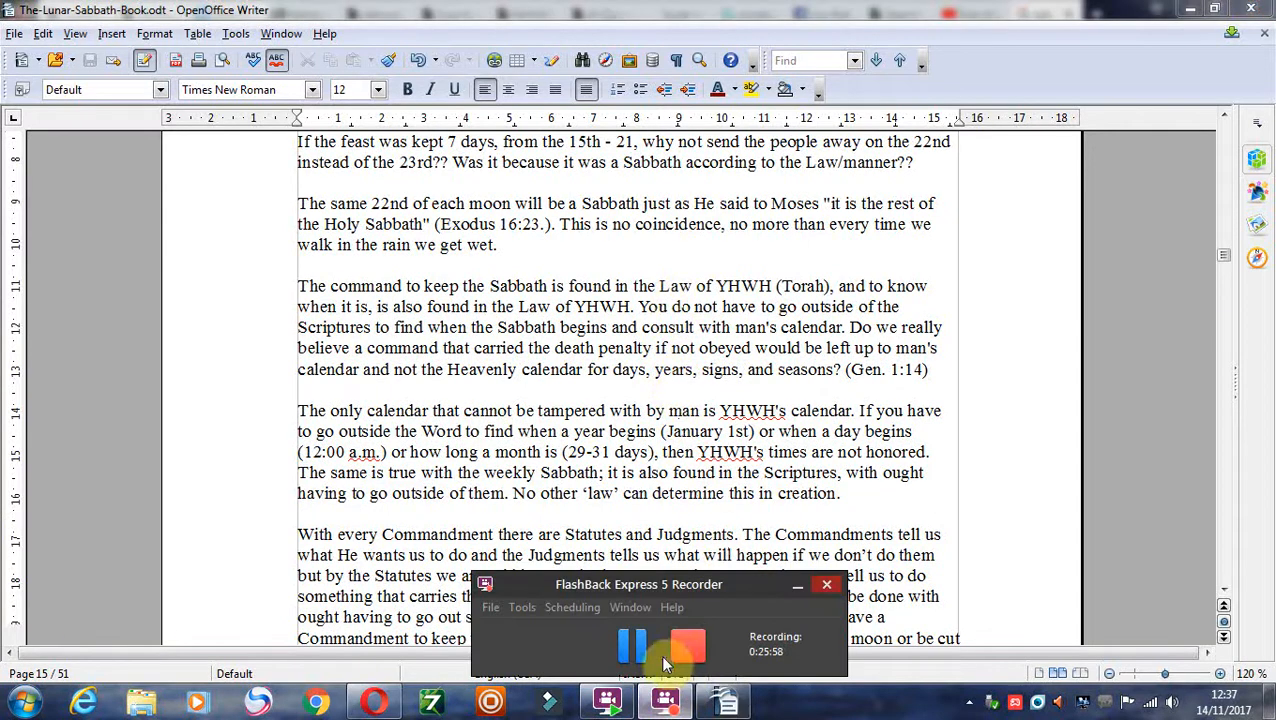
Bring up the fullmoonnature image of a full moon over wildflowers in Windows Photo Viewer.
left_click(631, 645)
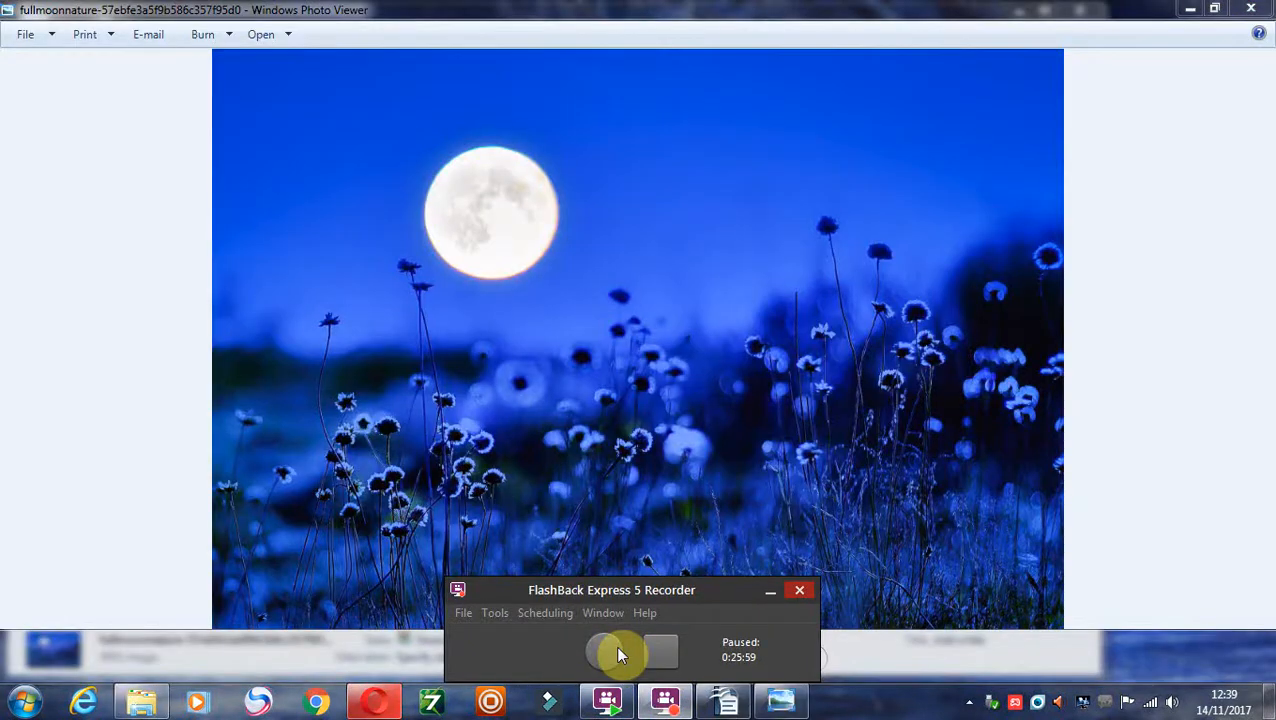
left_click(607, 653)
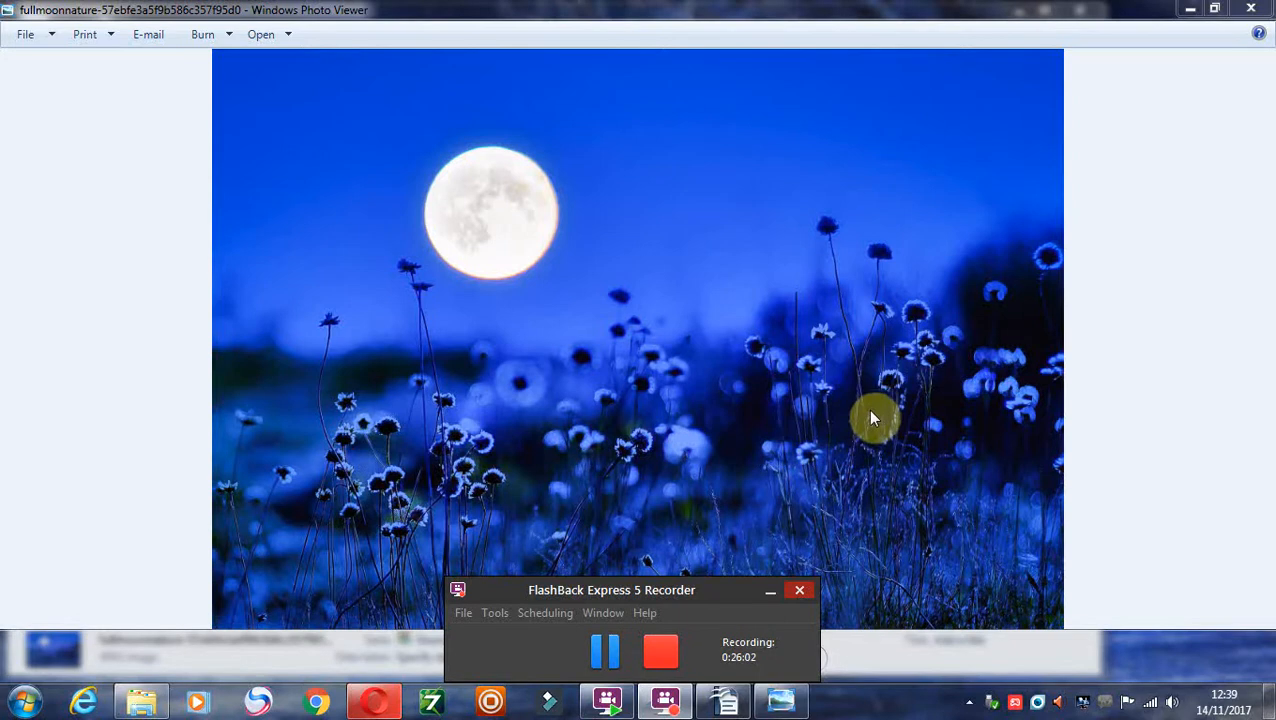
mouse_move(1070, 290)
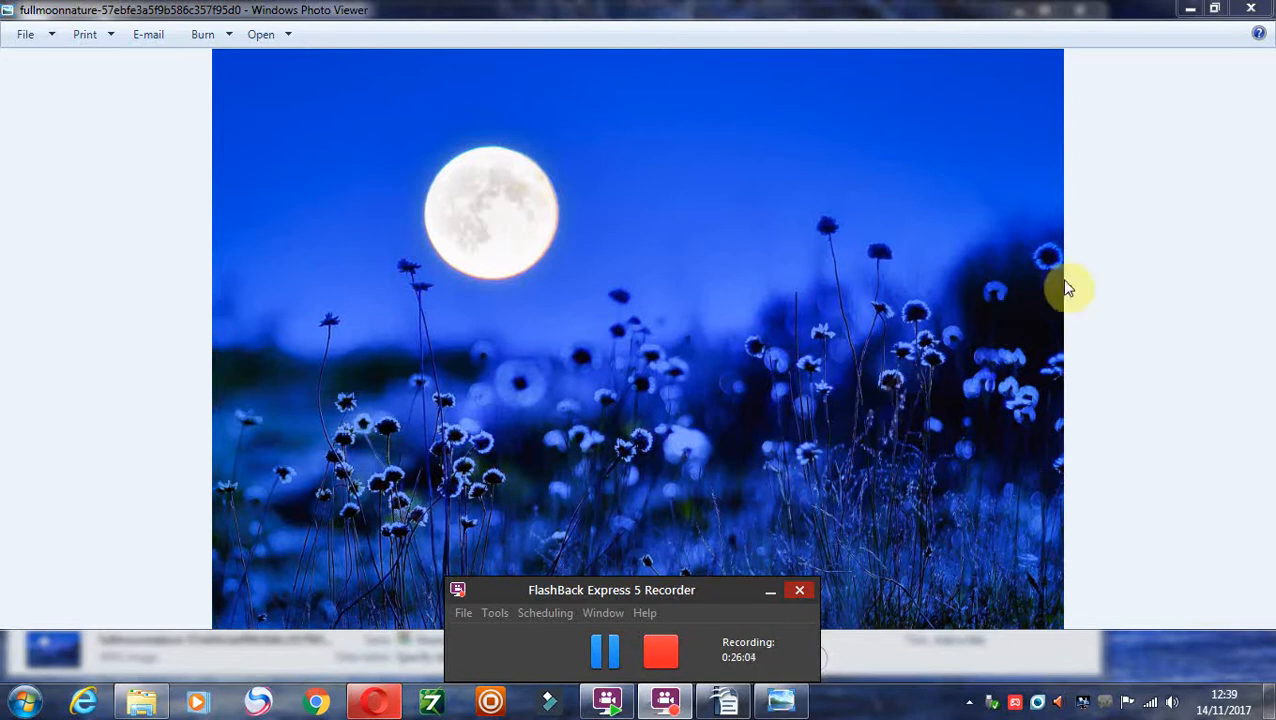
mouse_move(1085, 287)
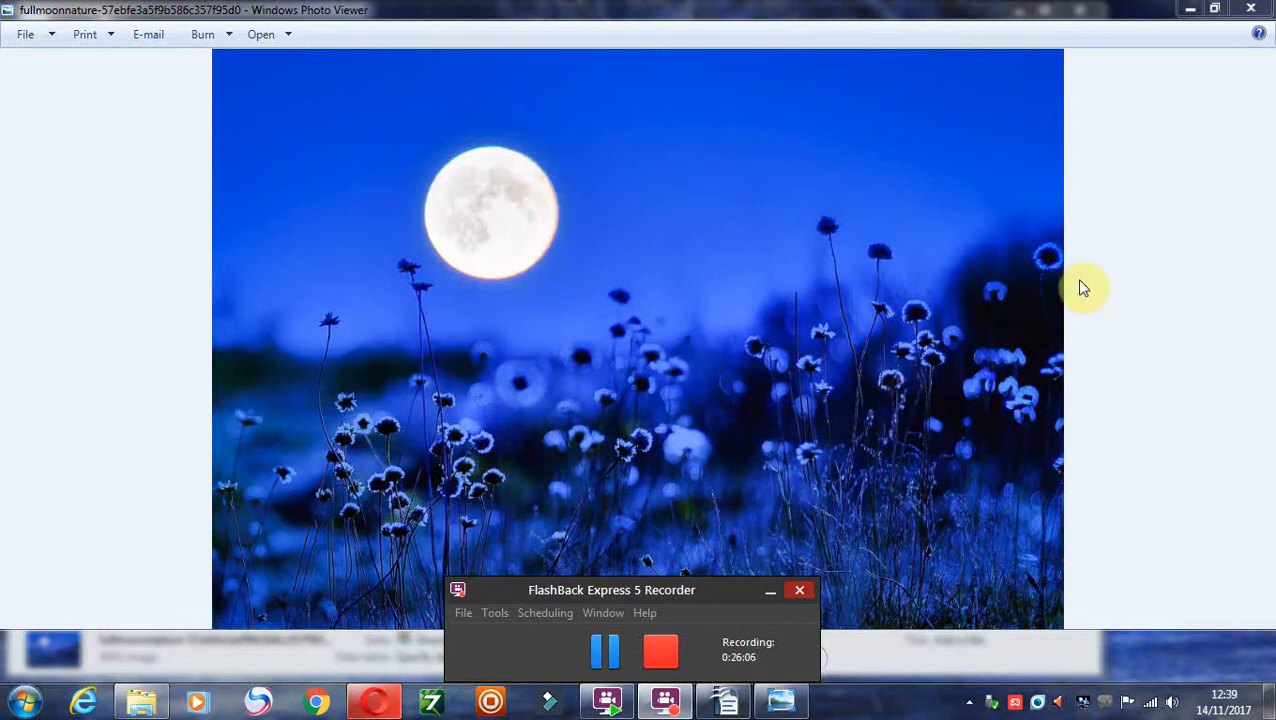
mouse_move(1087, 296)
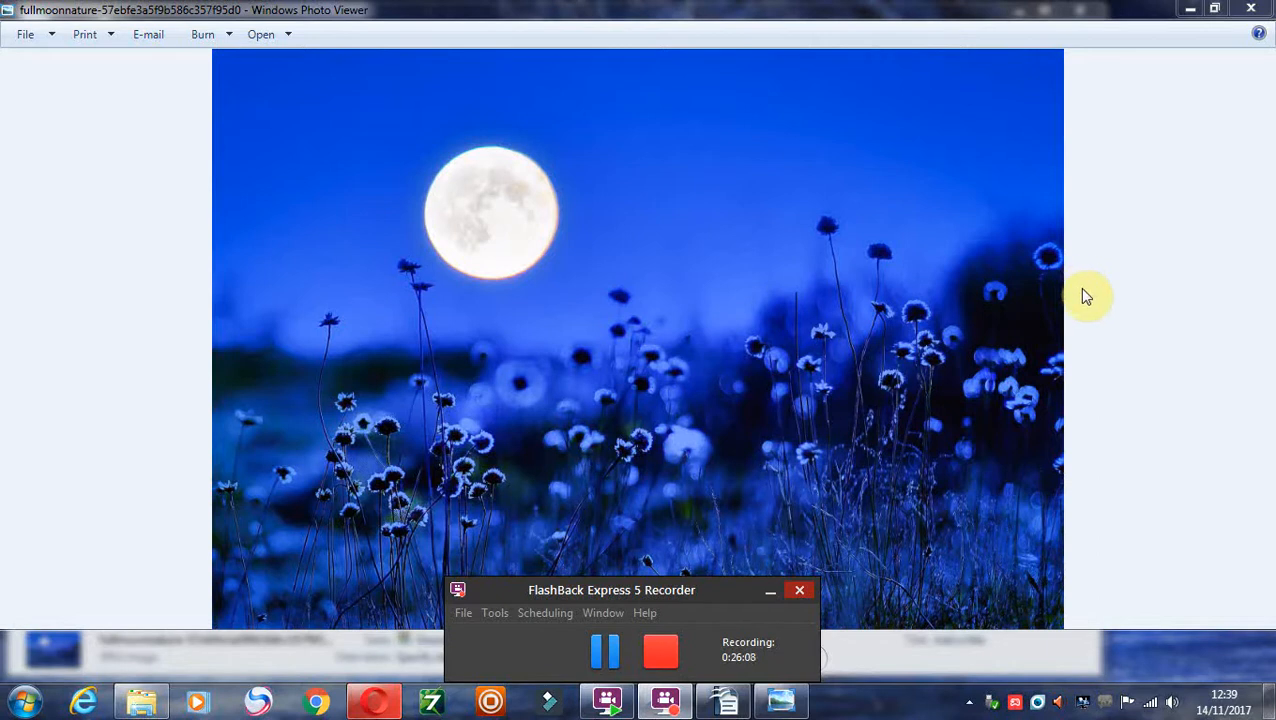
mouse_move(1159, 248)
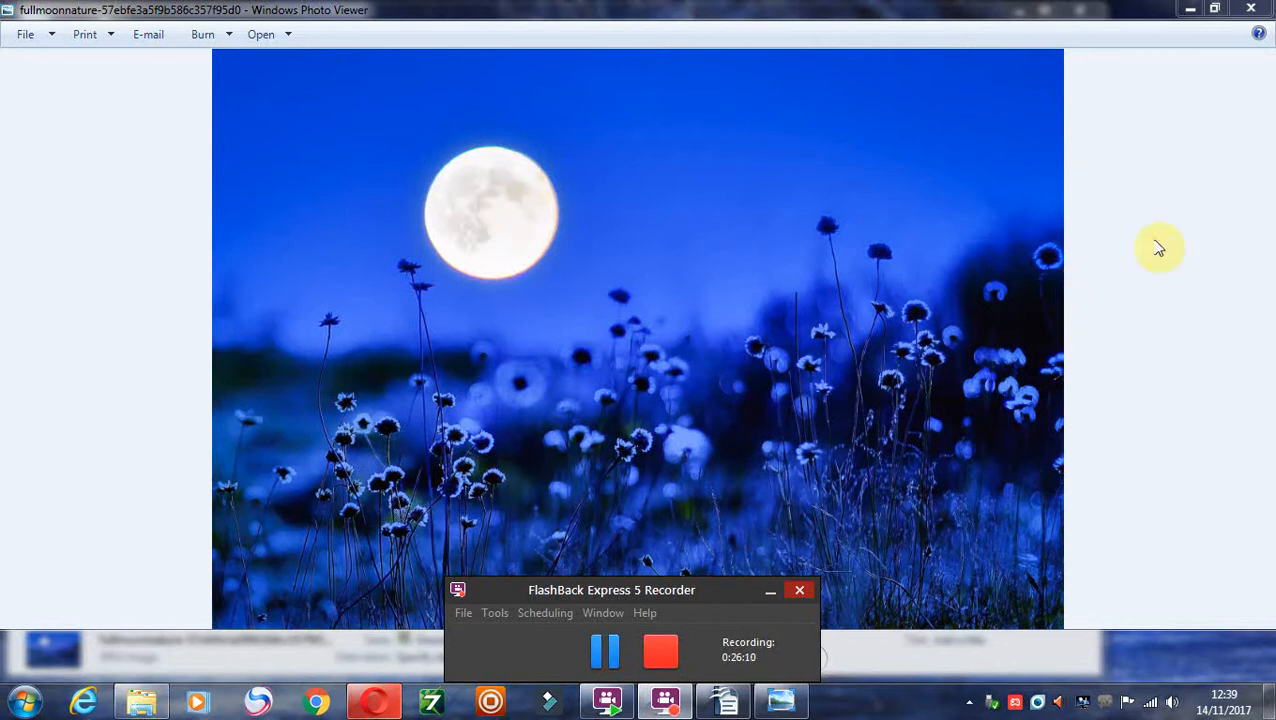
mouse_move(1127, 333)
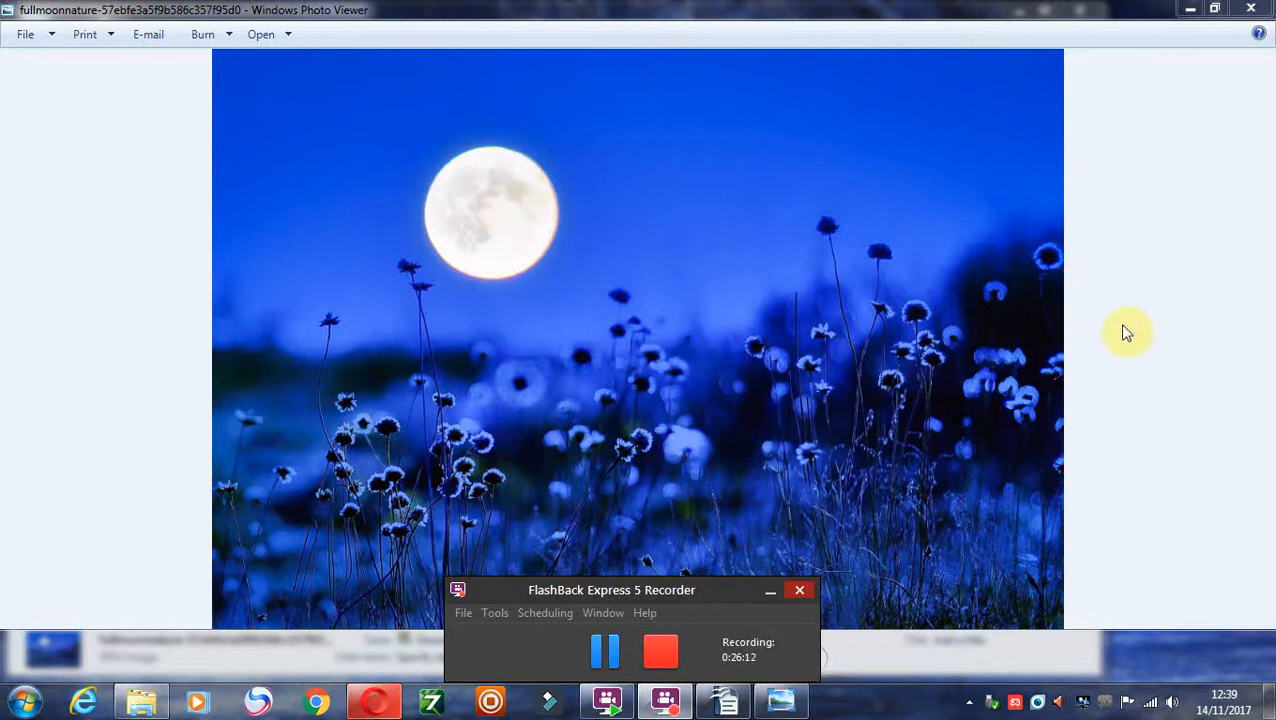
mouse_move(1107, 373)
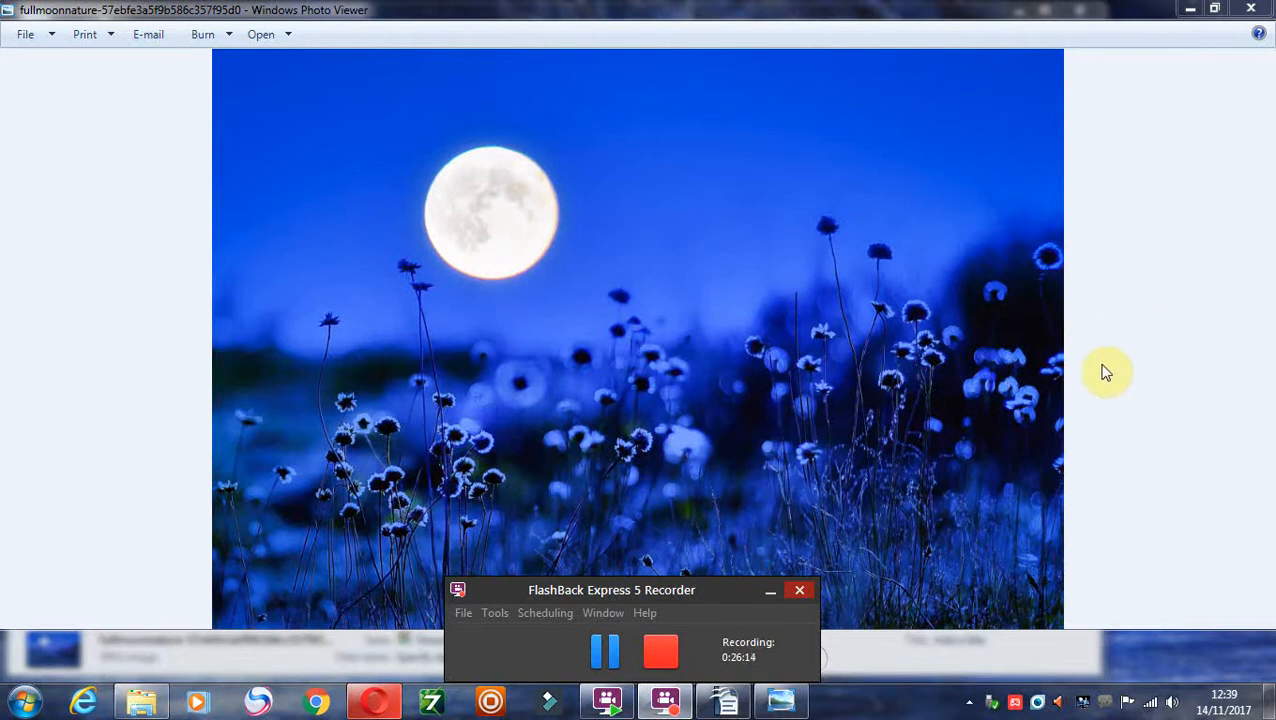
mouse_move(1098, 377)
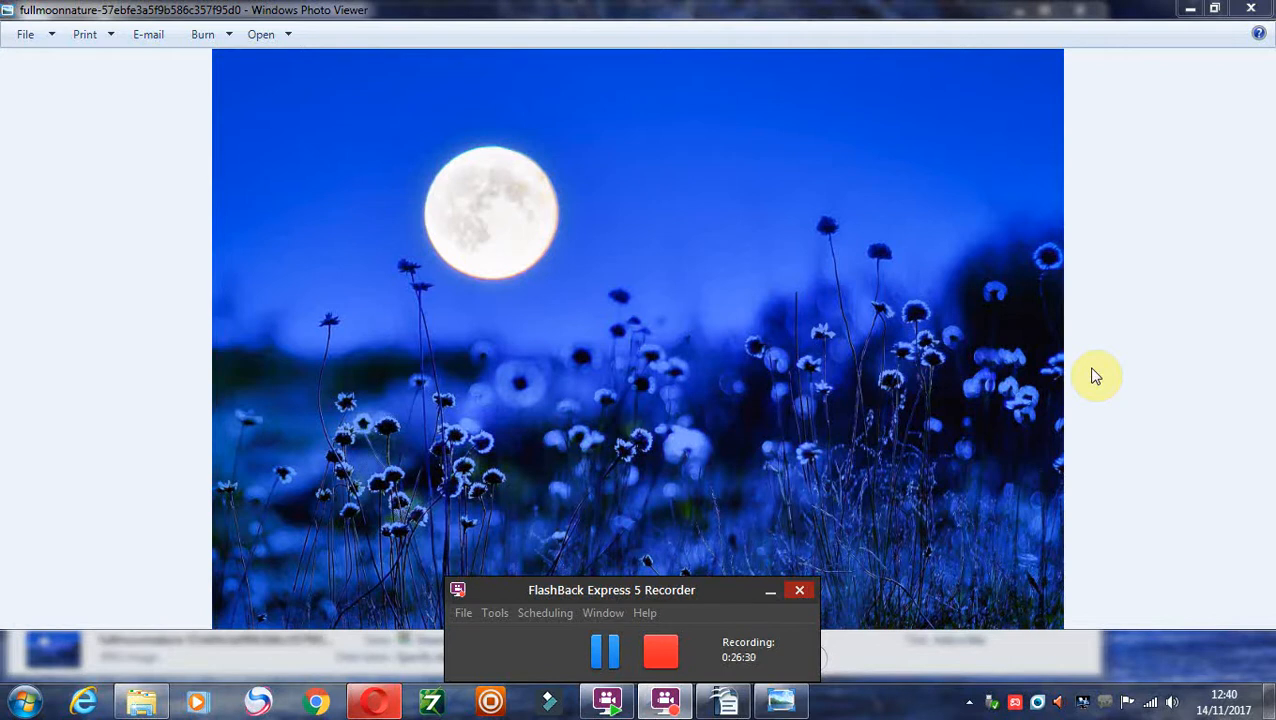
mouse_move(775, 249)
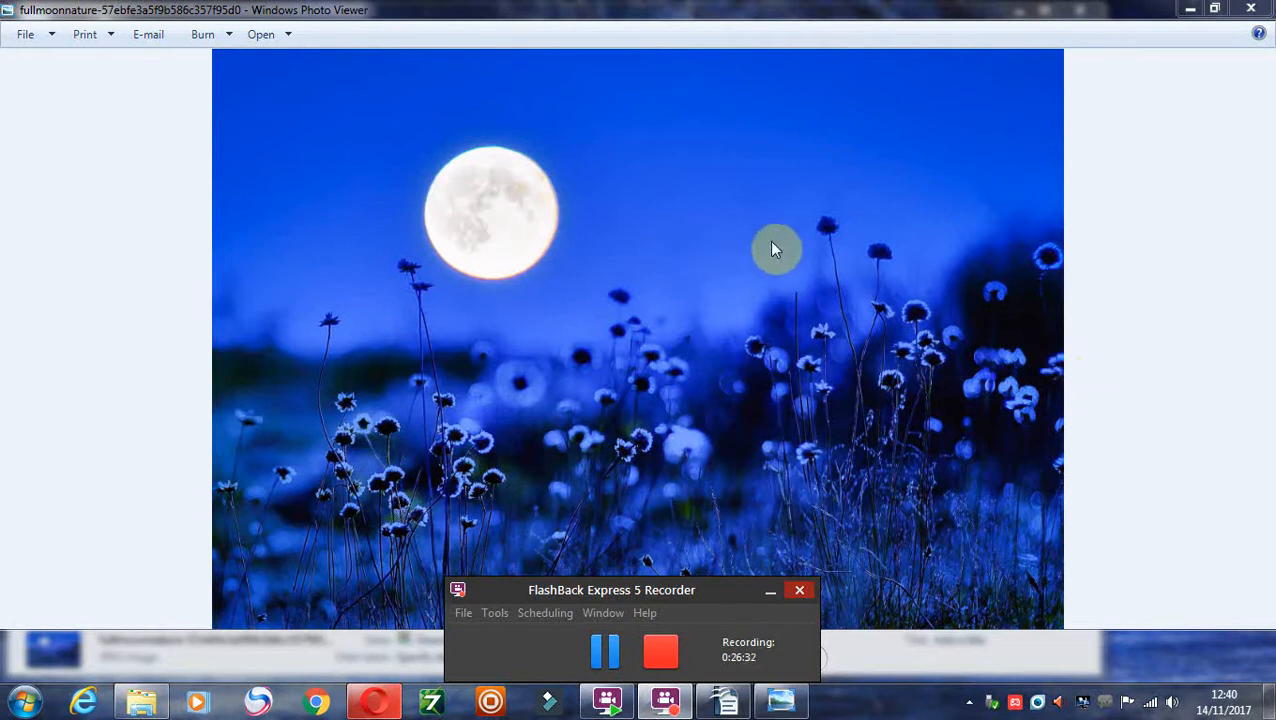
mouse_move(1137, 362)
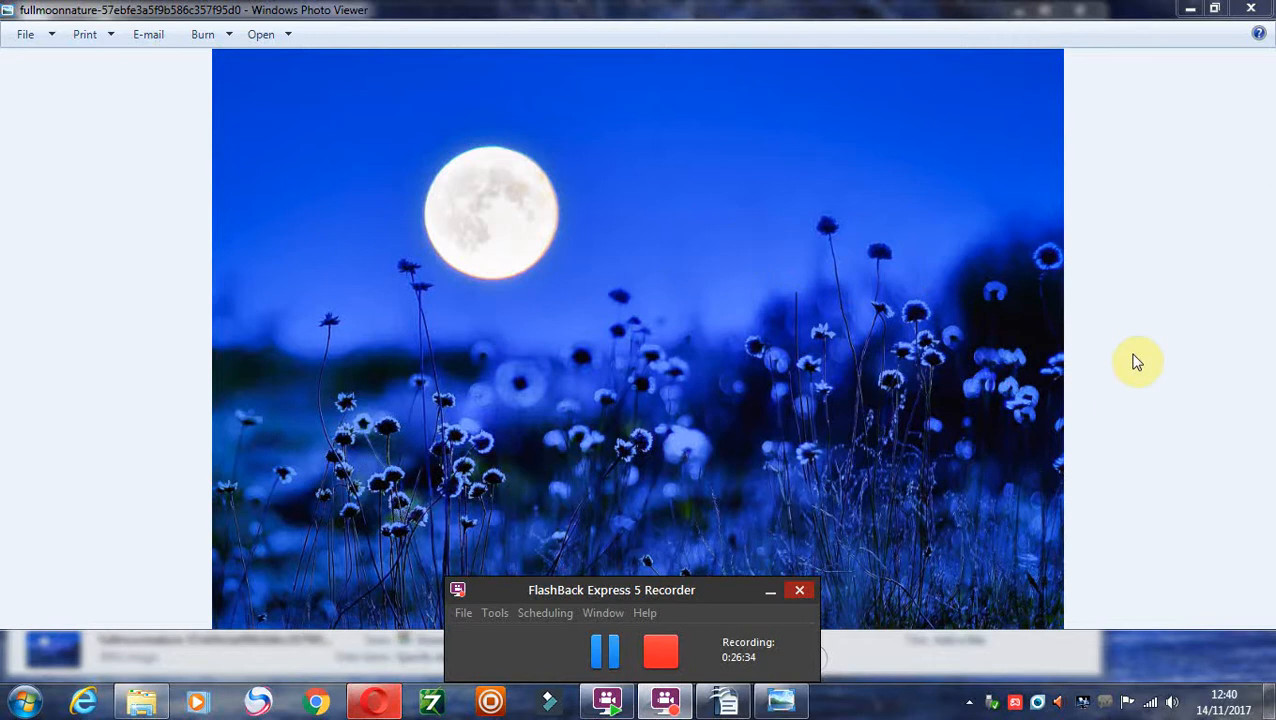
mouse_move(1125, 350)
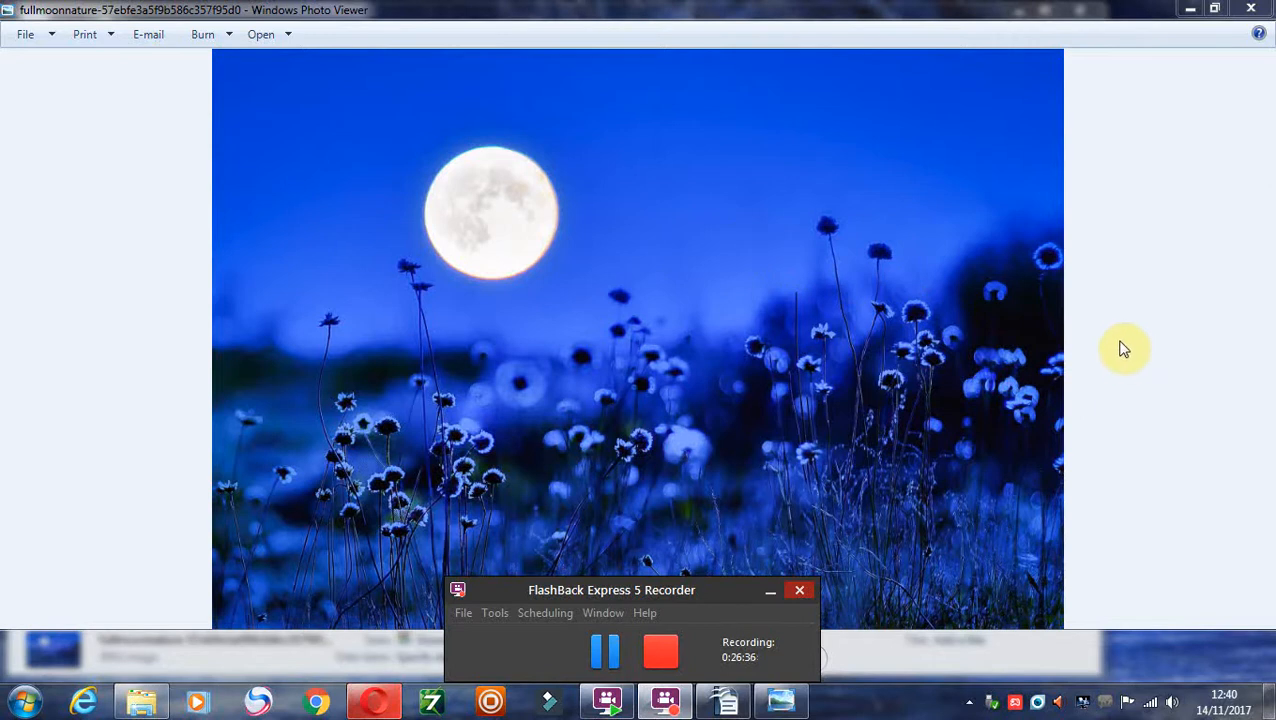
mouse_move(1072, 351)
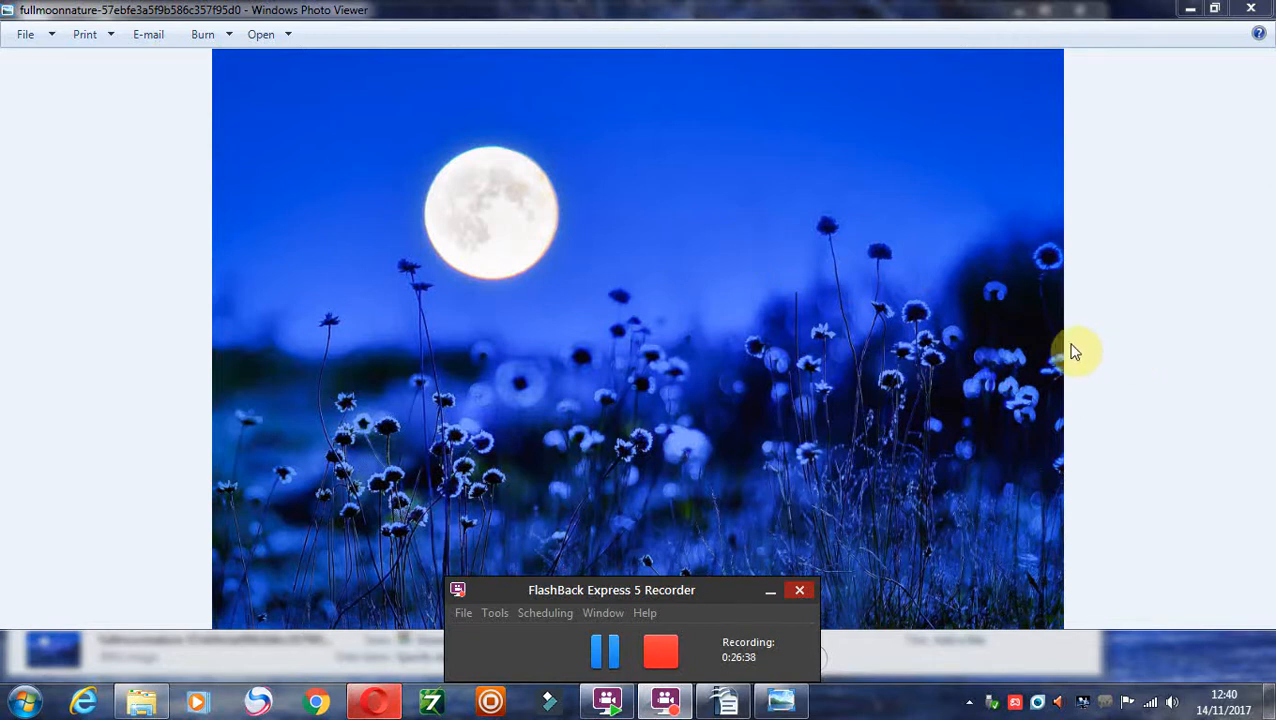